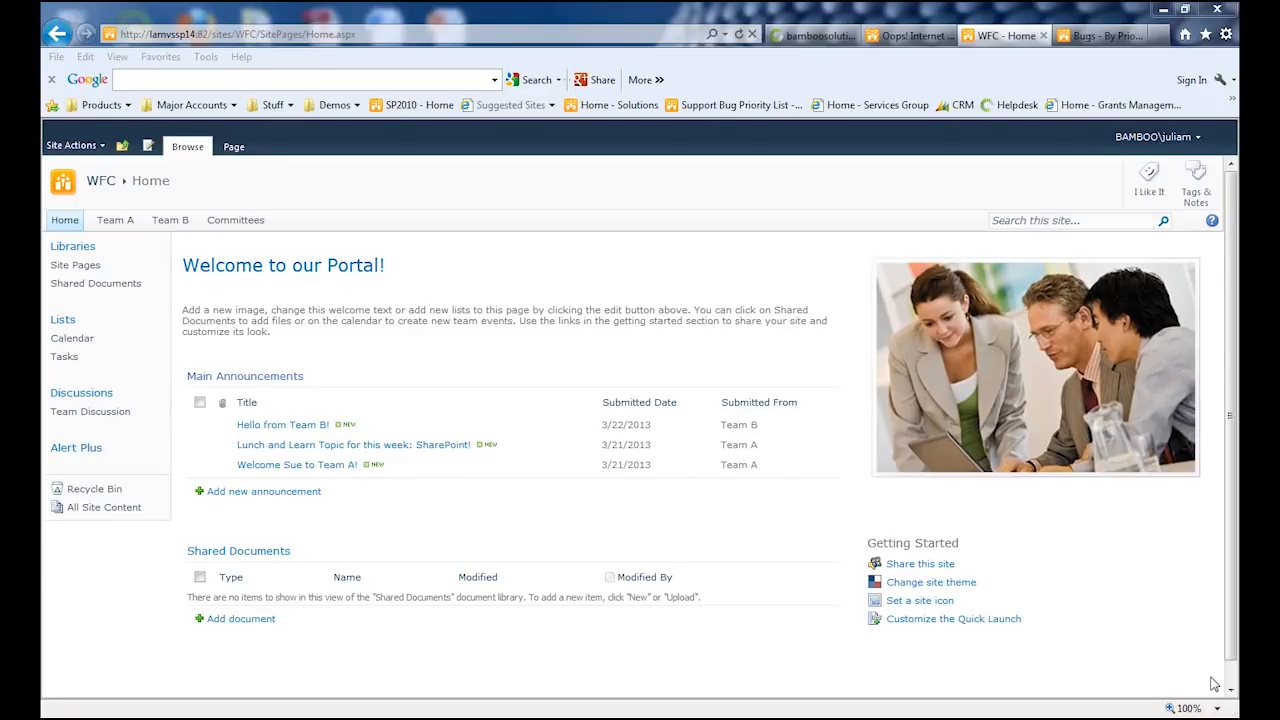
pyautogui.moveTo(97, 200)
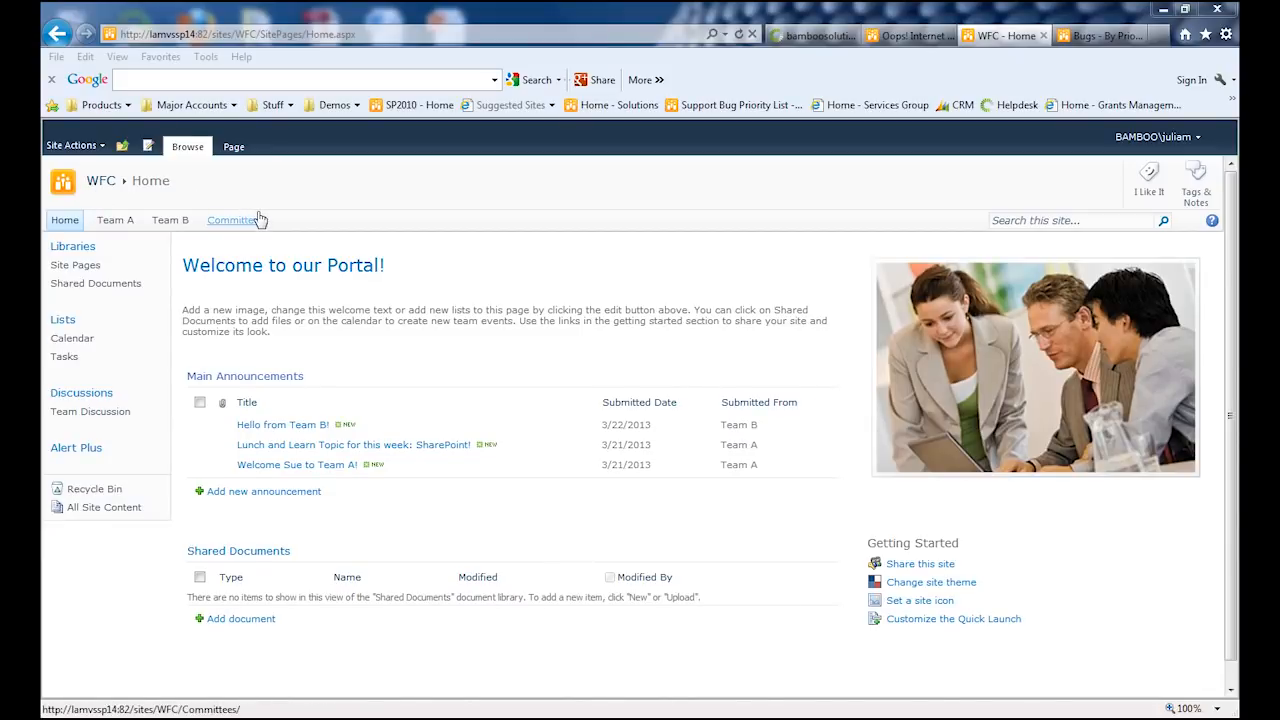
pyautogui.moveTo(235, 220)
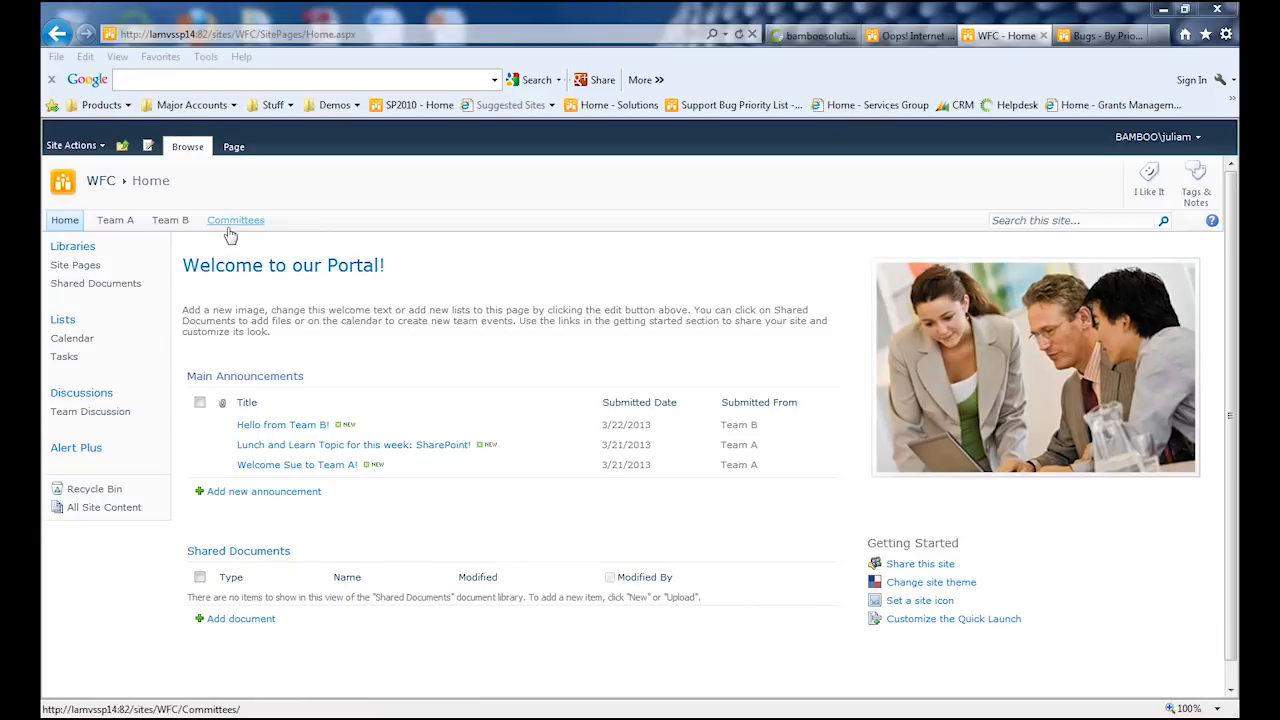
# Step: Go to the Committees site, then into its Committee 101 subsite
pyautogui.click(236, 220)
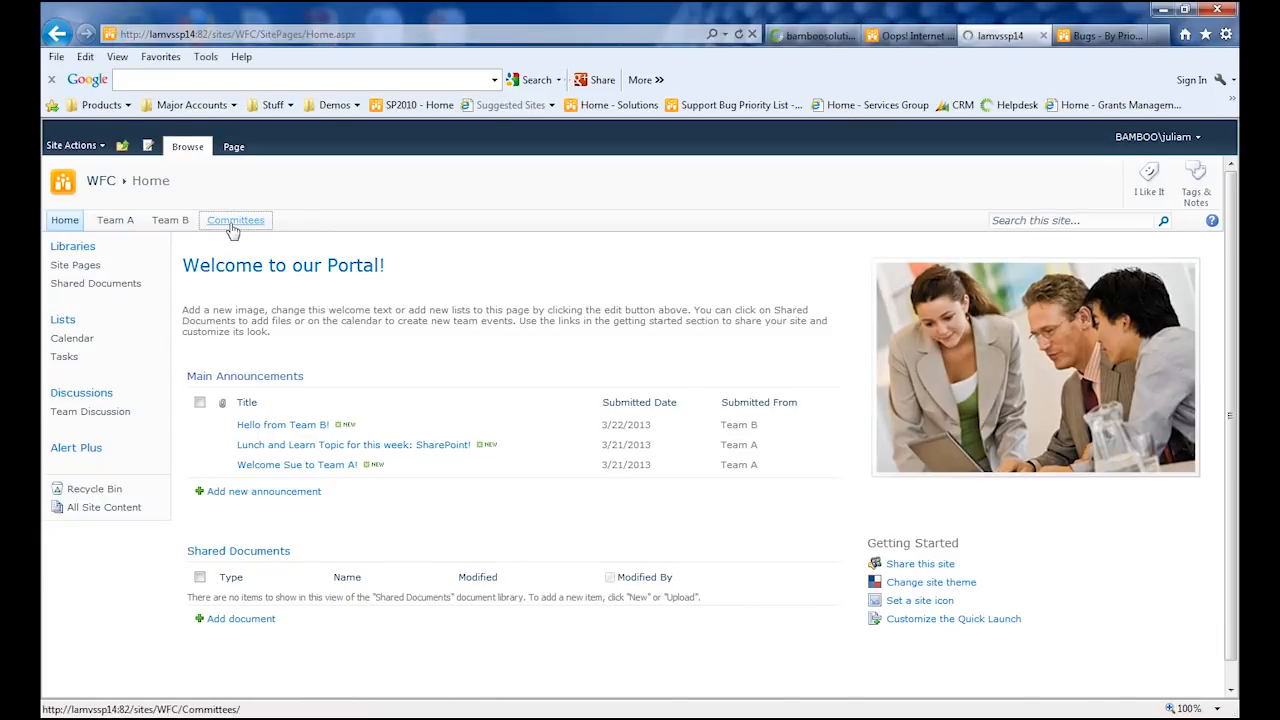
pyautogui.click(236, 220)
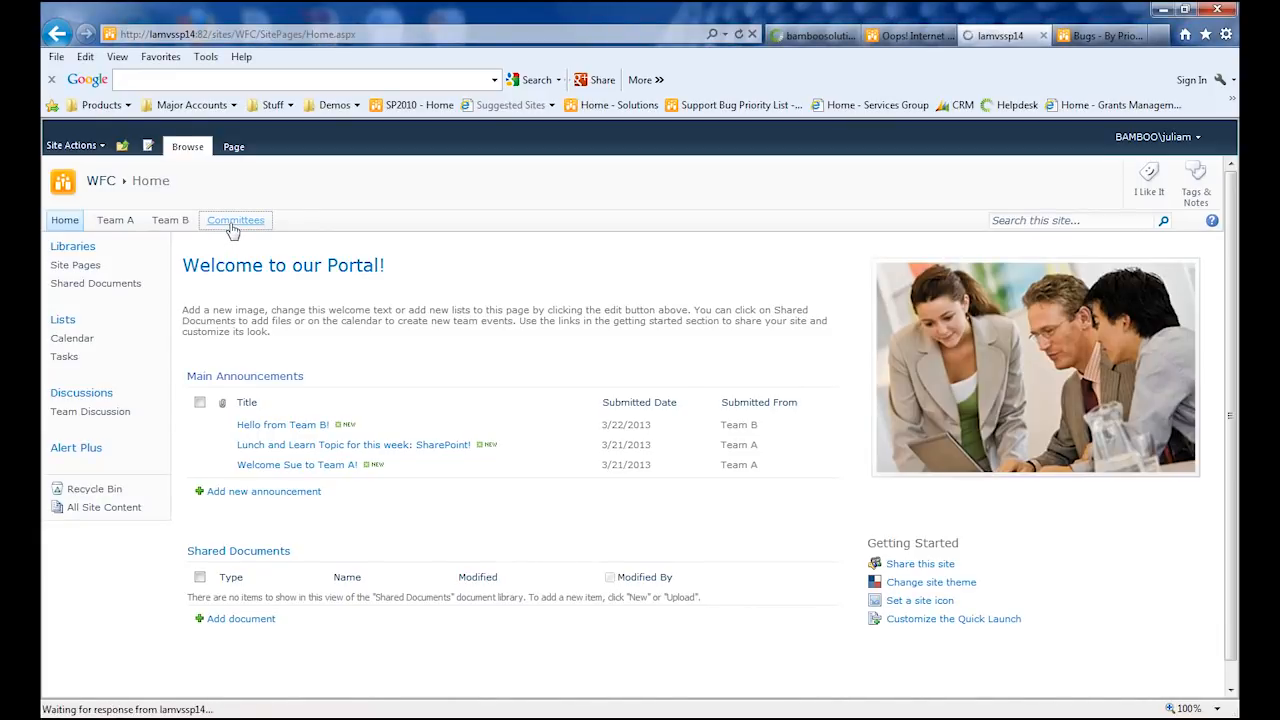
pyautogui.click(236, 220)
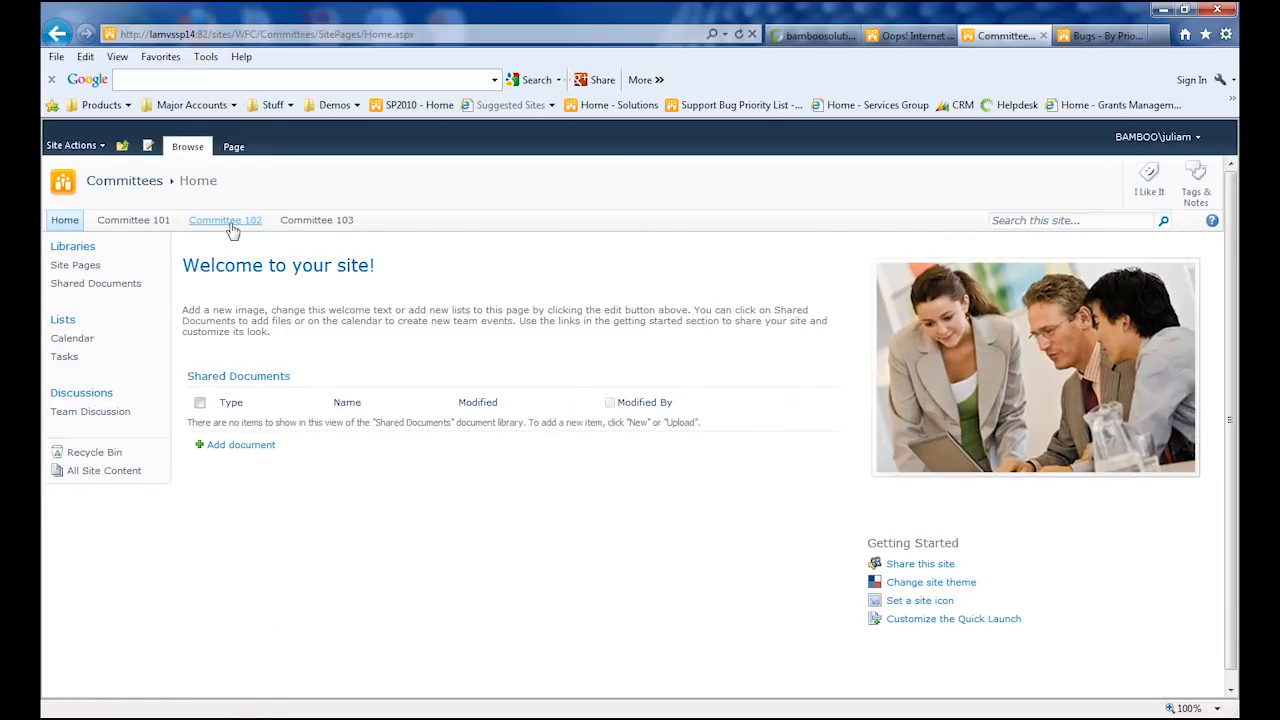
pyautogui.moveTo(352, 243)
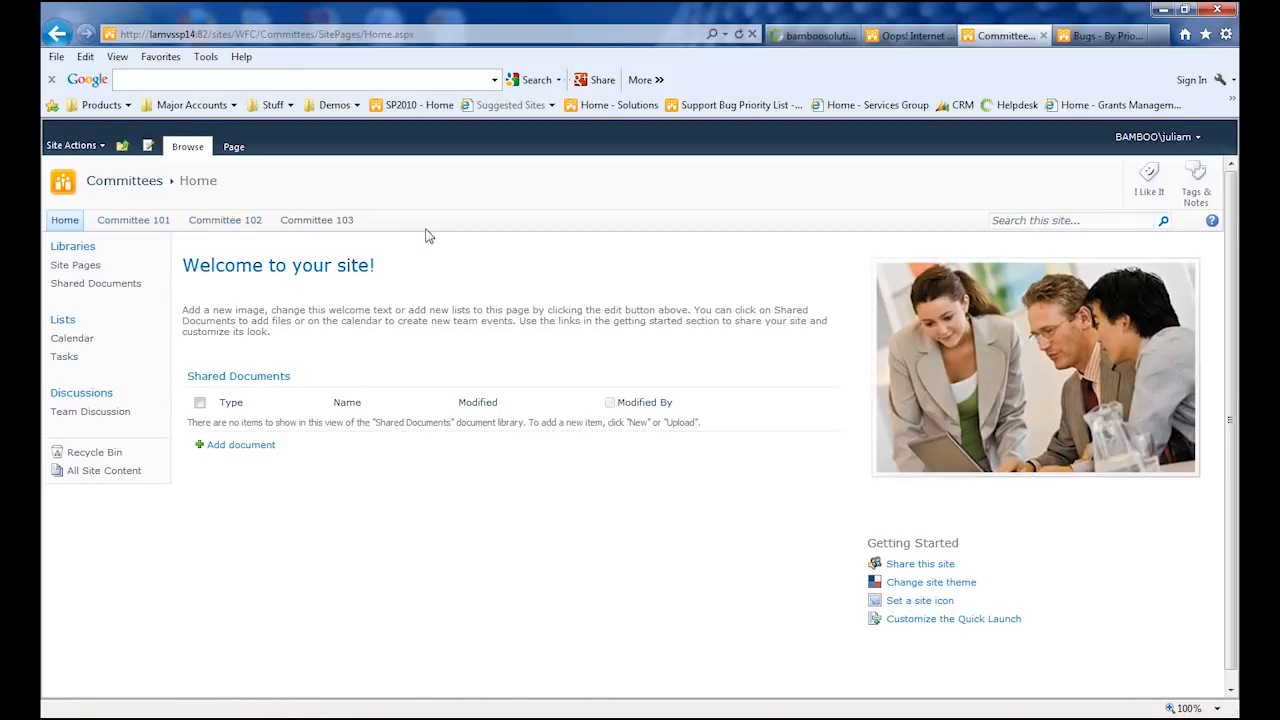
pyautogui.moveTo(133, 219)
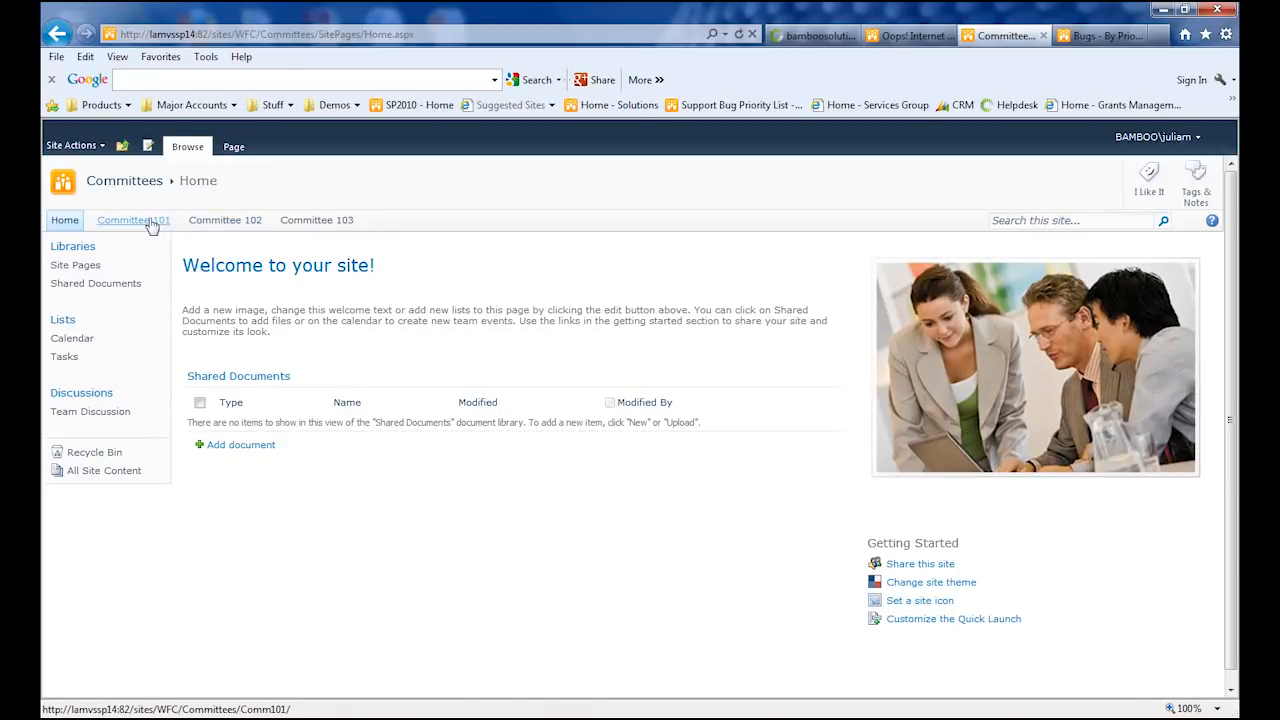
pyautogui.click(133, 220)
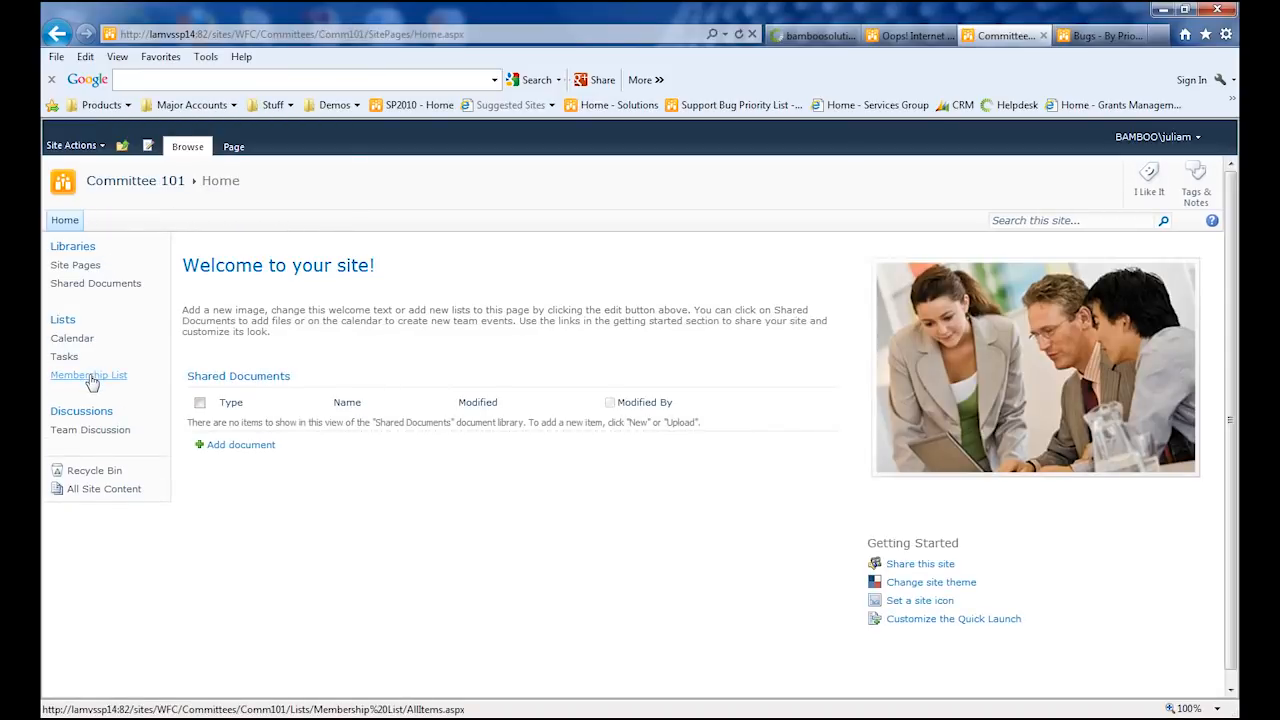
pyautogui.click(89, 374)
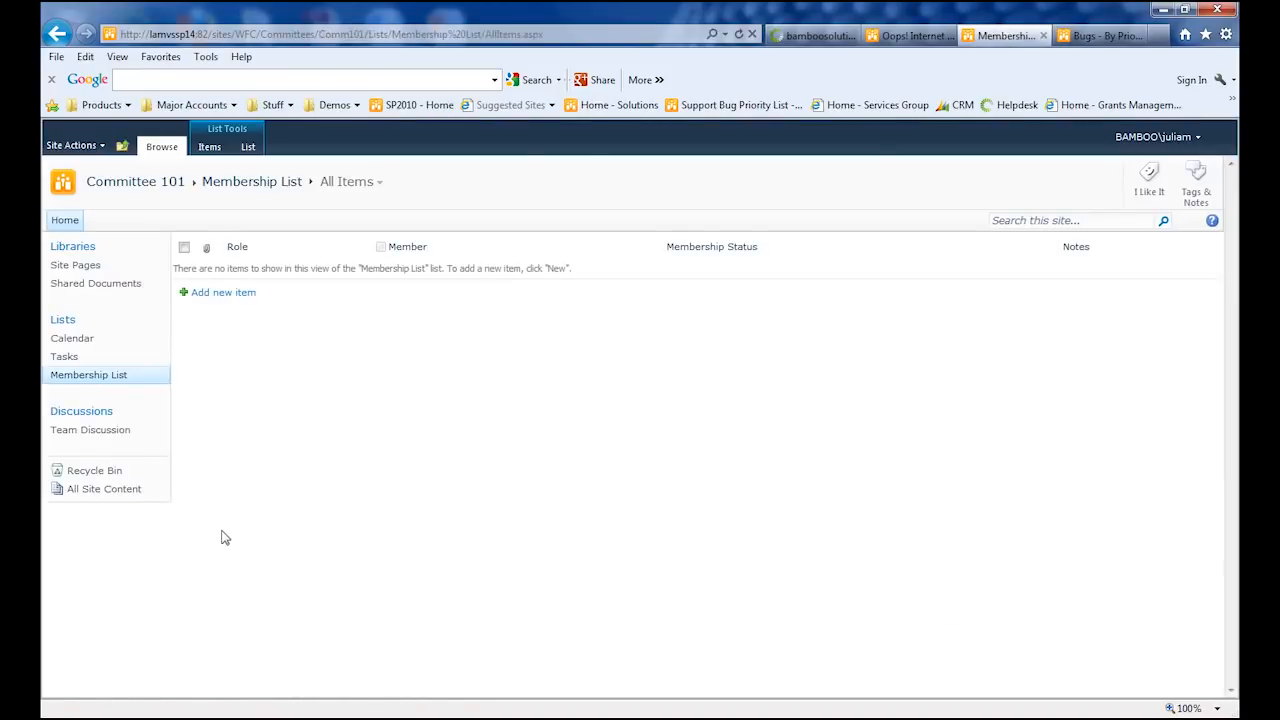
pyautogui.moveTo(230, 542)
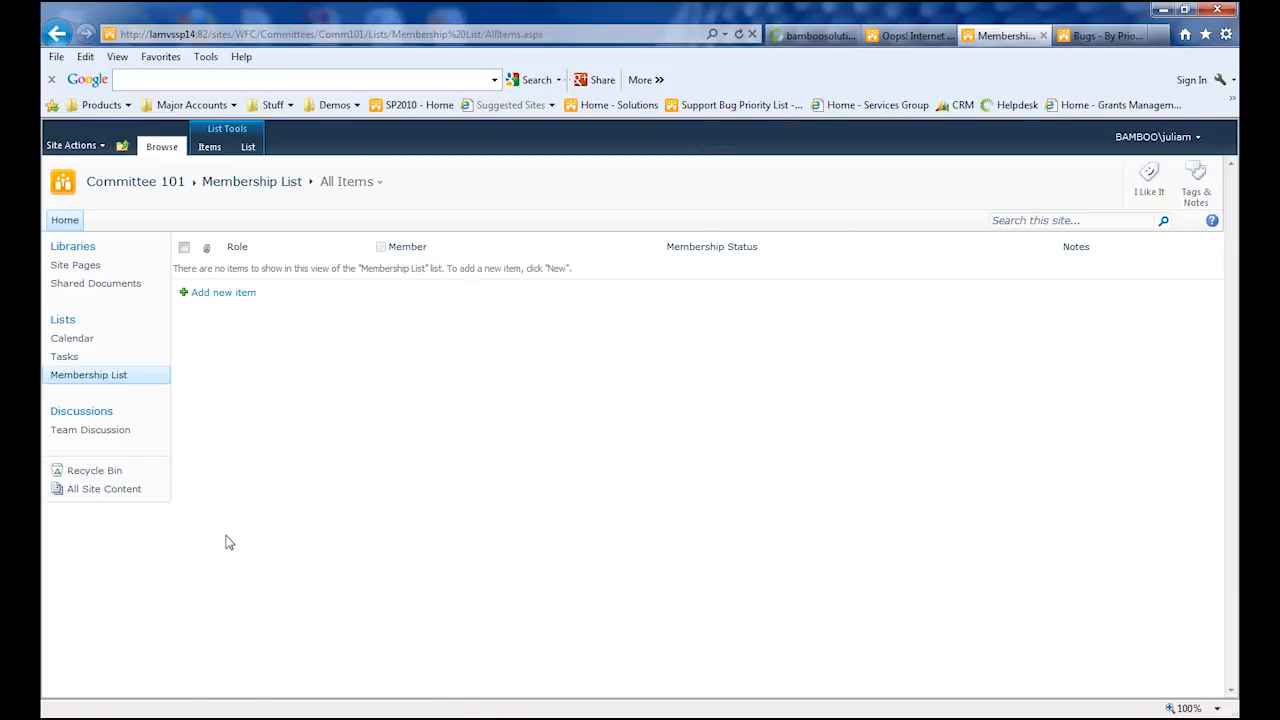
pyautogui.moveTo(240, 549)
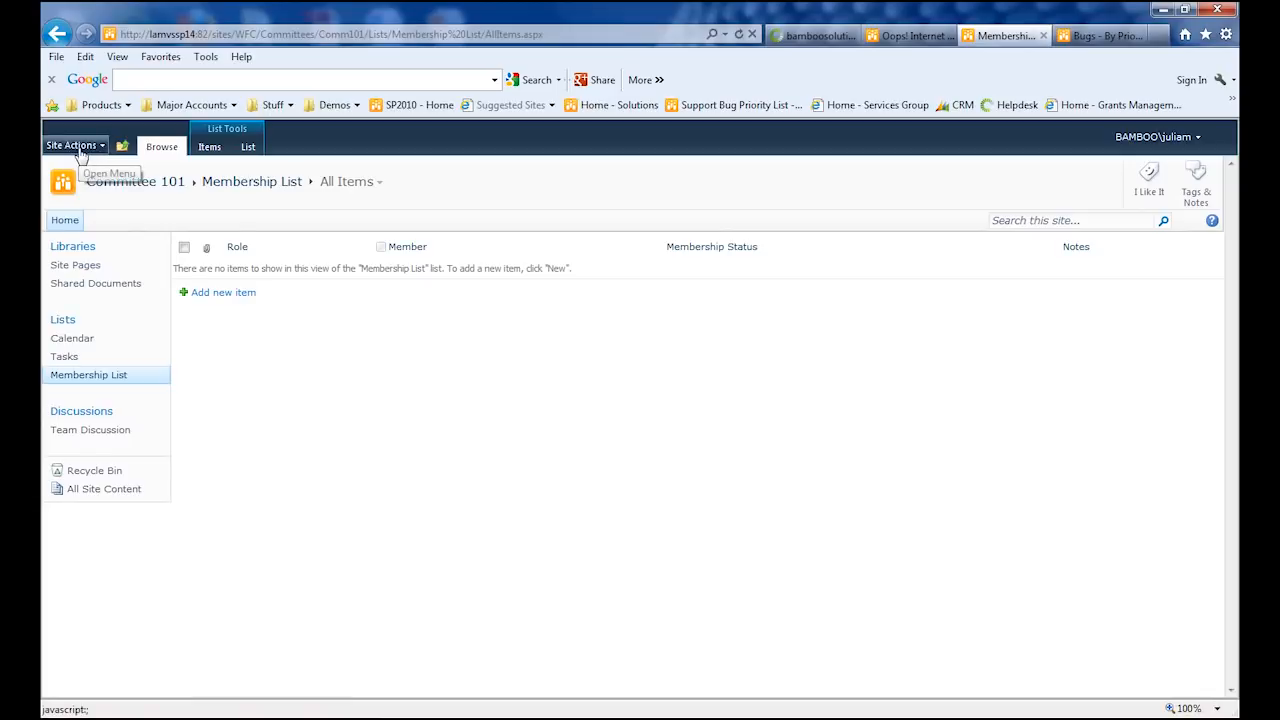
pyautogui.click(70, 145)
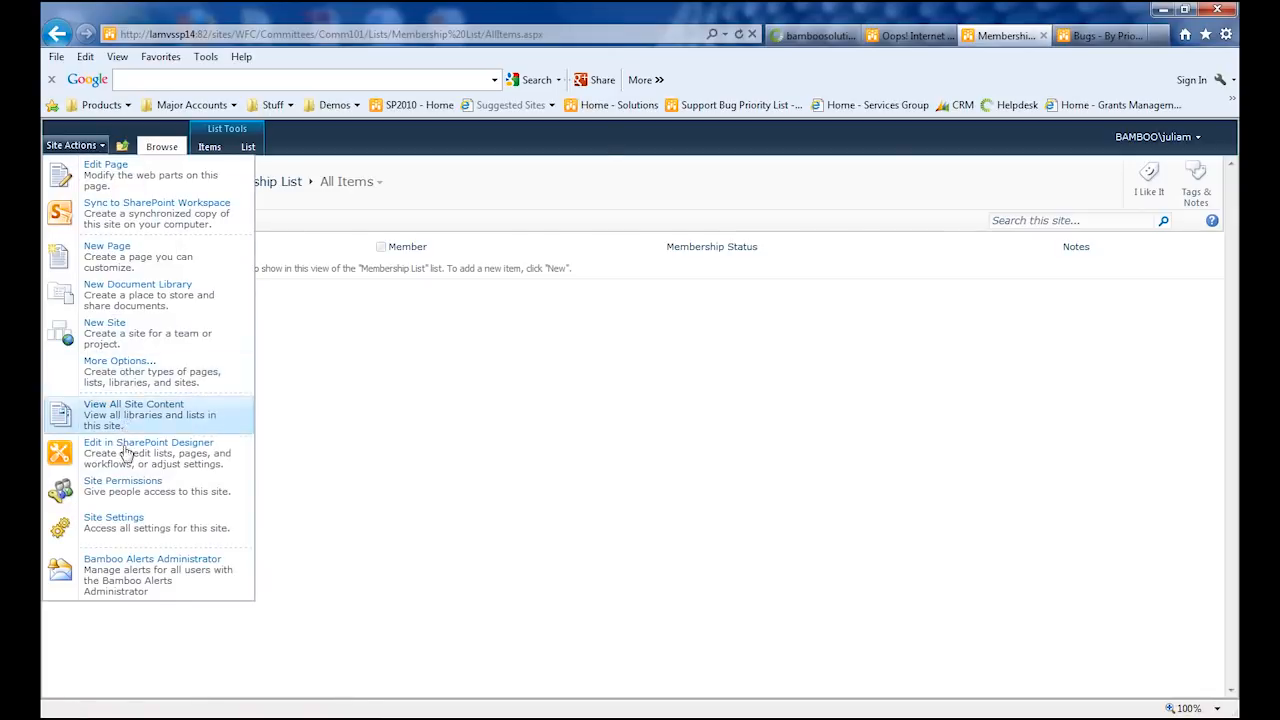
pyautogui.click(122, 480)
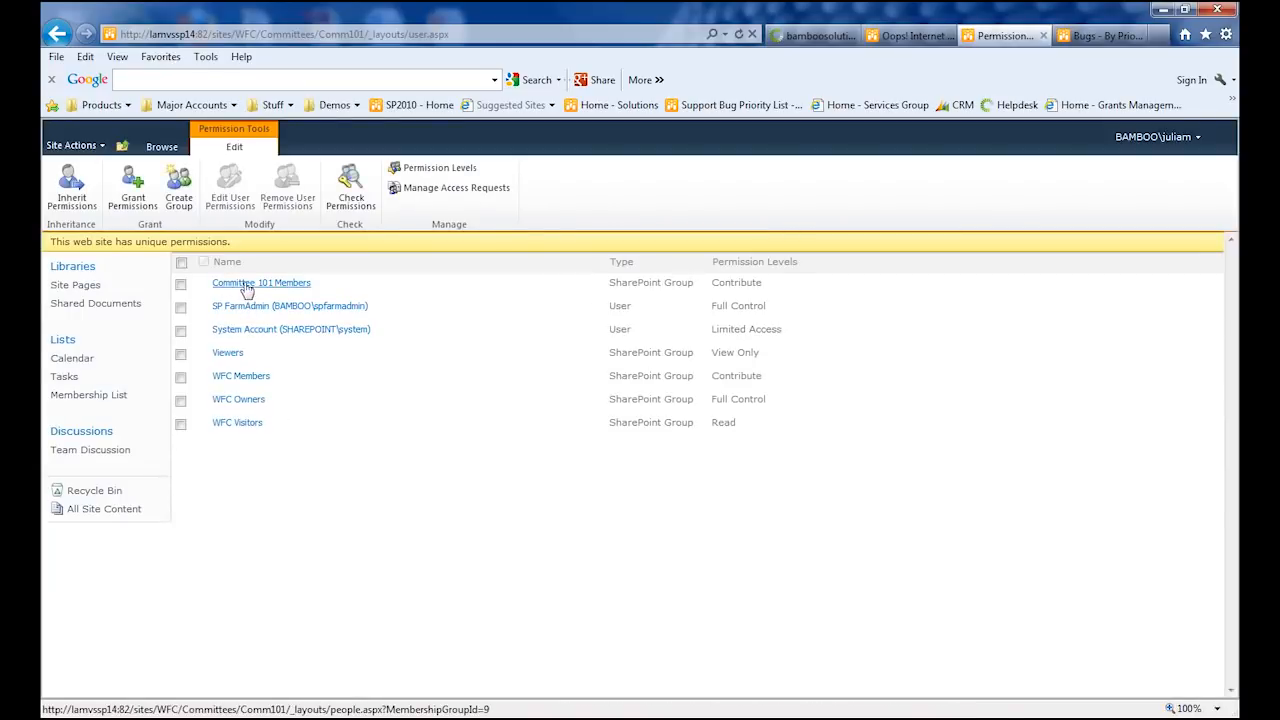
pyautogui.moveTo(293, 290)
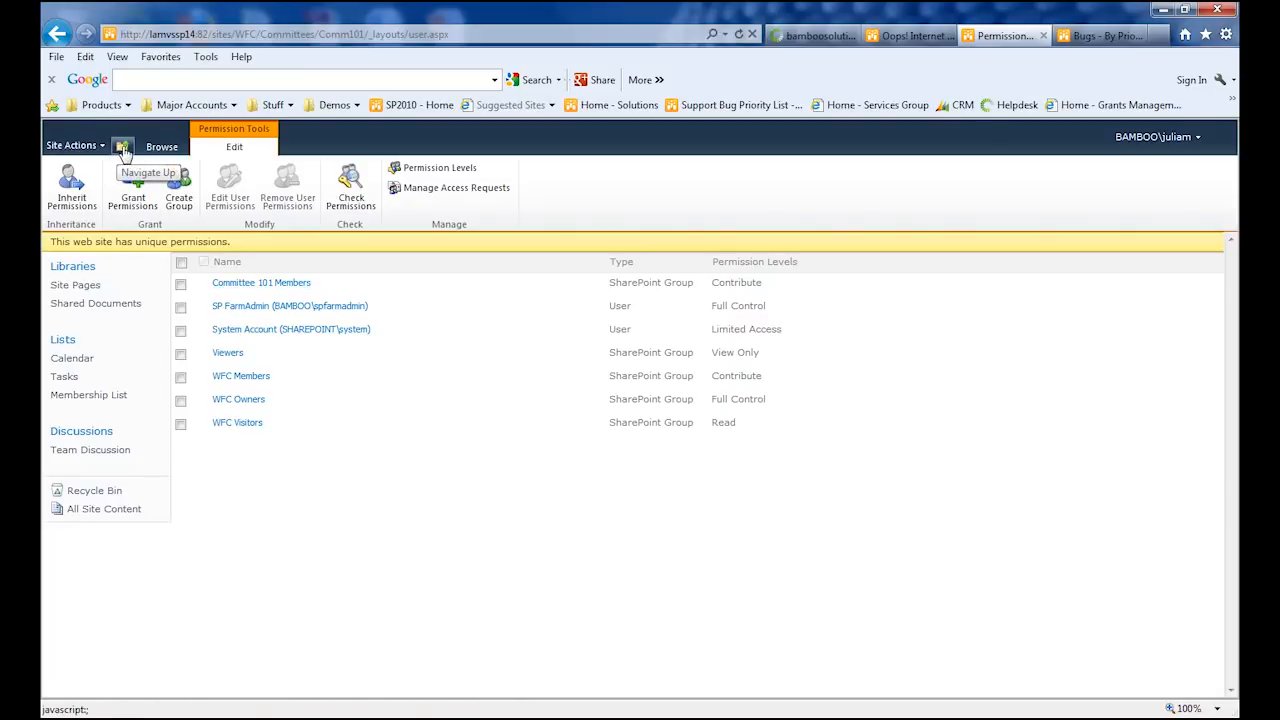
pyautogui.click(161, 146)
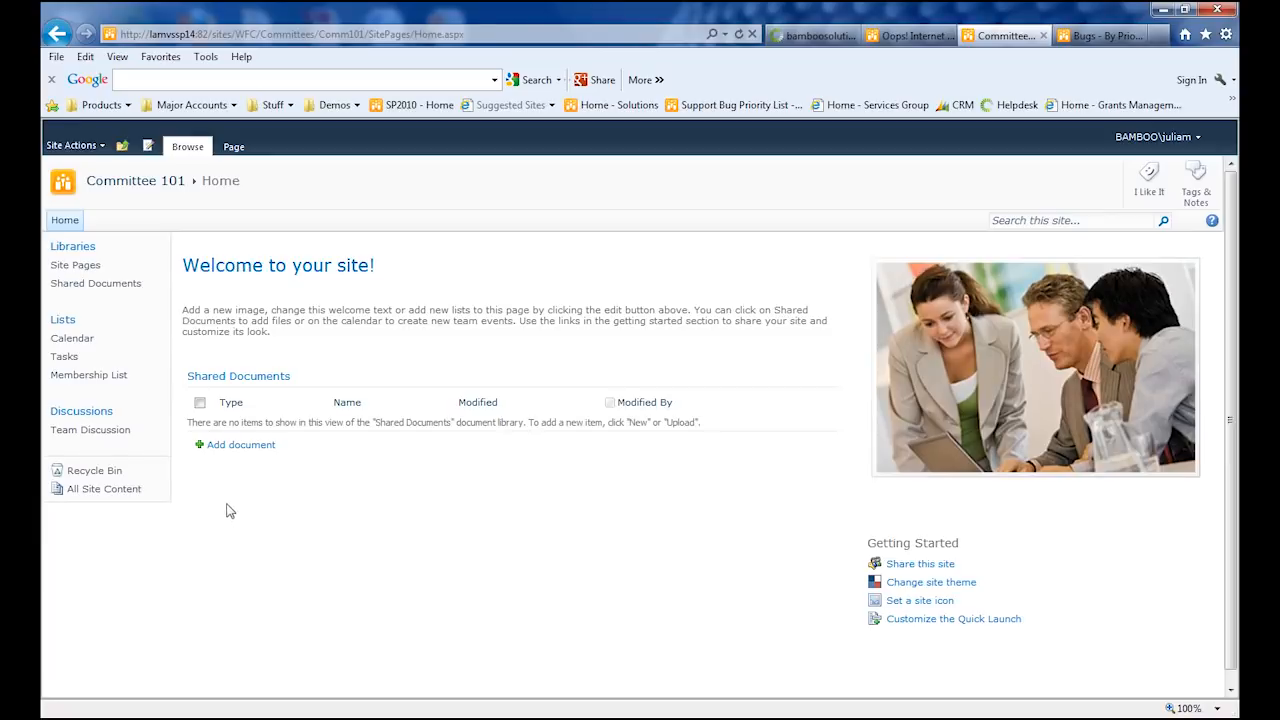
pyautogui.moveTo(224, 506)
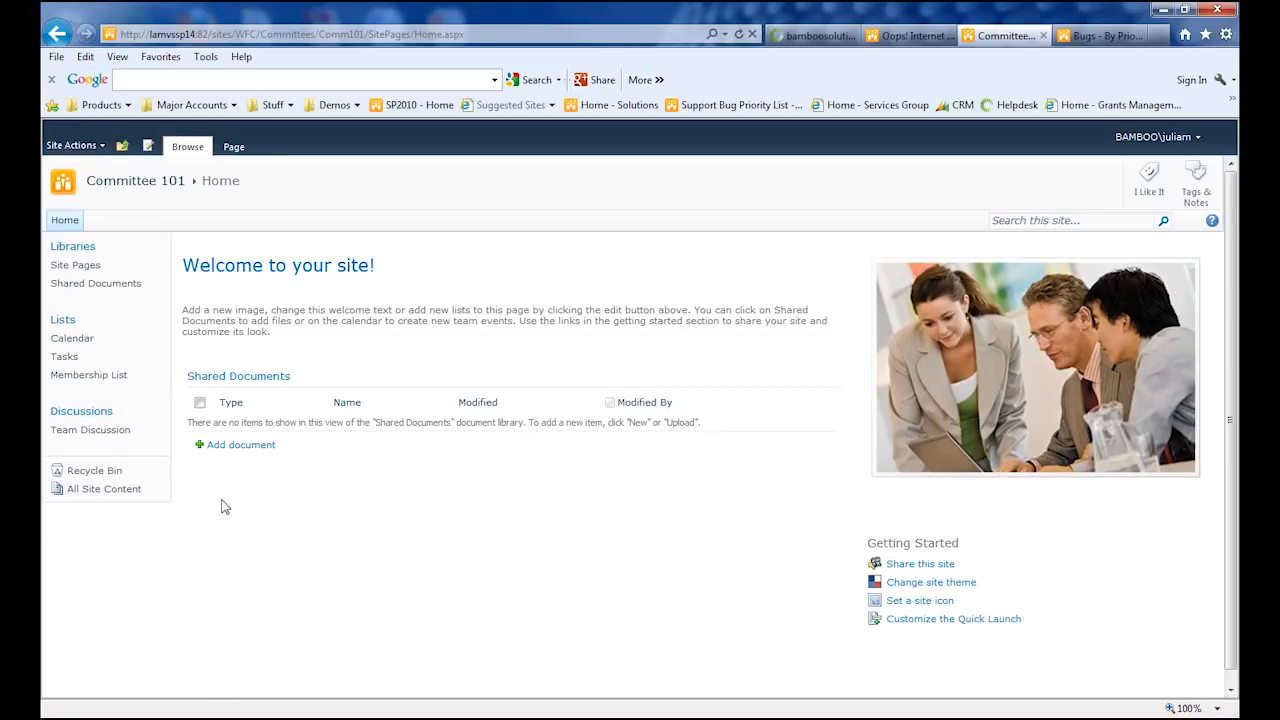
pyautogui.moveTo(220, 504)
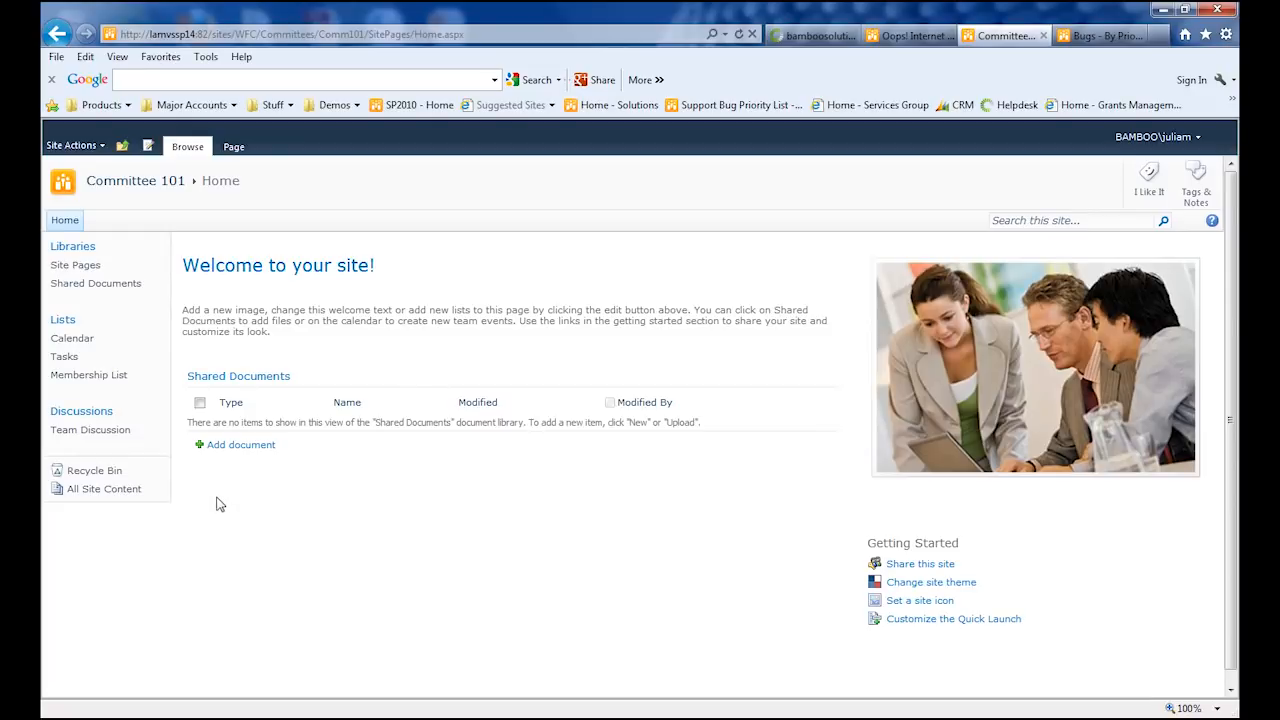
pyautogui.moveTo(220, 507)
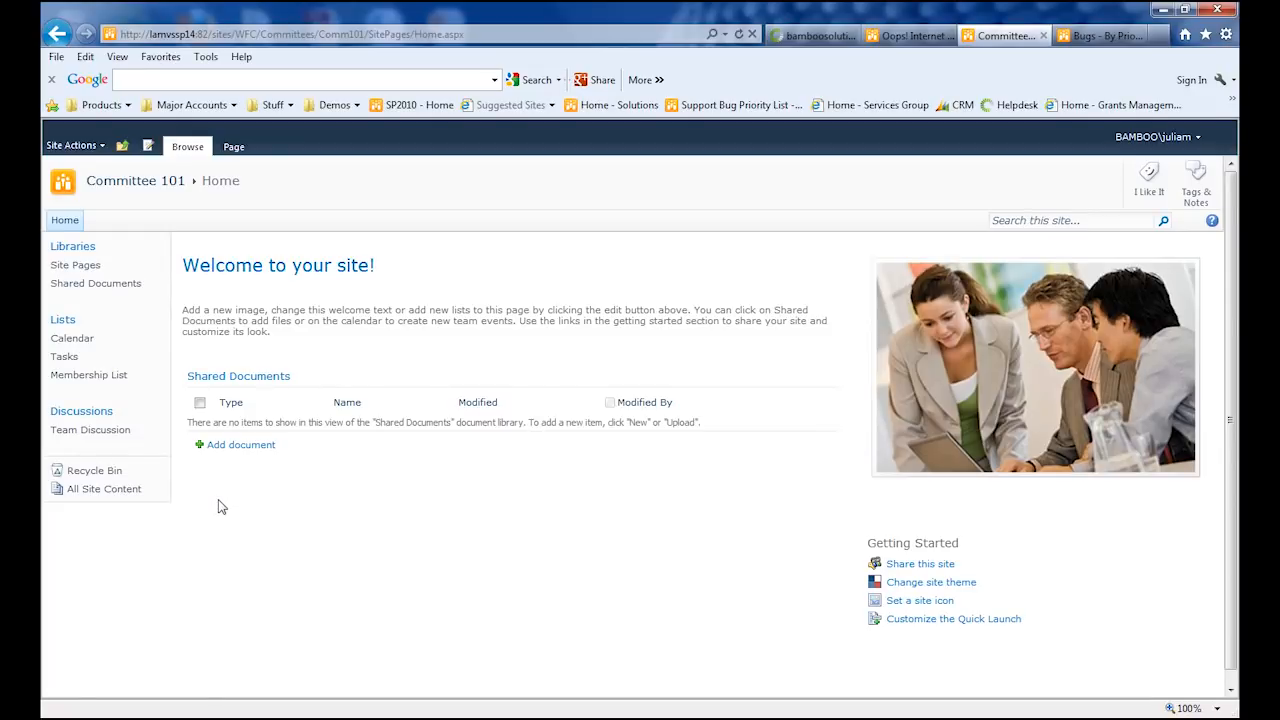
pyautogui.moveTo(219, 505)
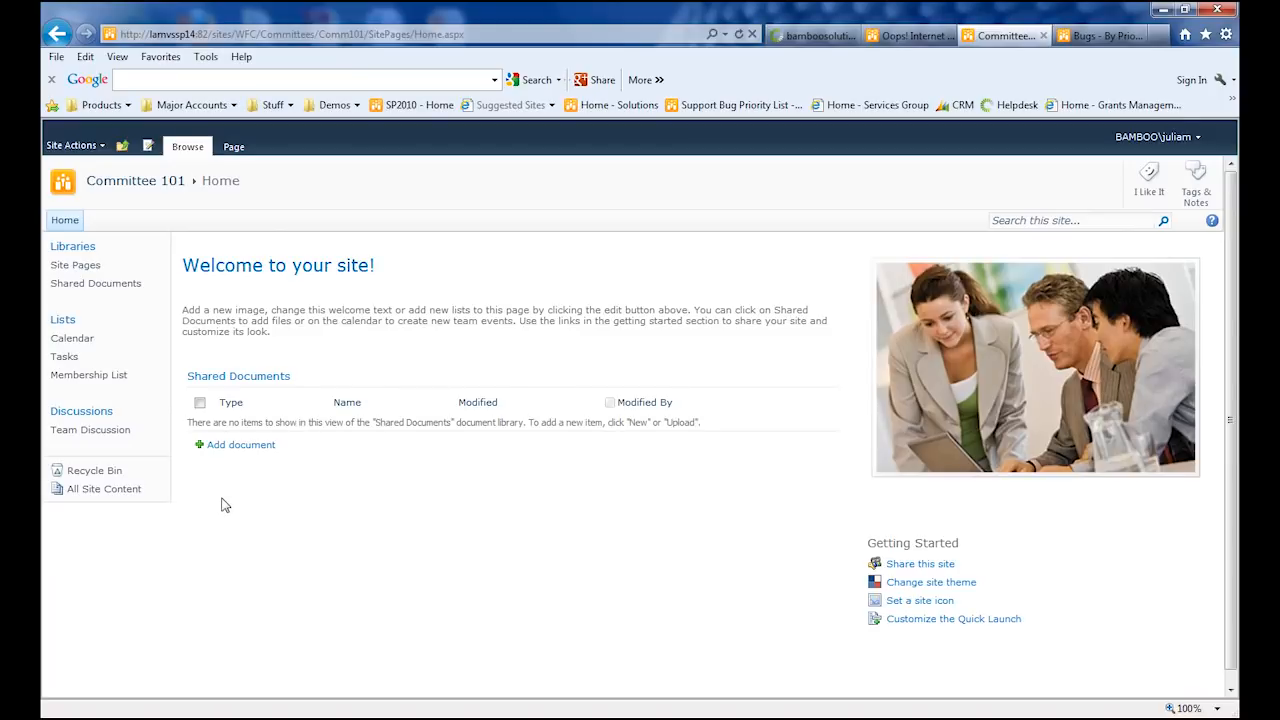
pyautogui.moveTo(214, 495)
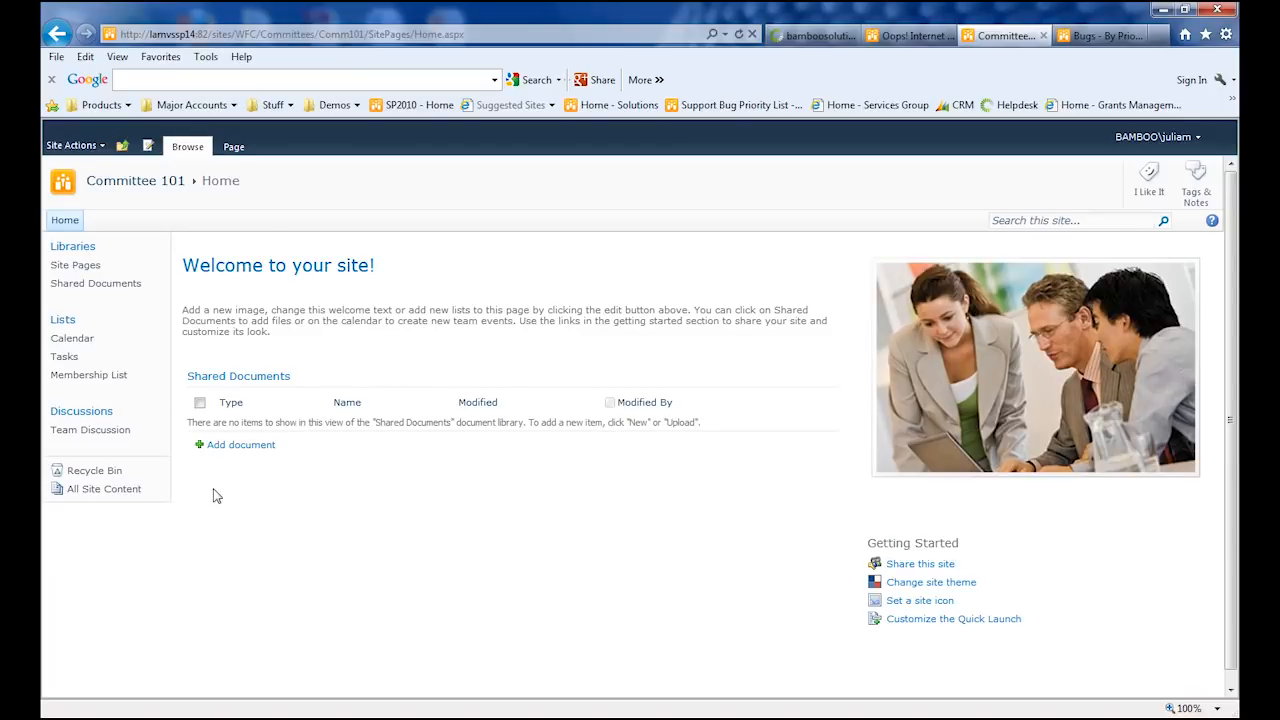
pyautogui.moveTo(202, 481)
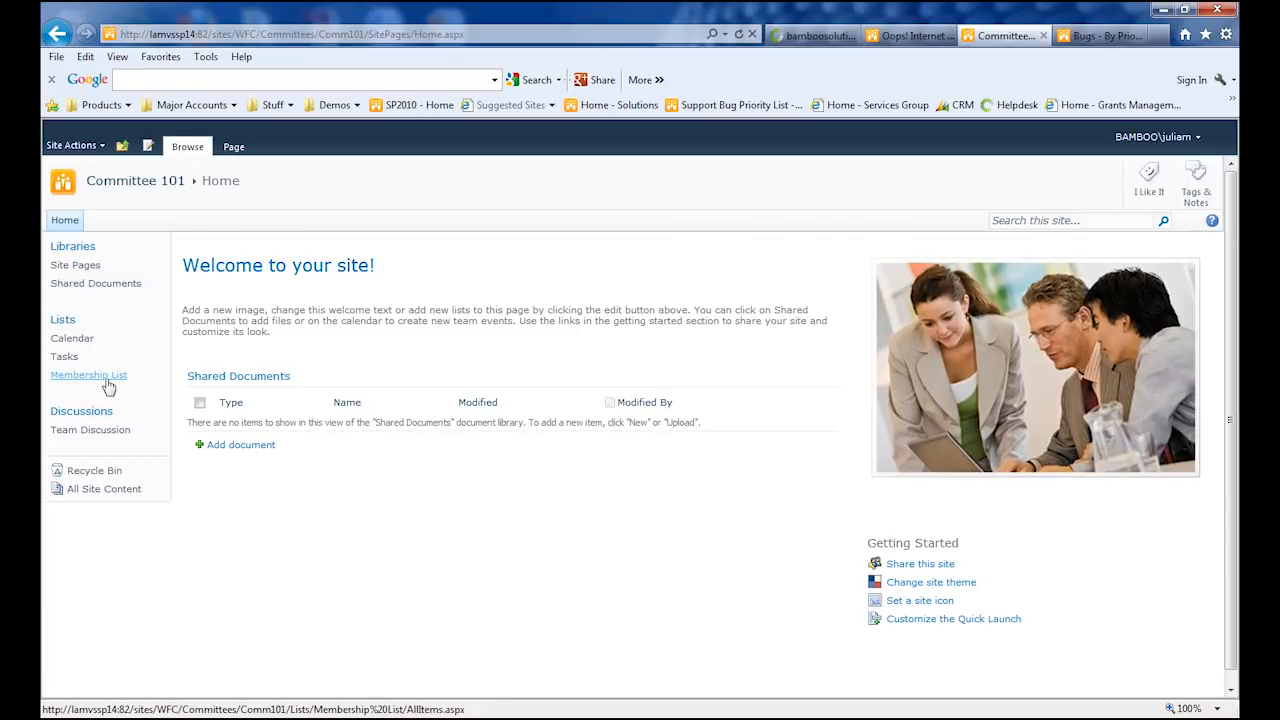
# Step: Open the Membership List and start Create or Edit Workflows from the List ribbon
pyautogui.click(88, 375)
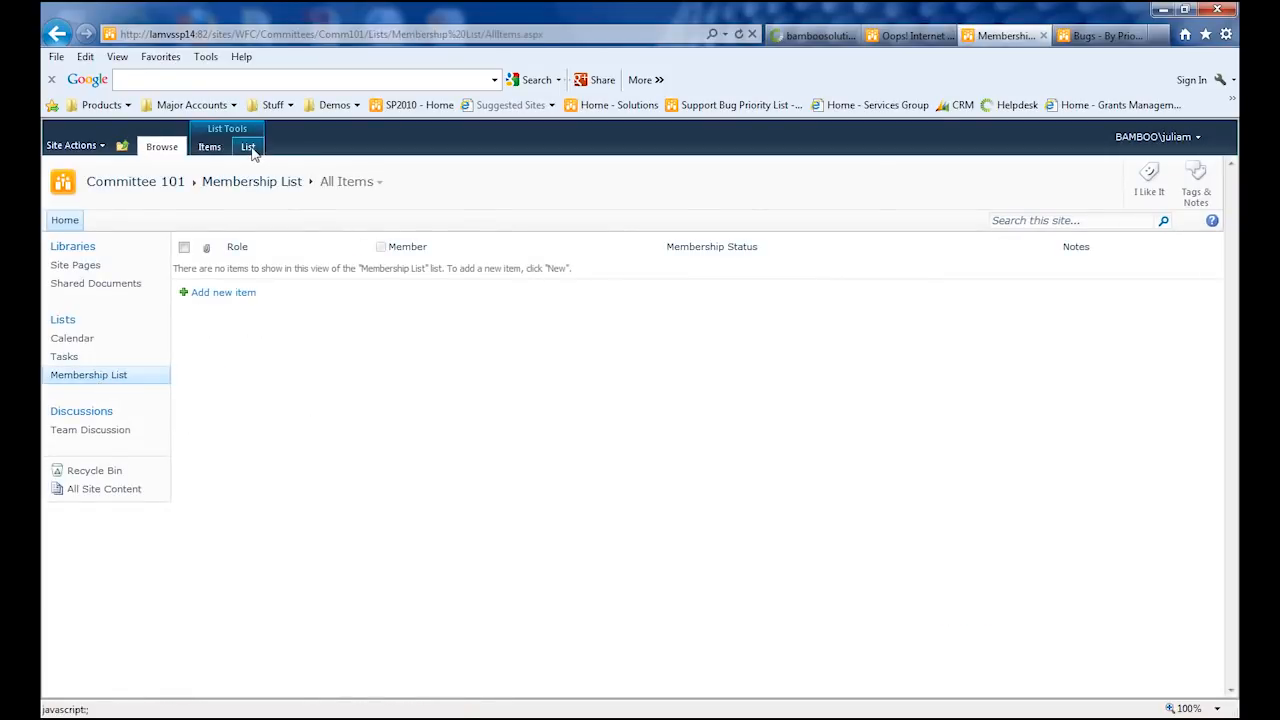
pyautogui.click(248, 147)
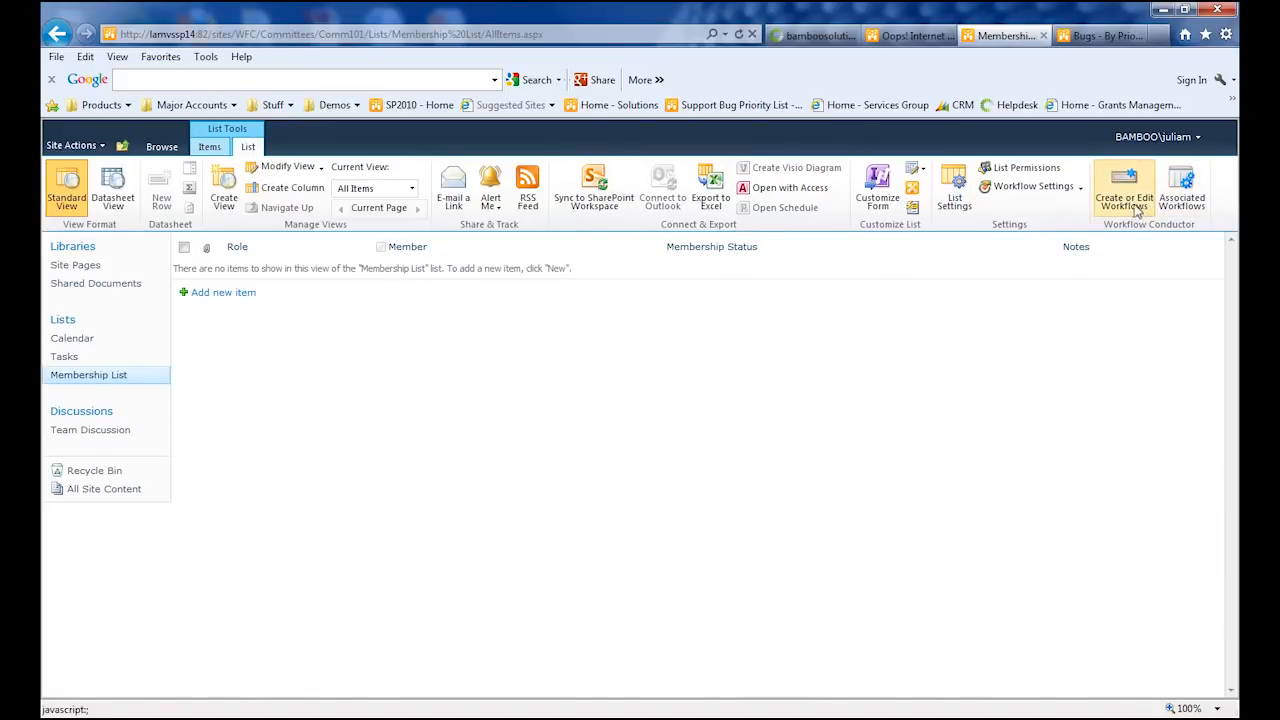
pyautogui.click(1123, 189)
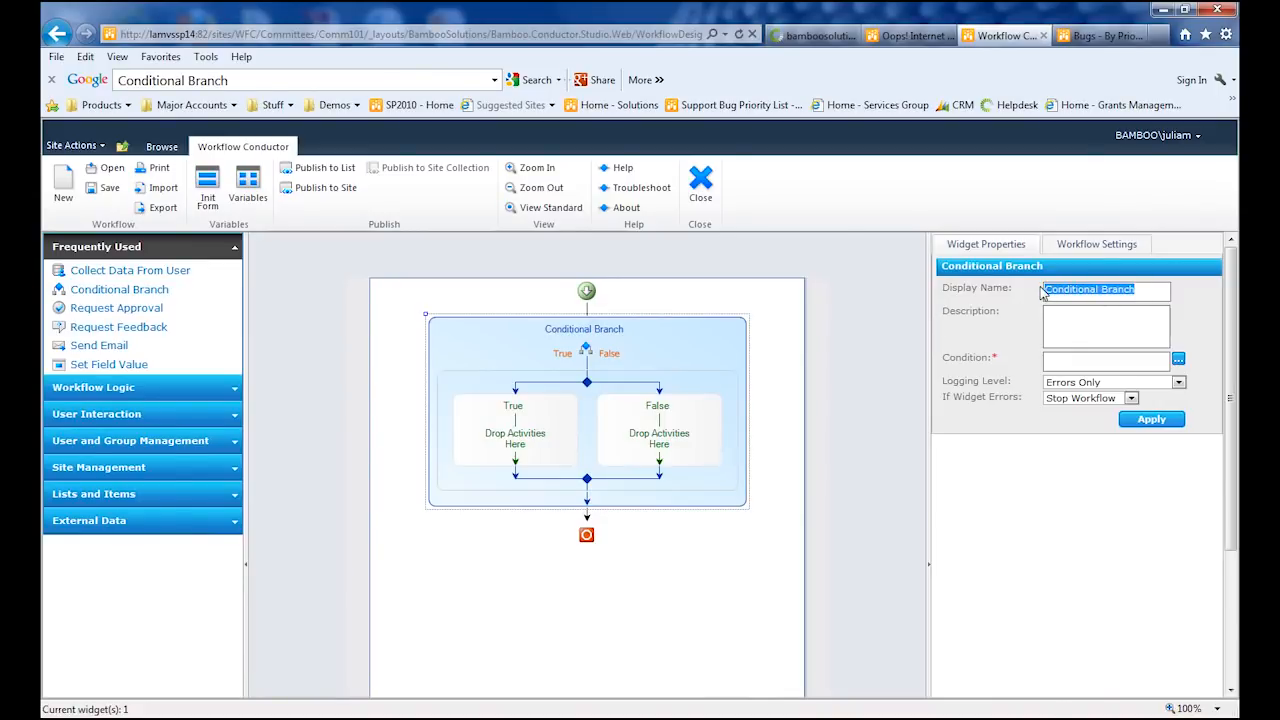
# Step: Name the branch 'Is Member Active?' with condition Membership Status equals Active, and apply
pyautogui.write('Is Member Active?')
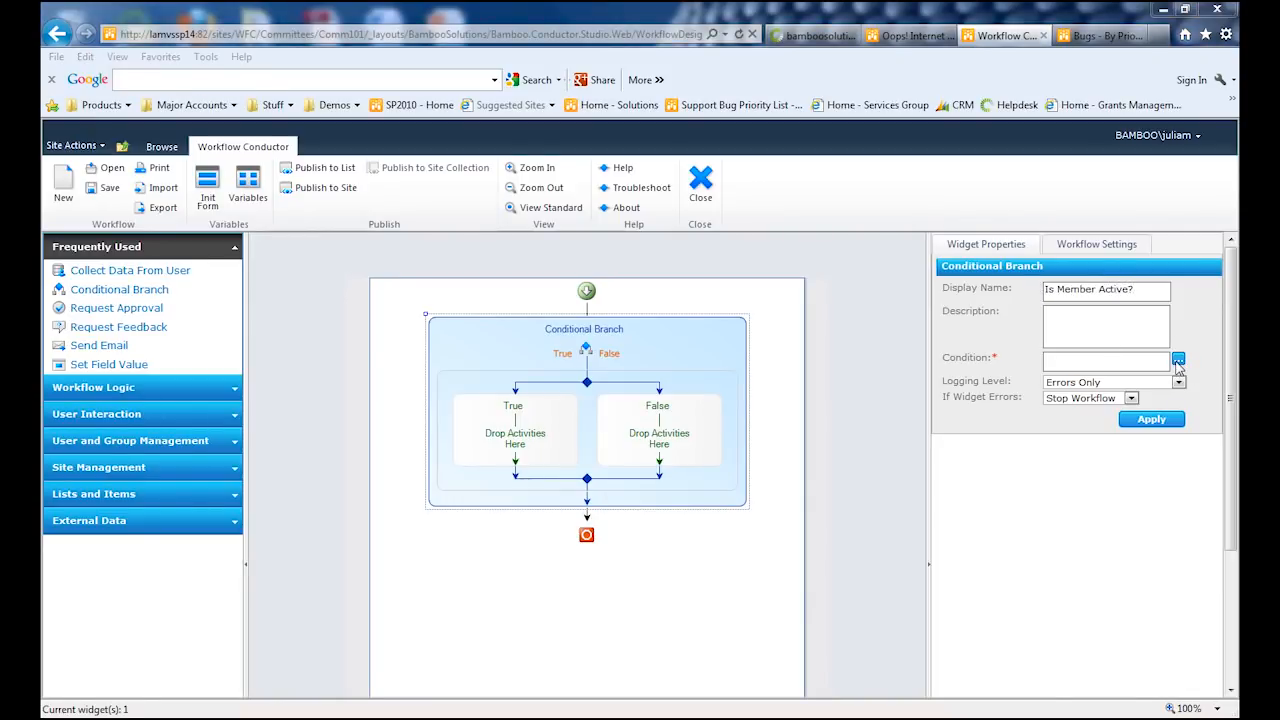
pyautogui.click(1178, 360)
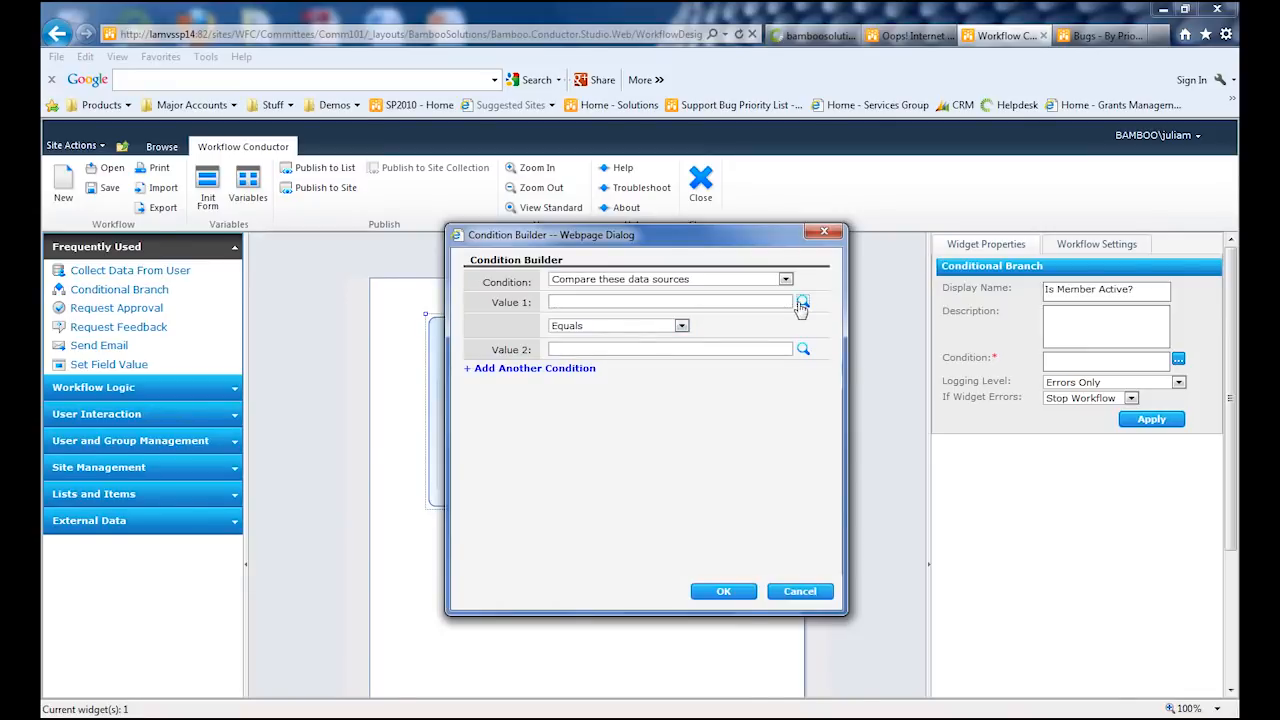
pyautogui.click(802, 302)
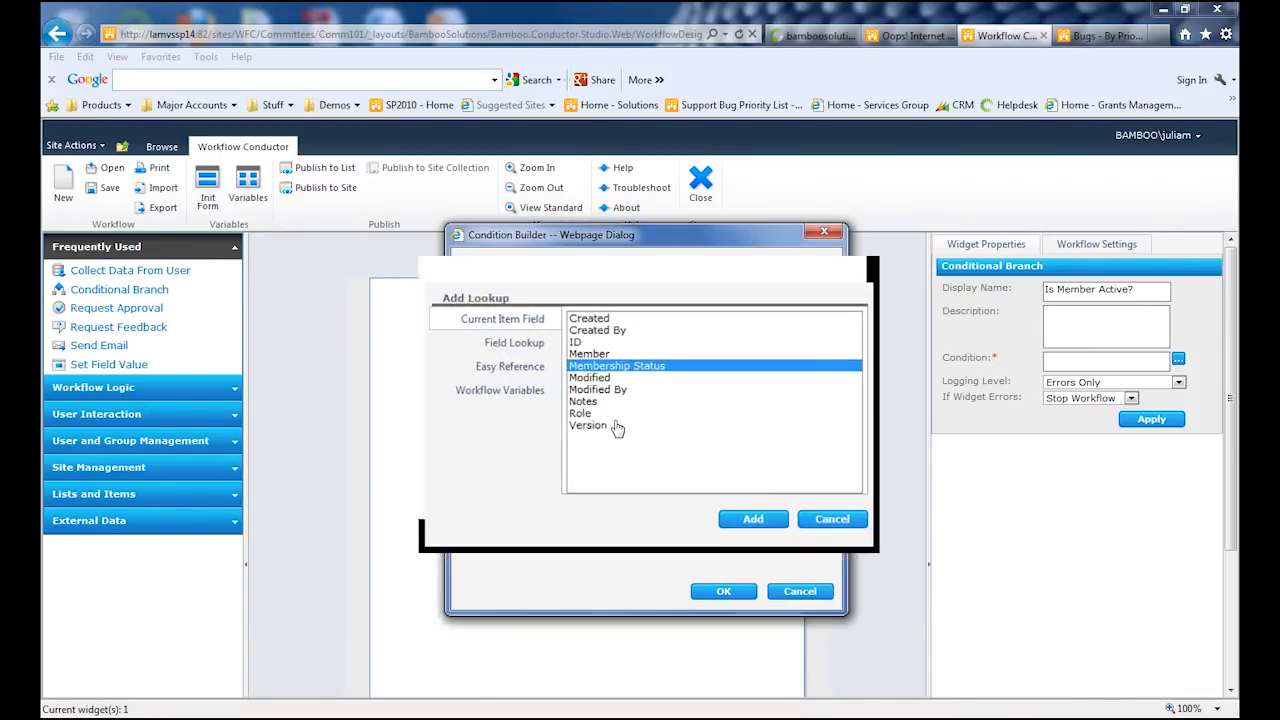
pyautogui.click(752, 519)
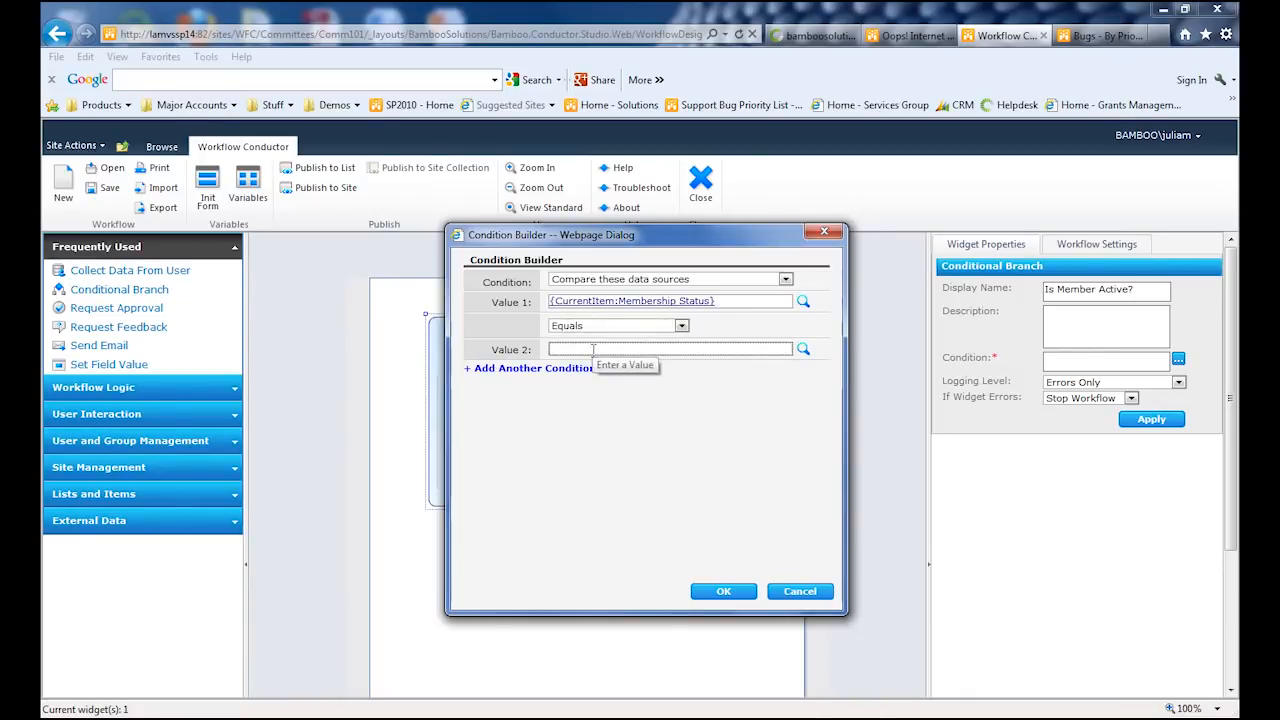
pyautogui.write('Active')
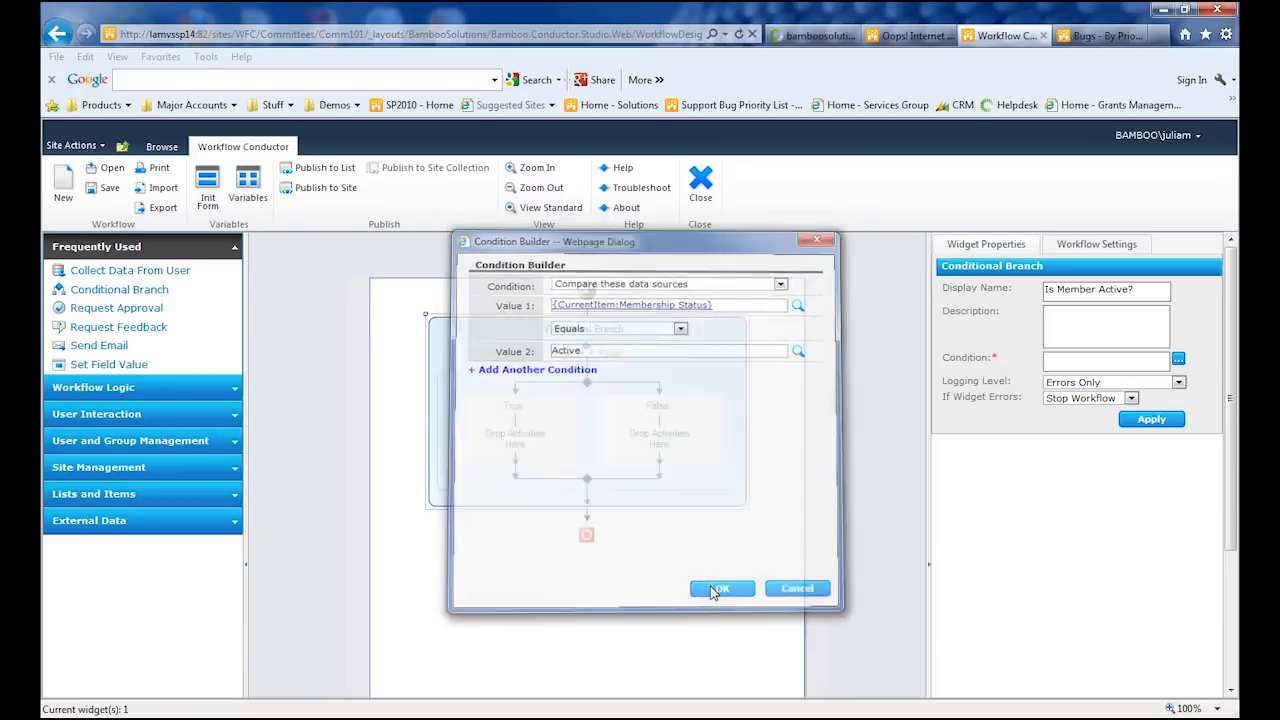
pyautogui.click(721, 588)
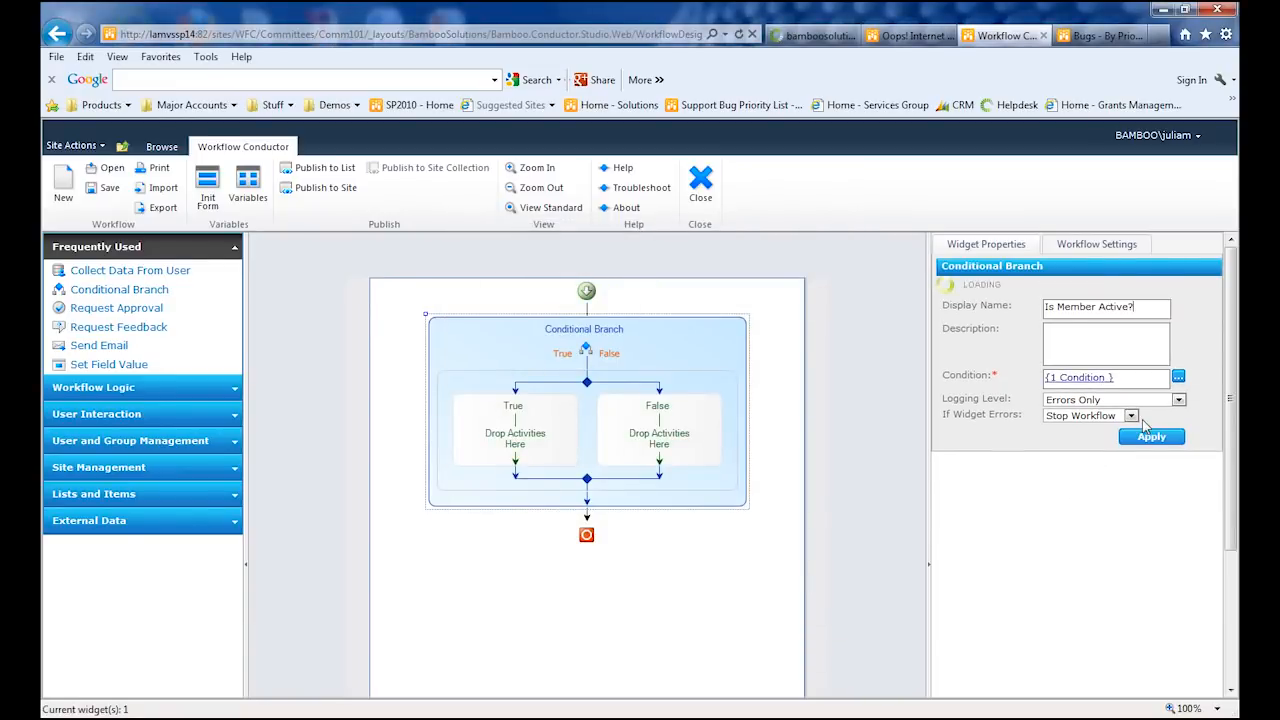
pyautogui.click(1151, 436)
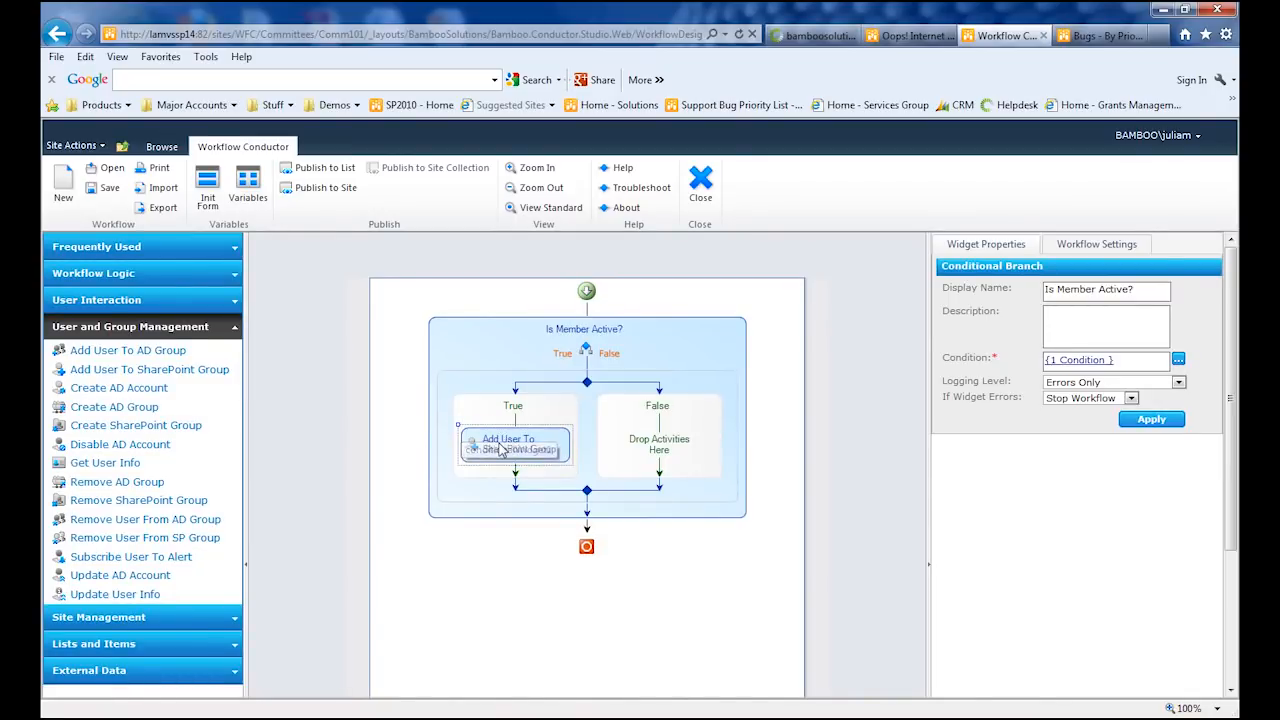
# Step: Place Add User To SharePoint Group on True and Remove User From SP Group on False
pyautogui.click(513, 444)
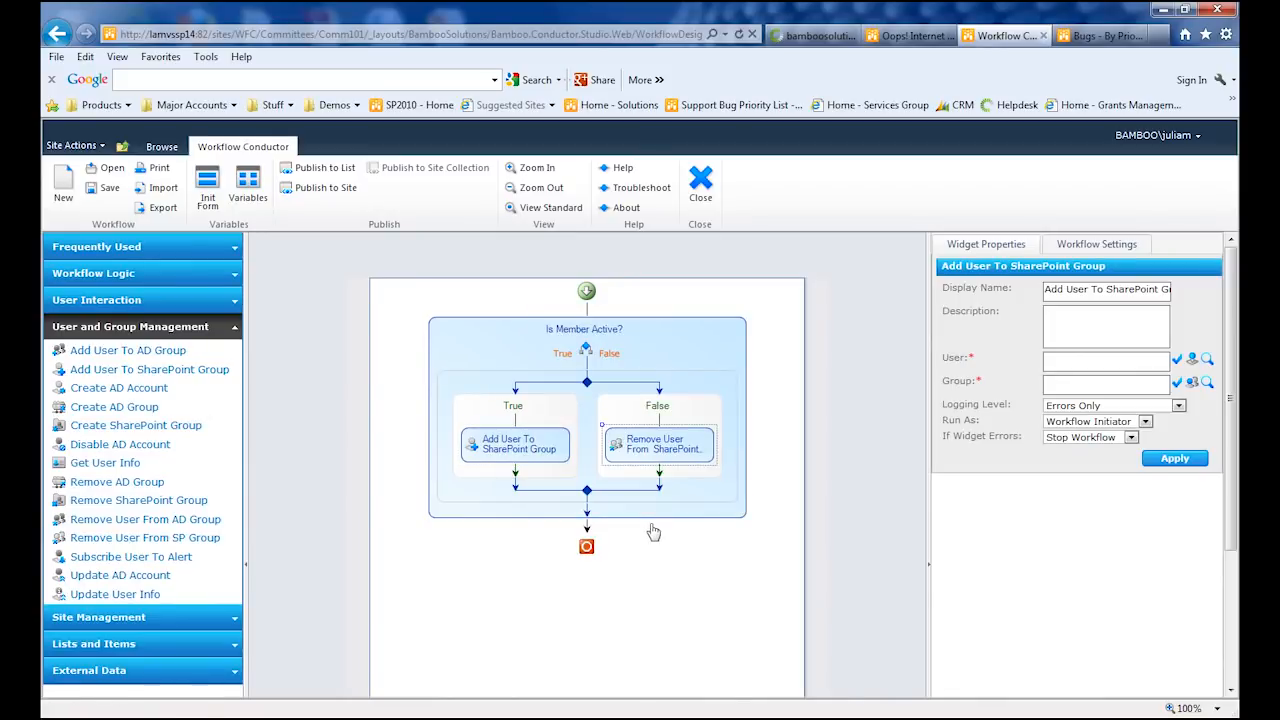
pyautogui.click(586, 545)
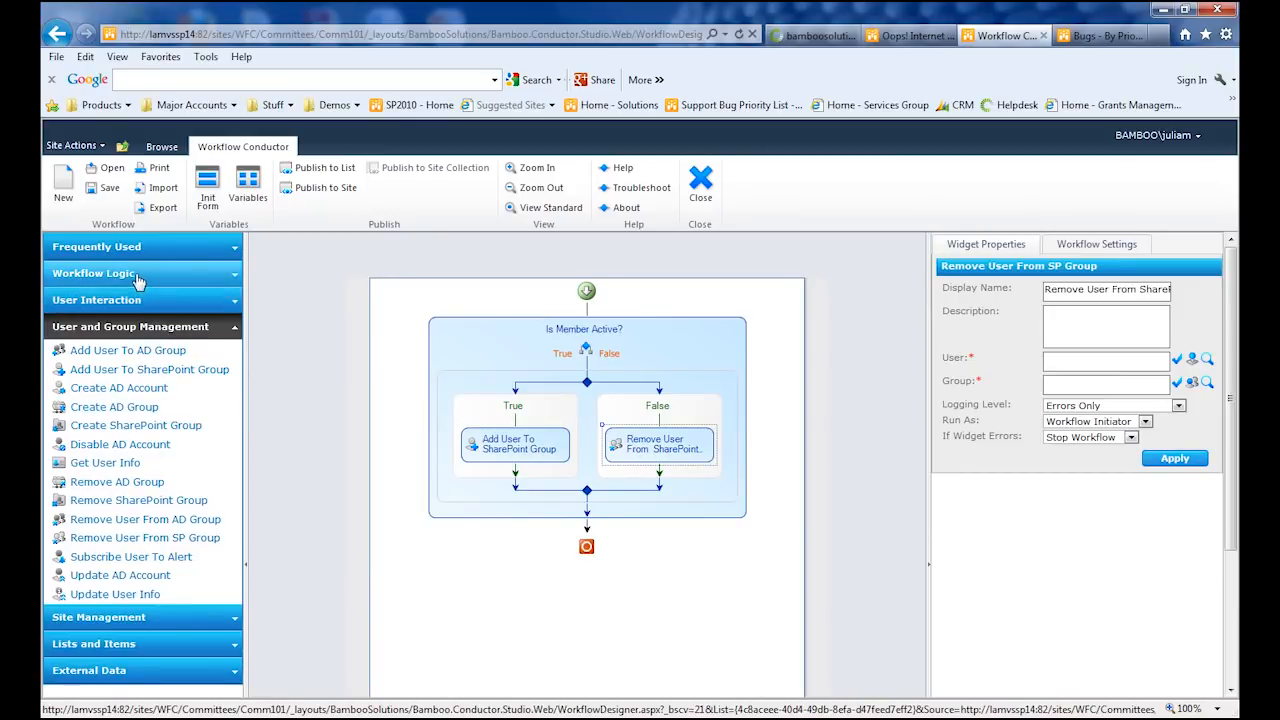
pyautogui.click(95, 273)
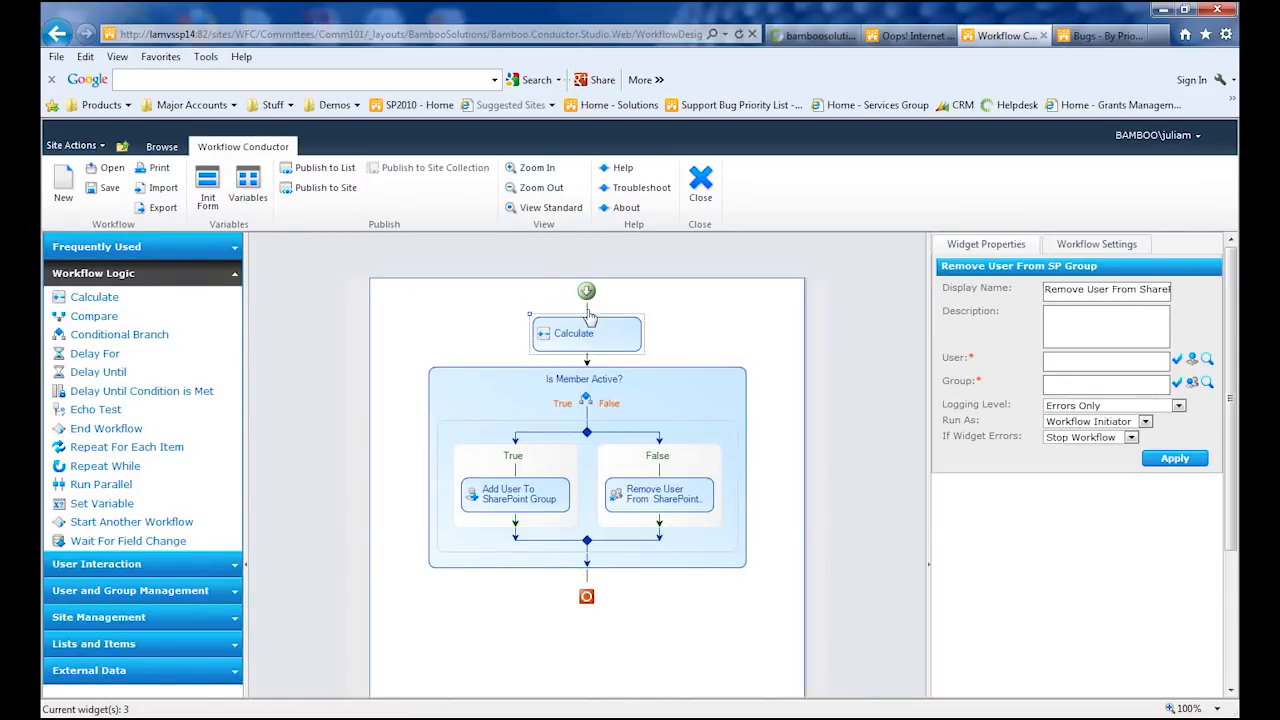
# Step: Rename the Calculate step 'Calculate group name' and begin a CONCATENATE formula
pyautogui.click(586, 333)
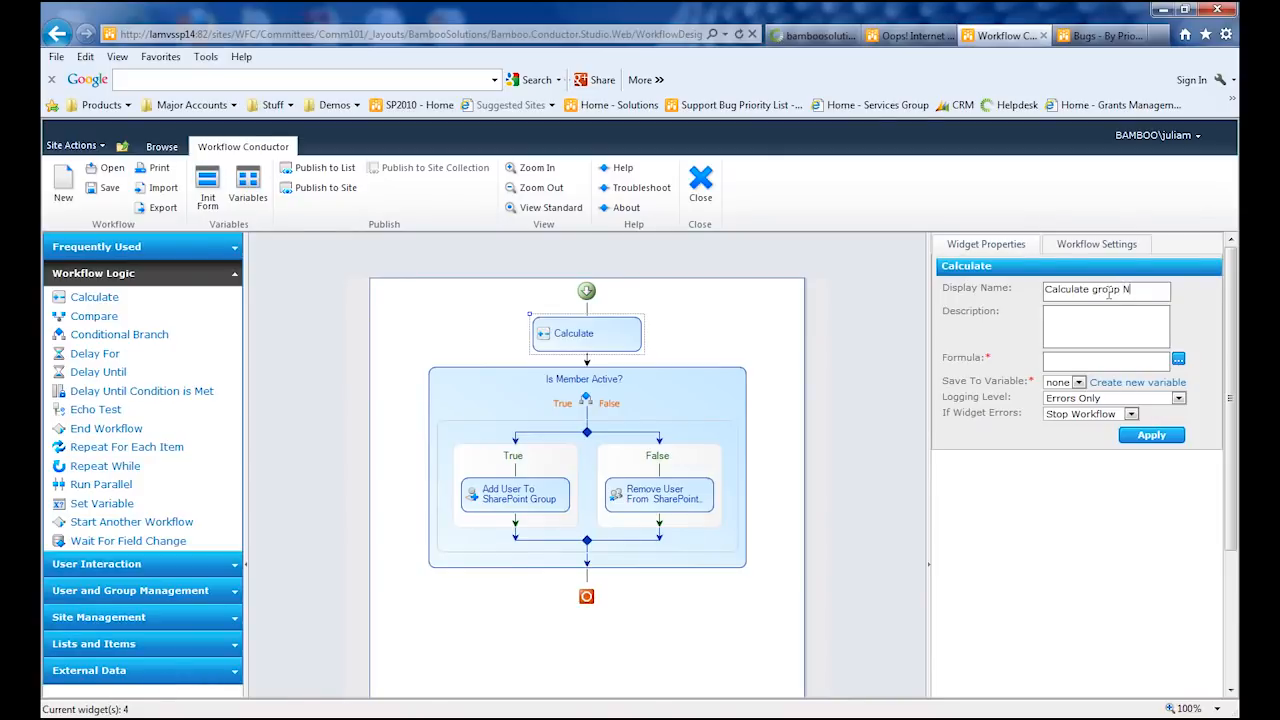
pyautogui.write('ame')
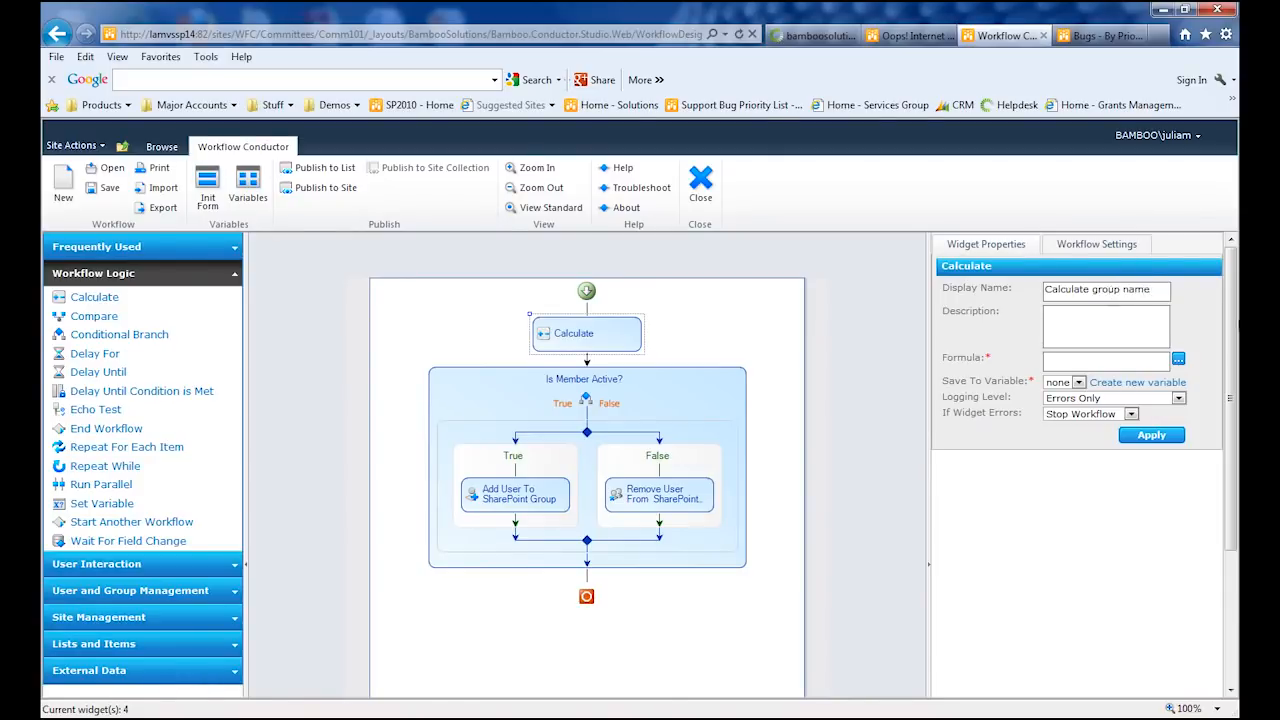
pyautogui.click(1178, 361)
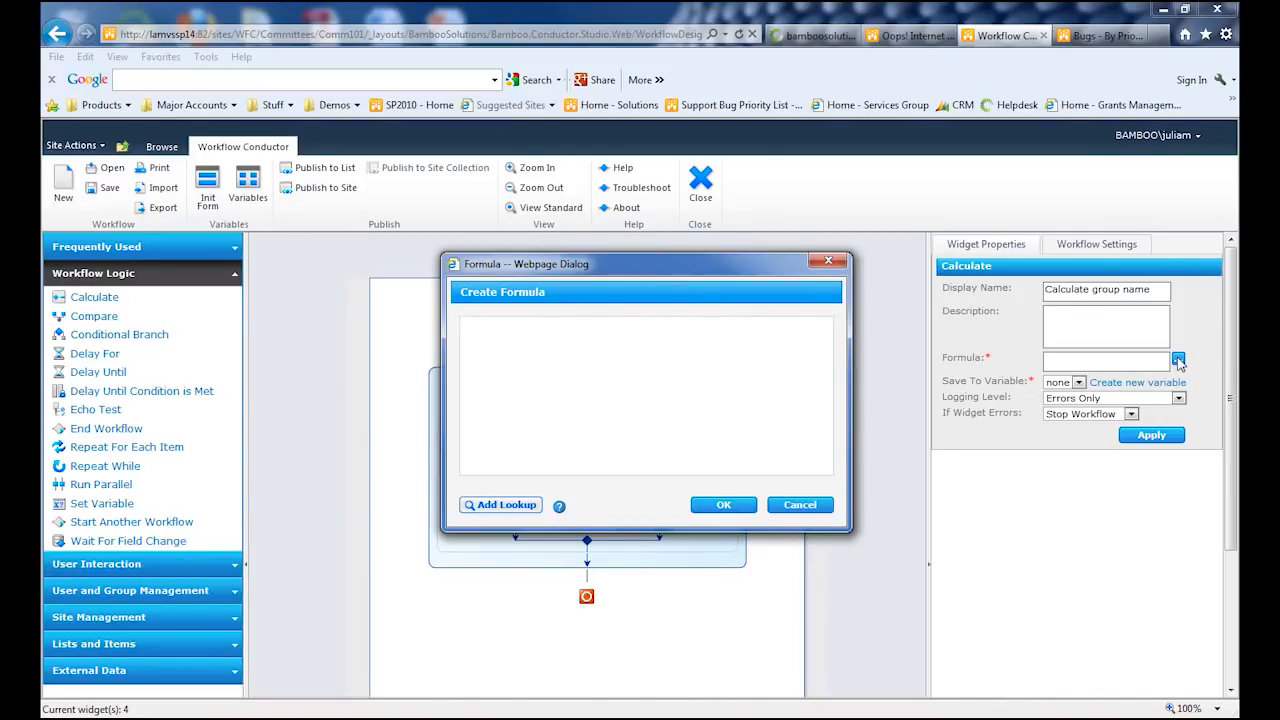
pyautogui.write('CONCAT')
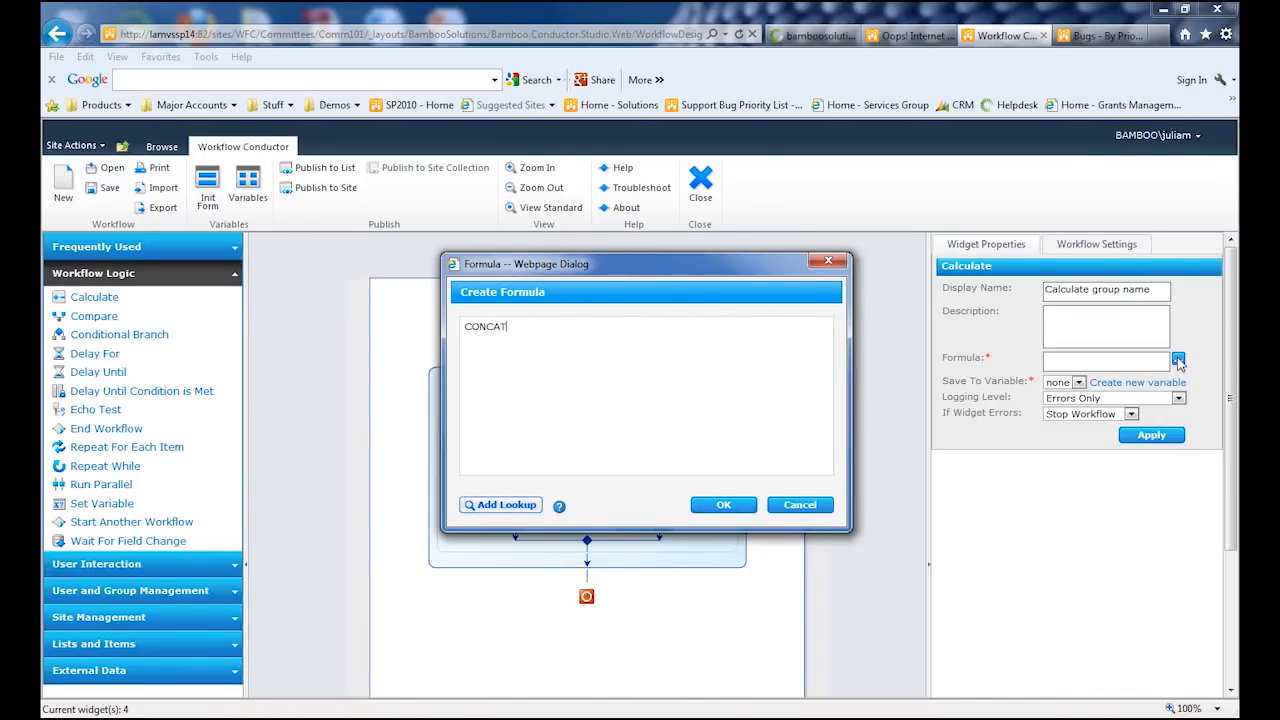
pyautogui.write('ENATE')
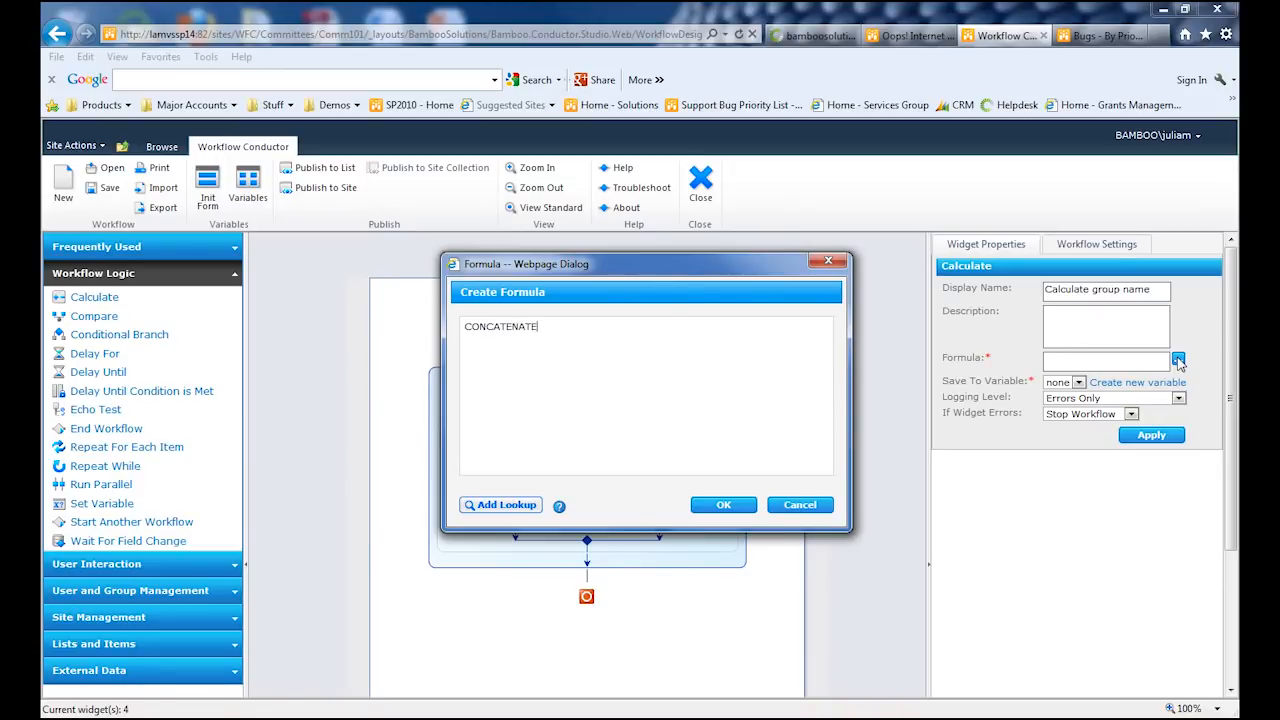
pyautogui.write('(')
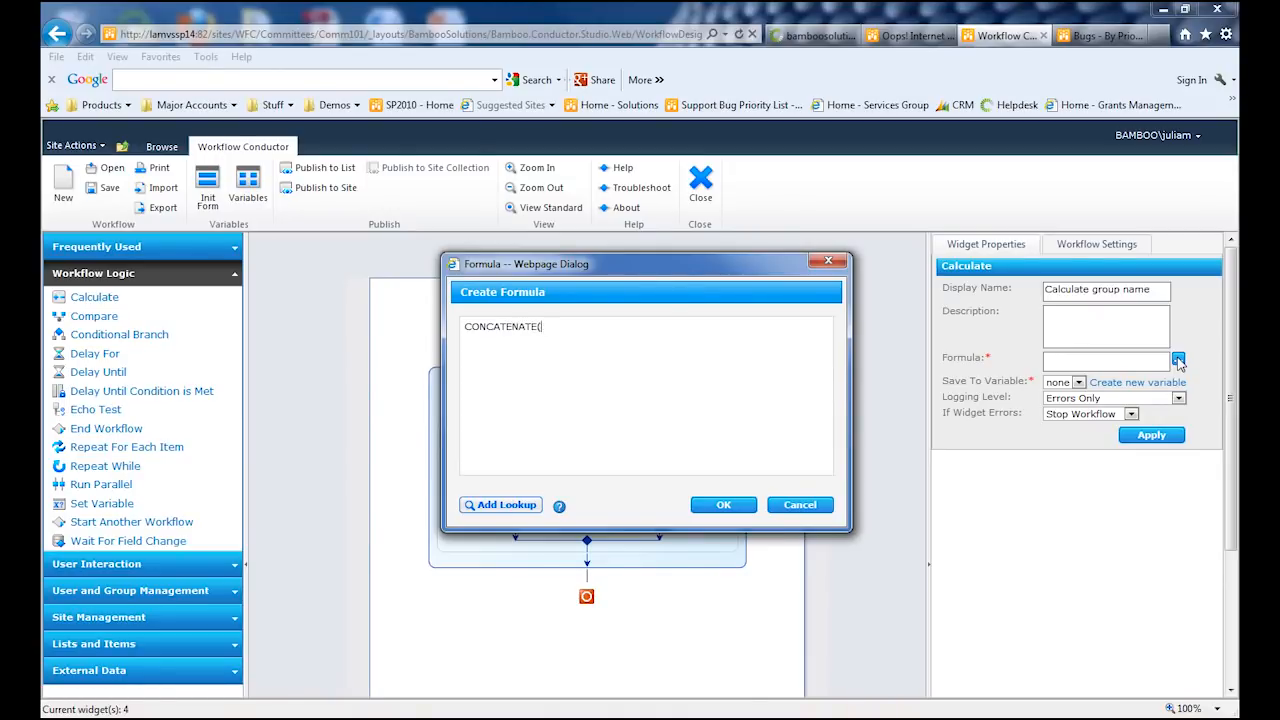
pyautogui.write('"')
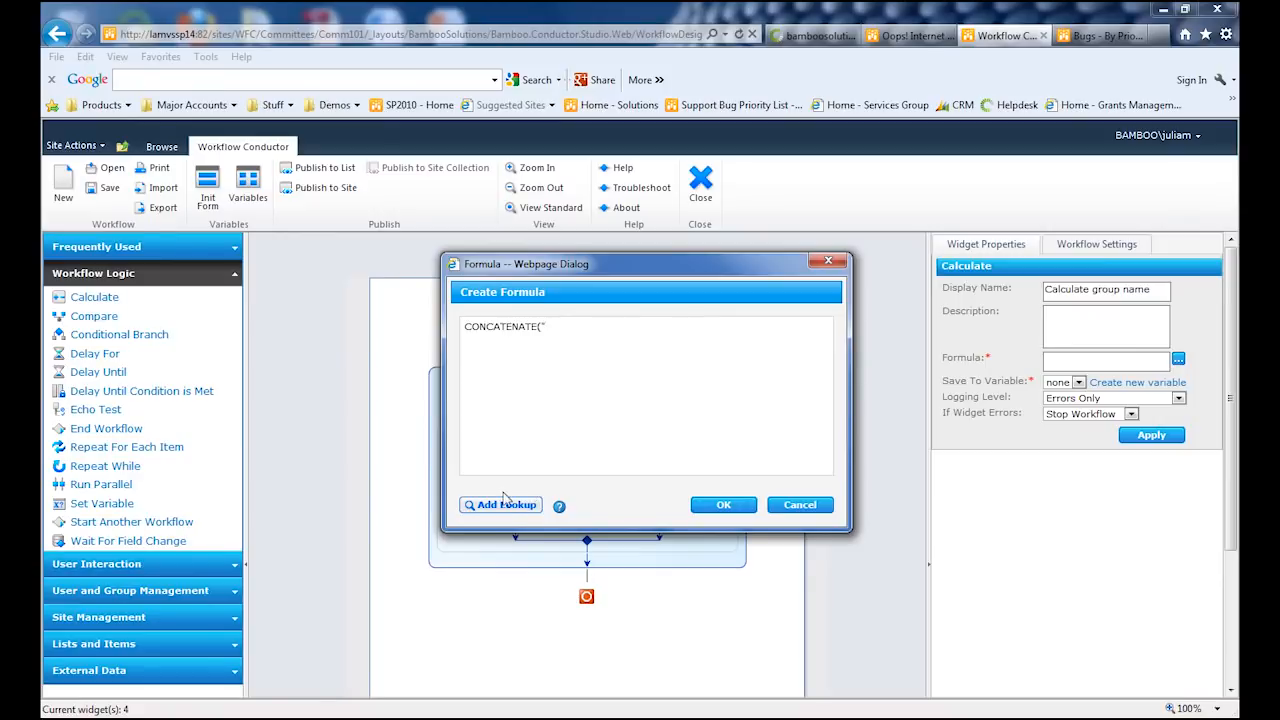
# Step: Insert the Easy Reference Site Name and append " Members" to complete the formula
pyautogui.click(505, 504)
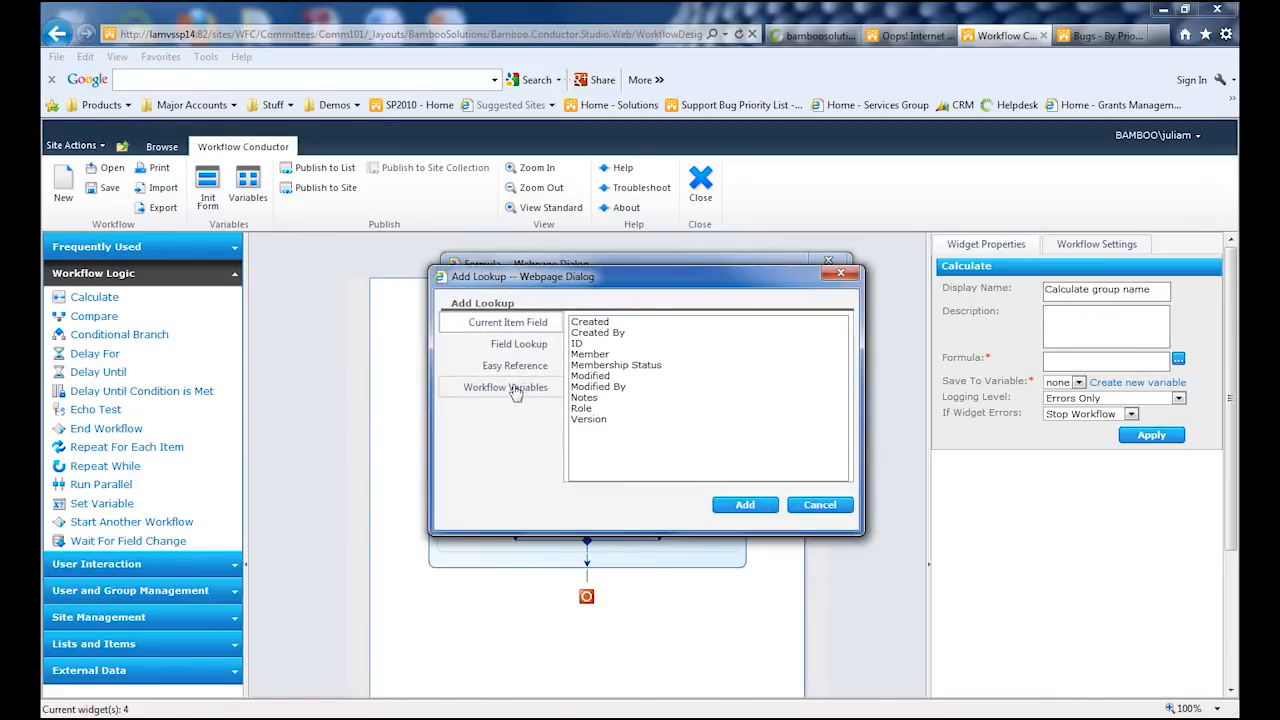
pyautogui.click(515, 365)
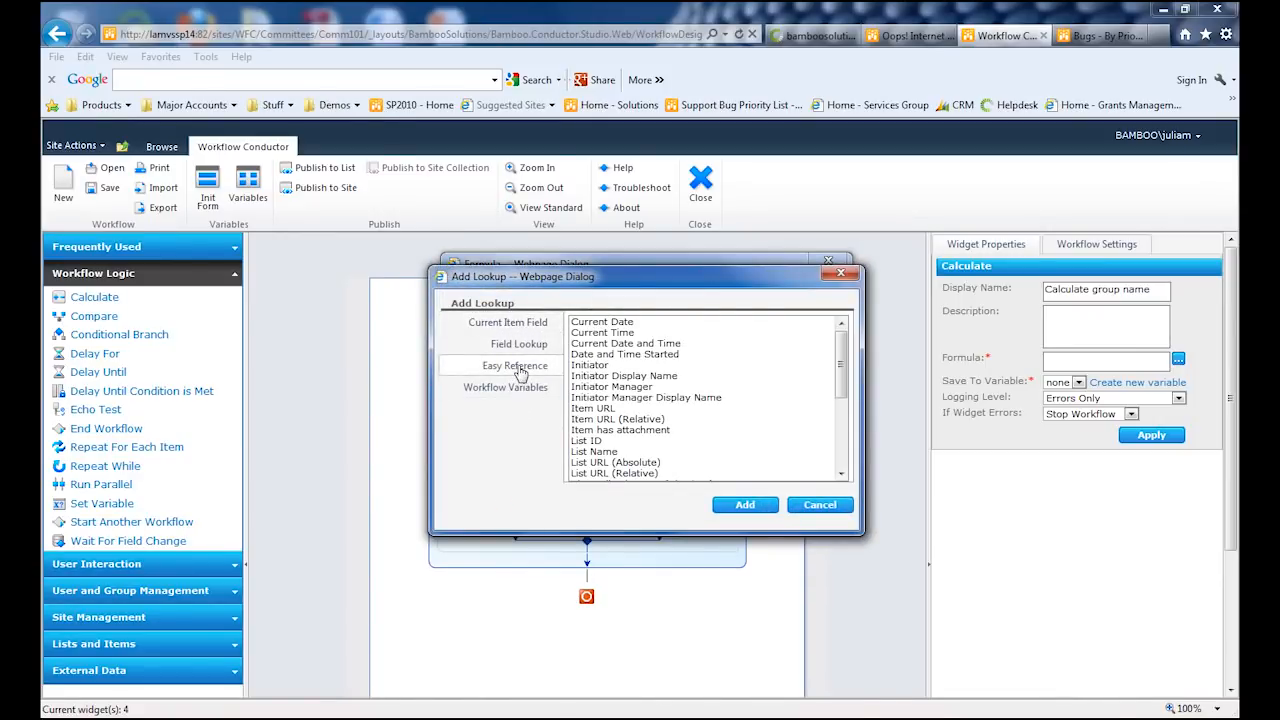
pyautogui.scroll(-3)
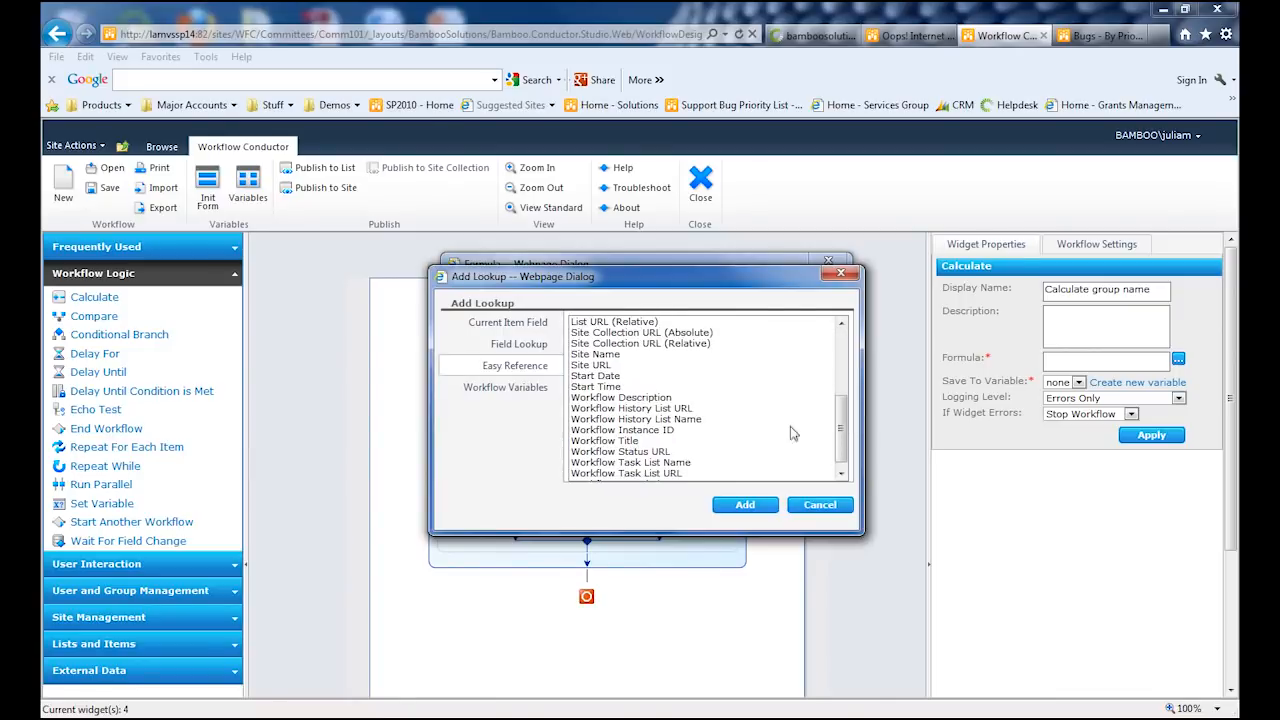
pyautogui.click(595, 354)
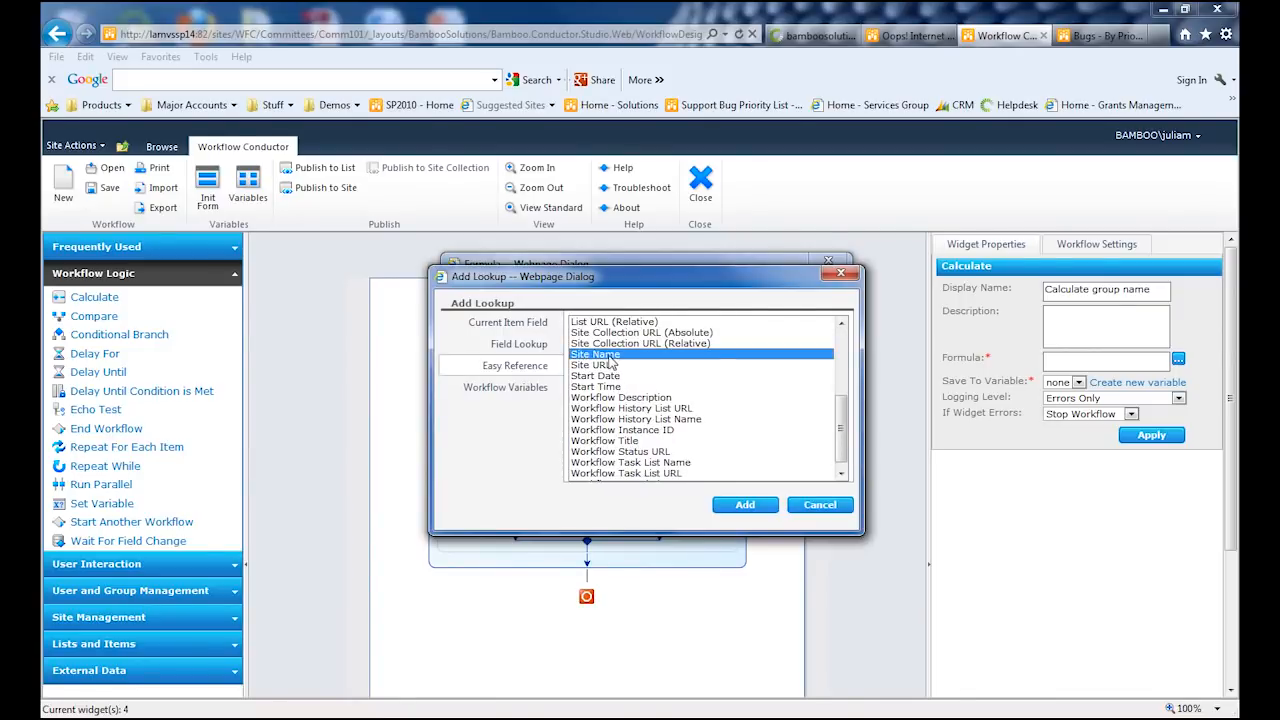
pyautogui.click(744, 504)
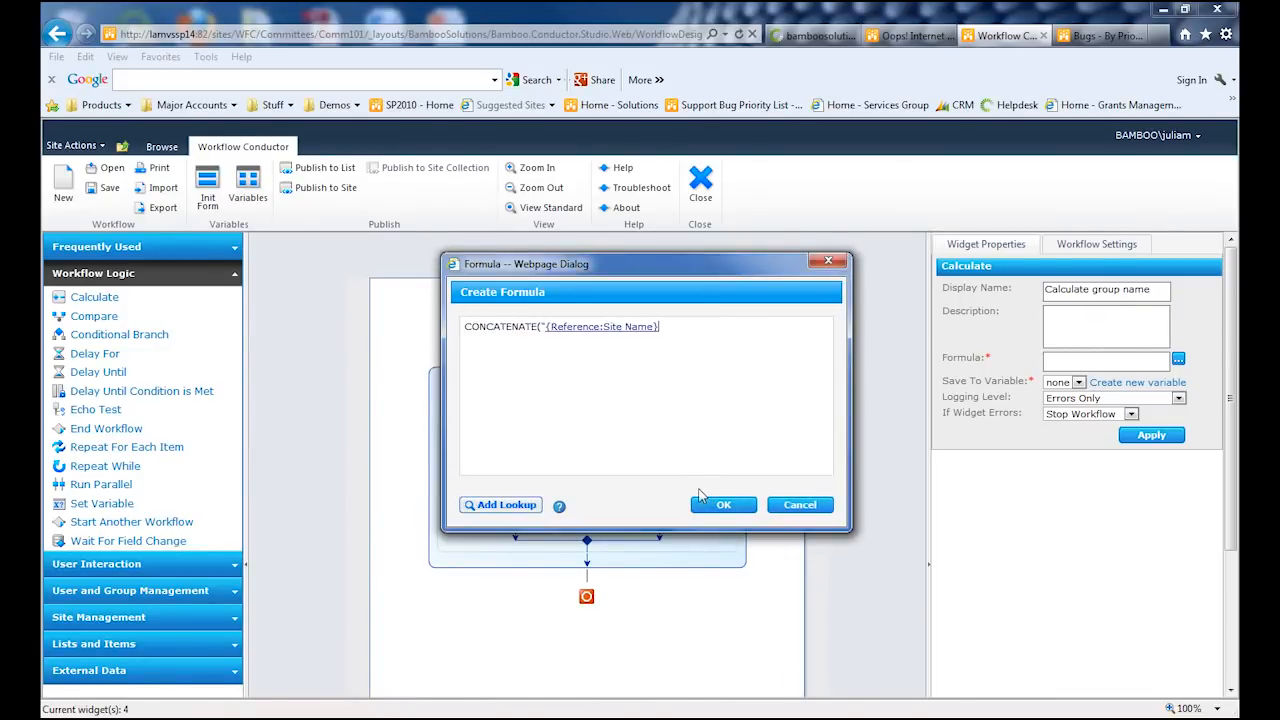
pyautogui.write('",')
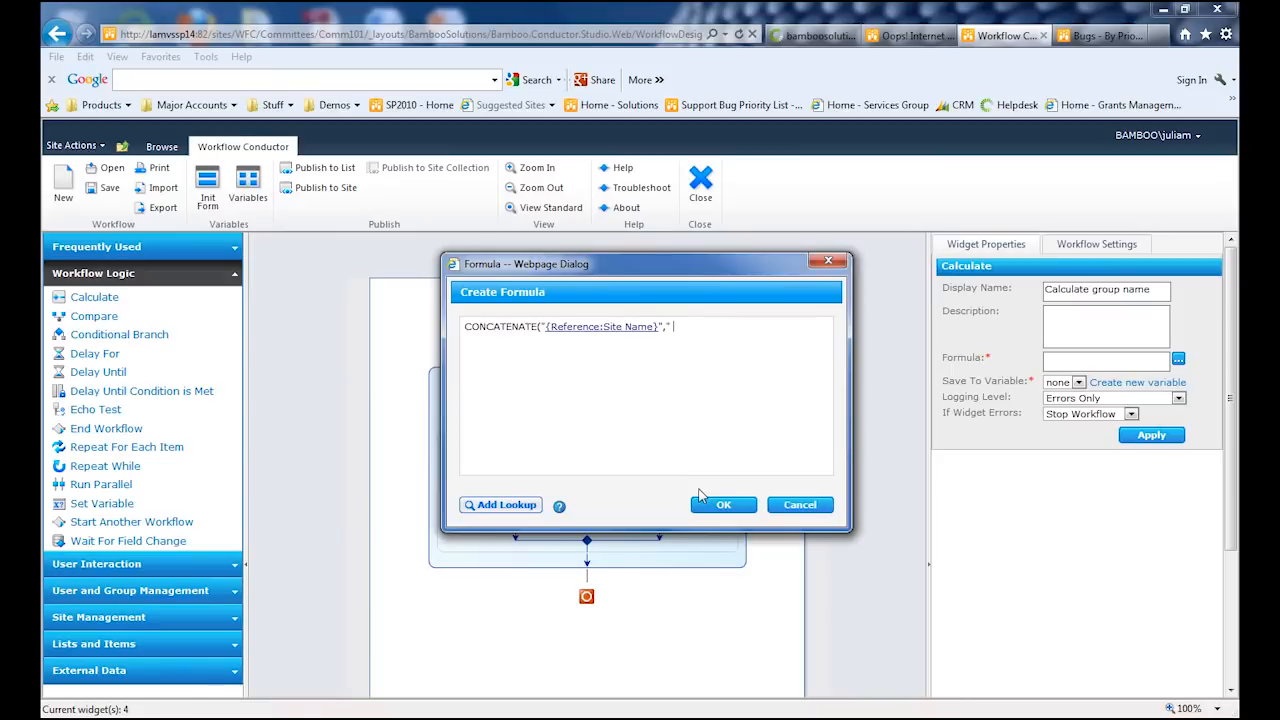
pyautogui.write('Memb')
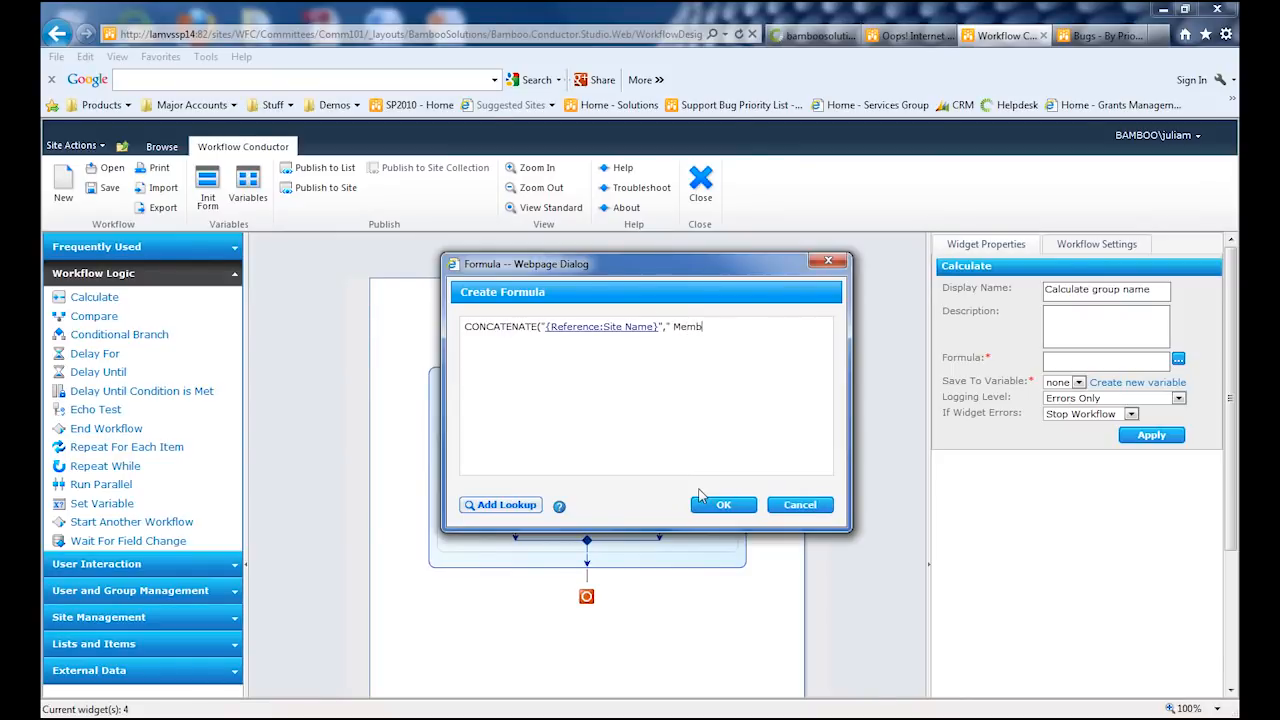
pyautogui.write('ers")')
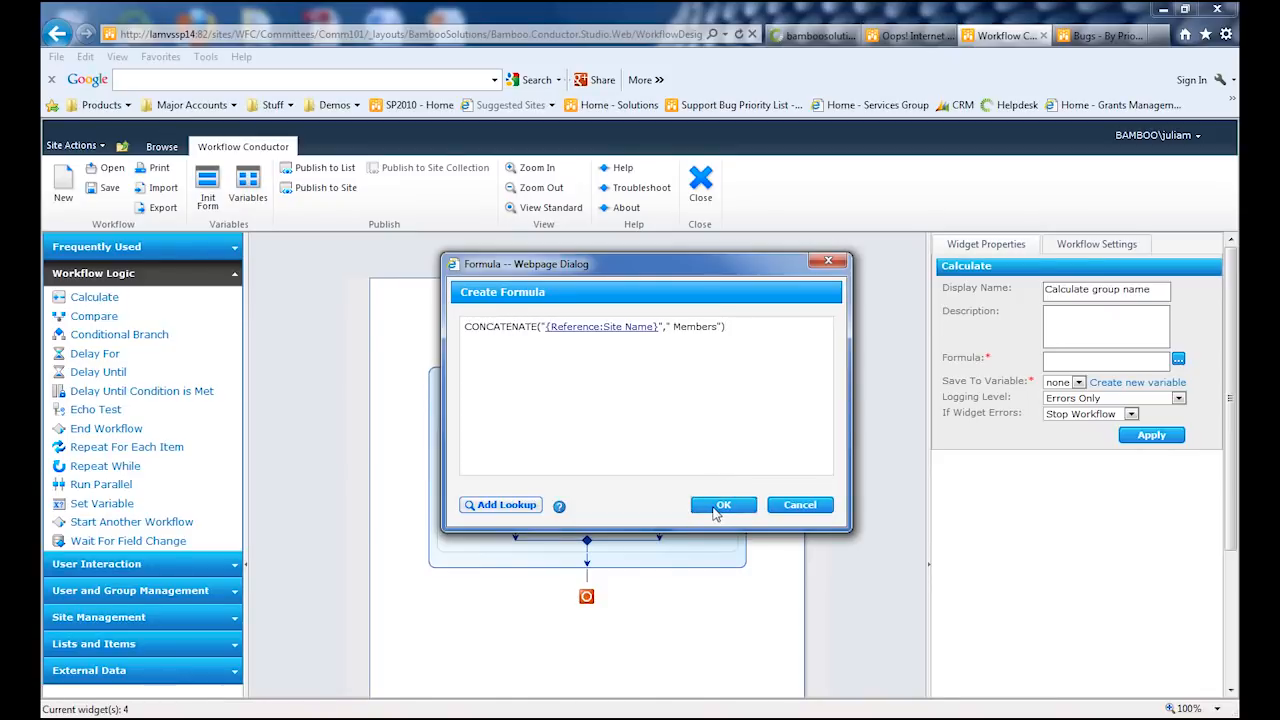
pyautogui.click(723, 504)
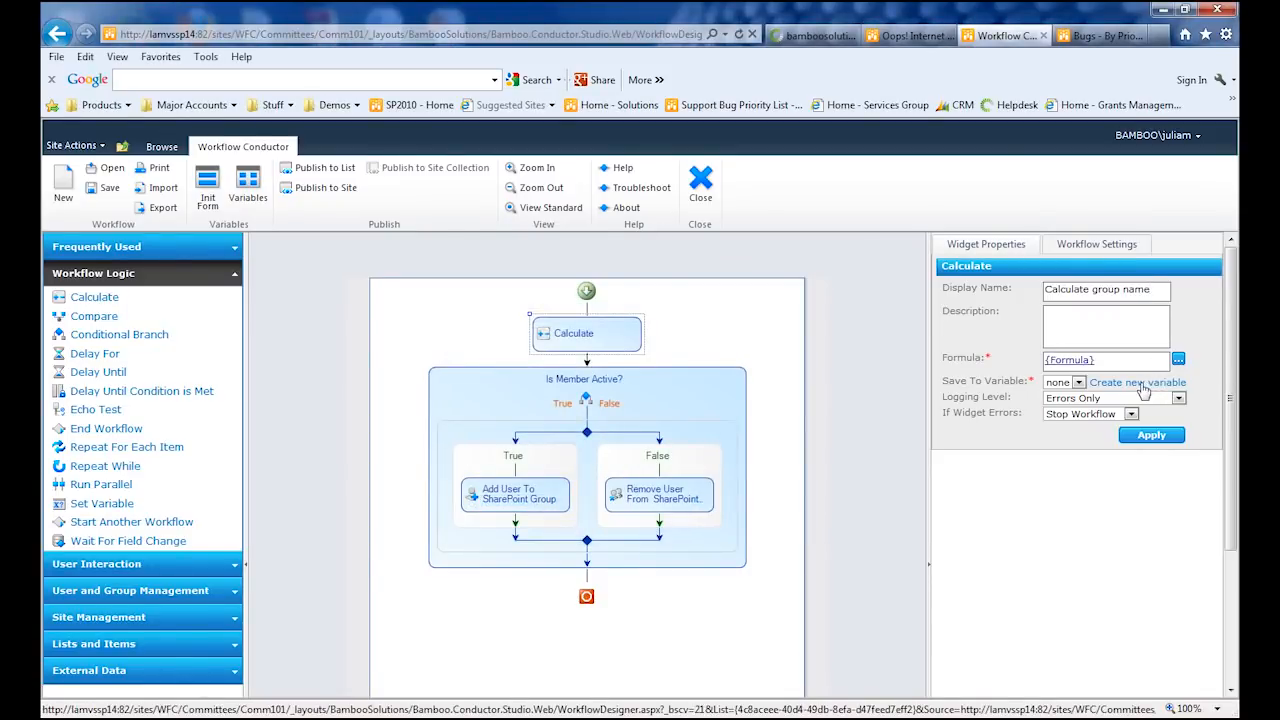
# Step: Create variable varSPGroupName and save the calculation result into it
pyautogui.click(1137, 382)
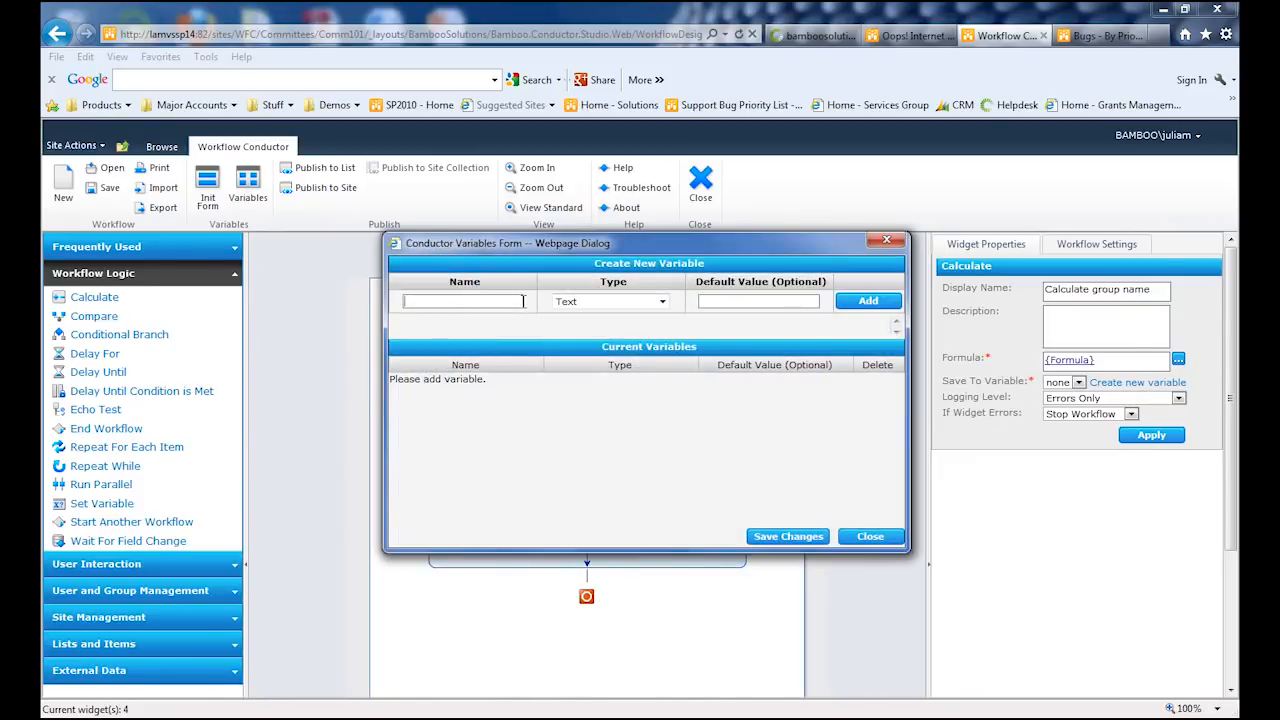
pyautogui.write('varSP')
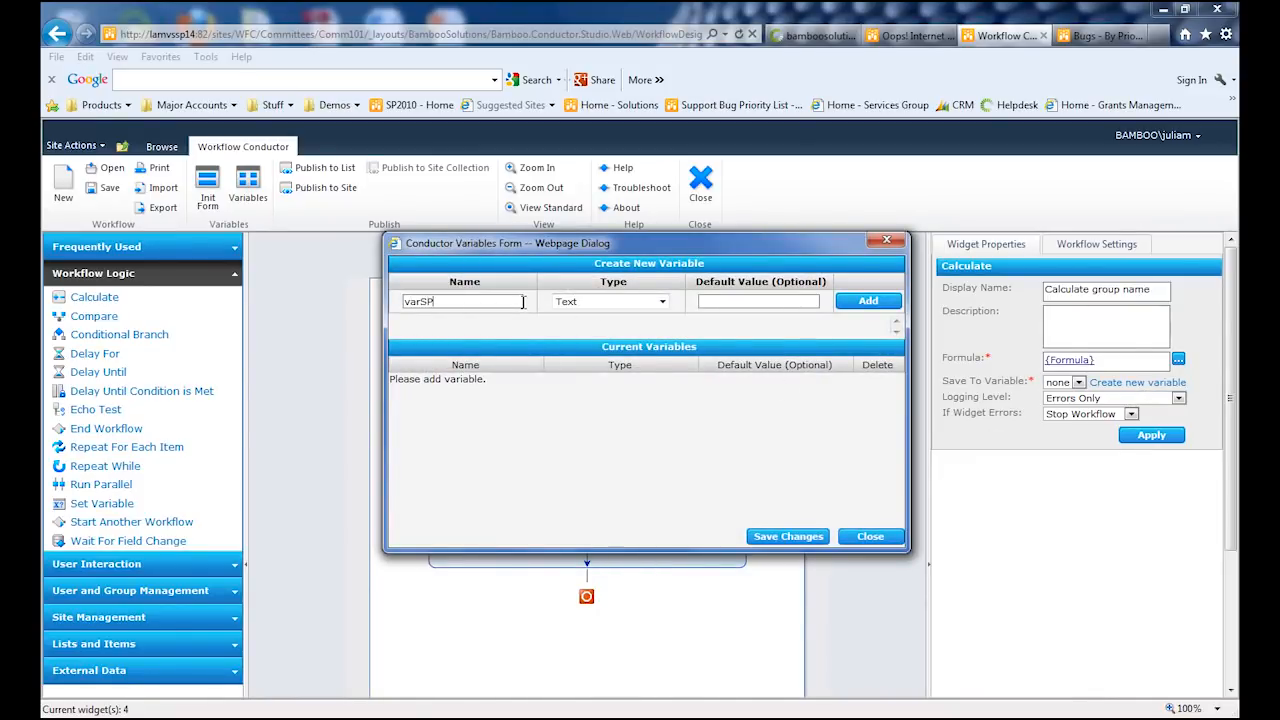
pyautogui.write('GroupName')
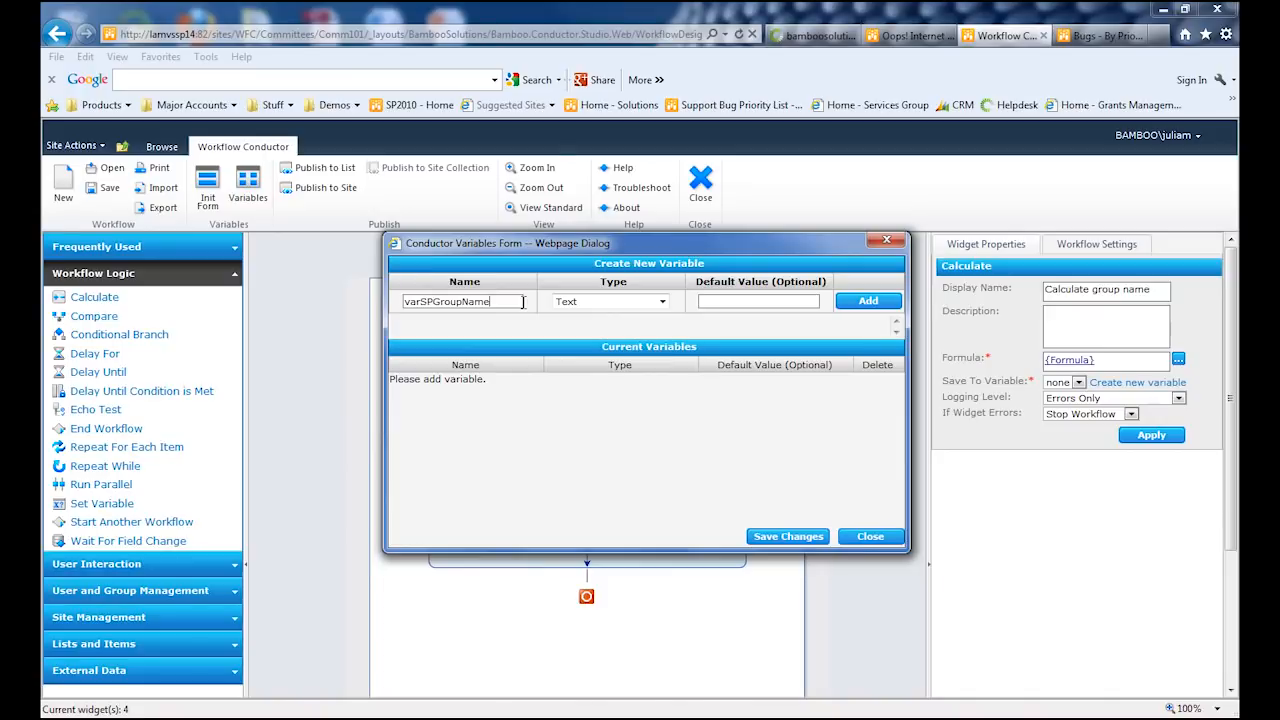
pyautogui.click(867, 300)
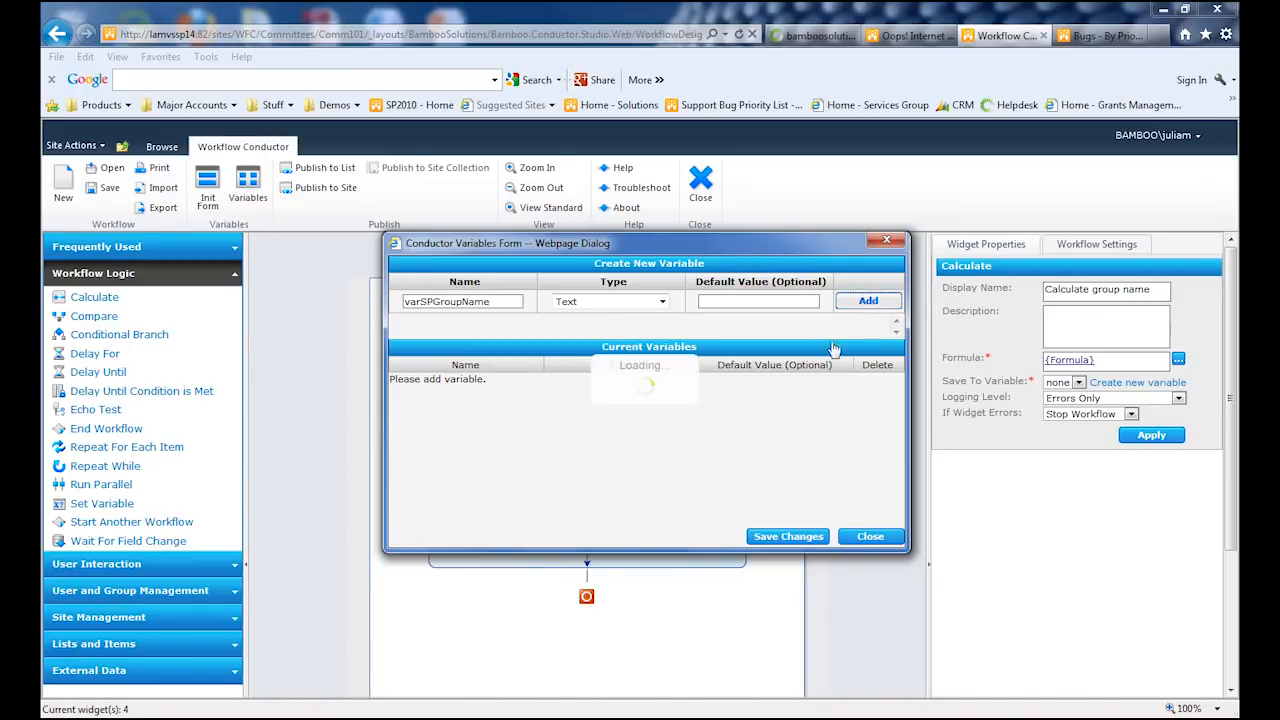
pyautogui.click(867, 301)
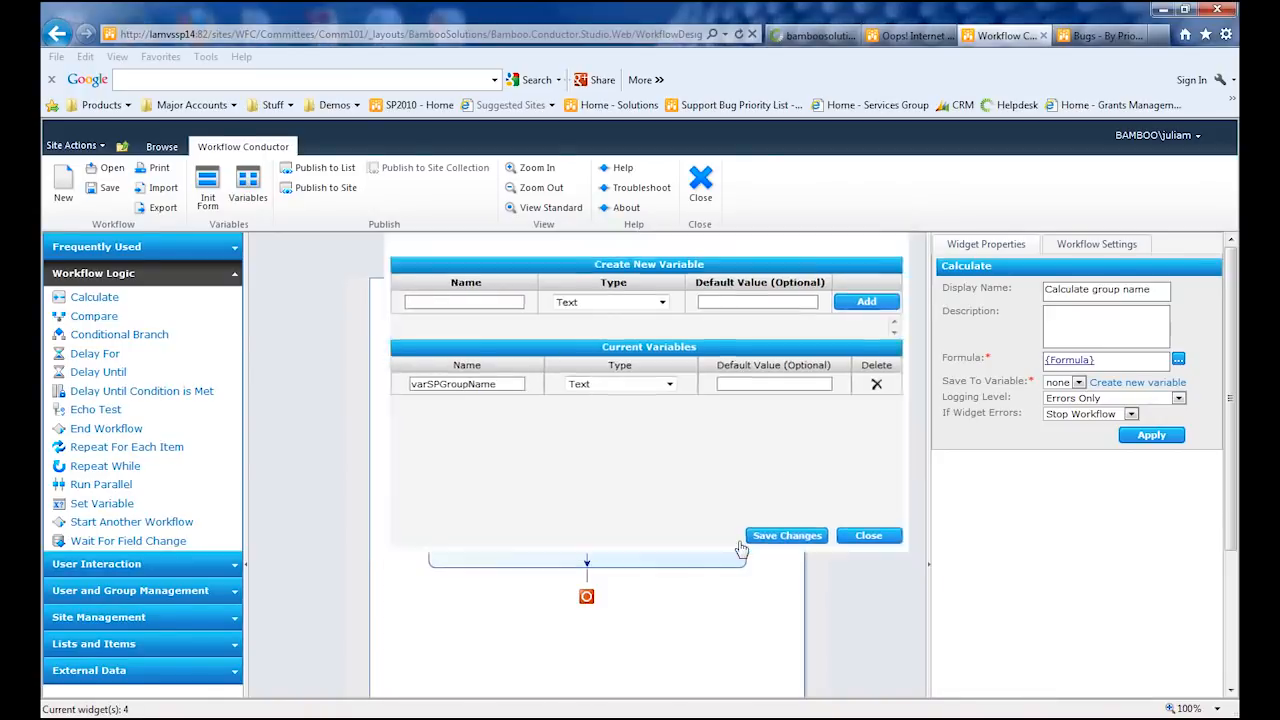
pyautogui.click(787, 535)
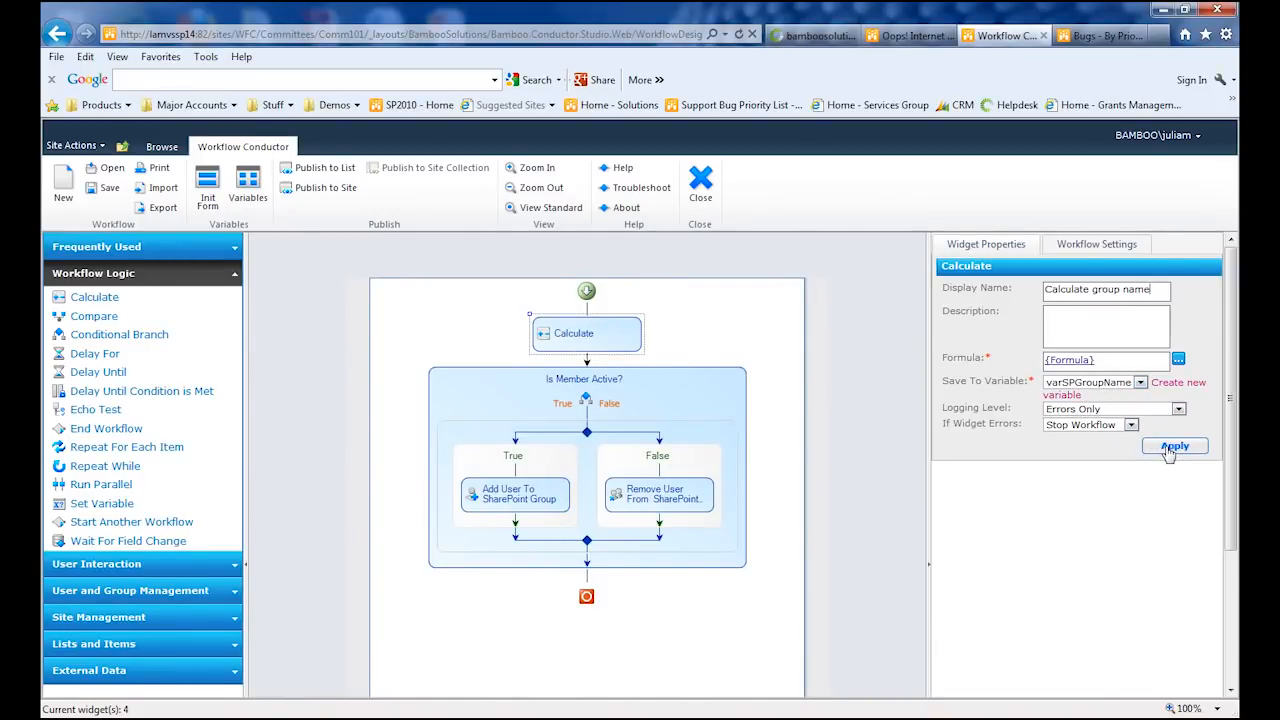
pyautogui.click(1174, 446)
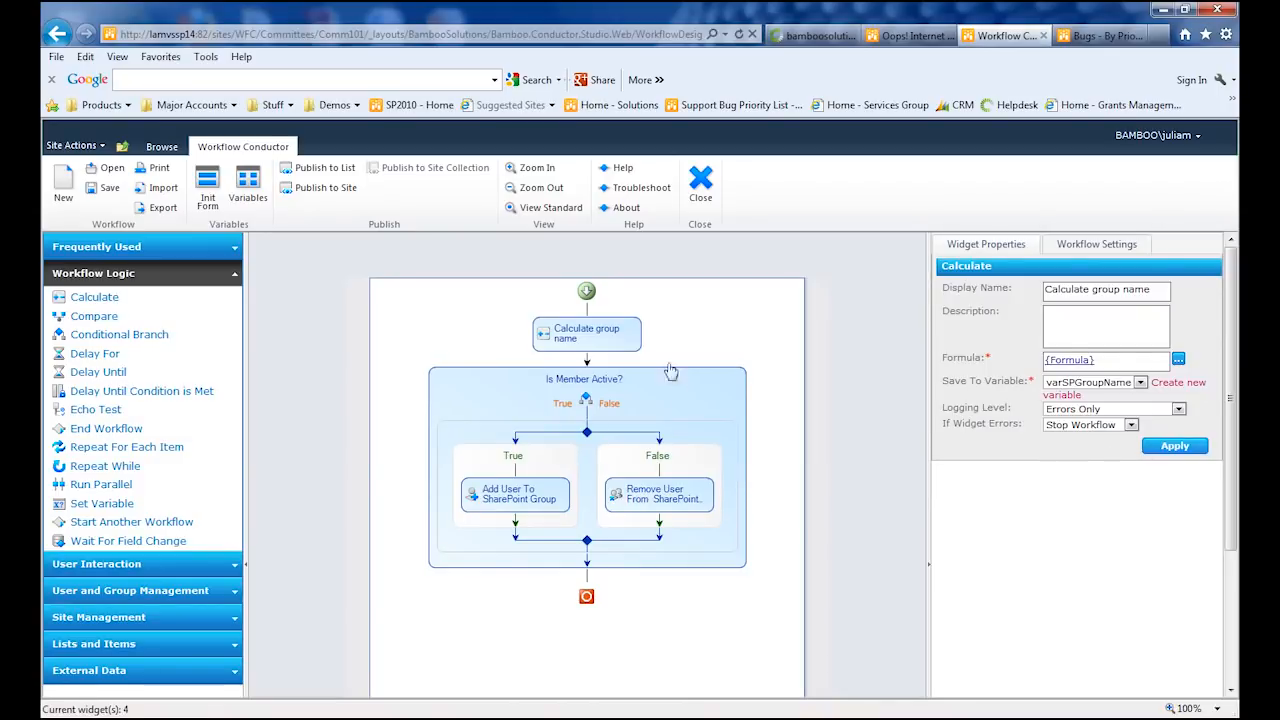
pyautogui.moveTo(585, 333)
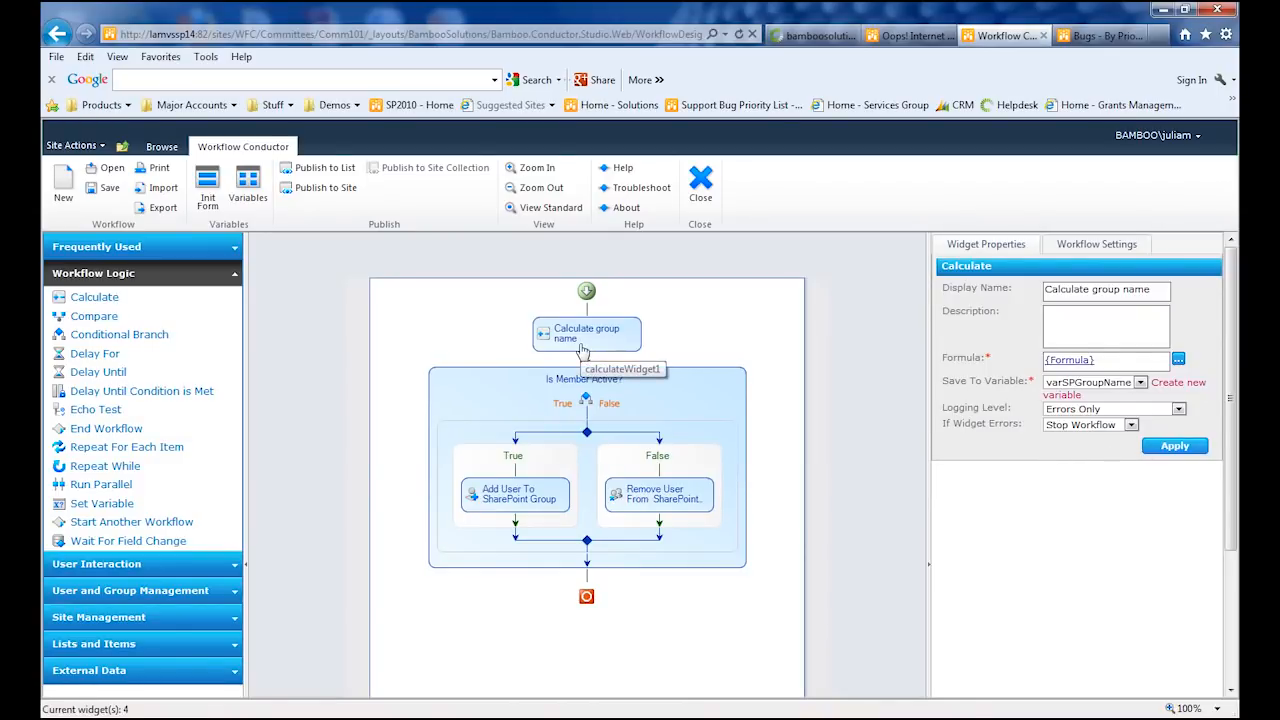
# Step: Set Add User To SharePoint Group: user = item's Member, group = varSPGroupName, run as Workflow Designer
pyautogui.click(514, 494)
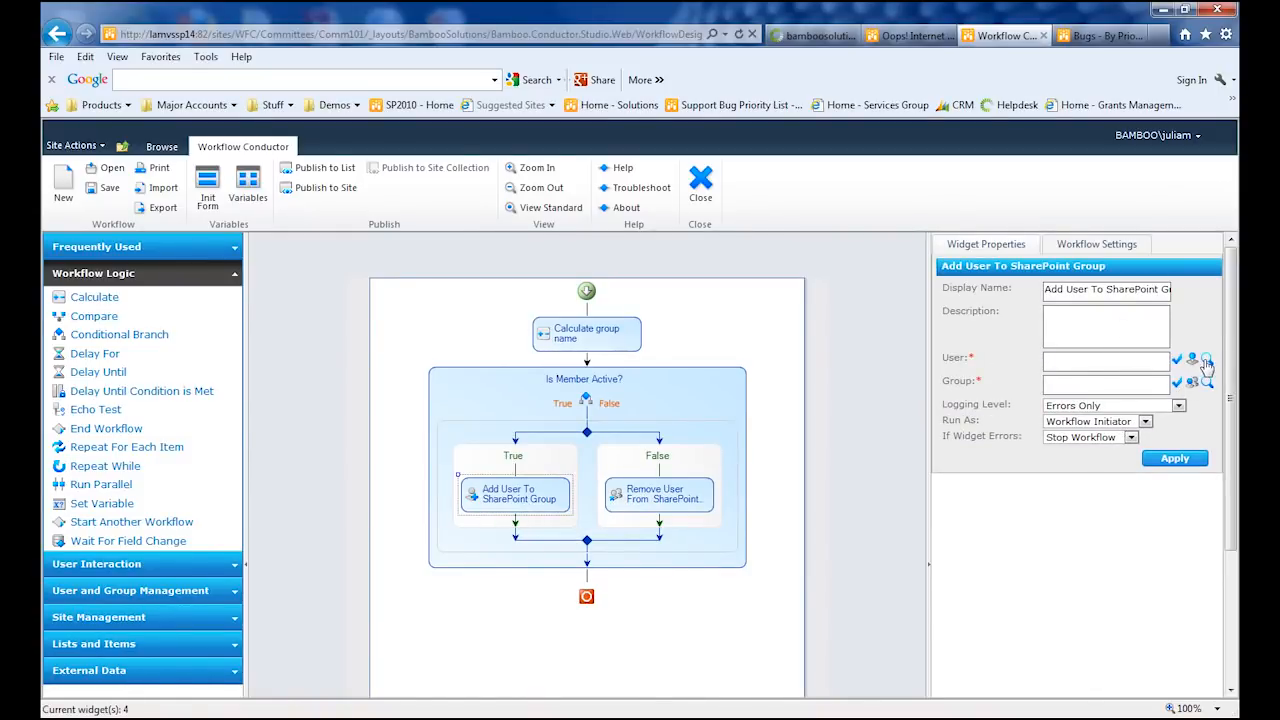
pyautogui.click(1207, 361)
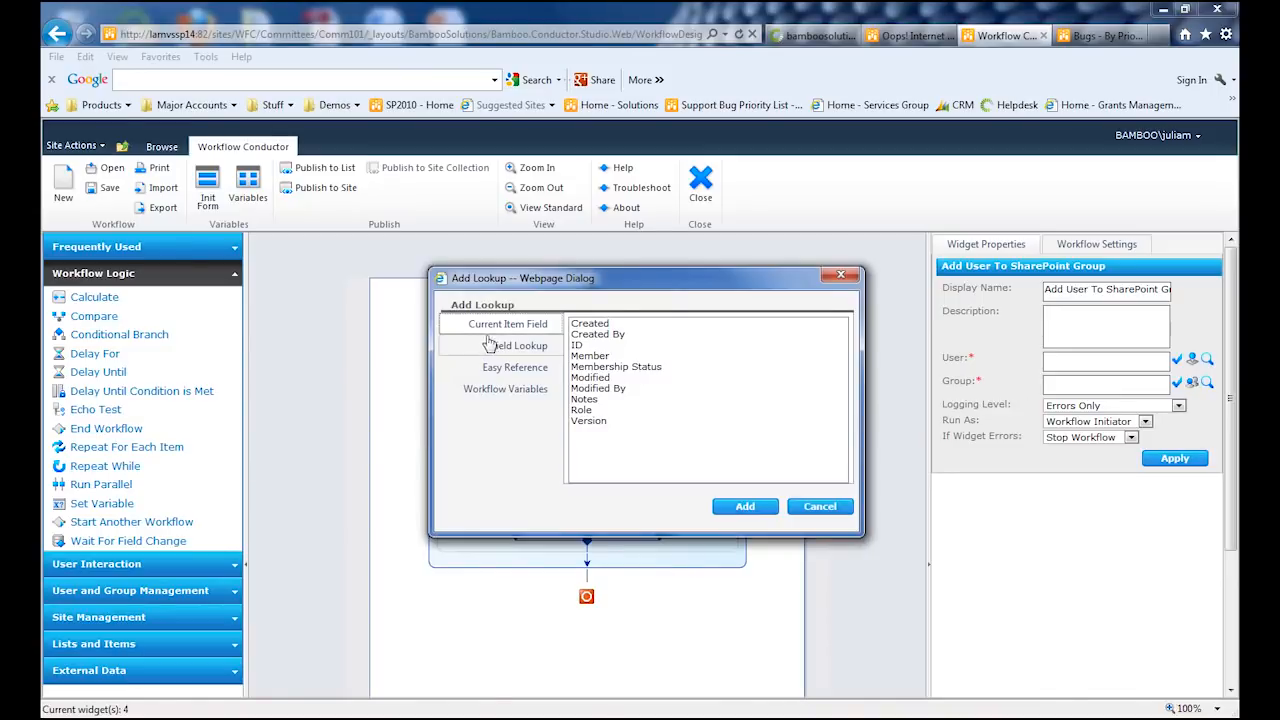
pyautogui.click(590, 355)
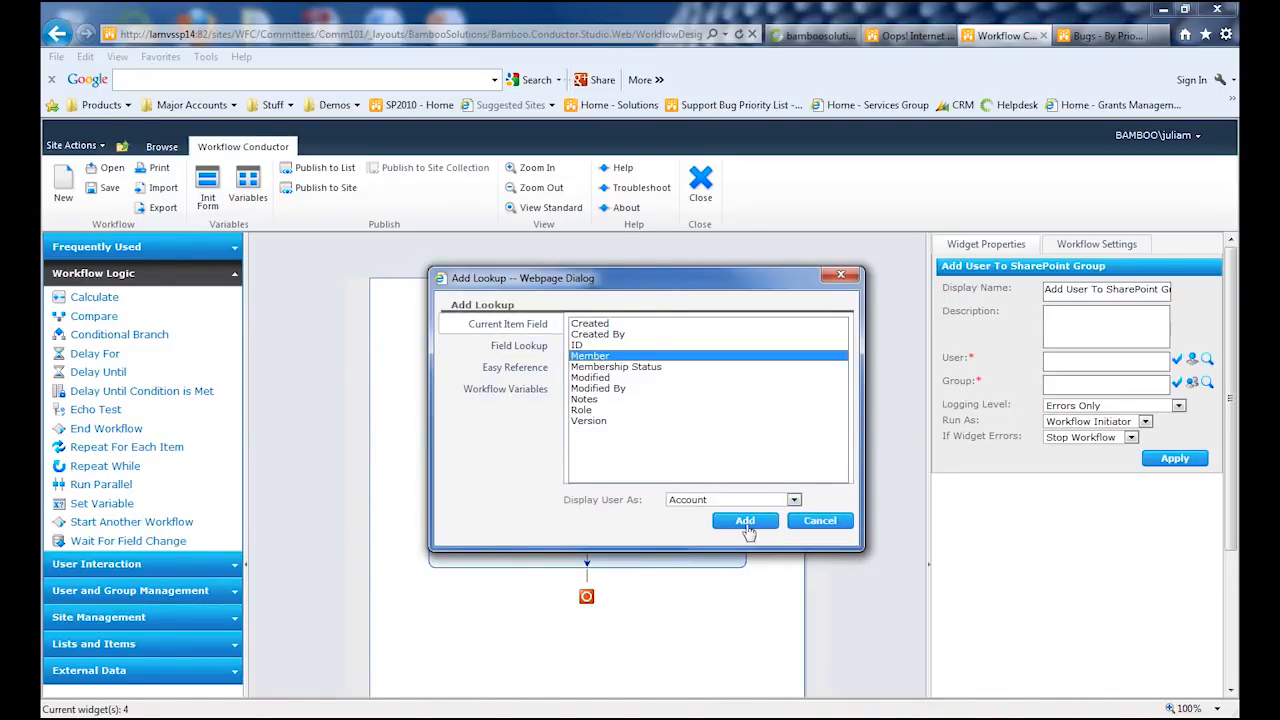
pyautogui.click(744, 520)
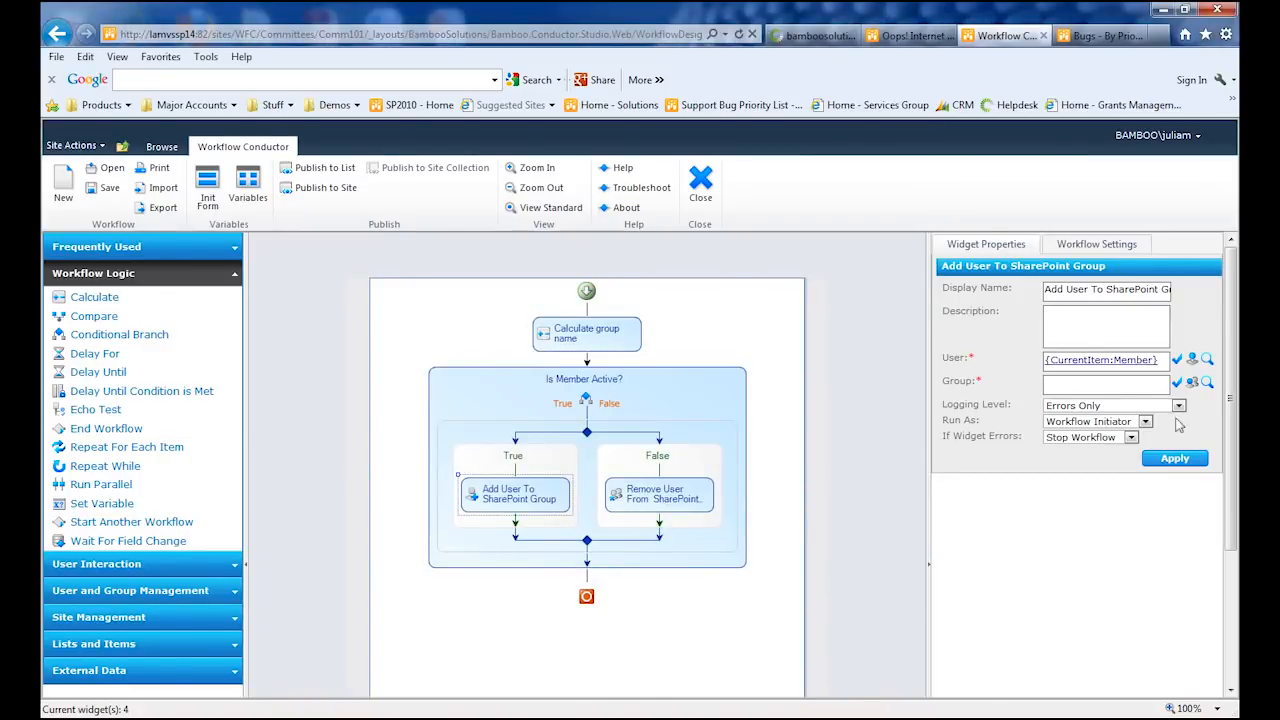
pyautogui.click(1208, 359)
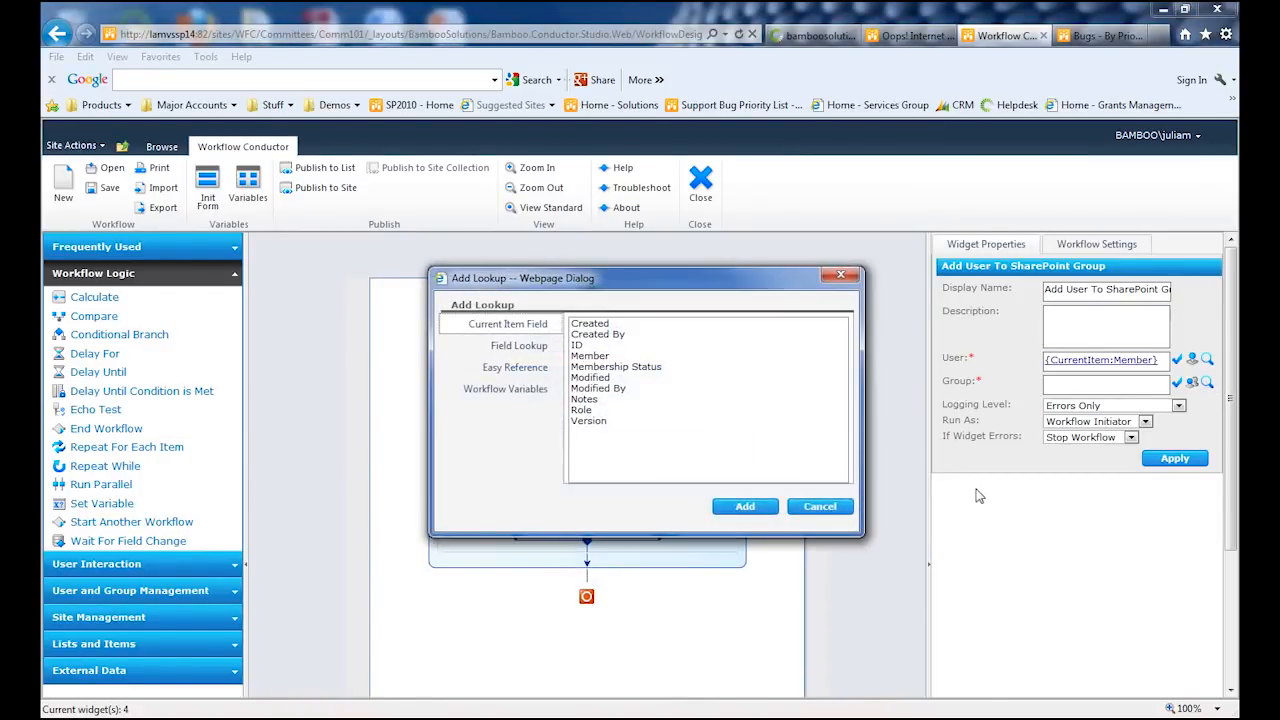
pyautogui.click(505, 389)
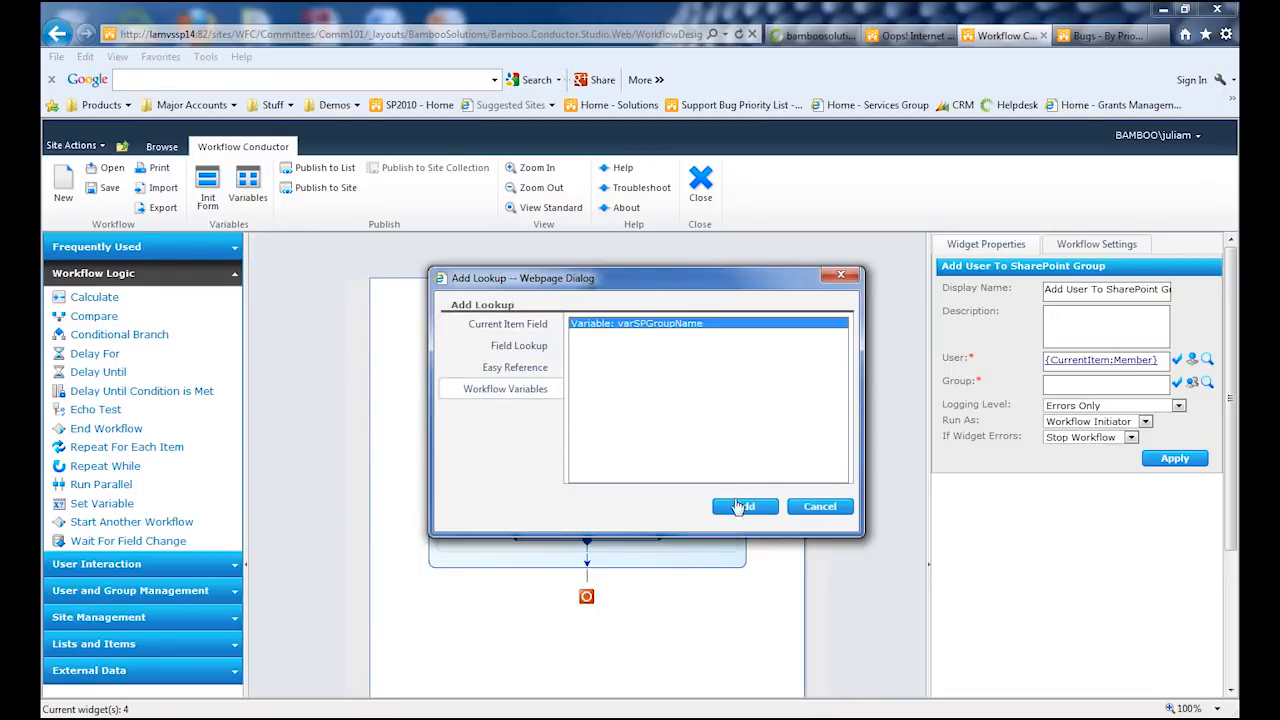
pyautogui.click(744, 506)
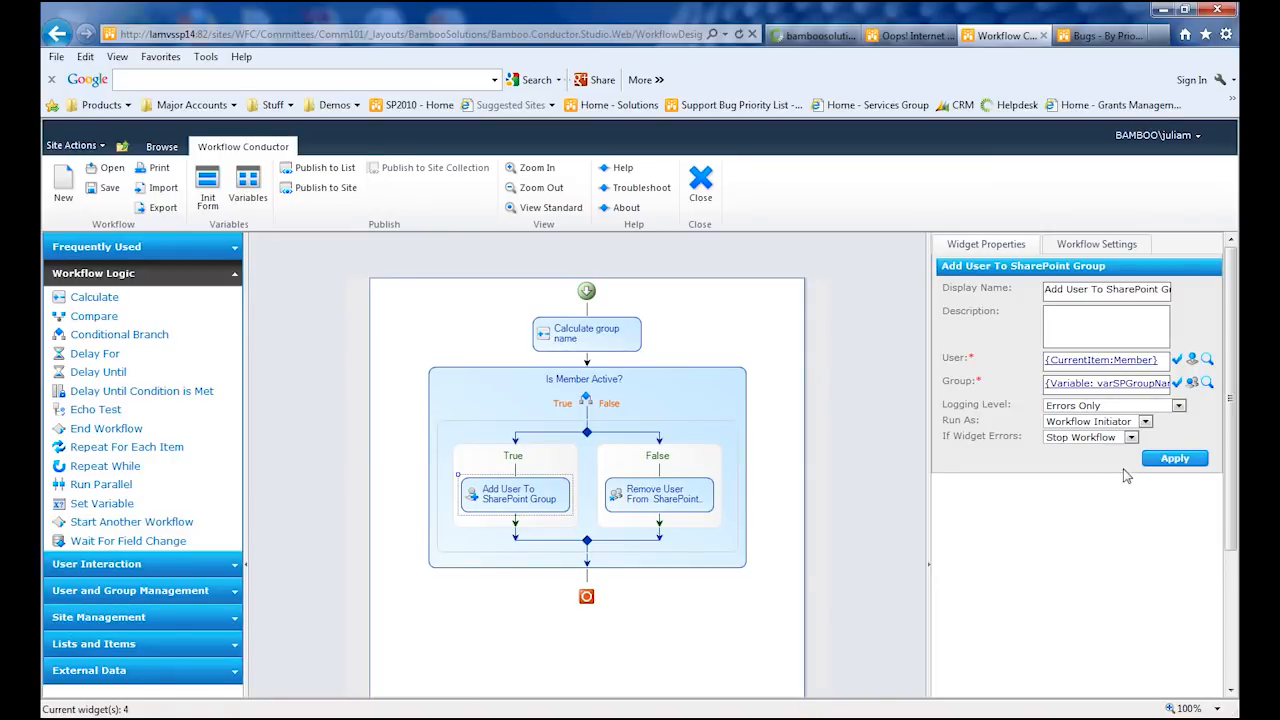
pyautogui.moveTo(968, 496)
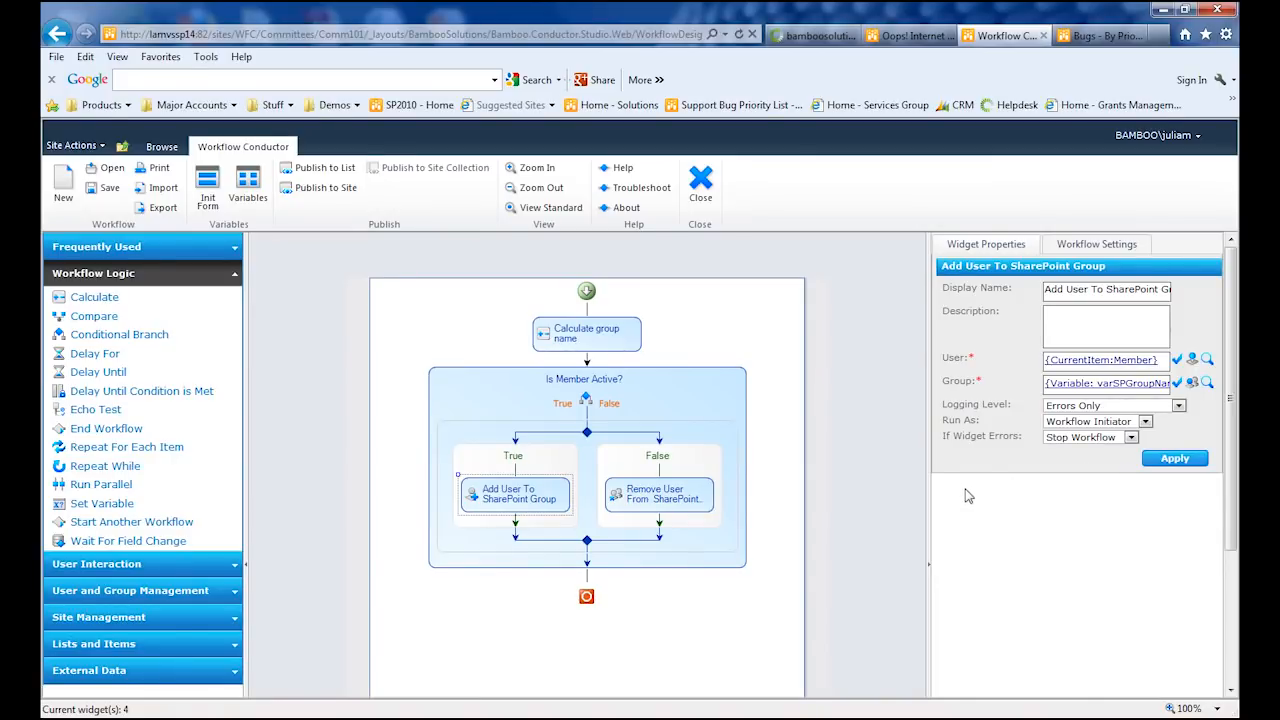
pyautogui.moveTo(962, 491)
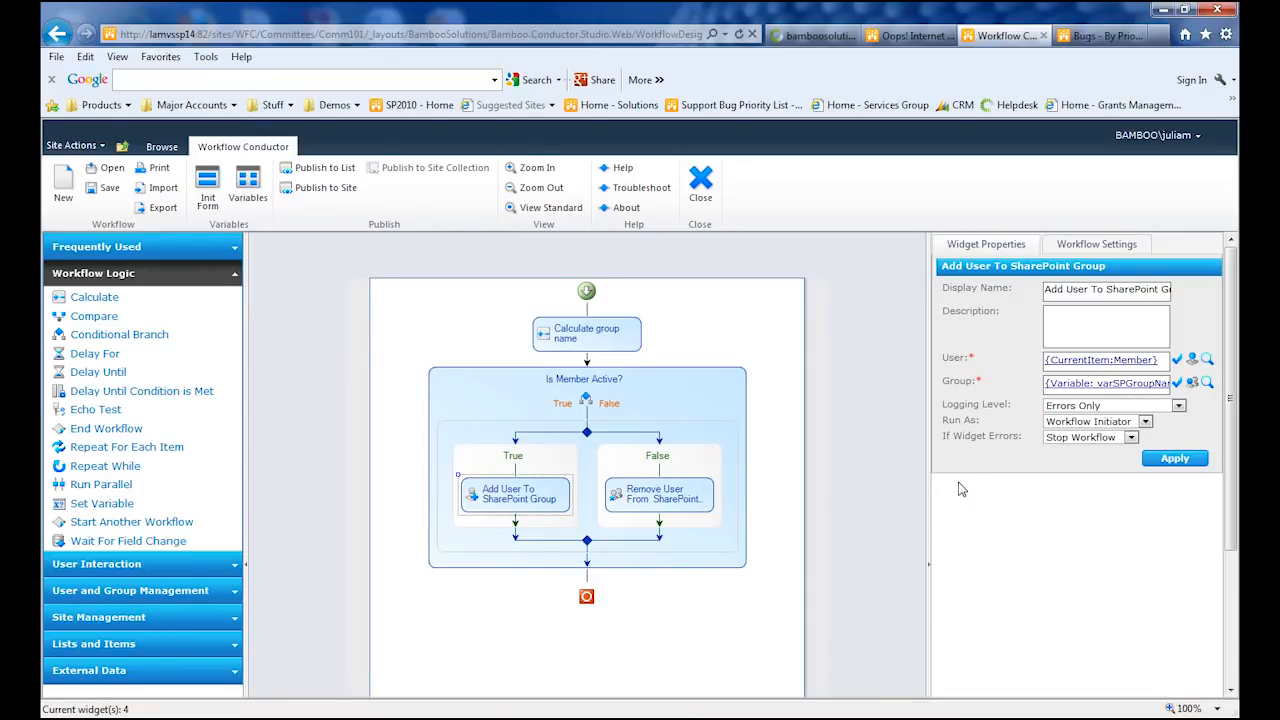
pyautogui.click(1145, 420)
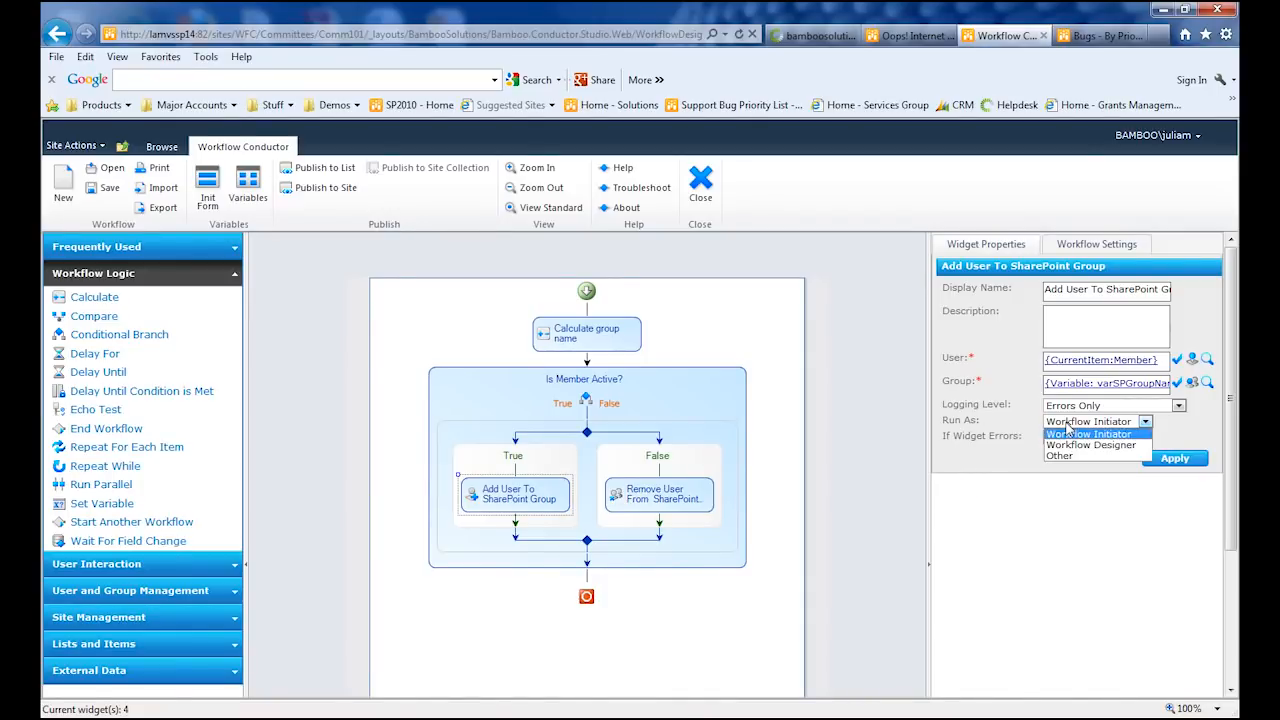
pyautogui.click(1090, 445)
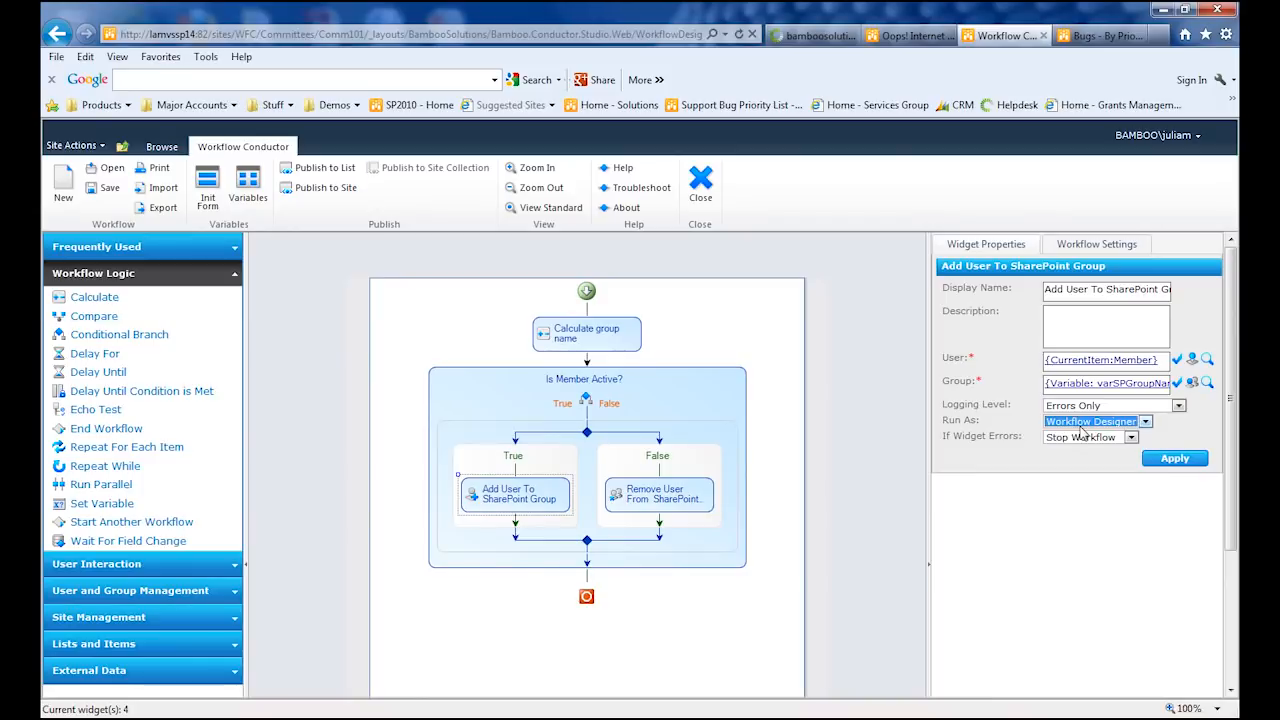
pyautogui.click(1174, 458)
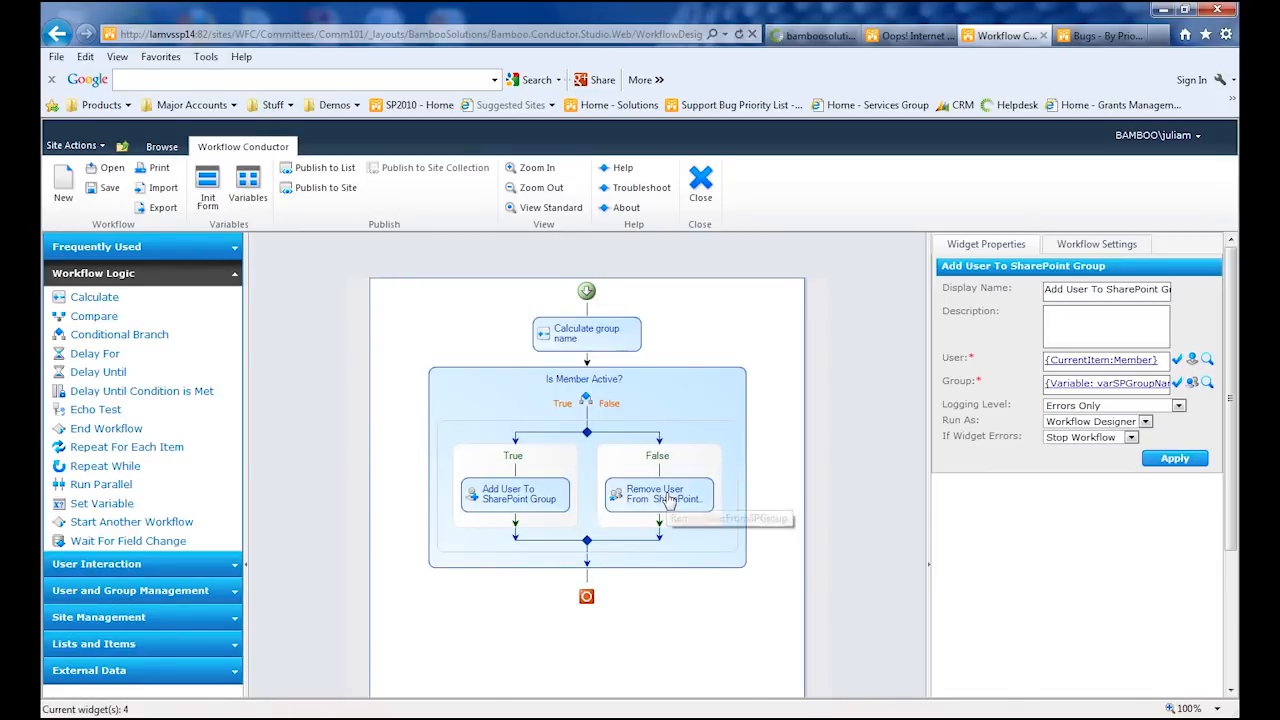
# Step: Set Remove User From SP Group's user to the item's Member and browse variables for the group
pyautogui.click(657, 494)
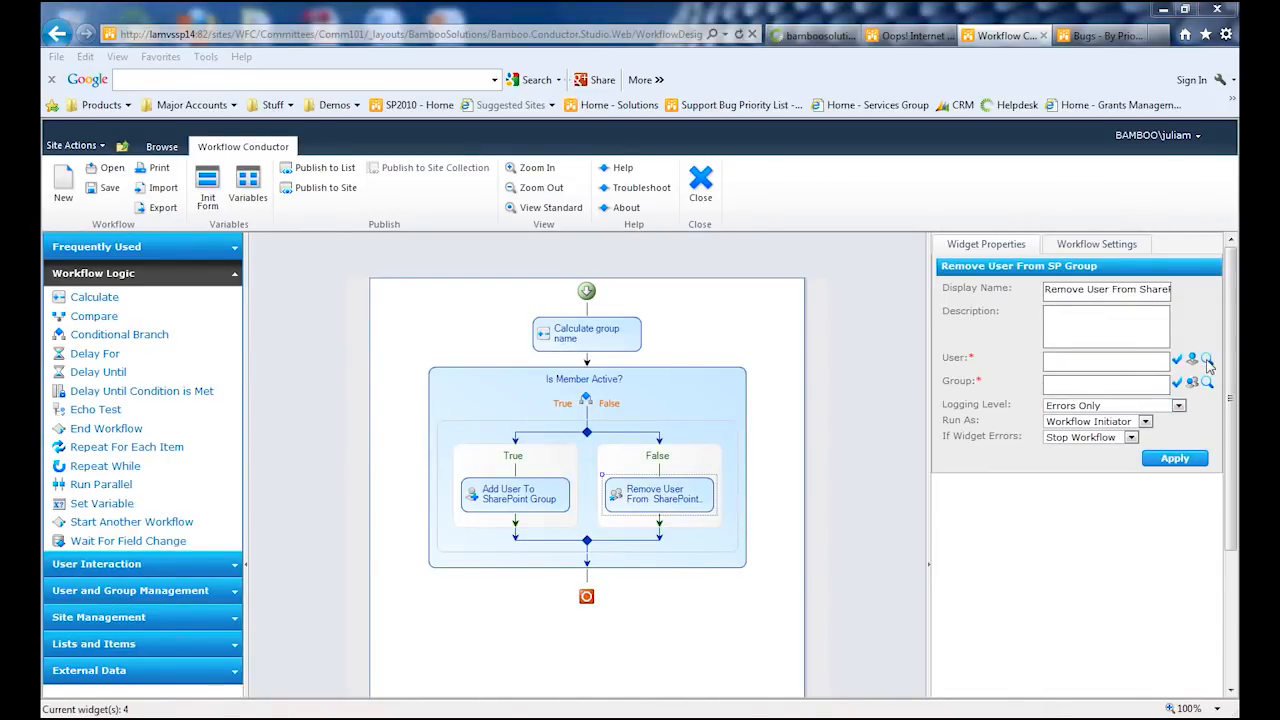
pyautogui.click(1207, 358)
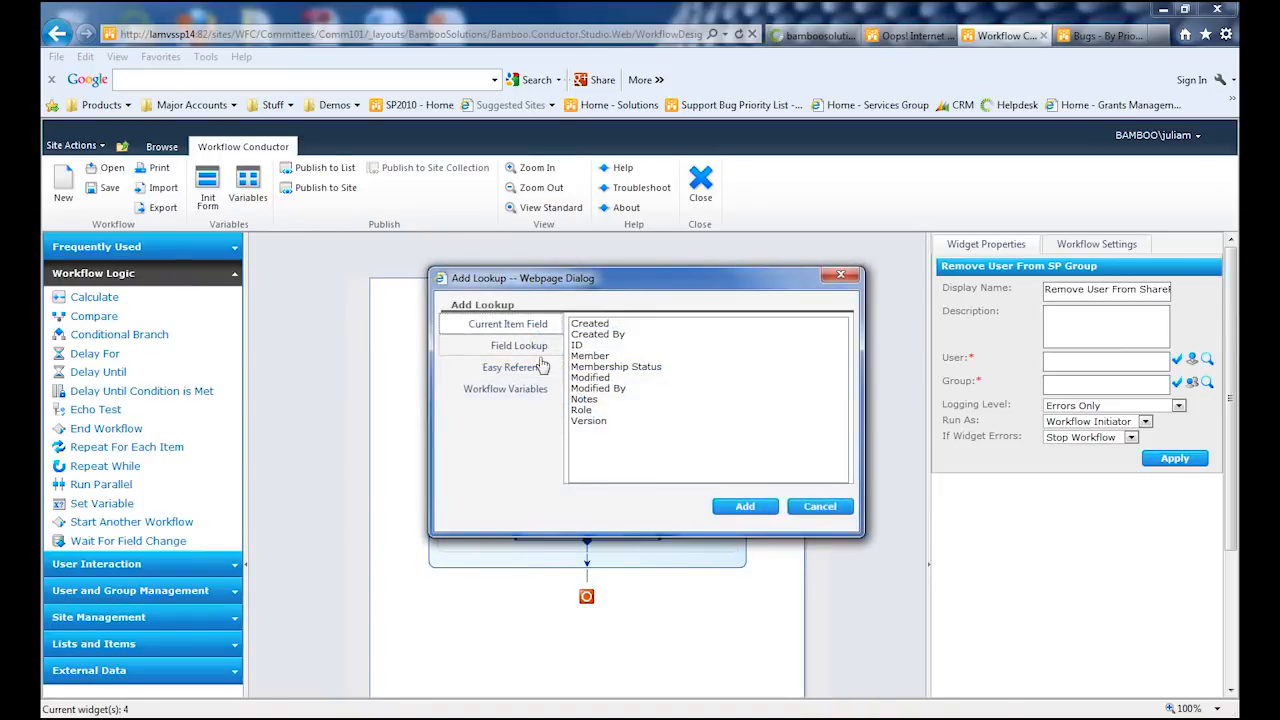
pyautogui.click(590, 355)
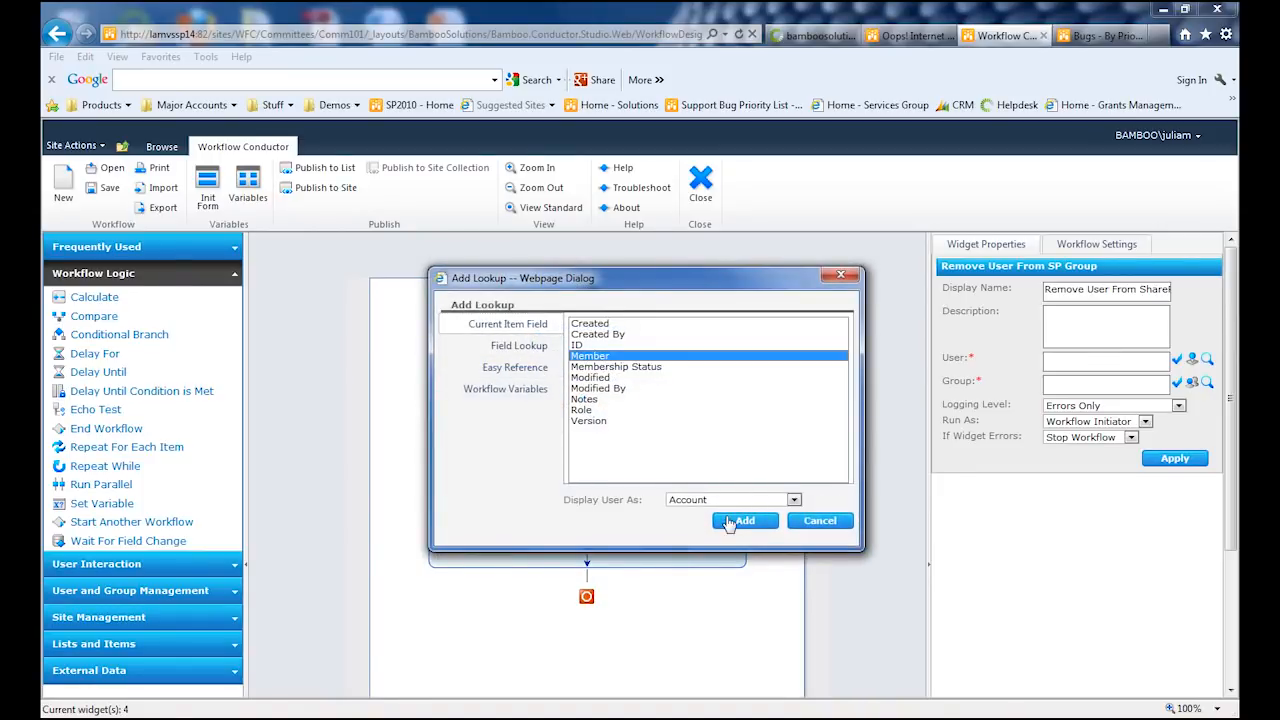
pyautogui.click(744, 520)
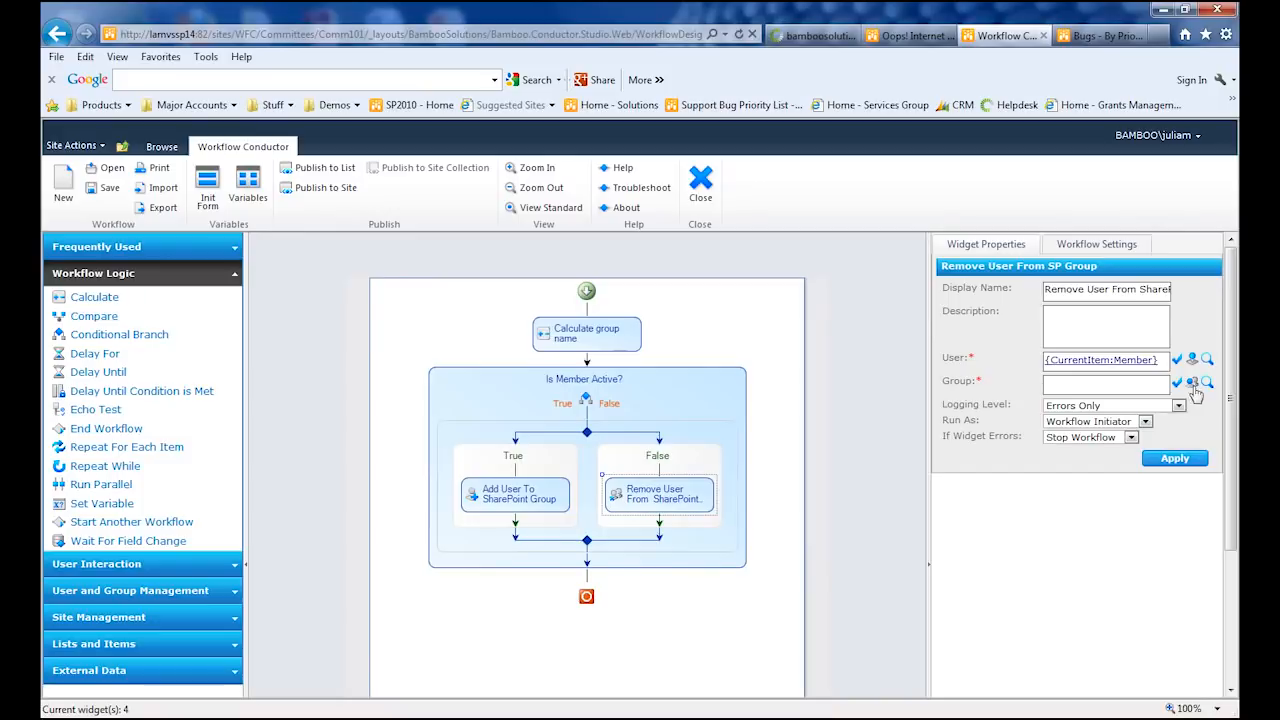
pyautogui.click(1207, 382)
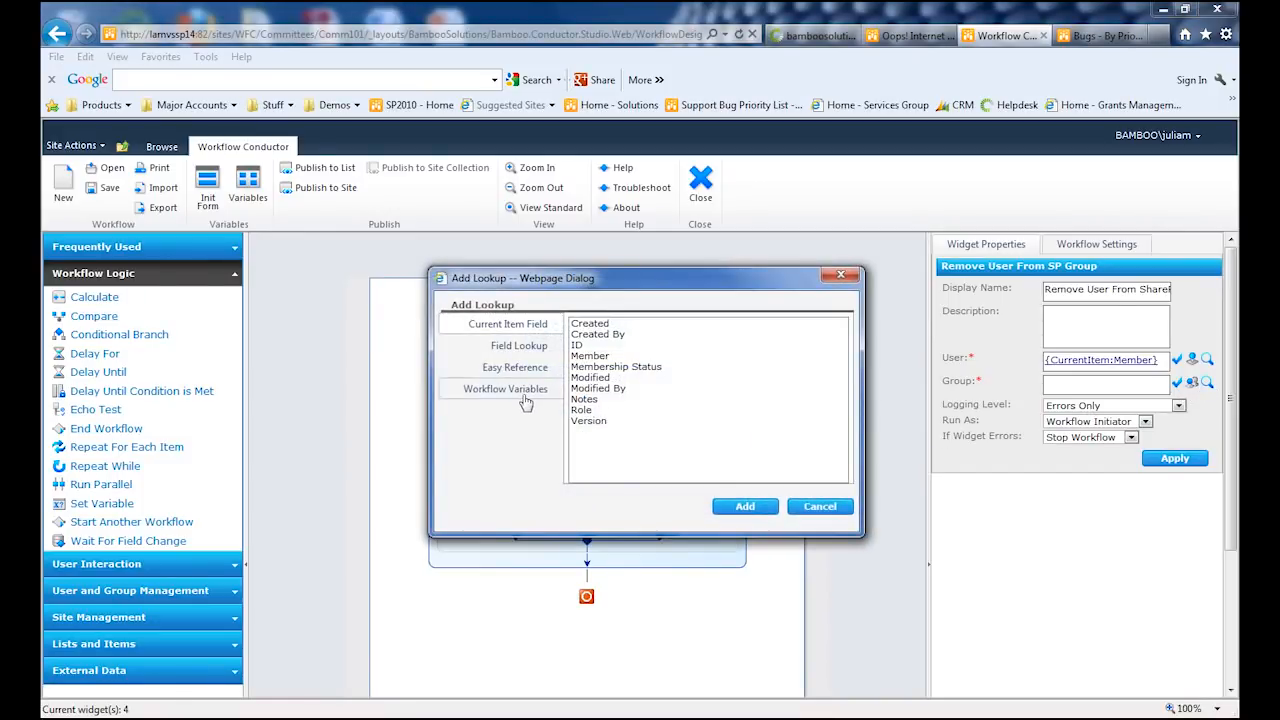
pyautogui.click(505, 388)
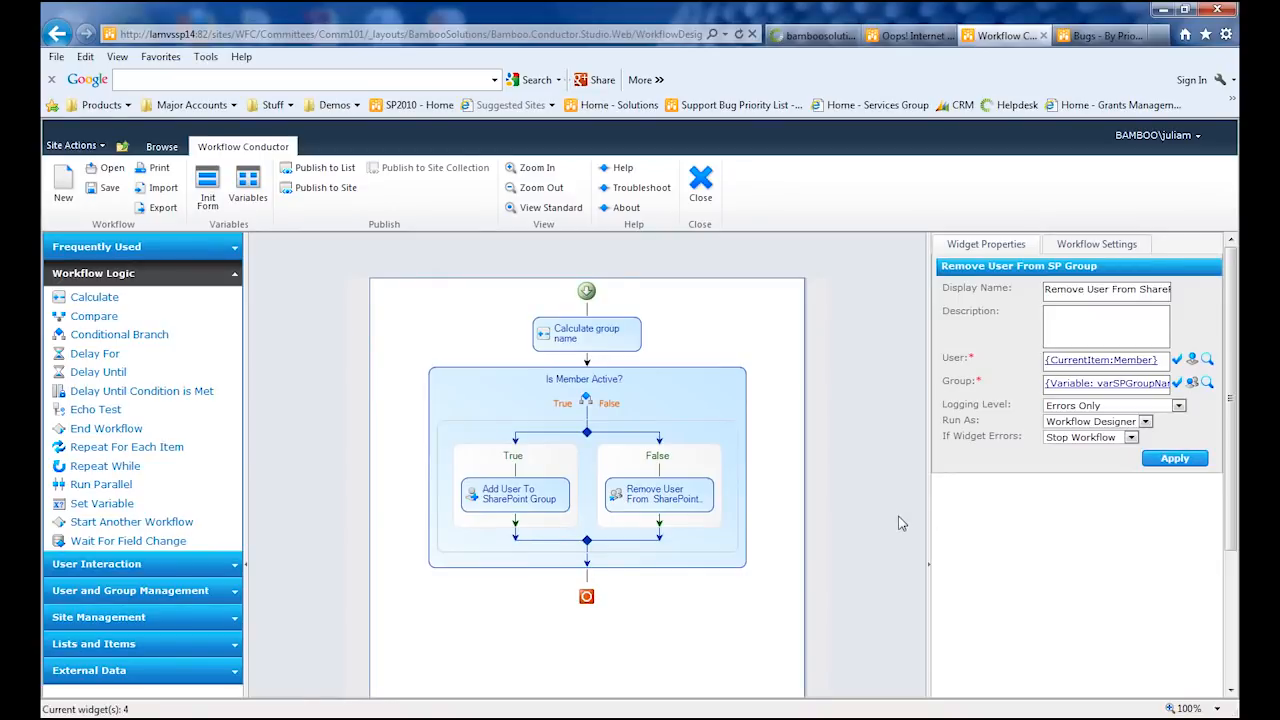
# Step: Title the workflow 'Update Membership SP Group' and also start it when an item changes
pyautogui.click(1097, 244)
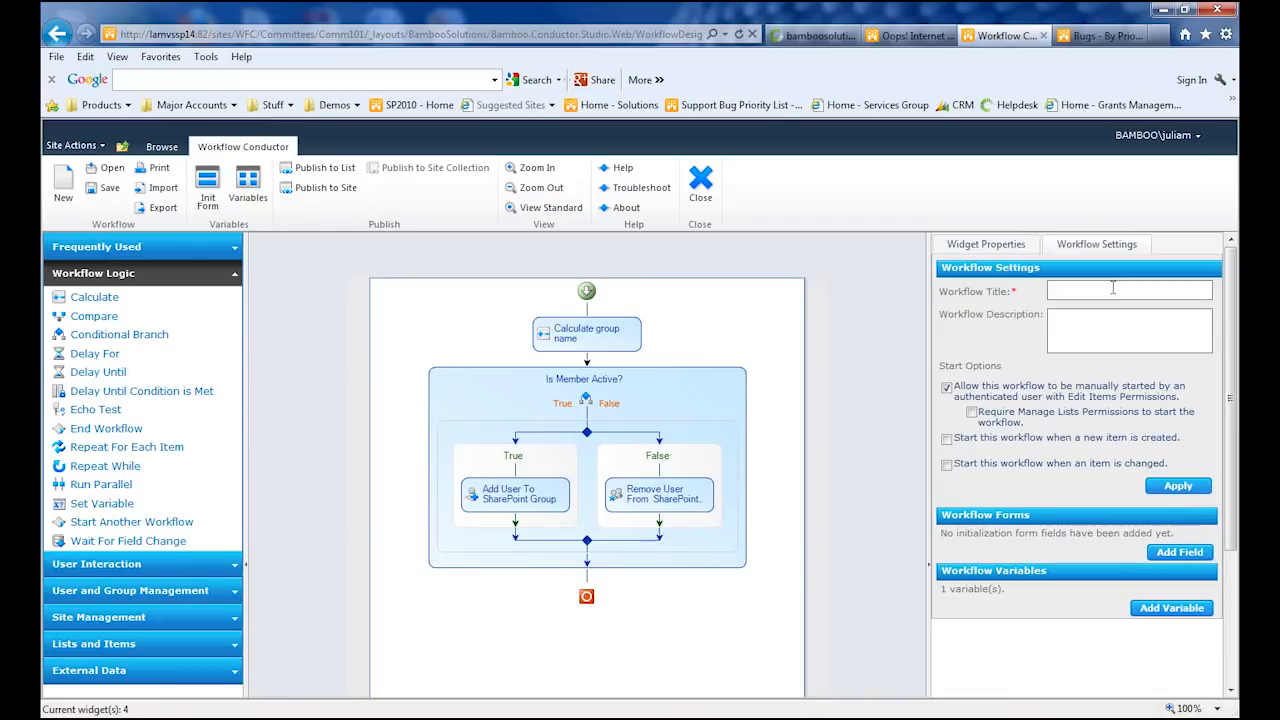
pyautogui.write('Update')
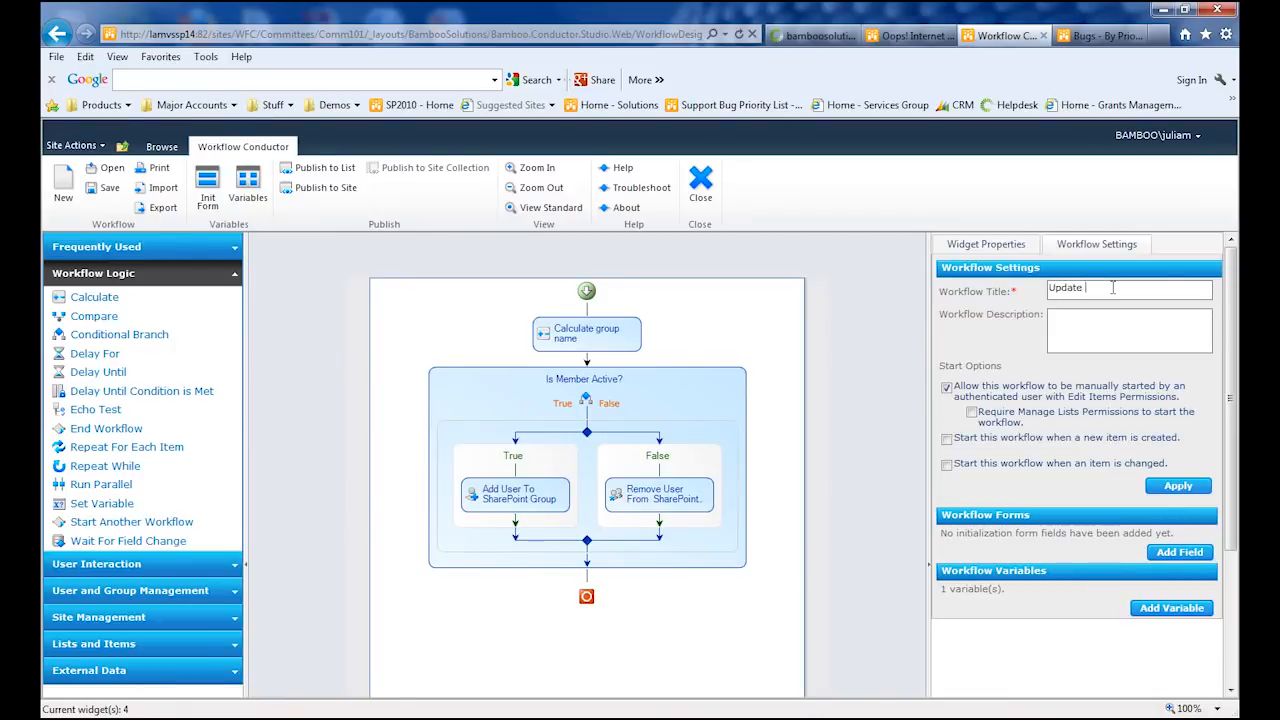
pyautogui.write('Membership SP G')
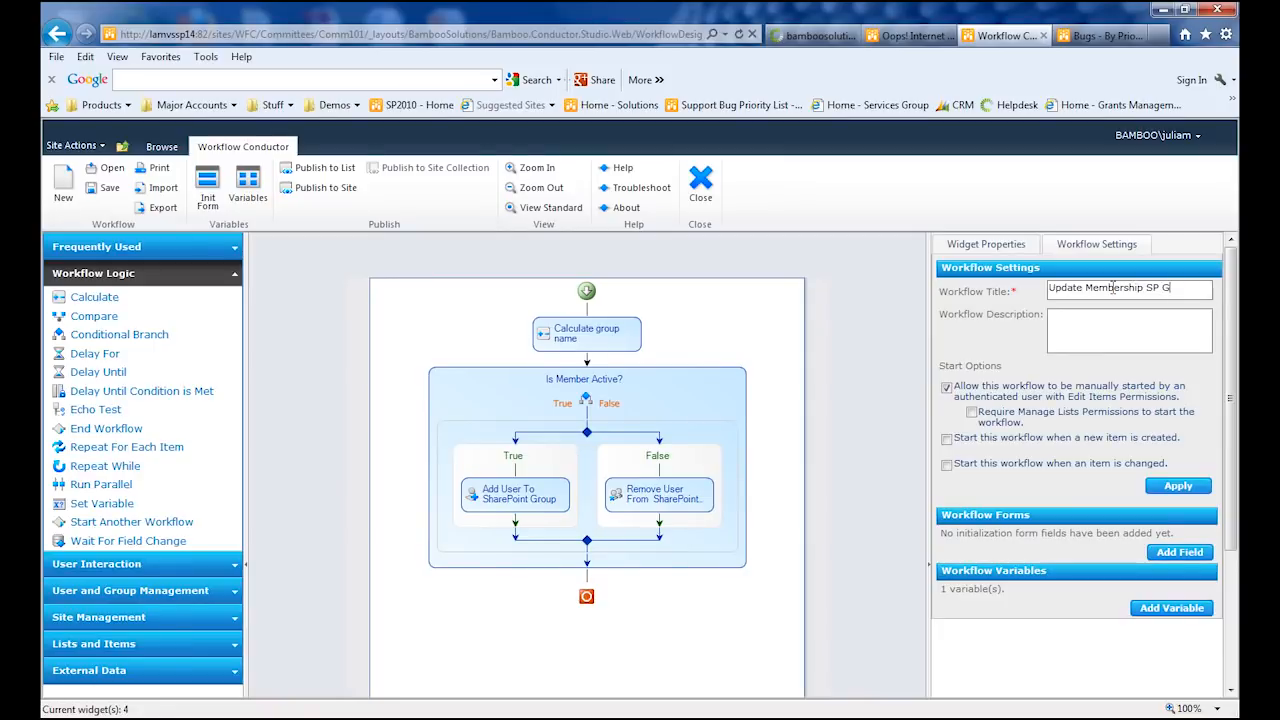
pyautogui.write('roup')
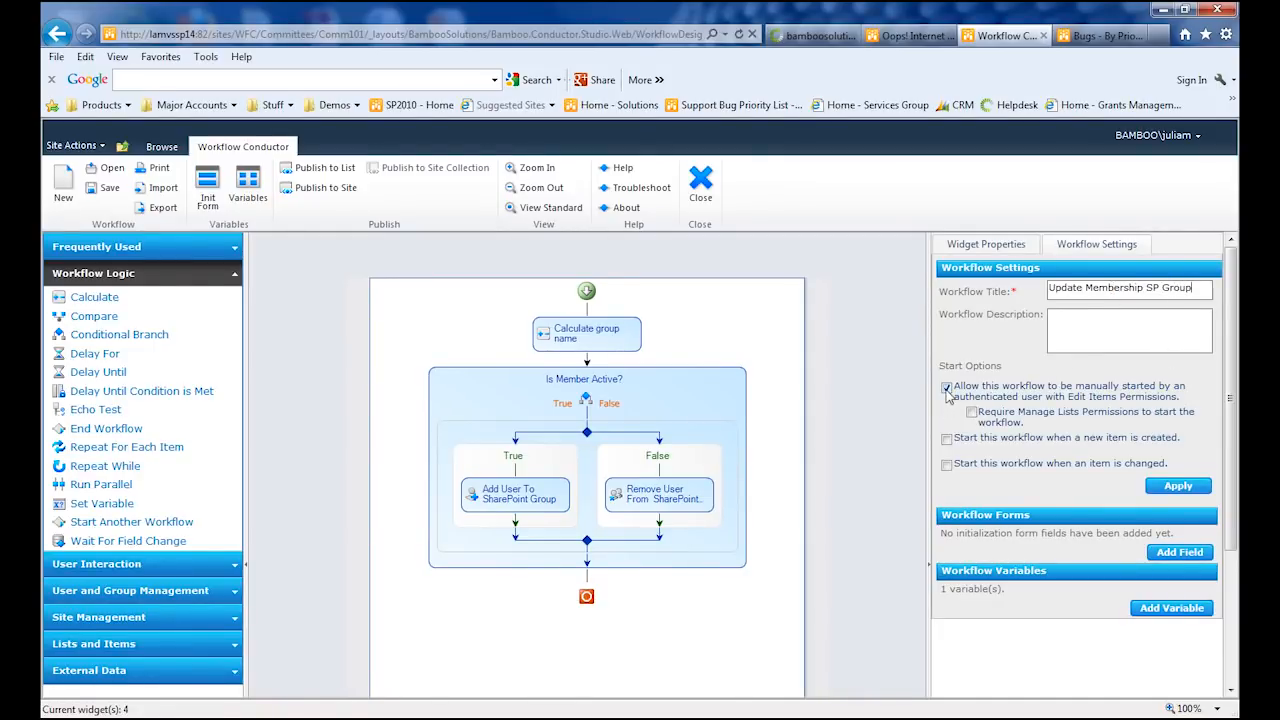
pyautogui.click(946, 438)
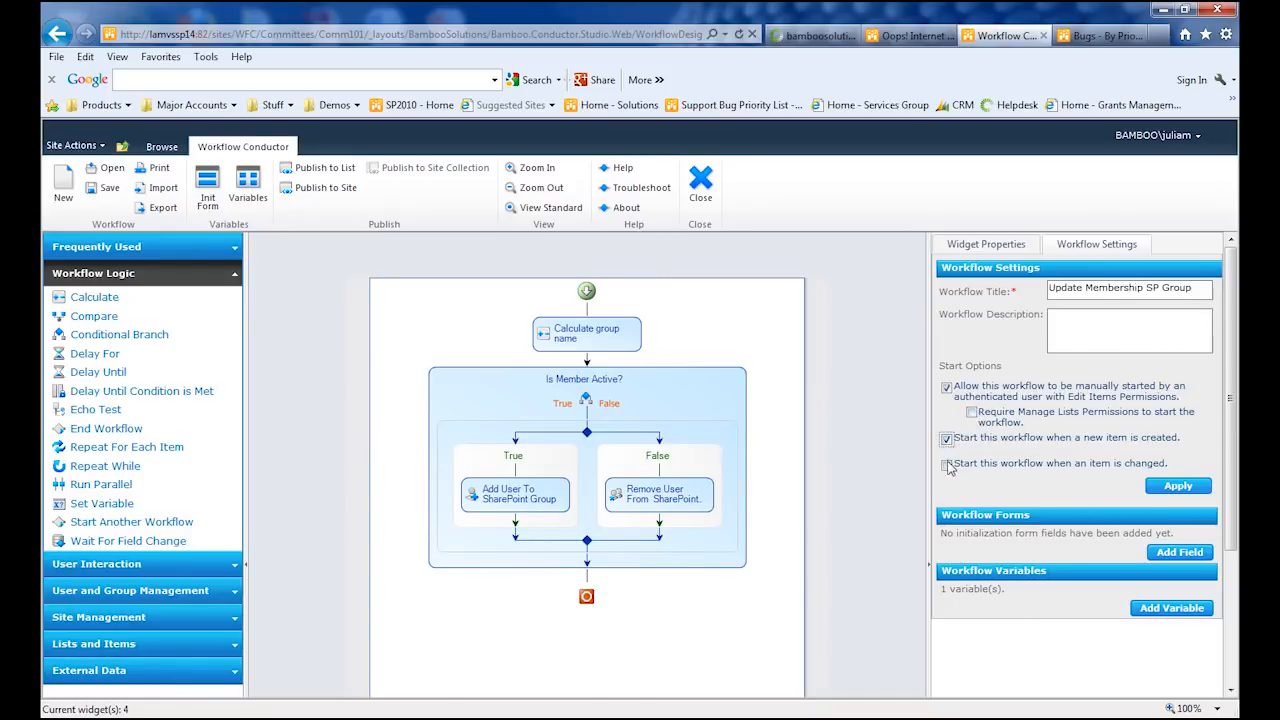
pyautogui.click(946, 463)
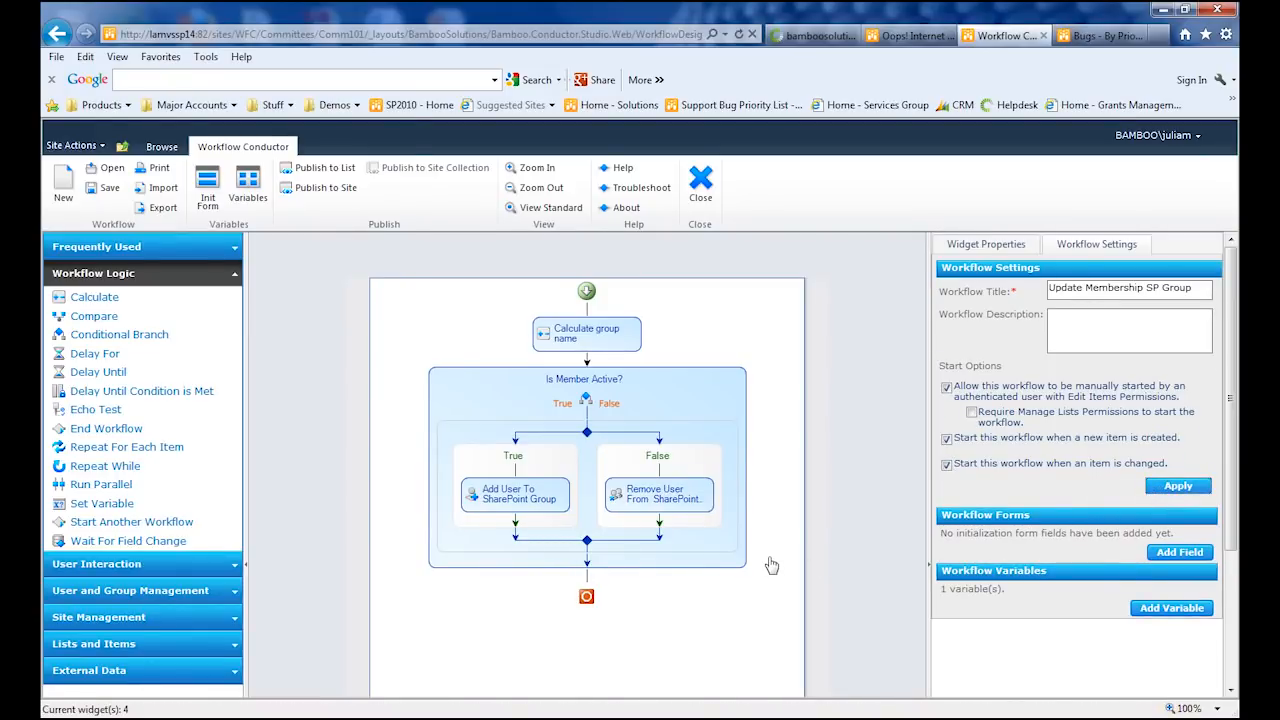
pyautogui.moveTo(766, 568)
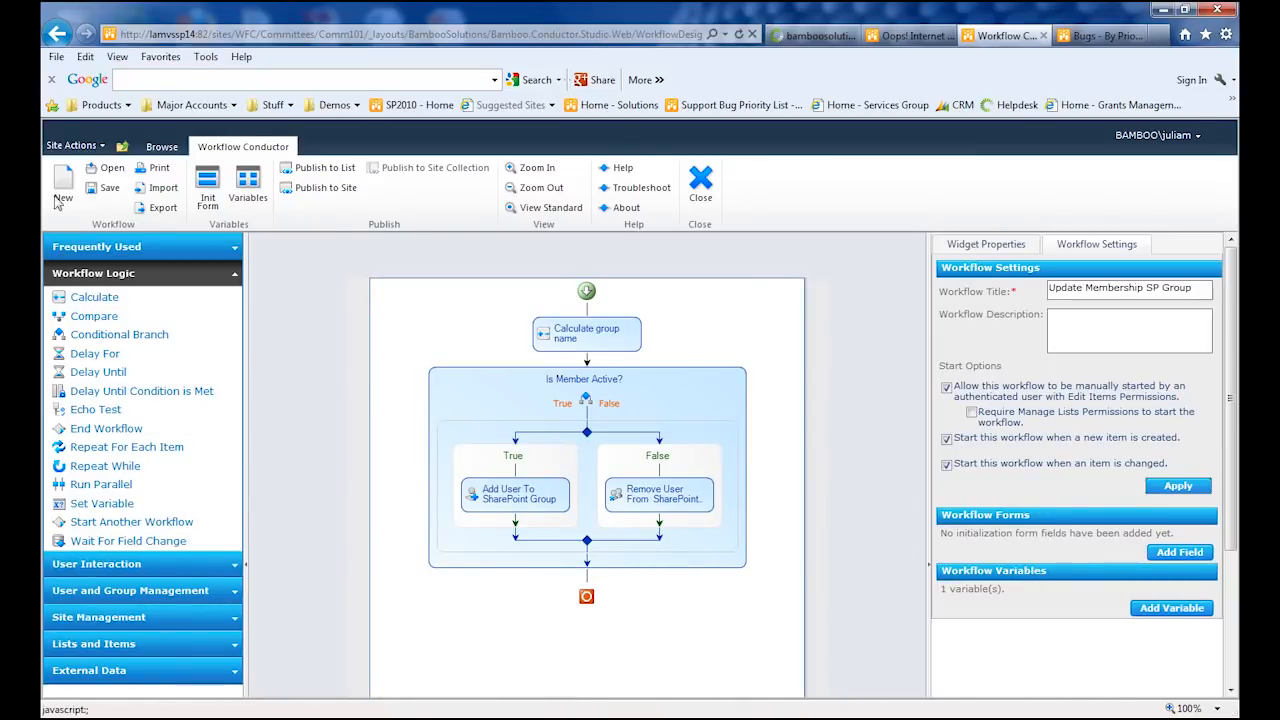
# Step: Save the workflow as a template under its existing name
pyautogui.click(109, 188)
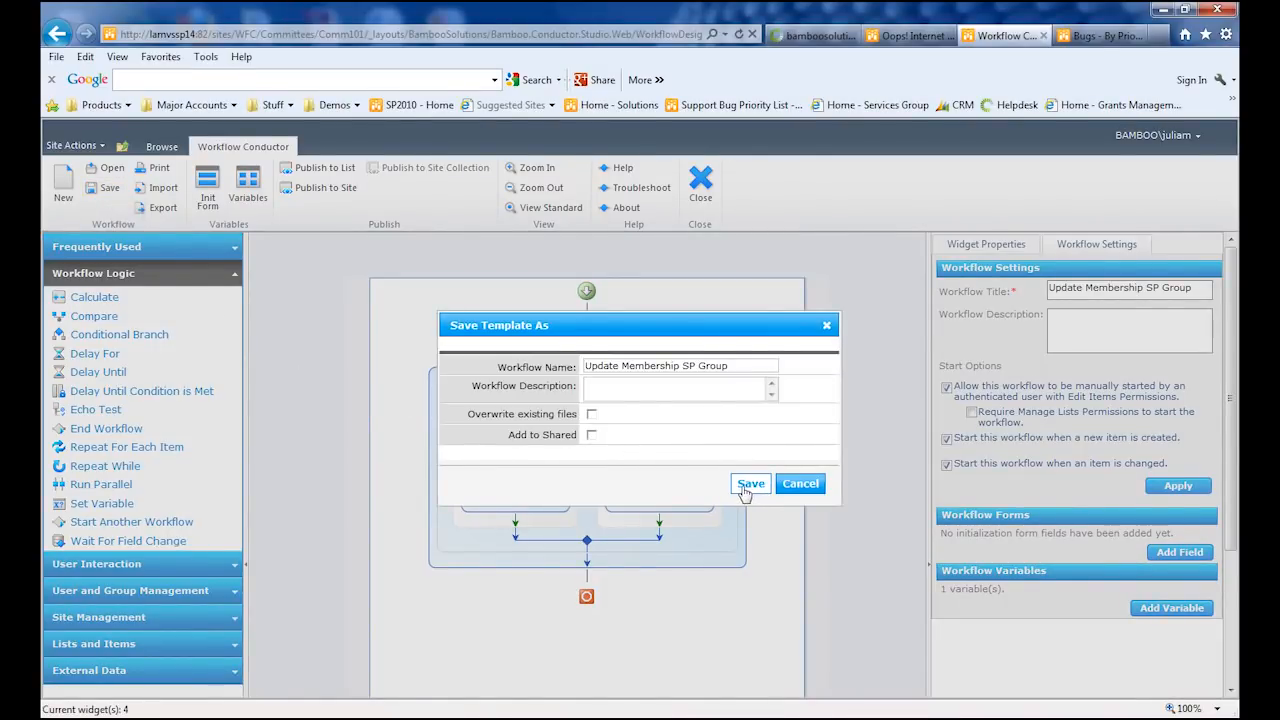
pyautogui.click(750, 483)
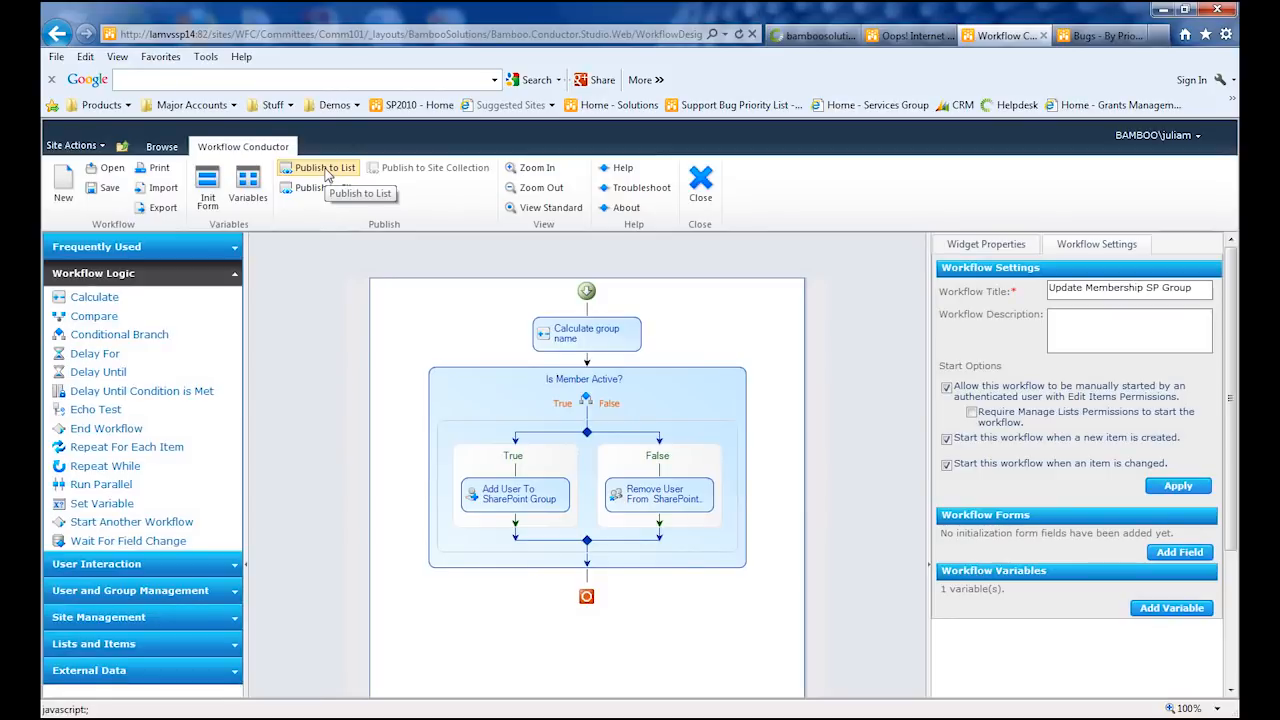
# Step: Publish the Update Membership SP Group workflow and check it in the Membership List's workflow settings
pyautogui.click(325, 167)
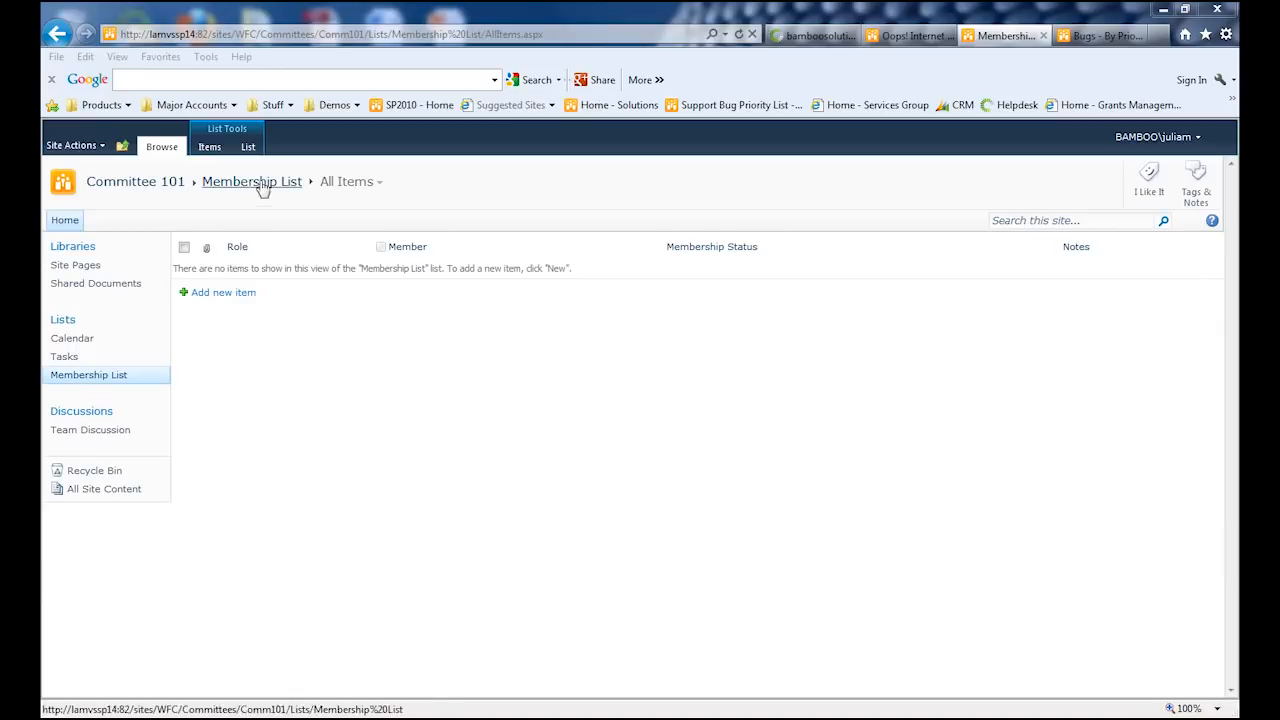
pyautogui.click(248, 147)
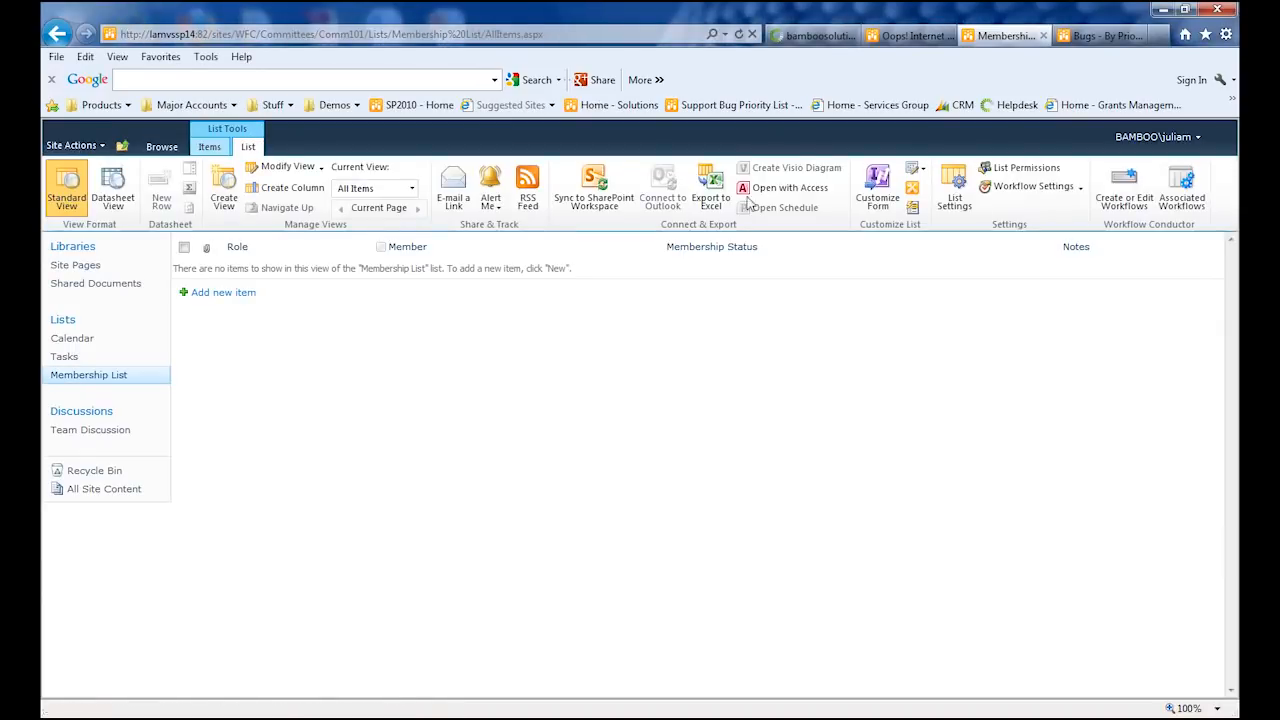
pyautogui.click(1030, 186)
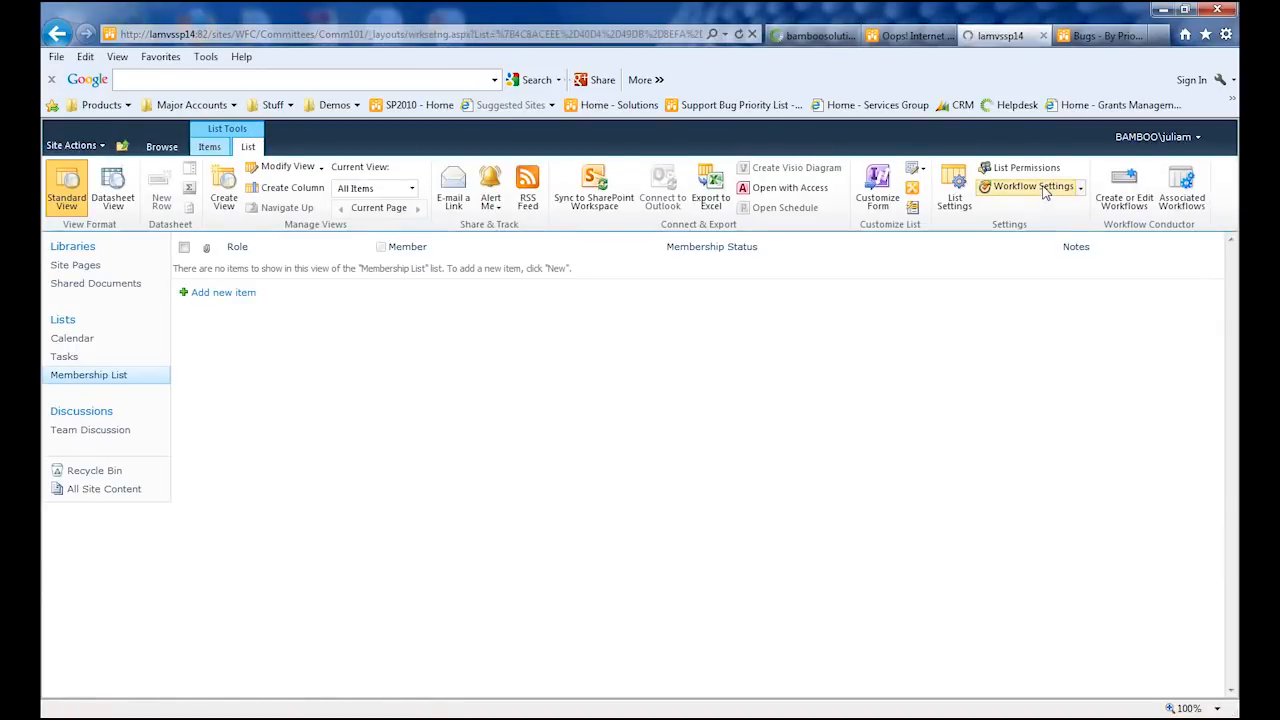
pyautogui.click(1030, 186)
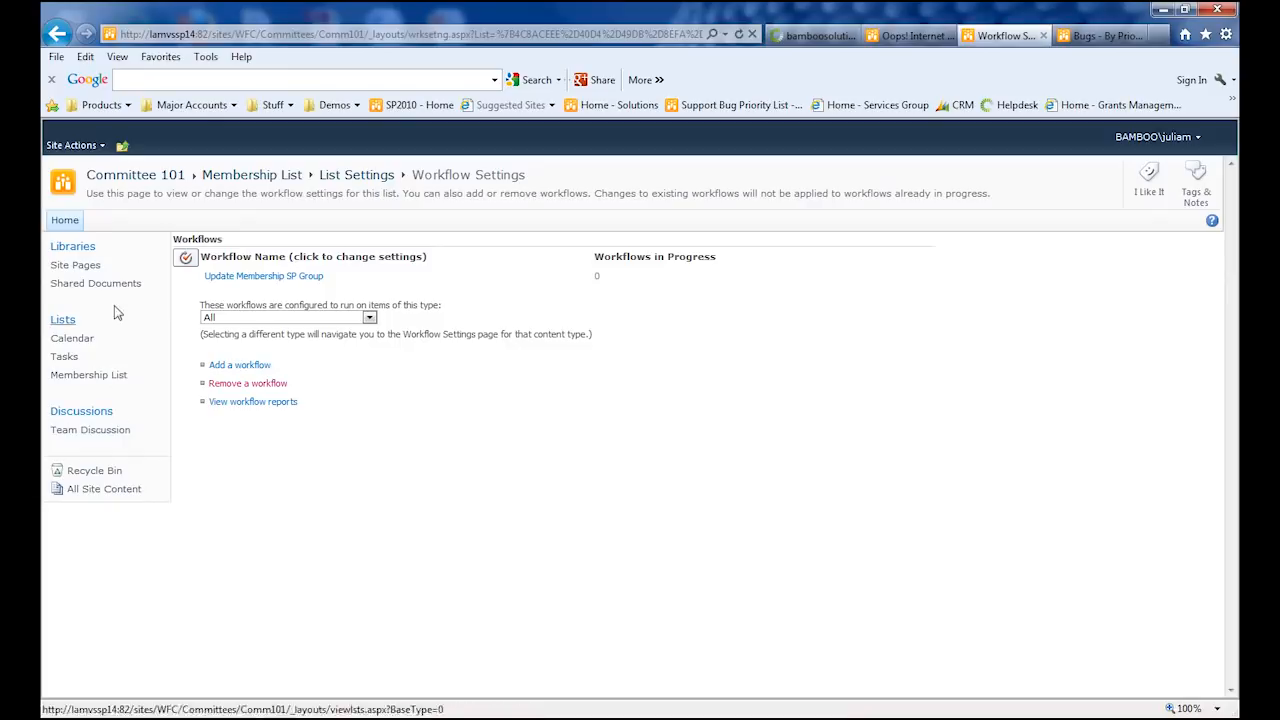
pyautogui.moveTo(135, 174)
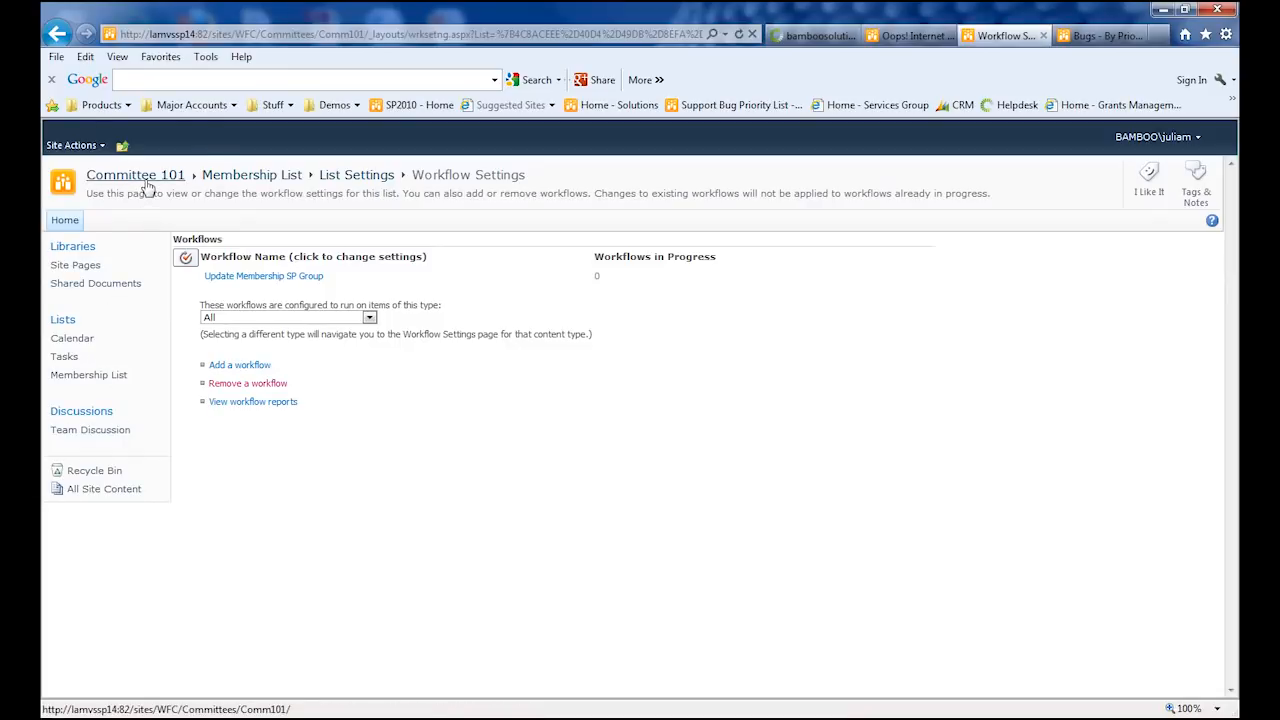
# Step: View the Committee 101 Members group in Site Permissions, then reopen the Membership List
pyautogui.click(71, 145)
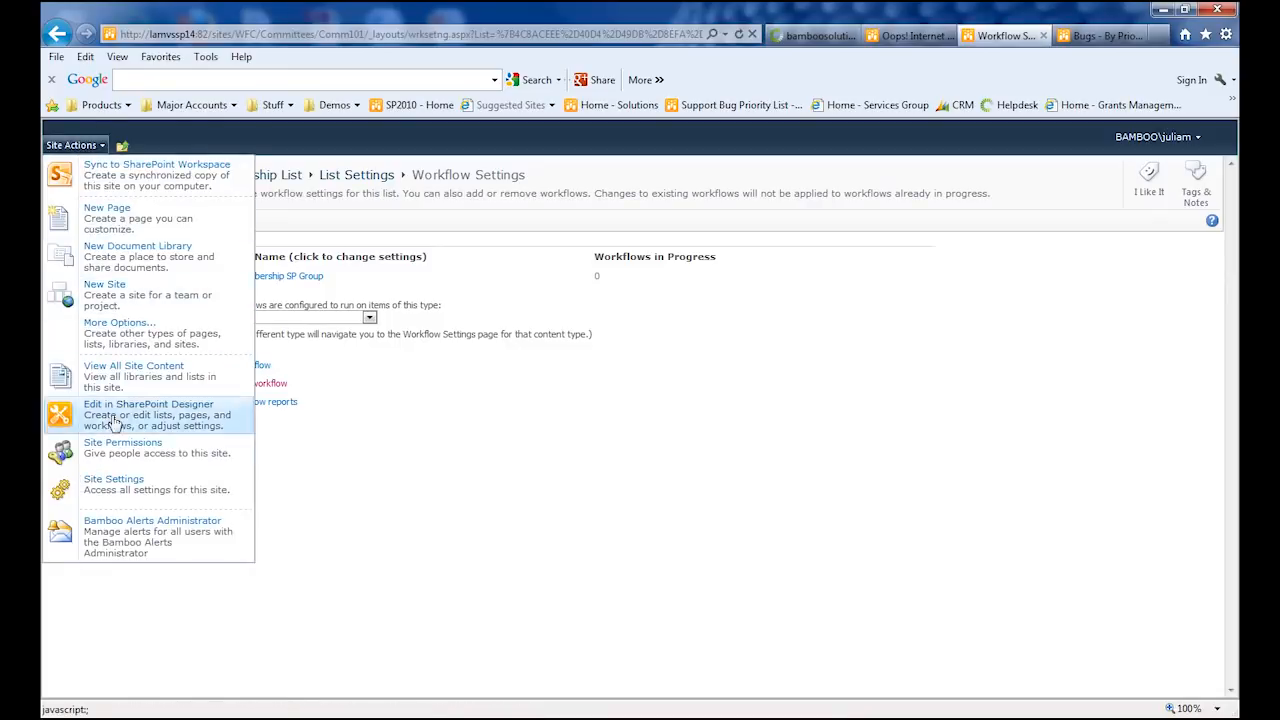
pyautogui.click(122, 442)
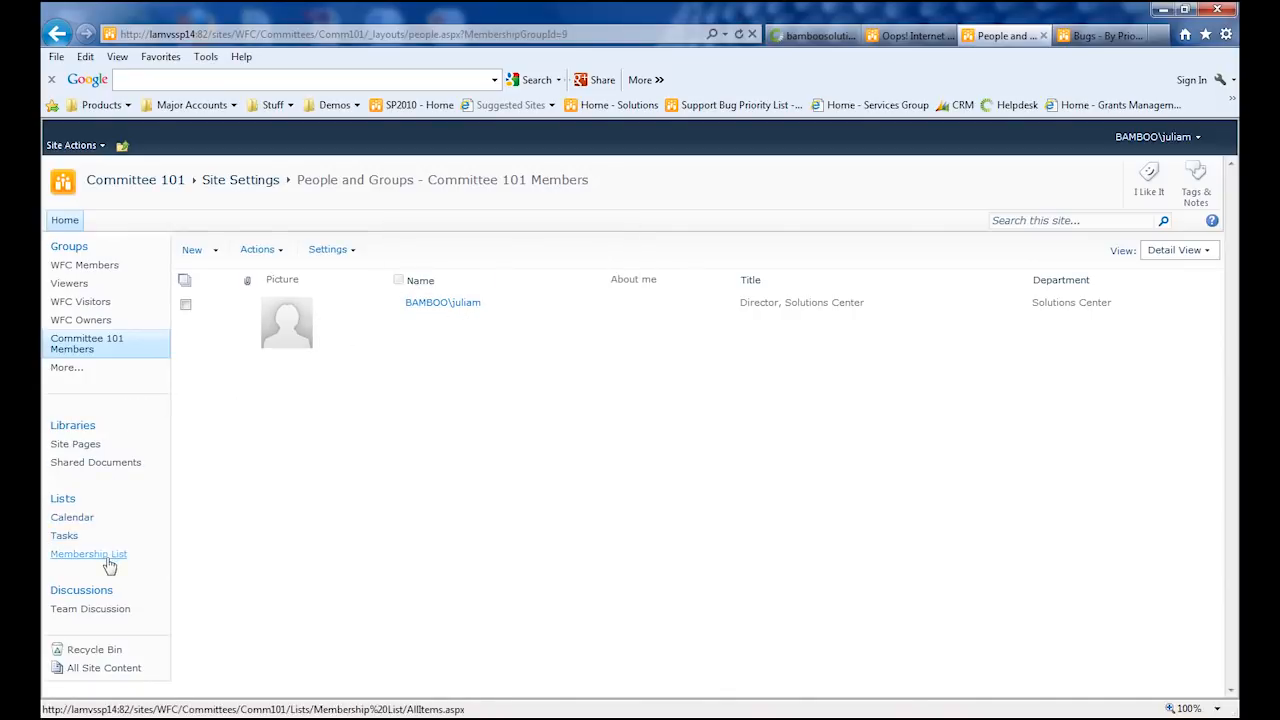
pyautogui.click(88, 553)
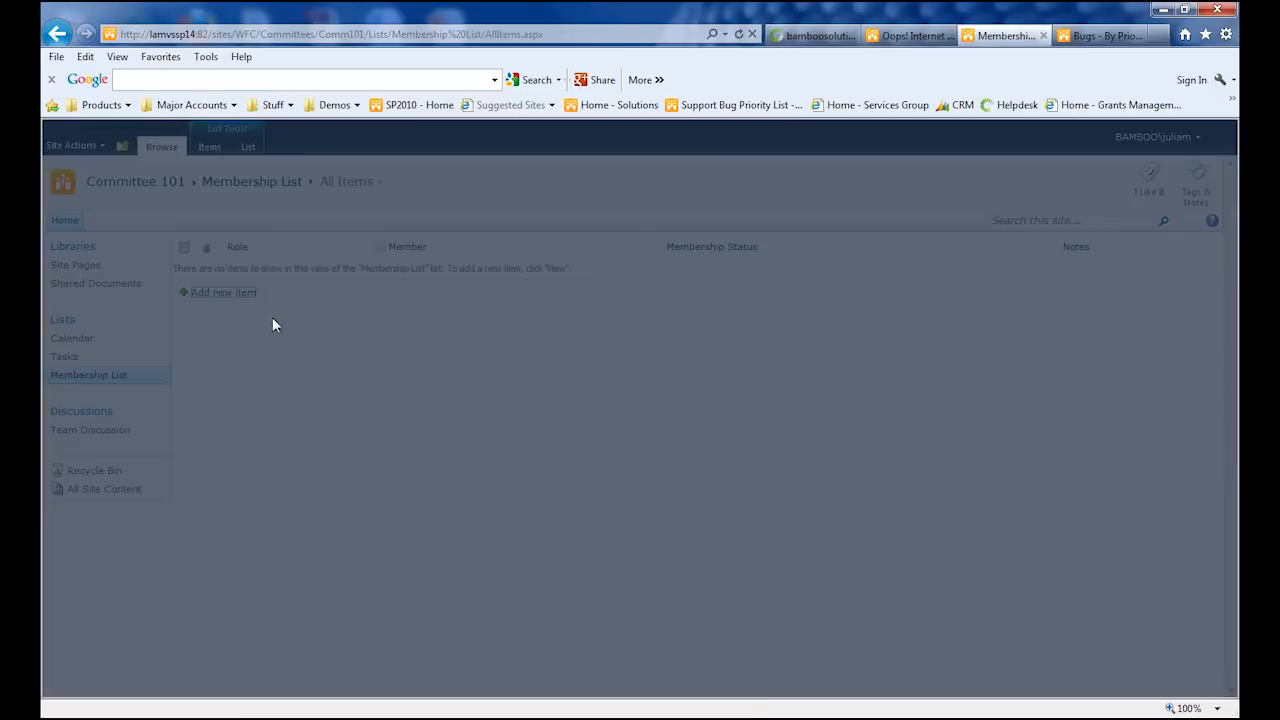
pyautogui.click(222, 292)
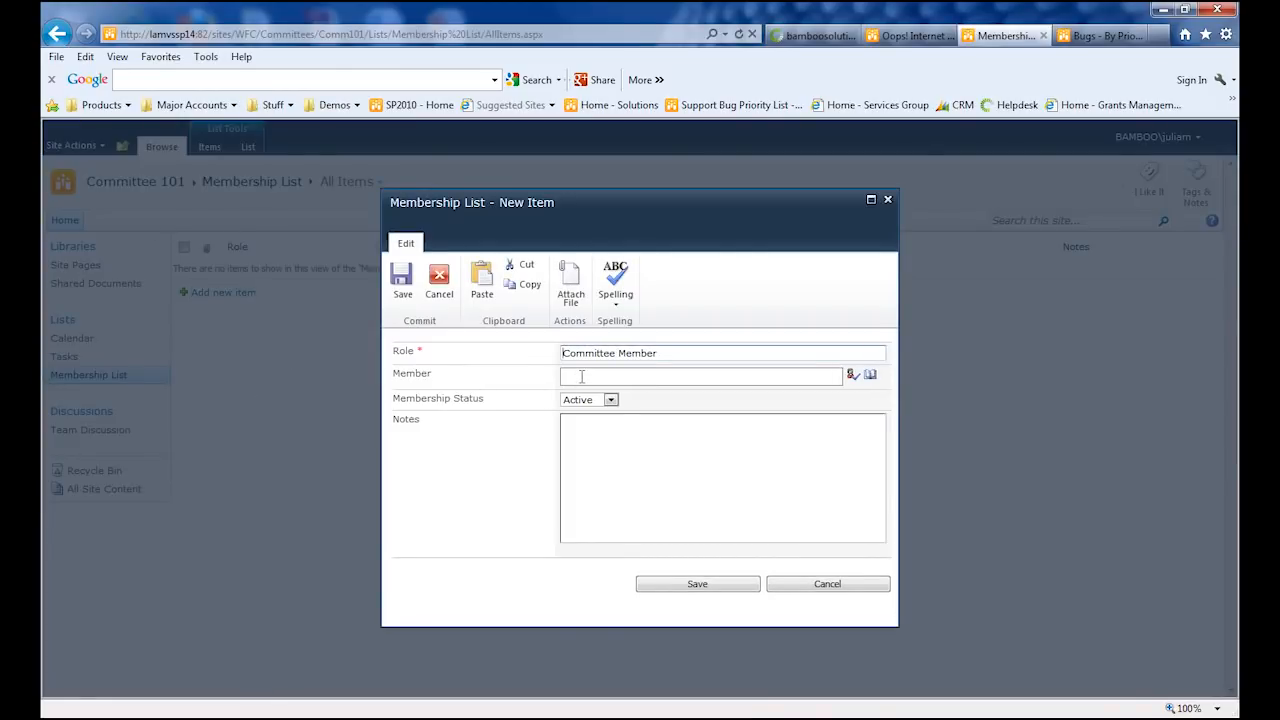
pyautogui.write('angela')
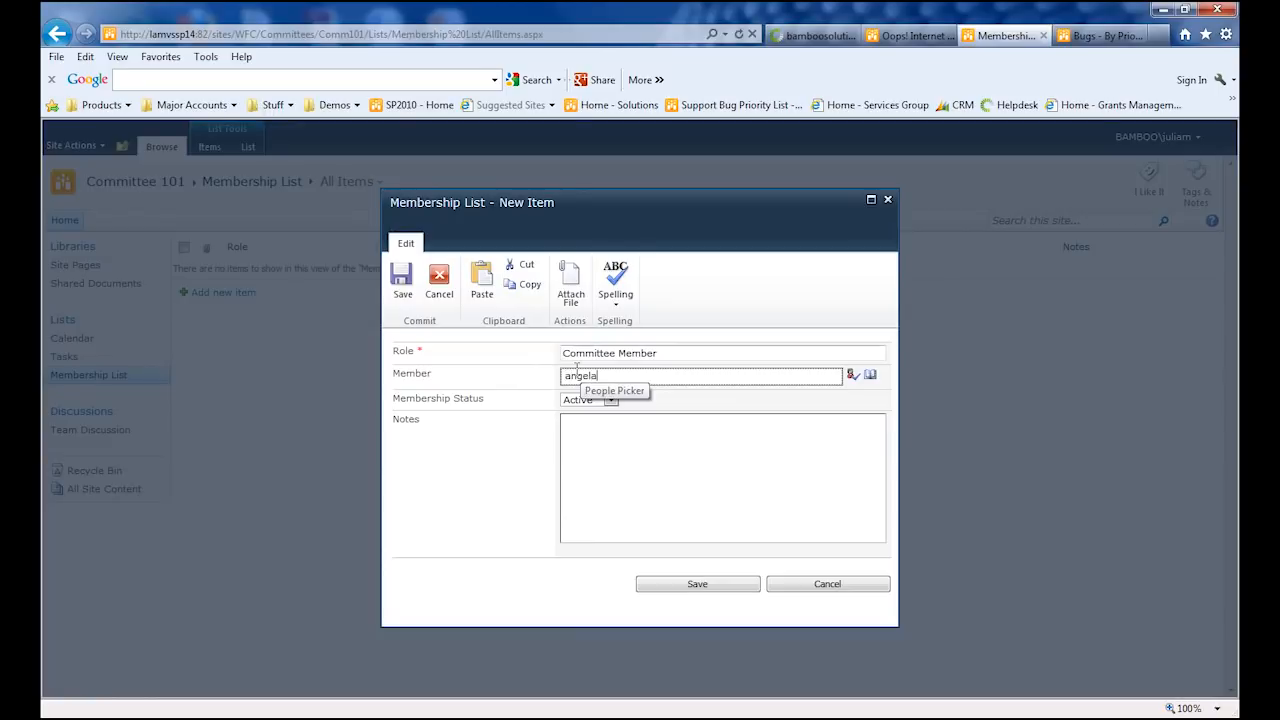
pyautogui.write('dillom')
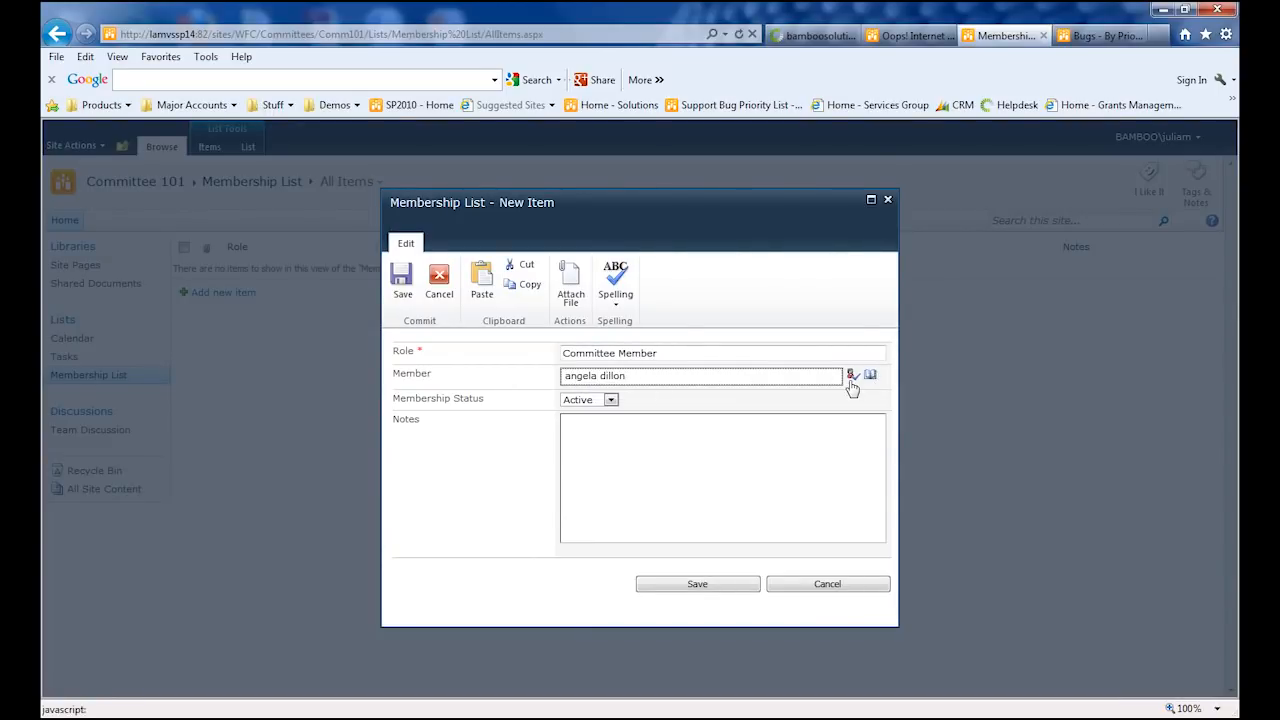
pyautogui.click(852, 375)
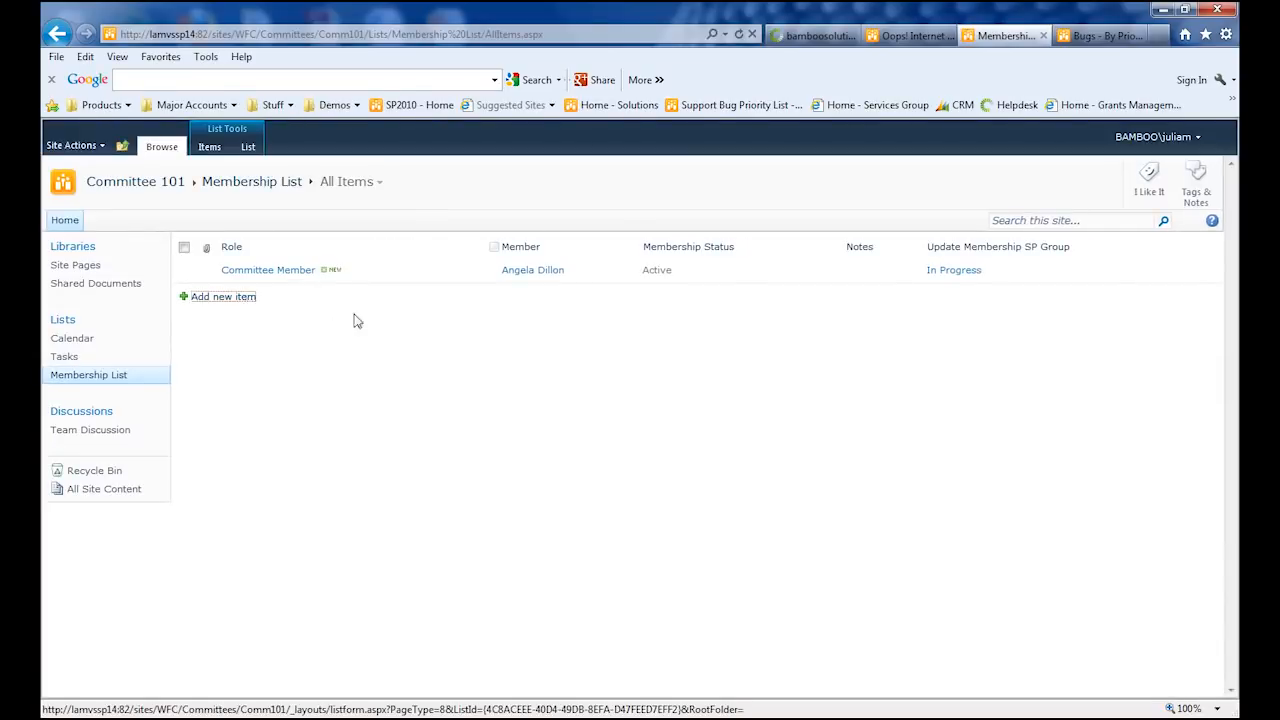
# Step: Add a second member entry for Trang hihusel and save it
pyautogui.click(223, 296)
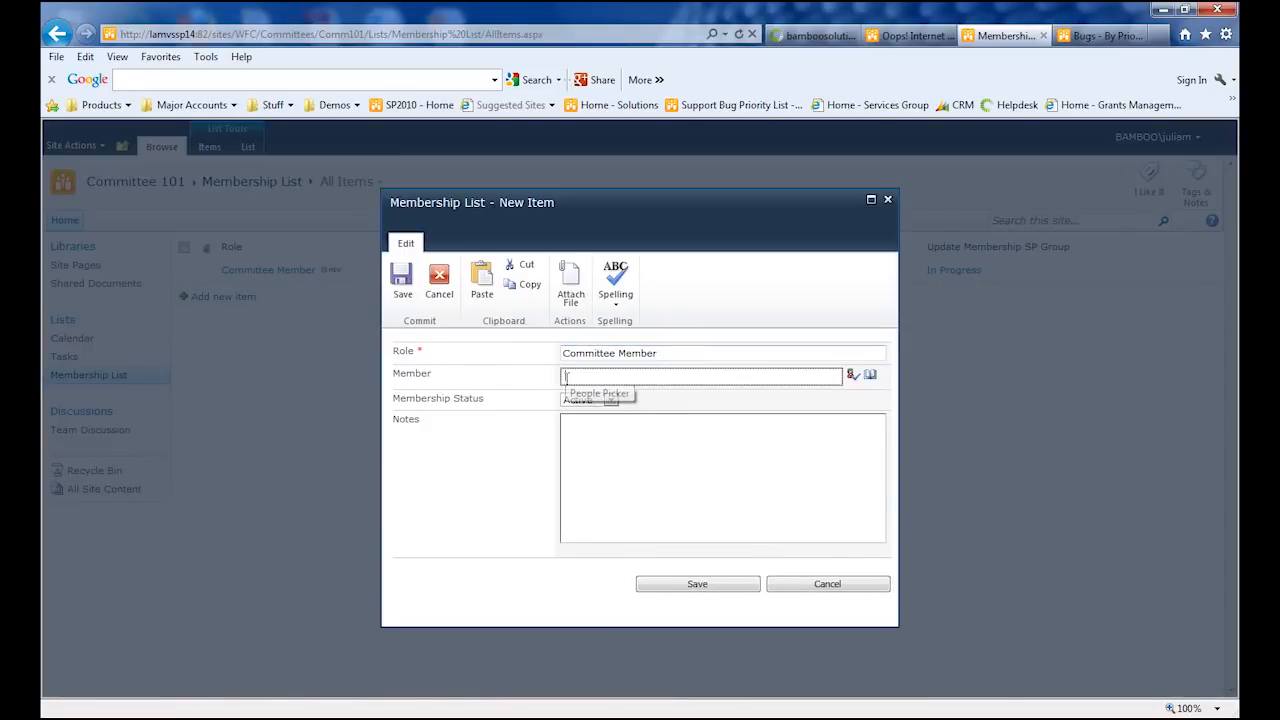
pyautogui.write('Trang hi')
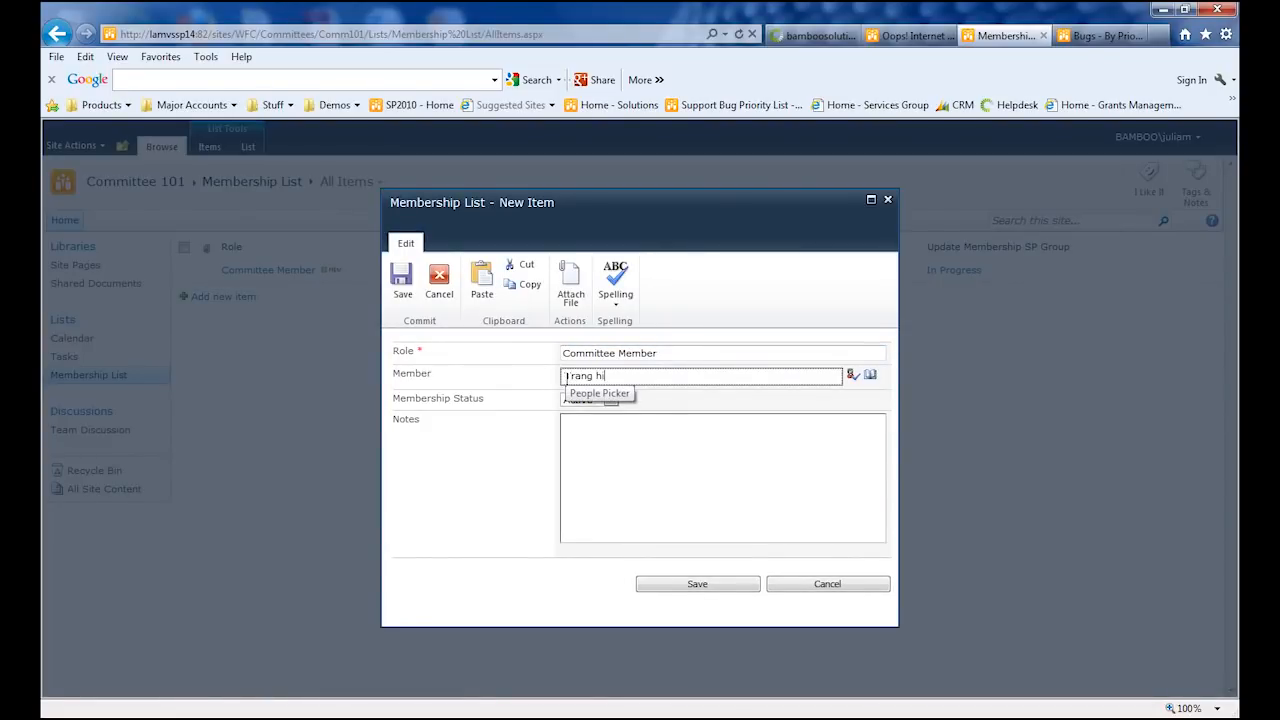
pyautogui.write('husel')
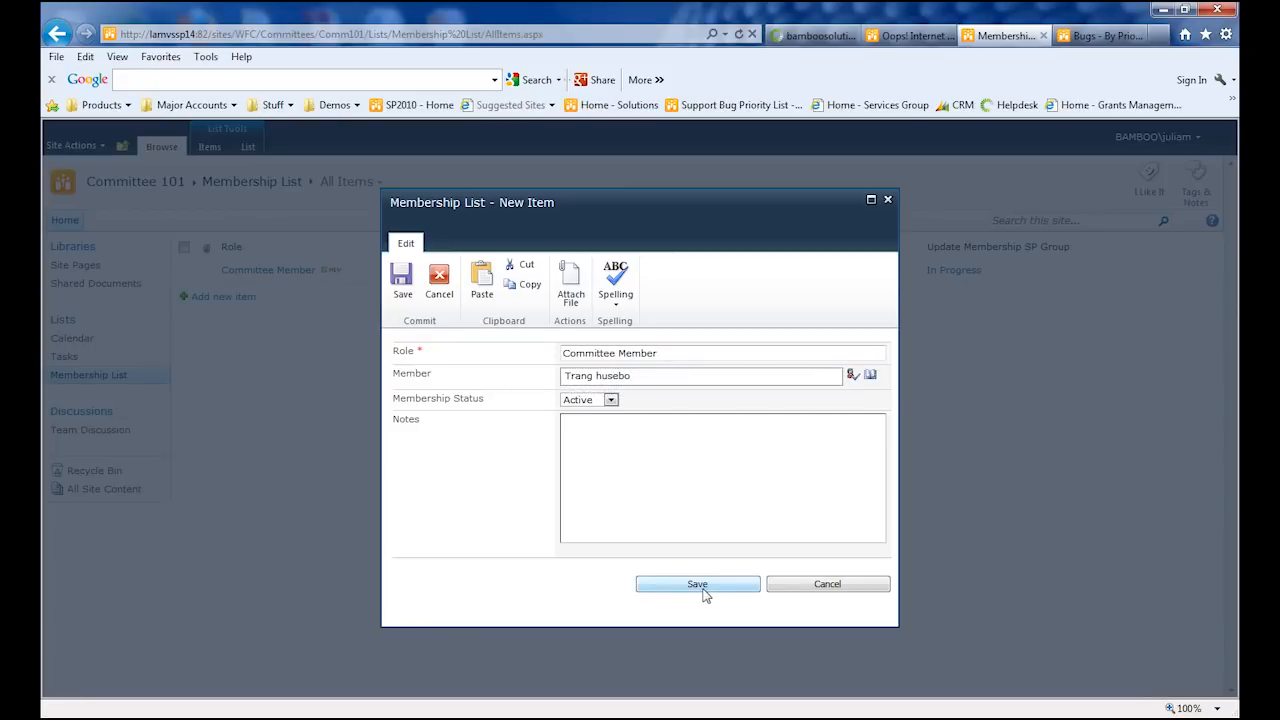
pyautogui.click(697, 584)
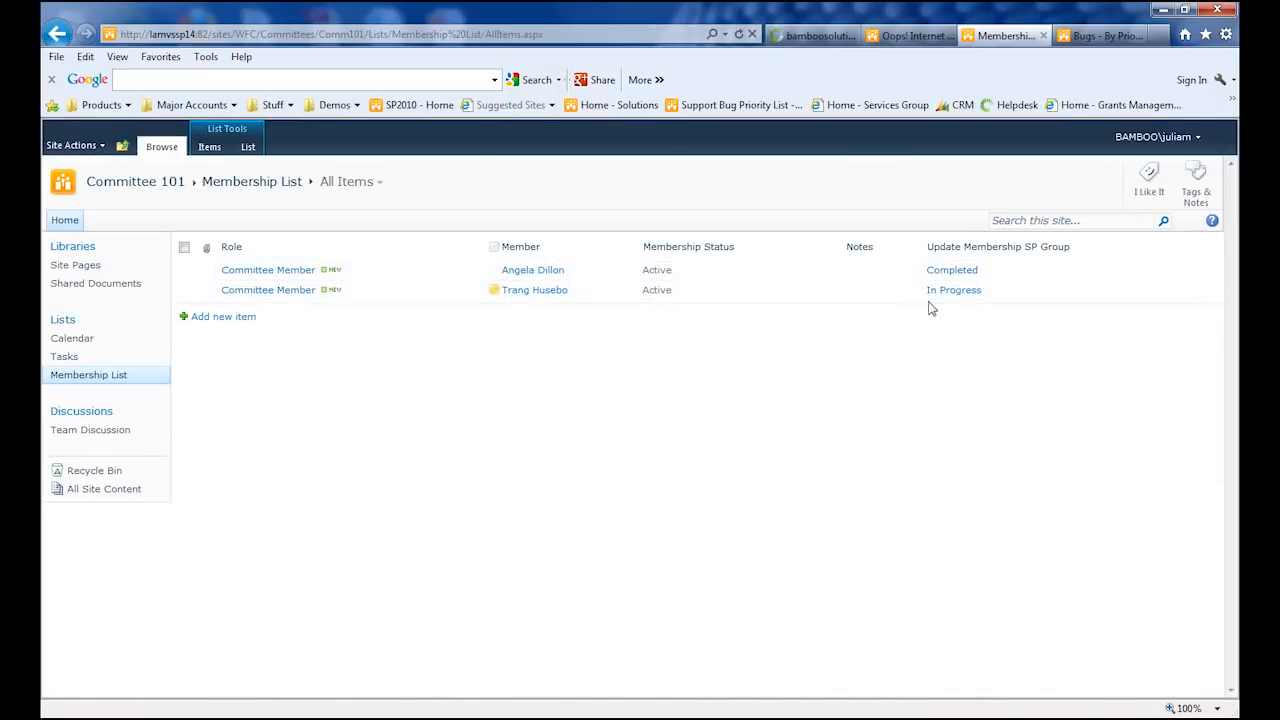
pyautogui.moveTo(64, 357)
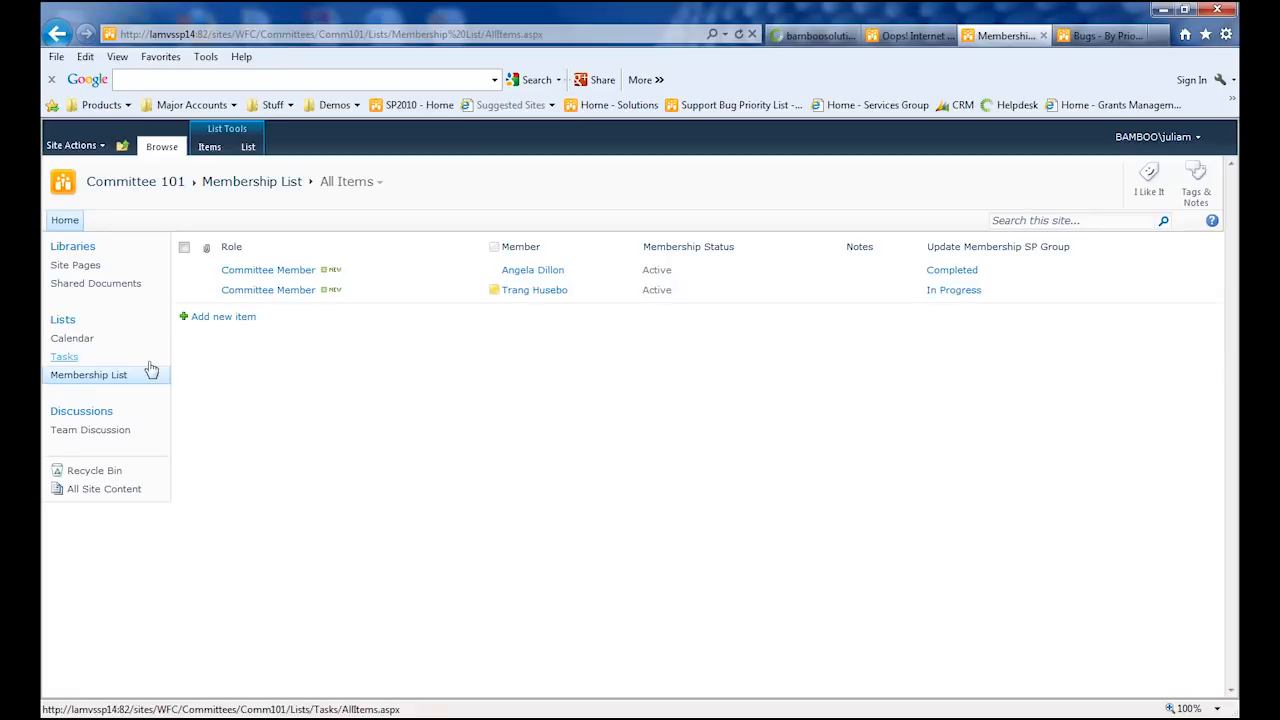
# Step: Review the site permission groups, then return to the Membership List and open the first item's menu
pyautogui.click(71, 145)
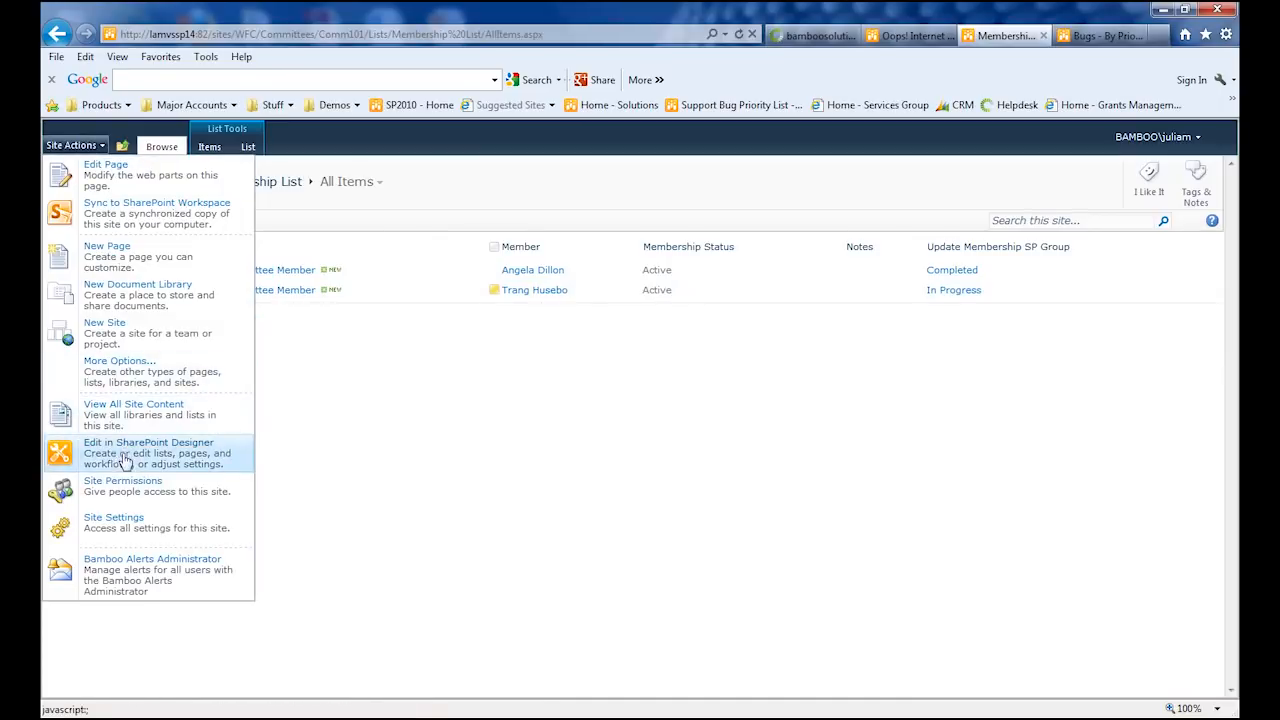
pyautogui.click(122, 480)
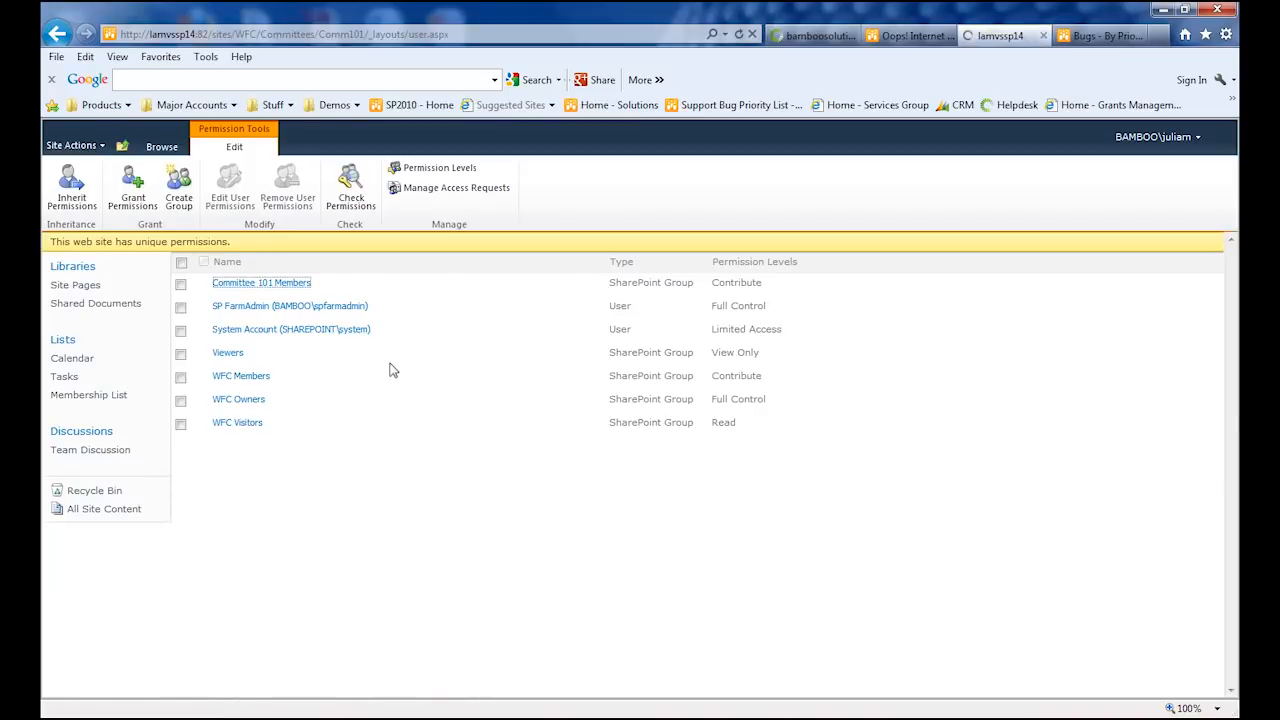
pyautogui.click(261, 282)
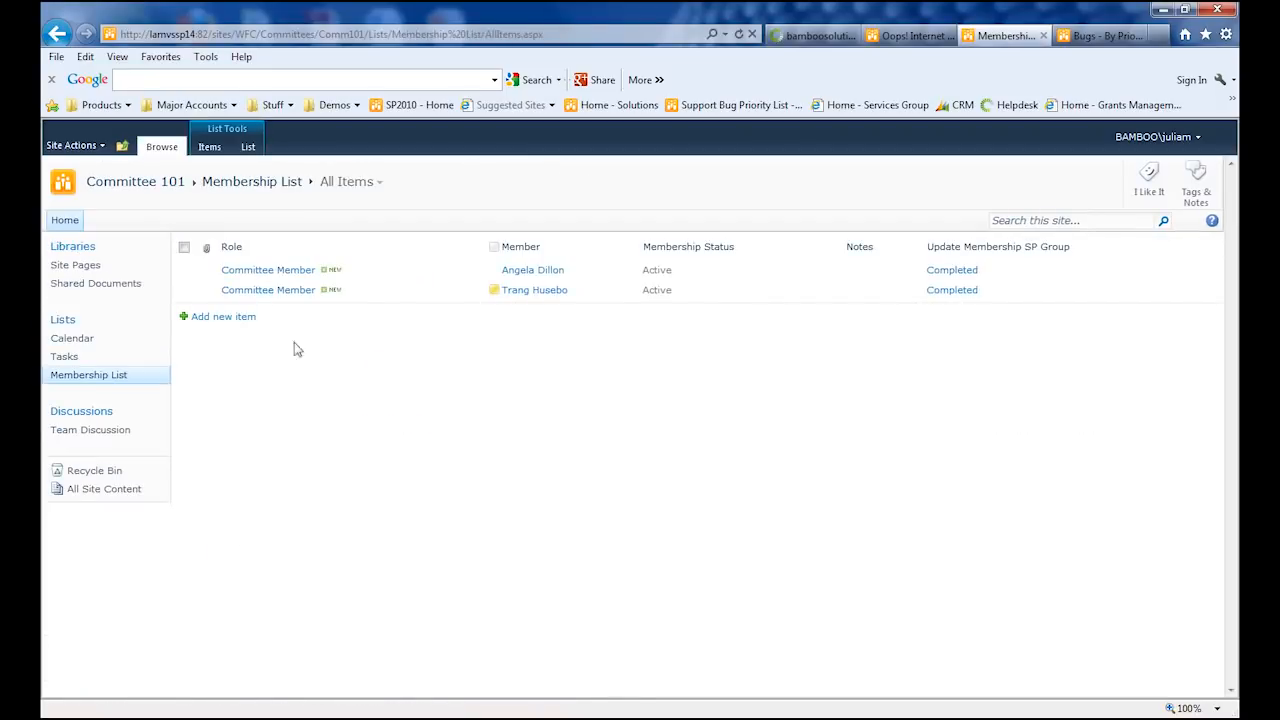
pyautogui.click(478, 270)
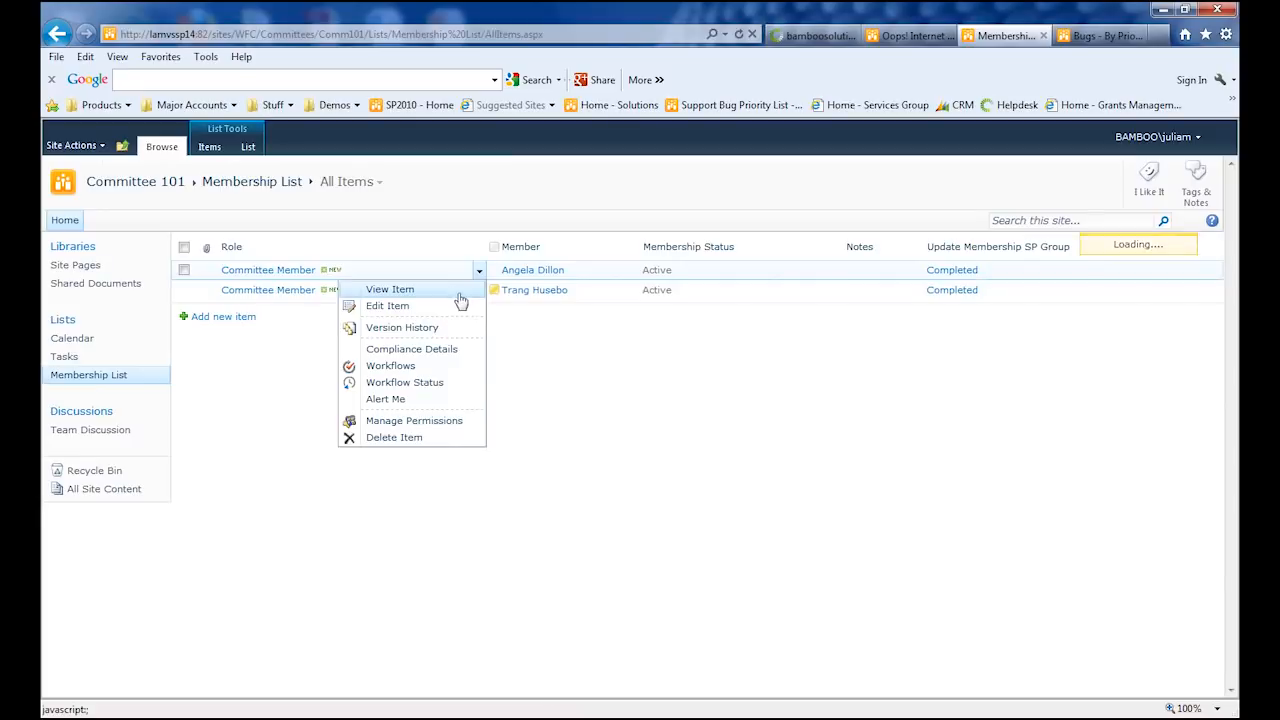
# Step: Change the member entry's Membership Status to Inactive and save it
pyautogui.click(387, 305)
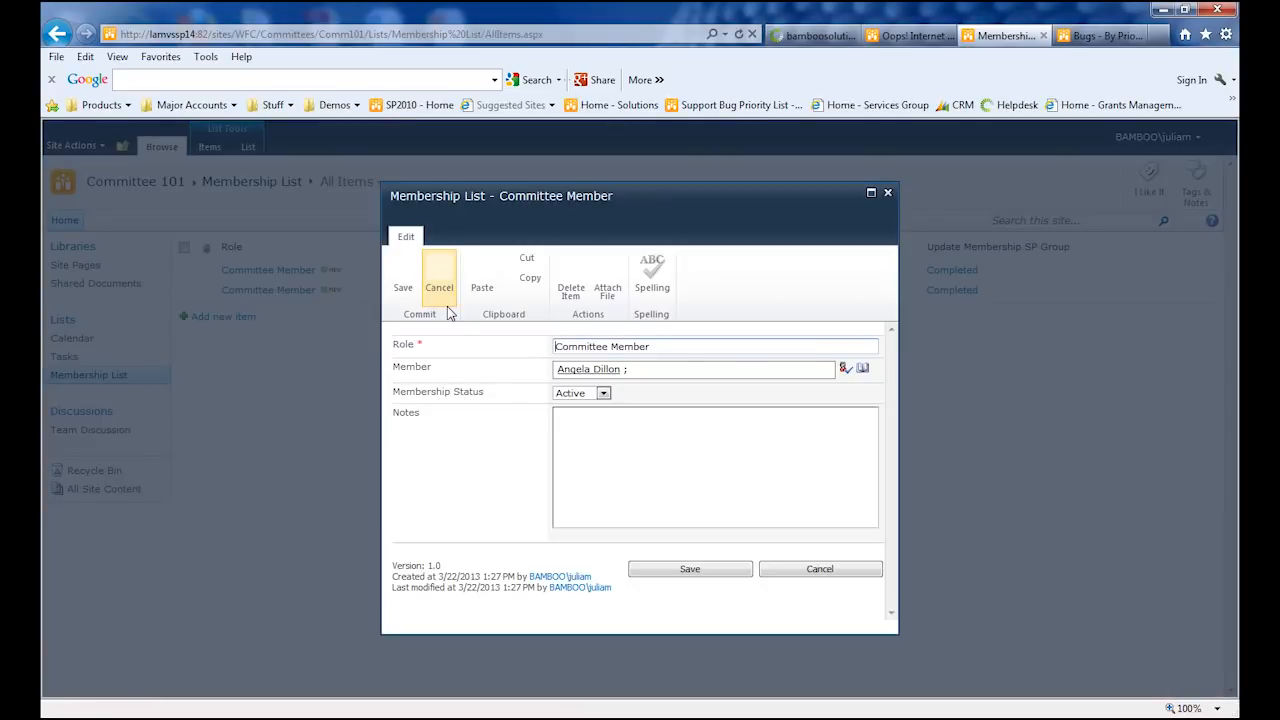
pyautogui.click(610, 392)
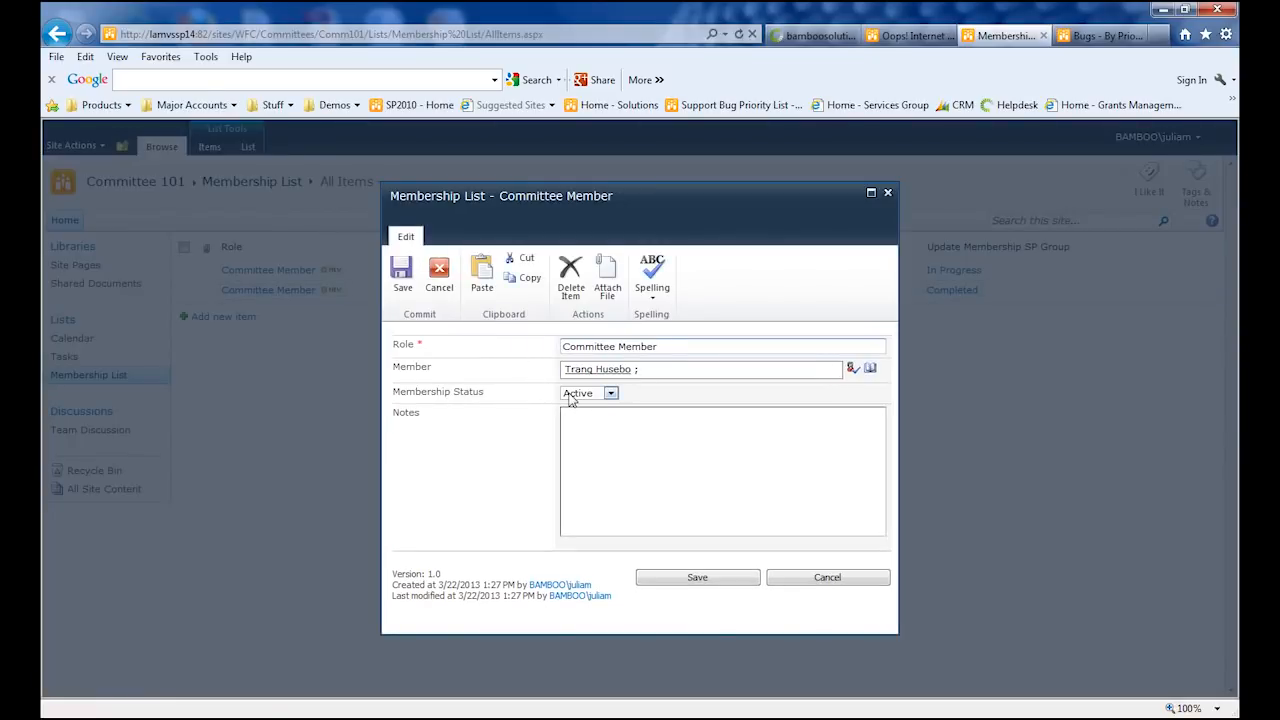
pyautogui.click(583, 392)
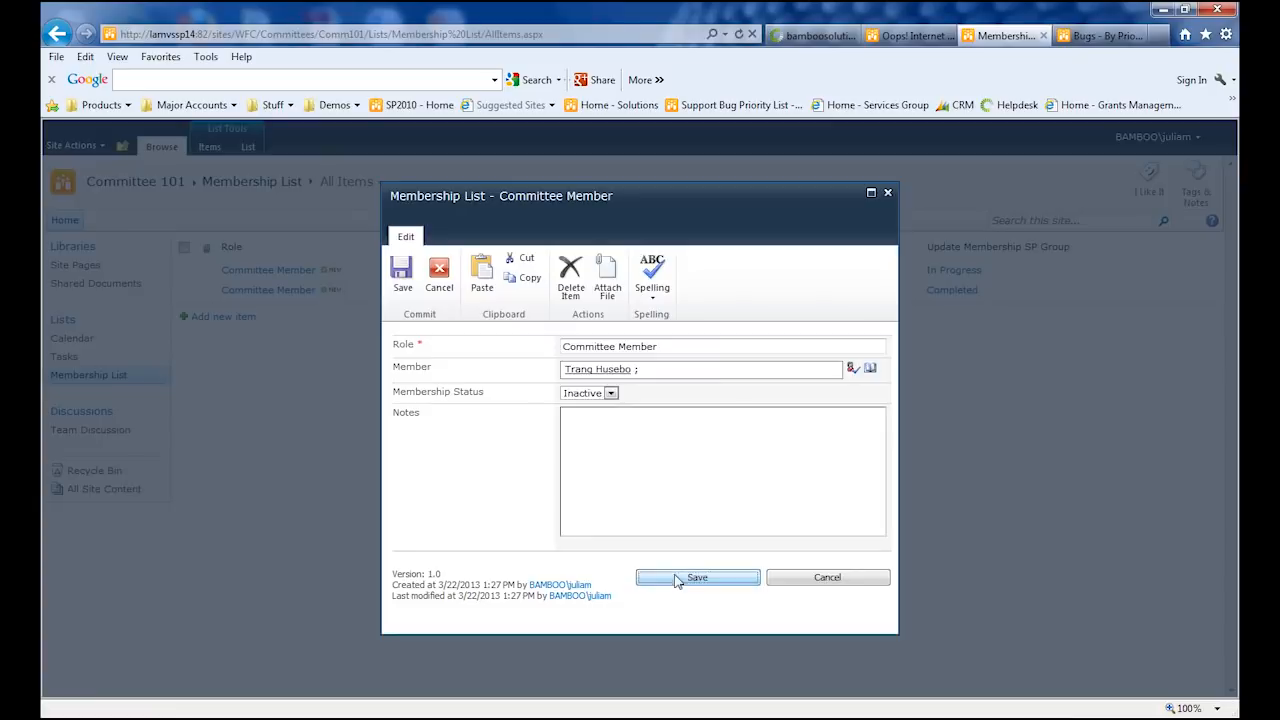
pyautogui.click(697, 577)
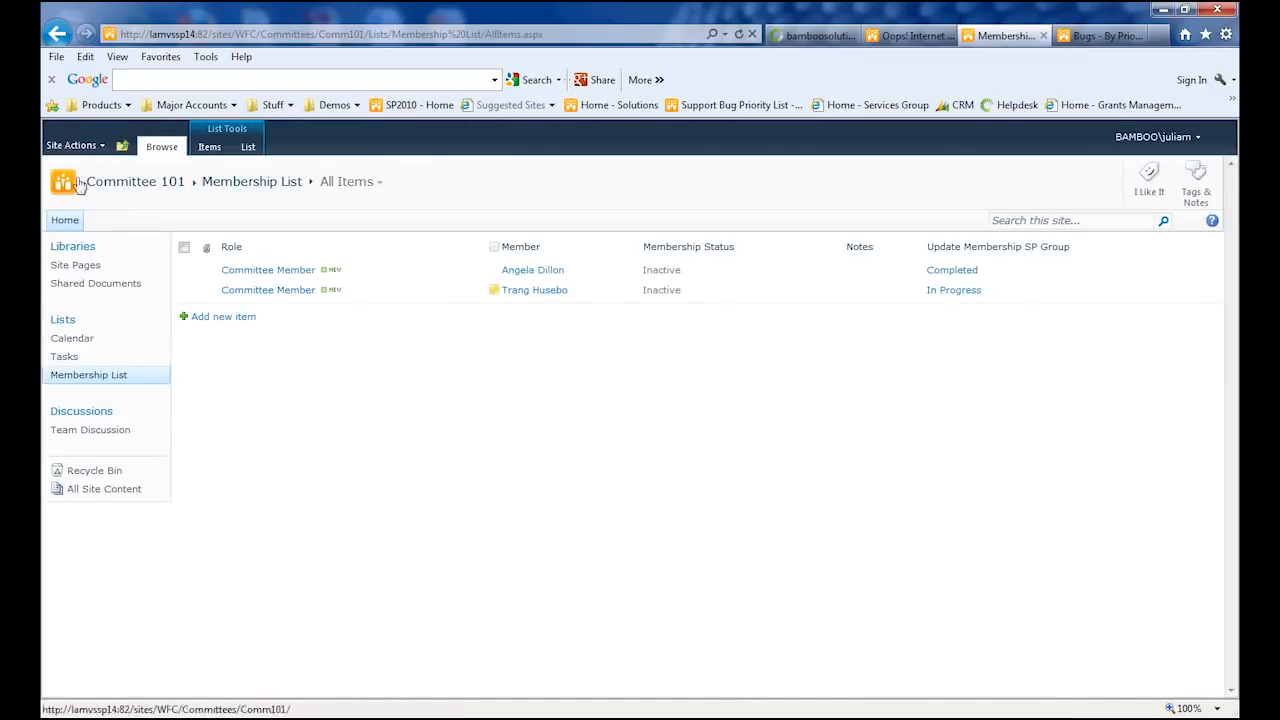
pyautogui.click(71, 145)
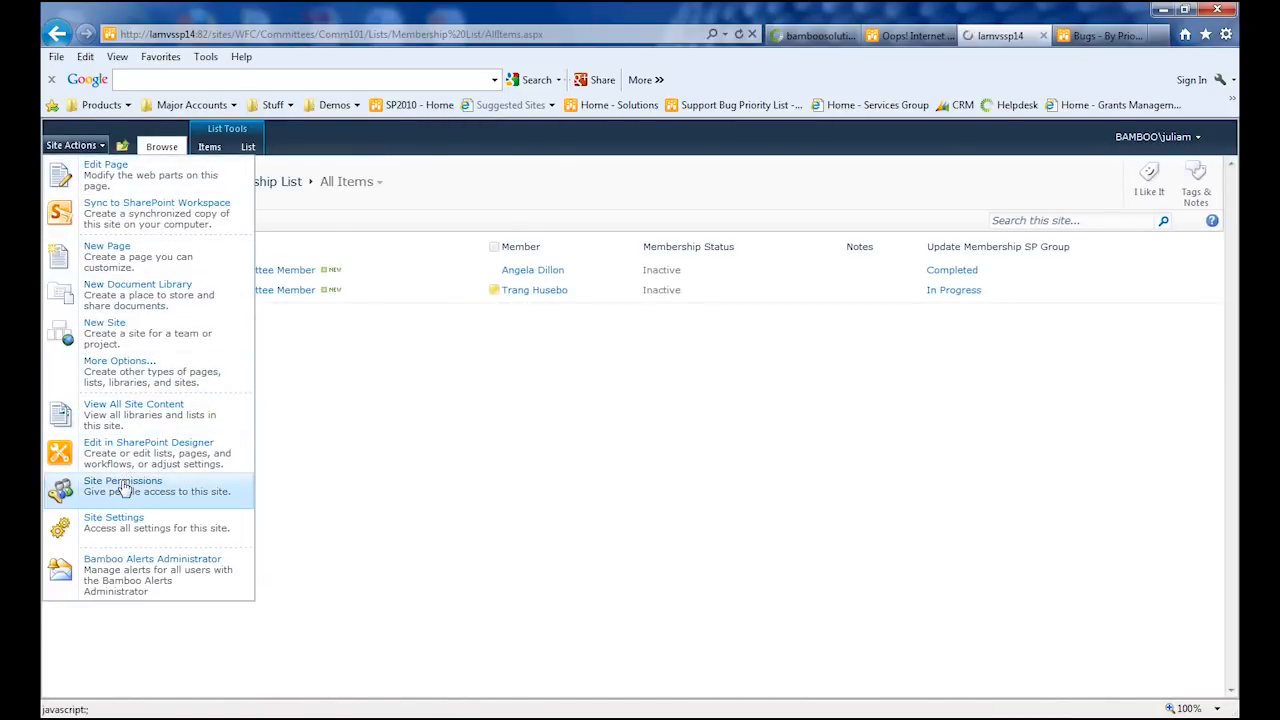
# Step: Confirm Committee 101 Members holds one user, then return to the Membership List via Committee 101
pyautogui.click(122, 481)
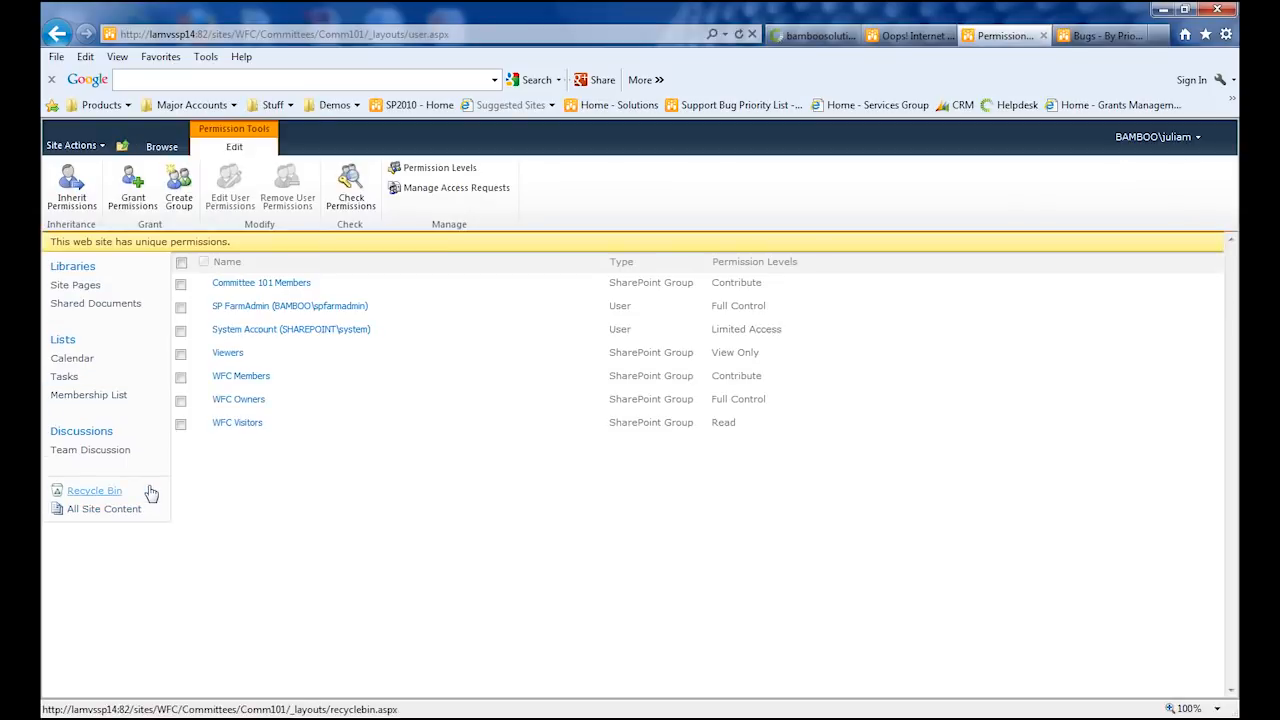
pyautogui.click(261, 283)
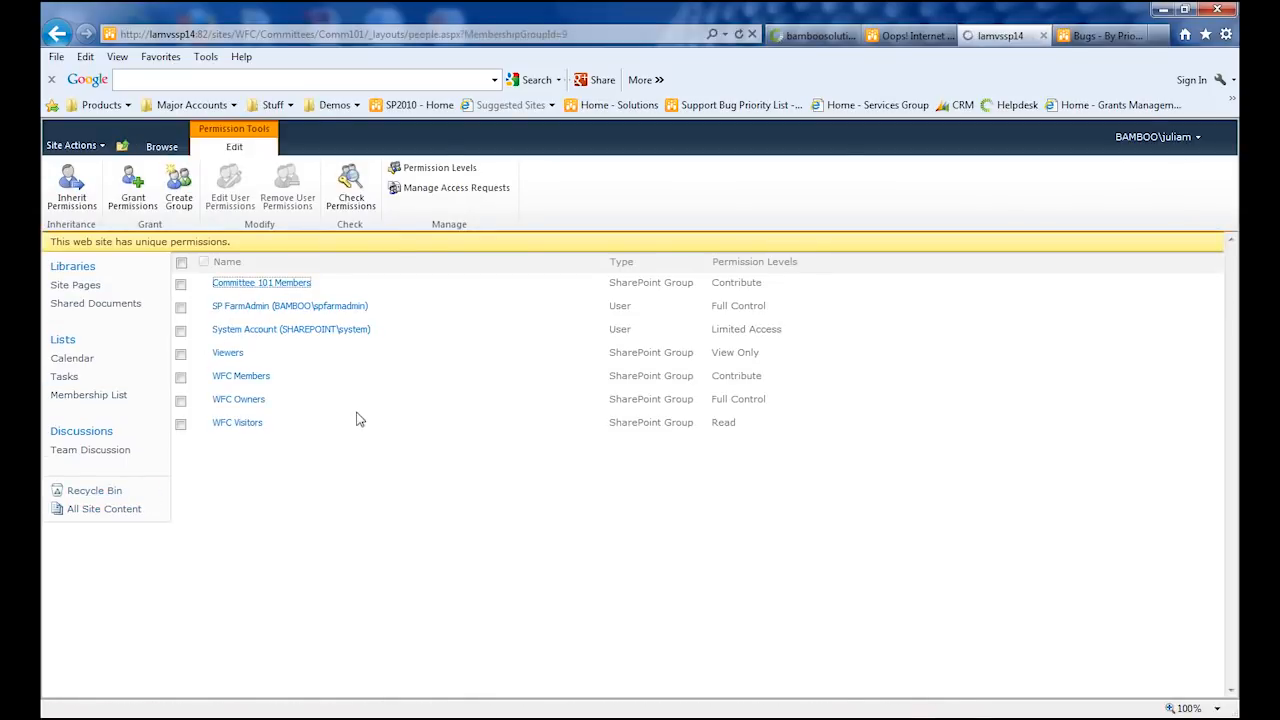
pyautogui.click(261, 282)
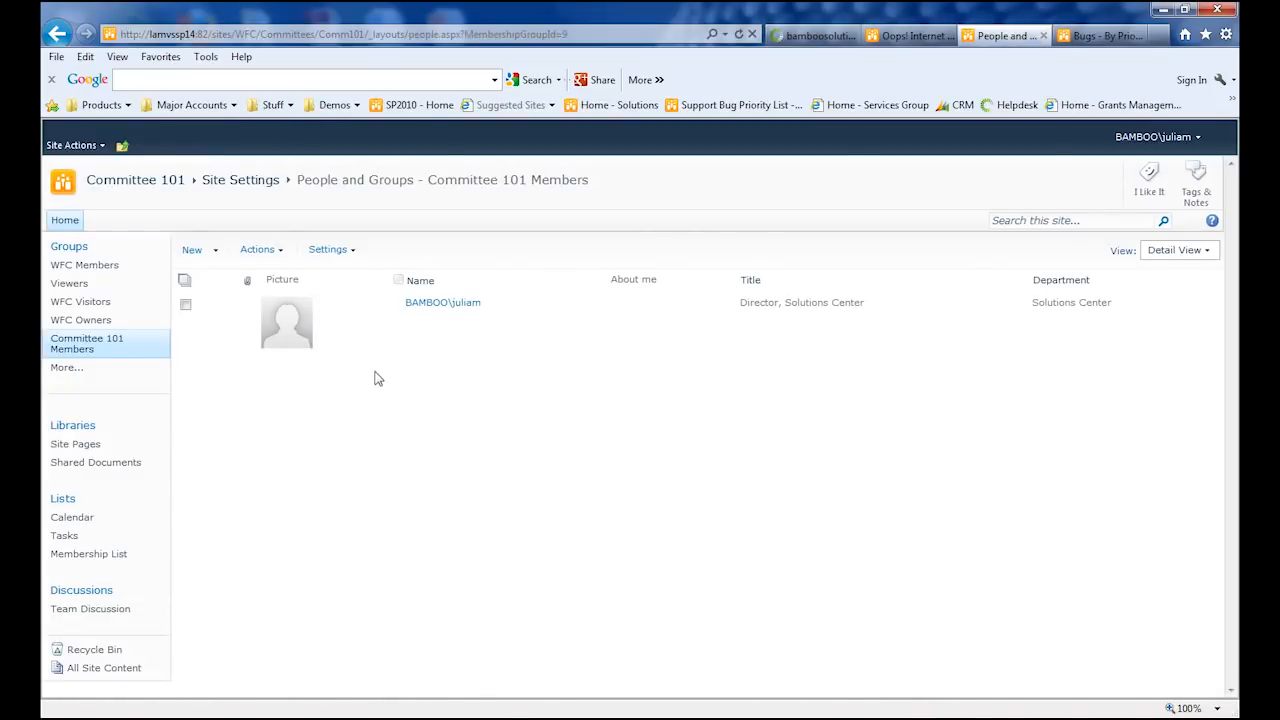
pyautogui.moveTo(135, 180)
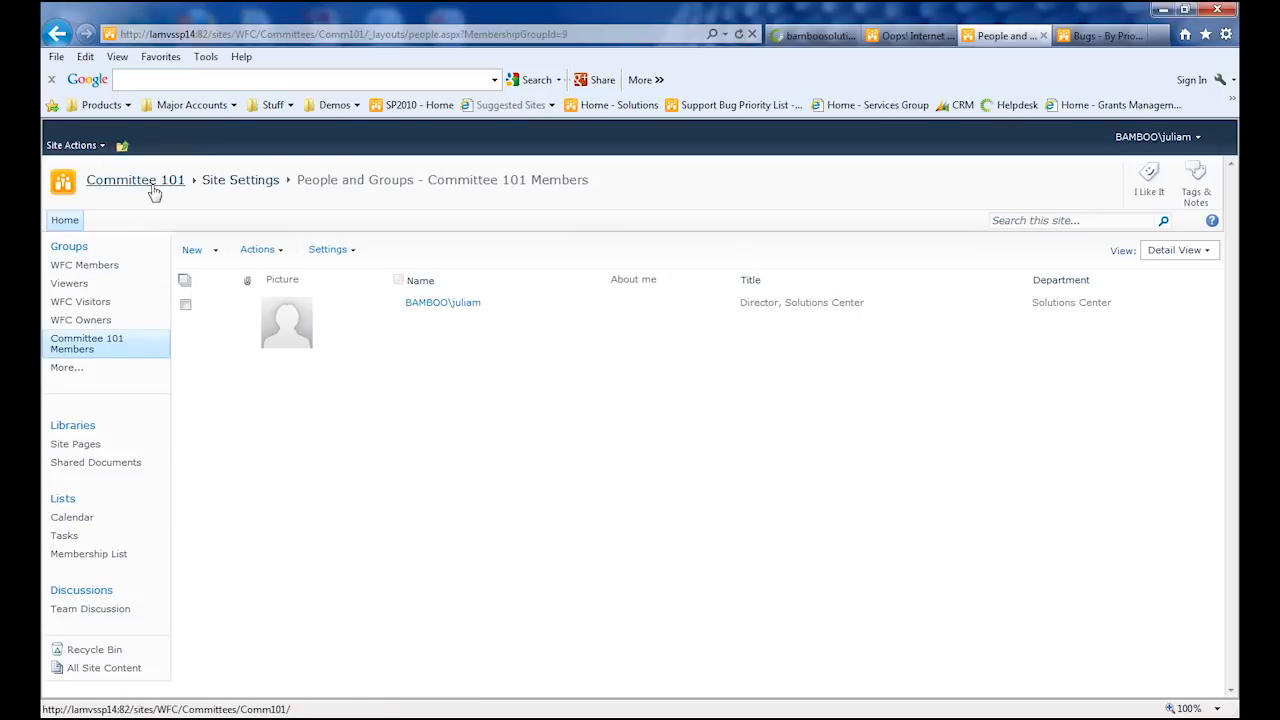
pyautogui.click(135, 180)
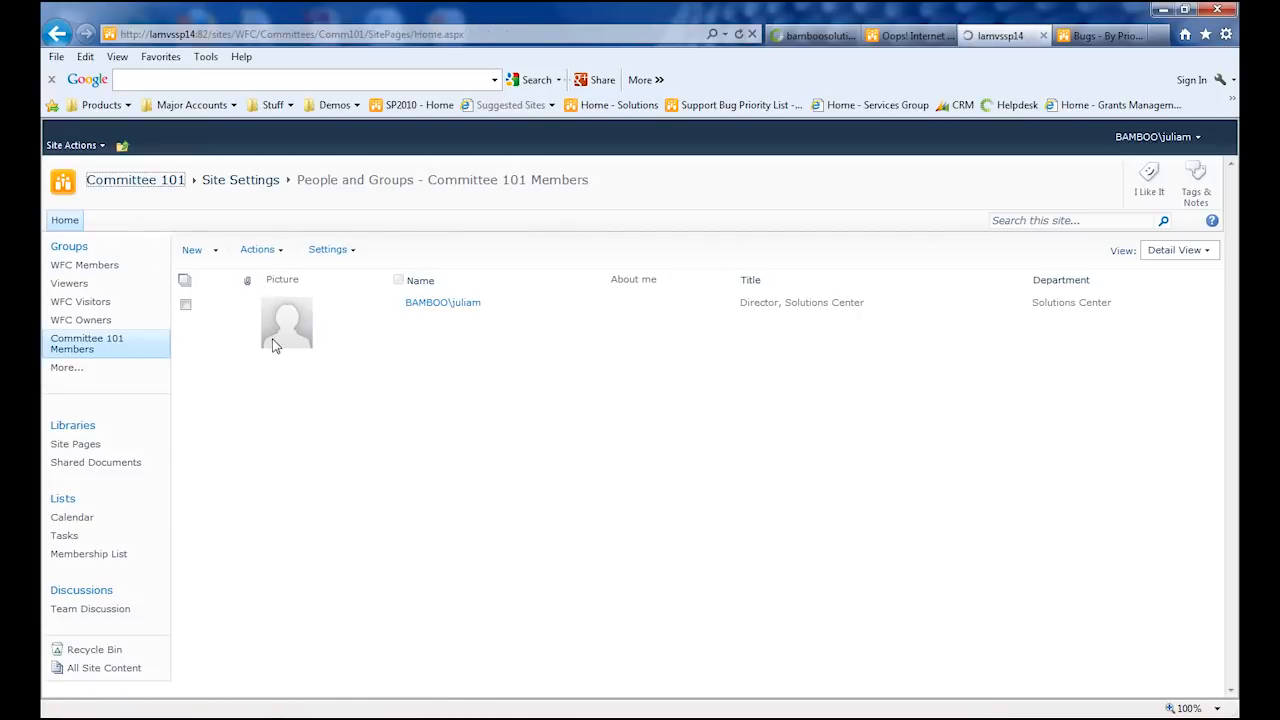
pyautogui.click(135, 180)
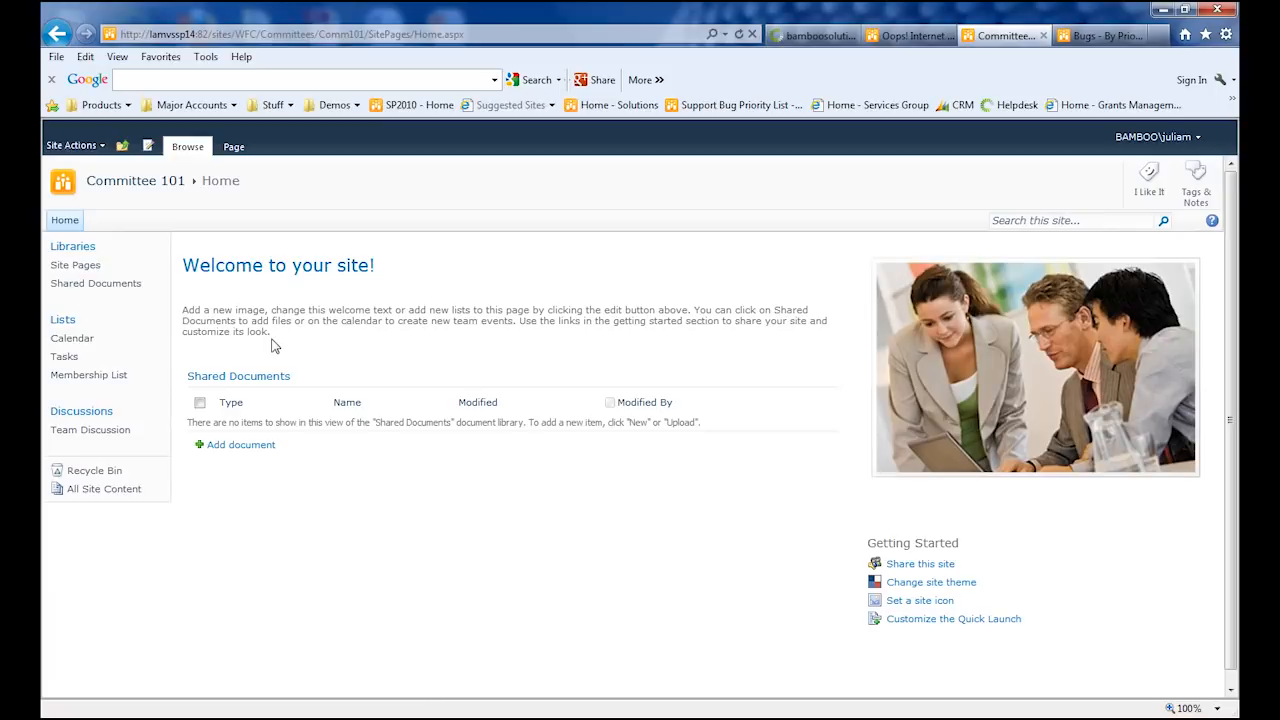
pyautogui.moveTo(266, 486)
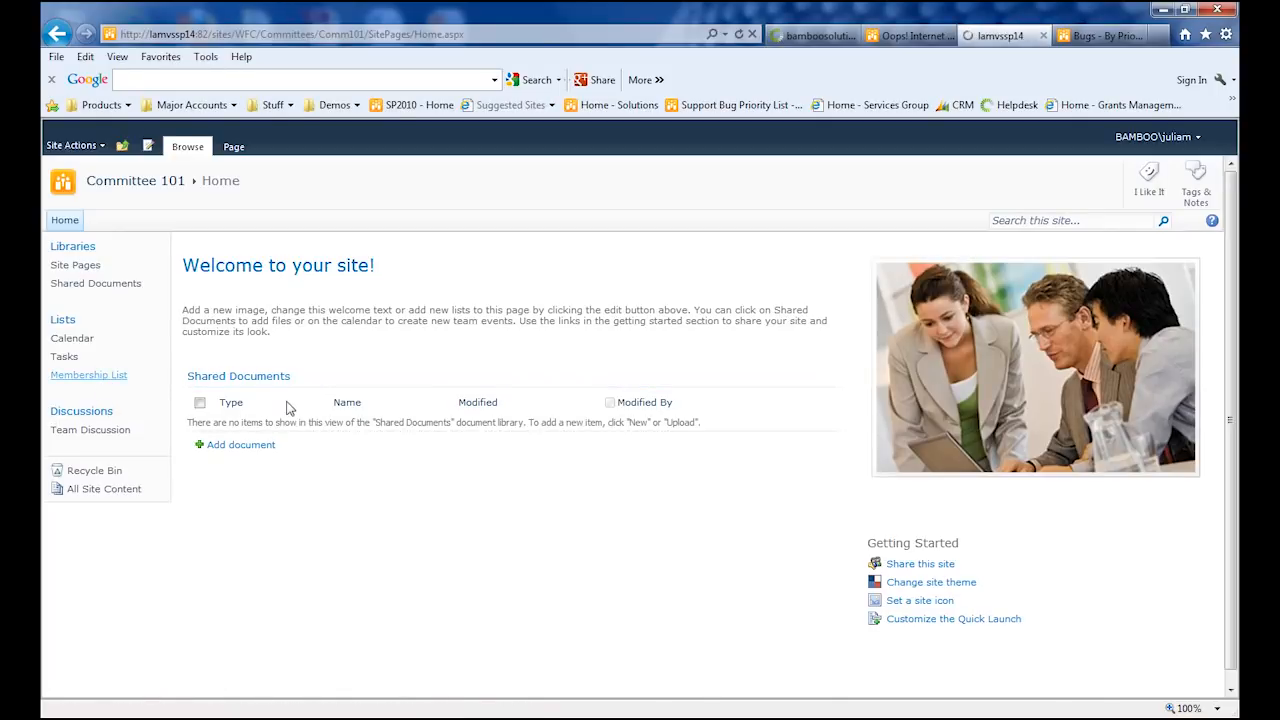
pyautogui.click(88, 374)
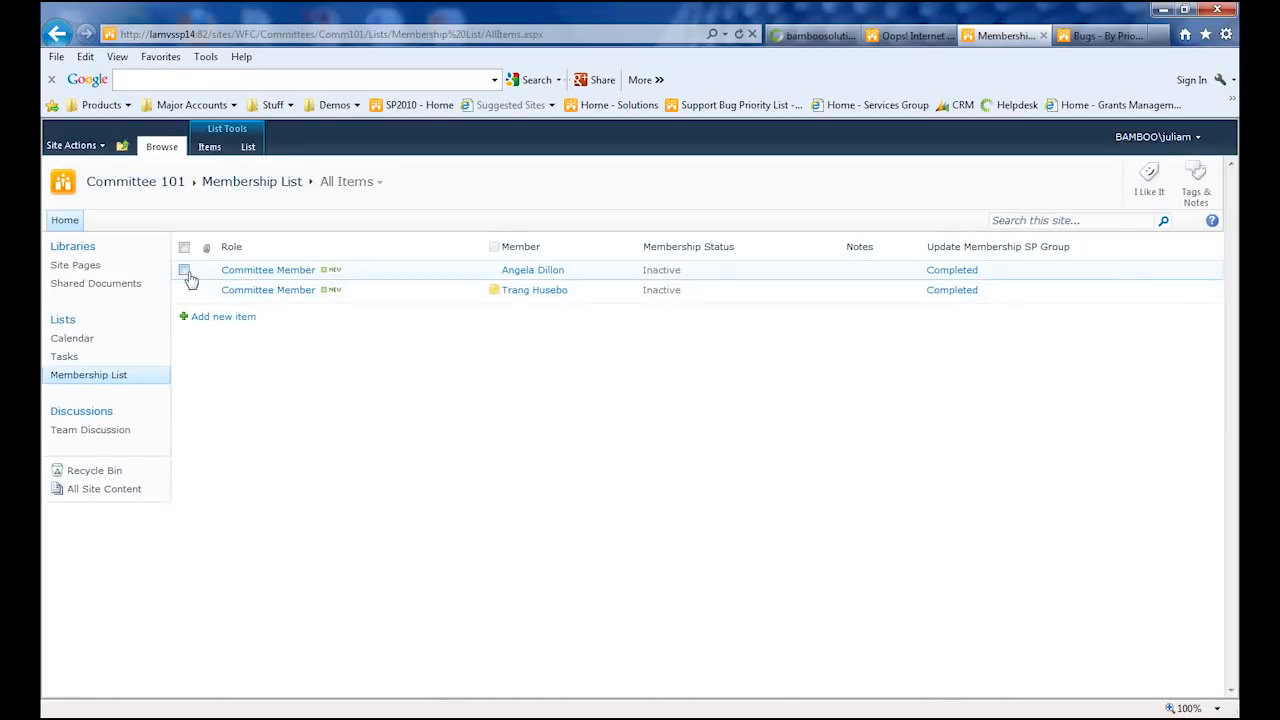
# Step: Select both Committee Member items and delete them to the Recycle Bin
pyautogui.click(184, 289)
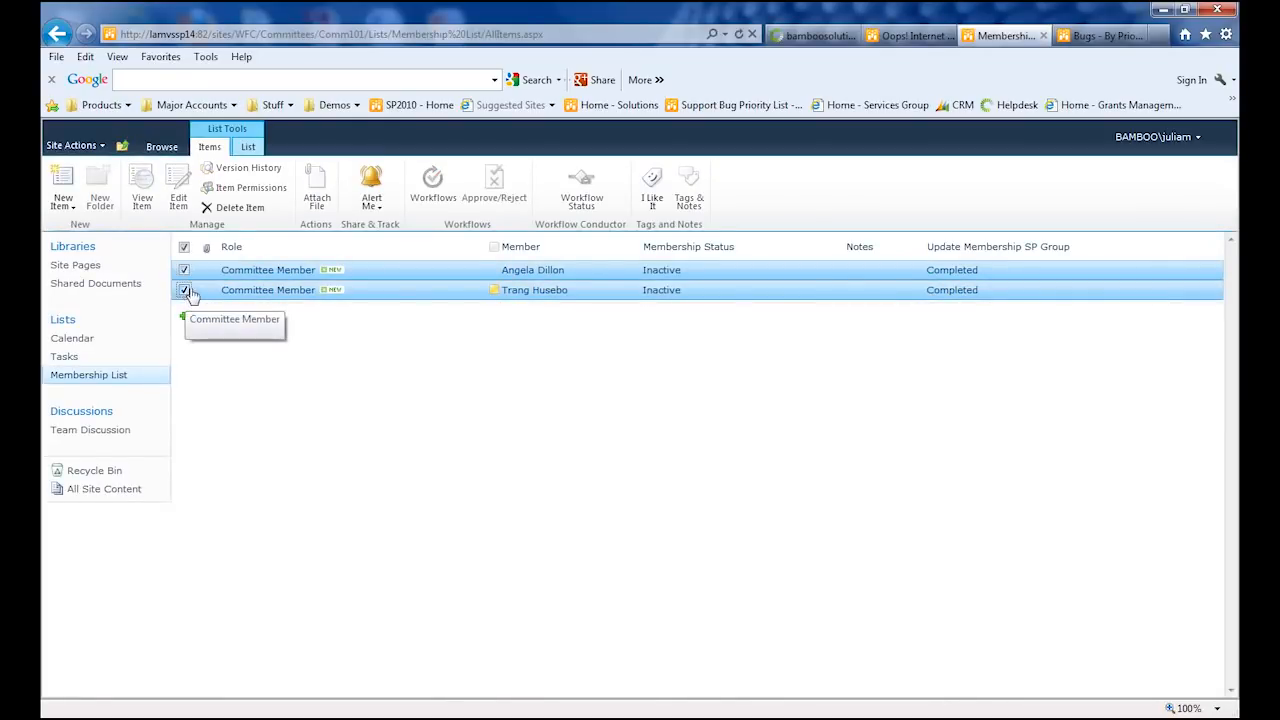
pyautogui.click(240, 190)
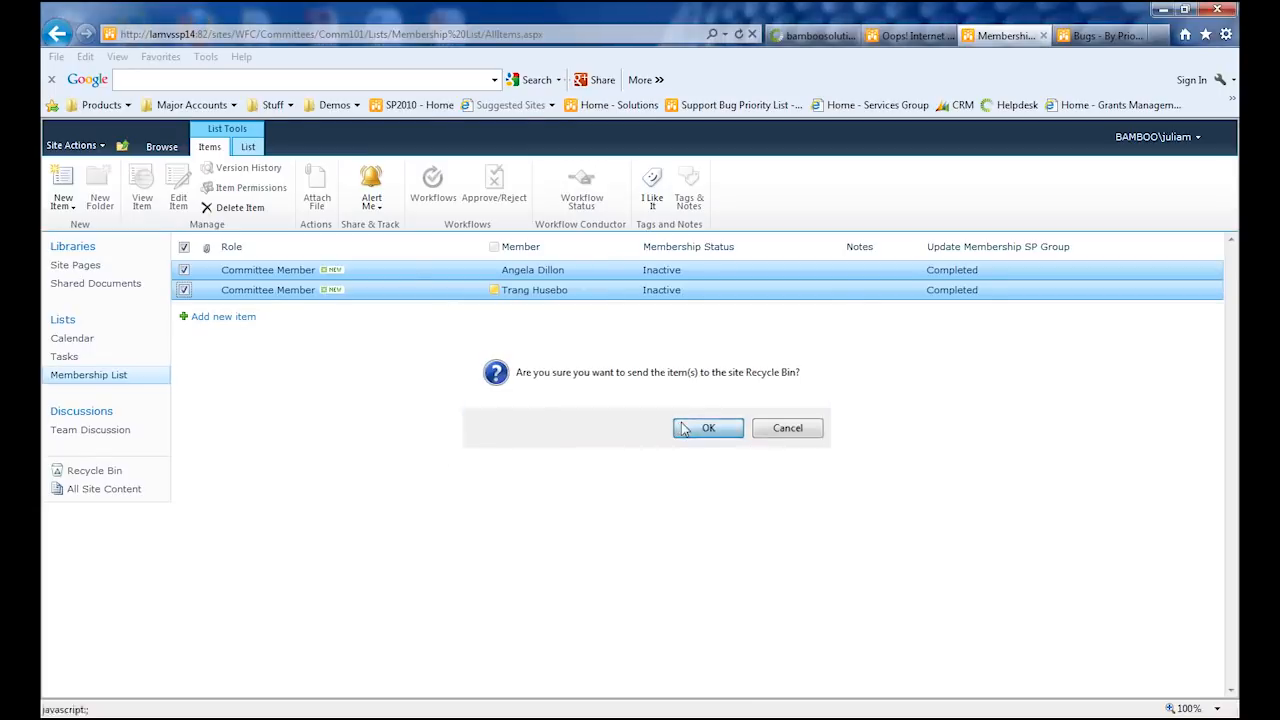
pyautogui.click(707, 427)
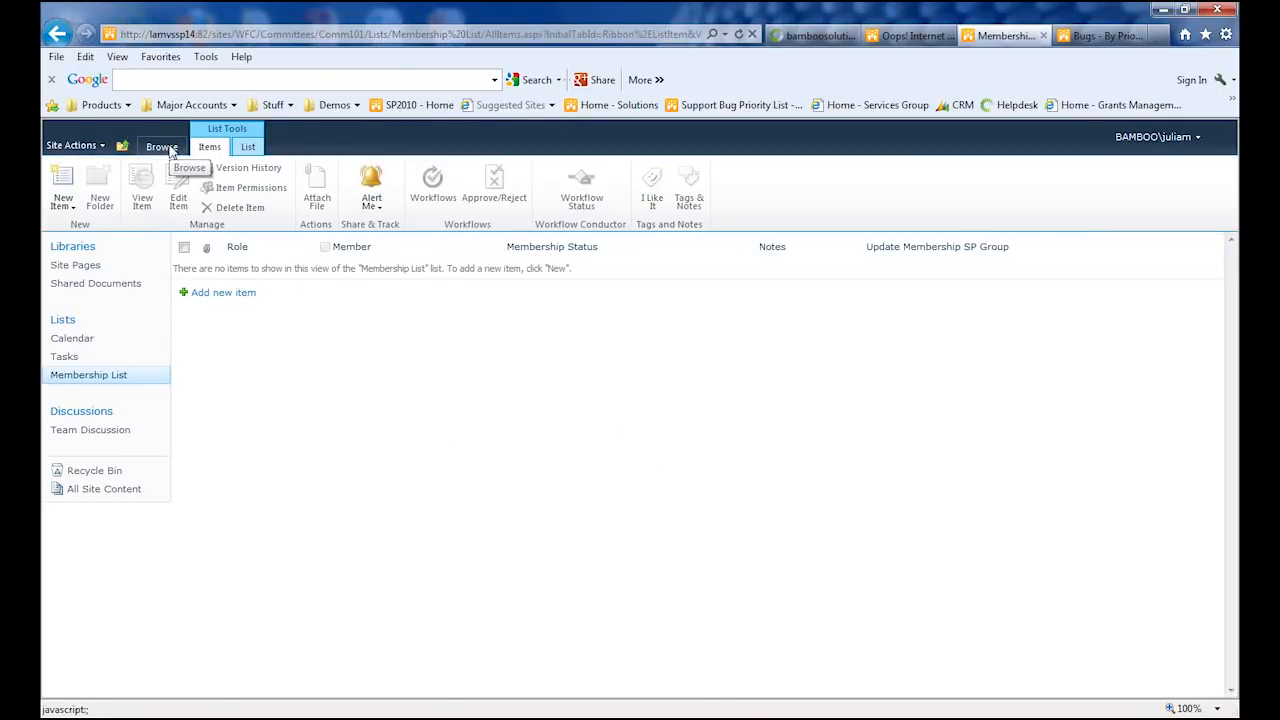
pyautogui.click(161, 146)
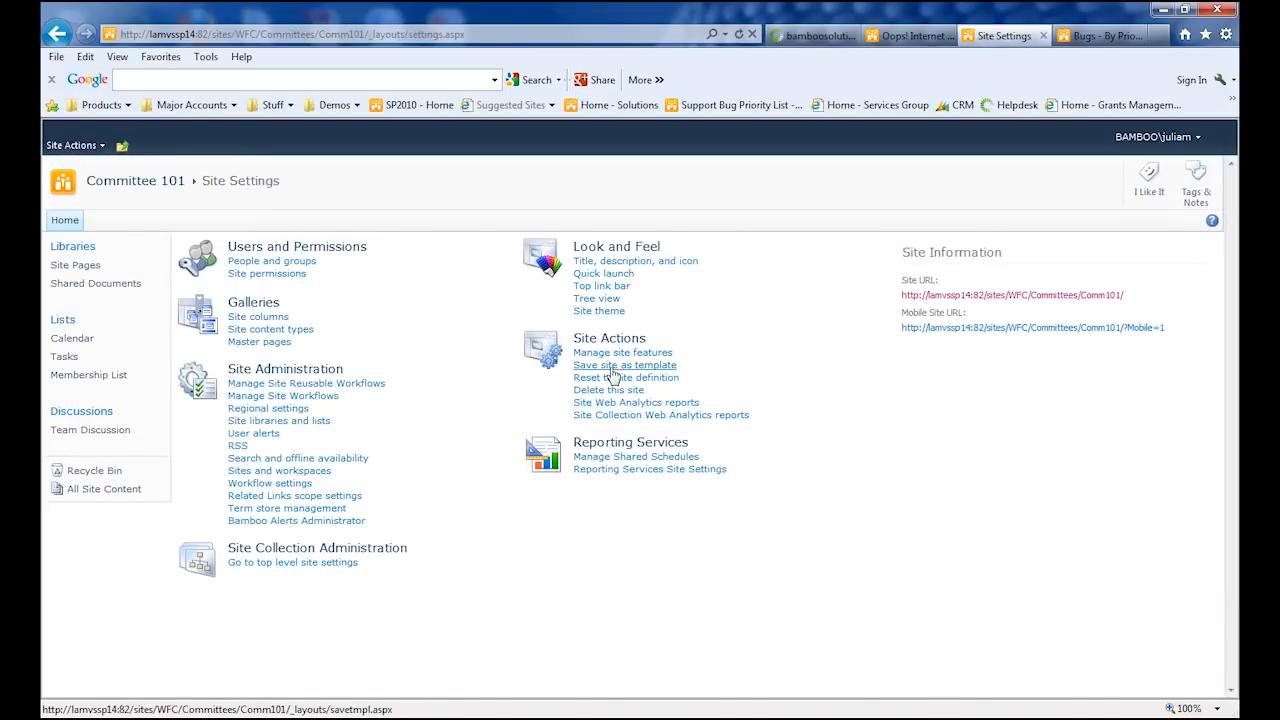
# Step: Save Committee 101 with file and template name 'Committee Site', including content
pyautogui.click(624, 364)
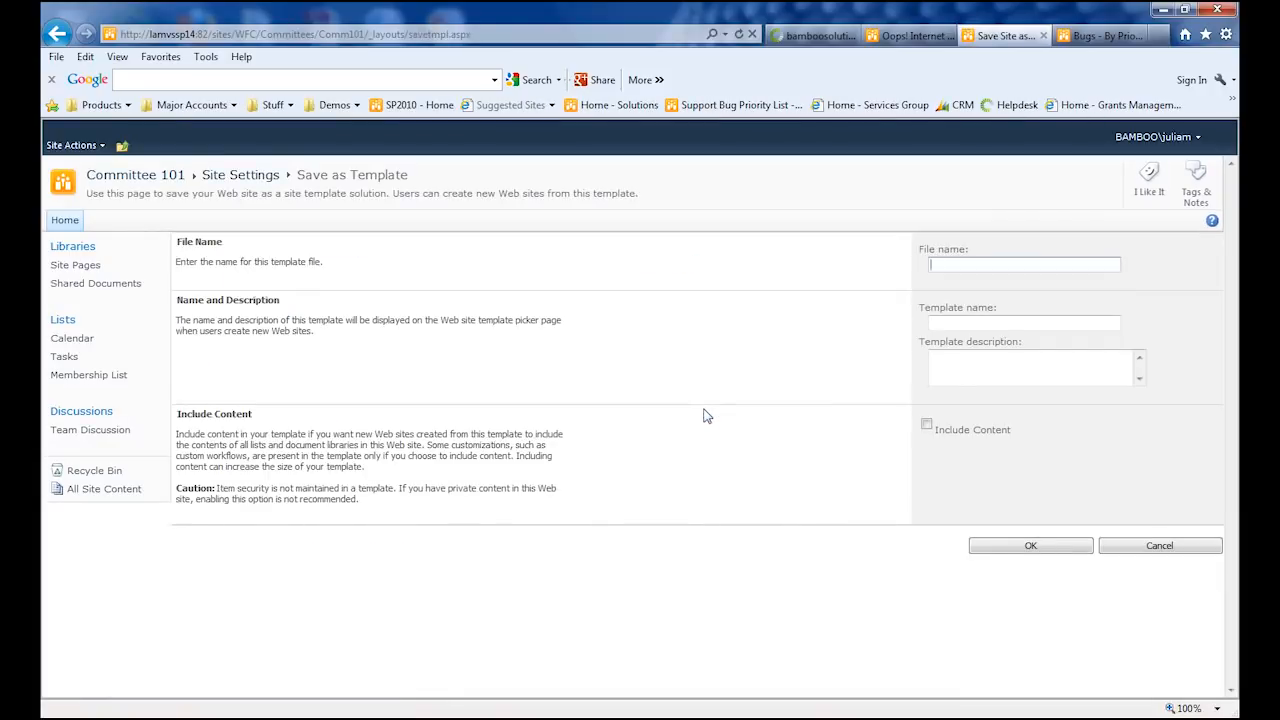
pyautogui.write('Committee Site')
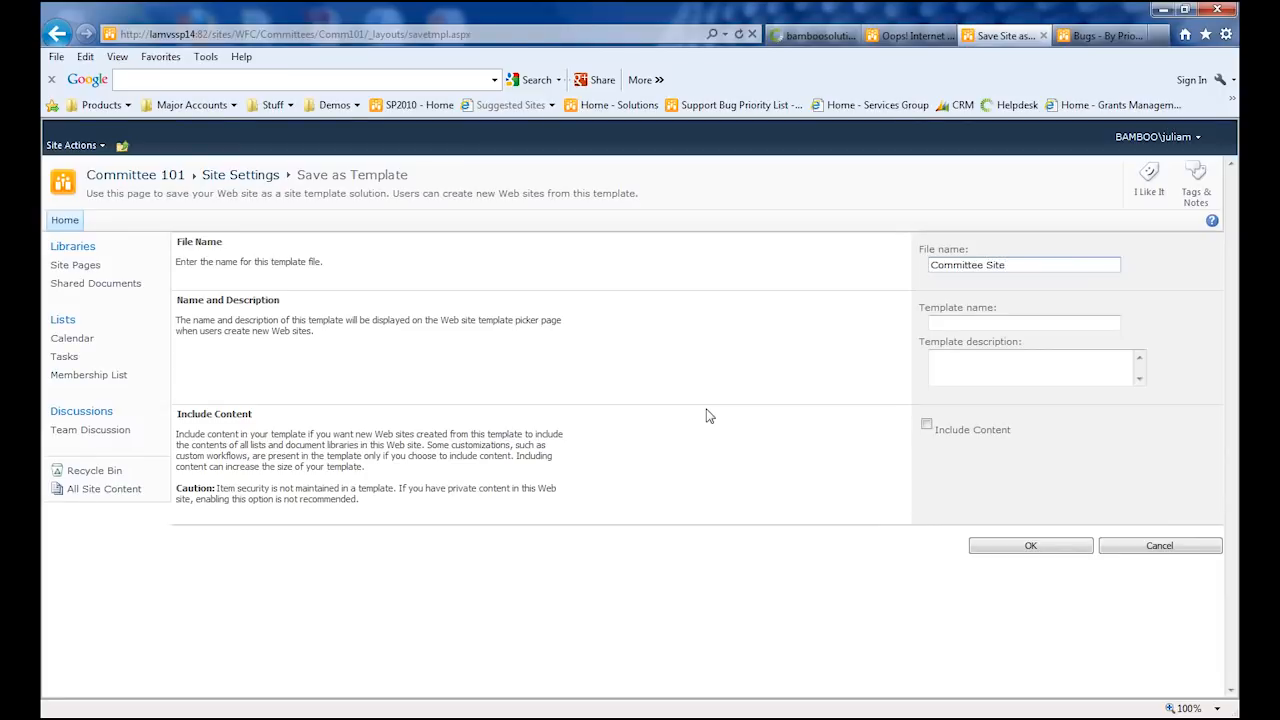
pyautogui.click(1022, 265)
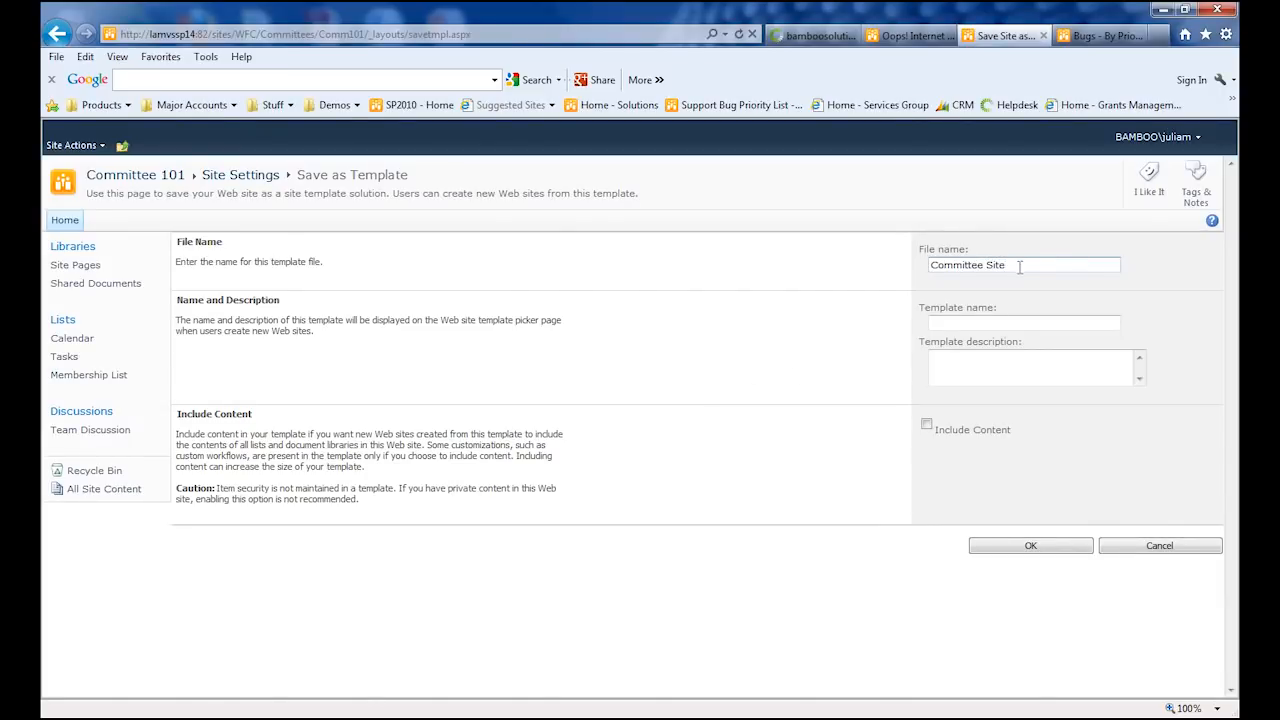
pyautogui.click(1020, 322)
pyautogui.write('Committee Site')
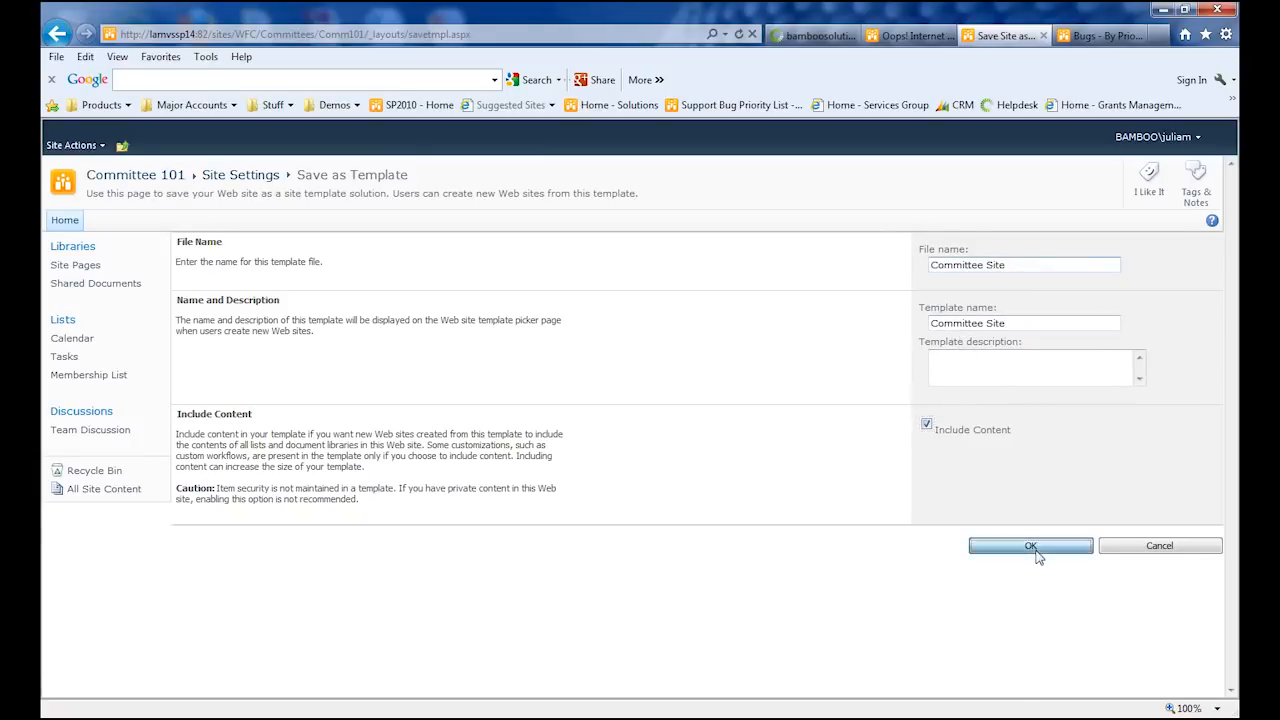
pyautogui.click(1030, 545)
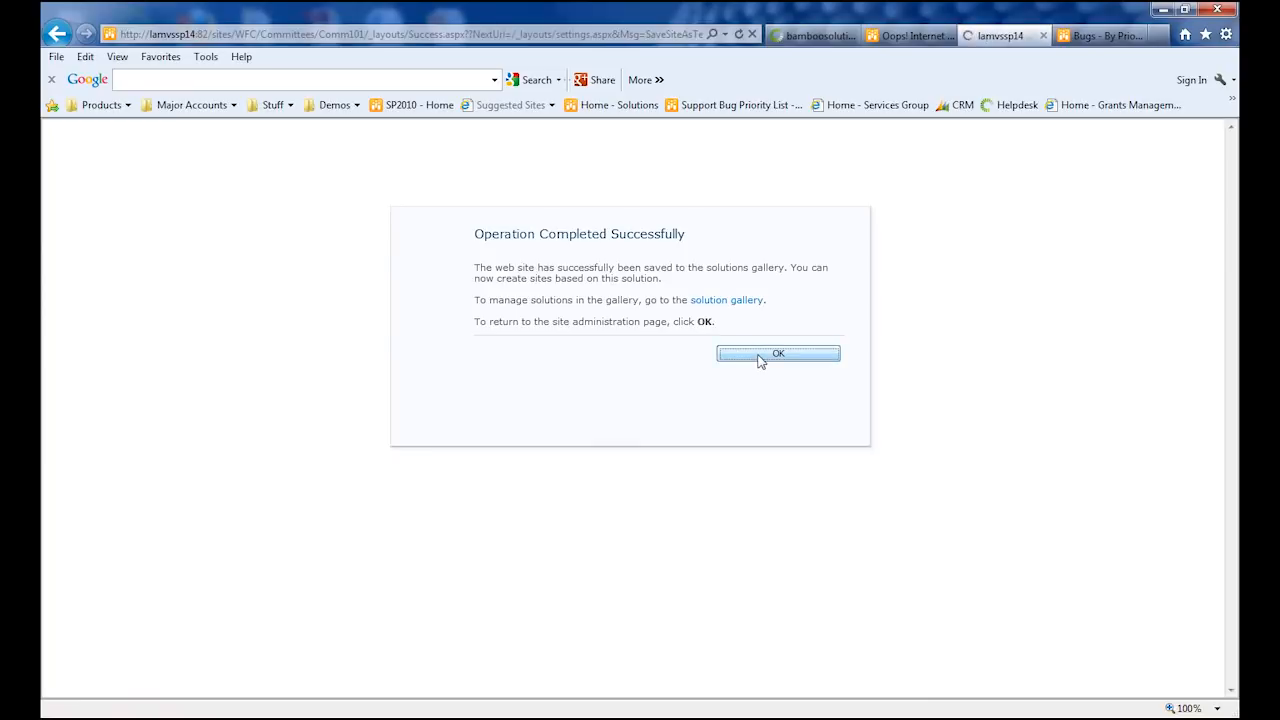
# Step: Dismiss the Operation Completed Successfully notice and open the parent Committees home page
pyautogui.click(778, 353)
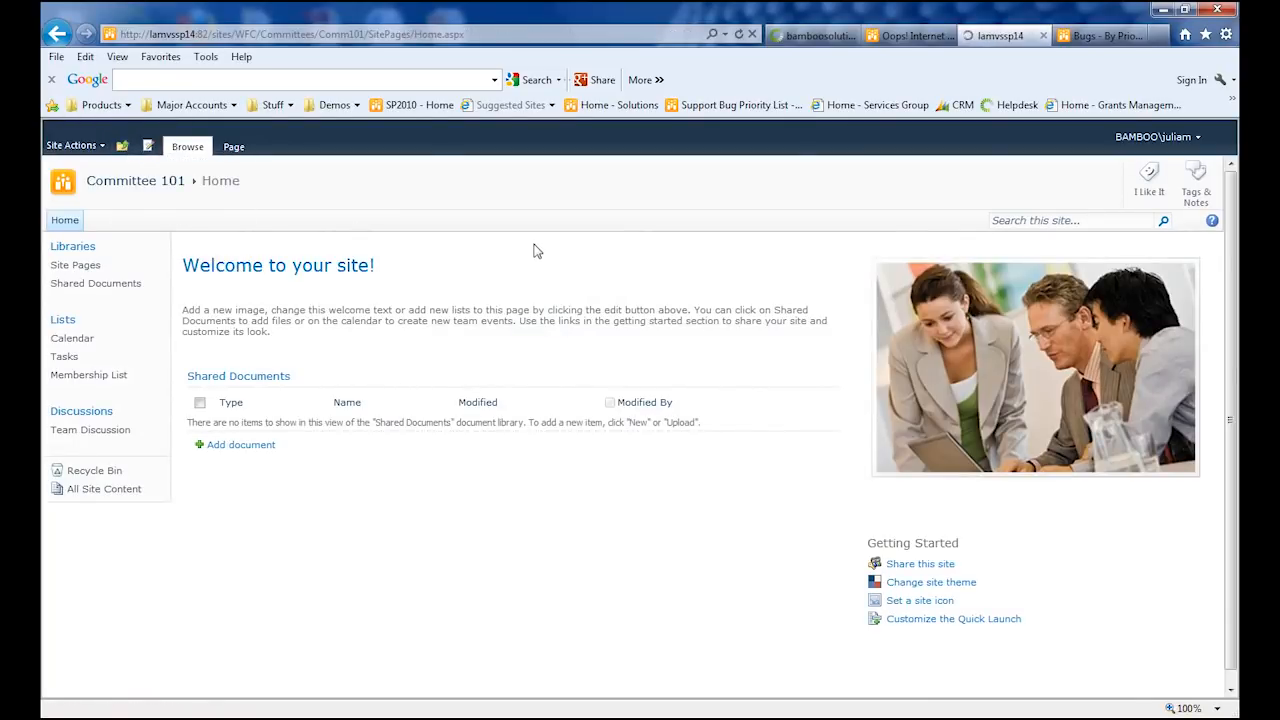
pyautogui.click(124, 180)
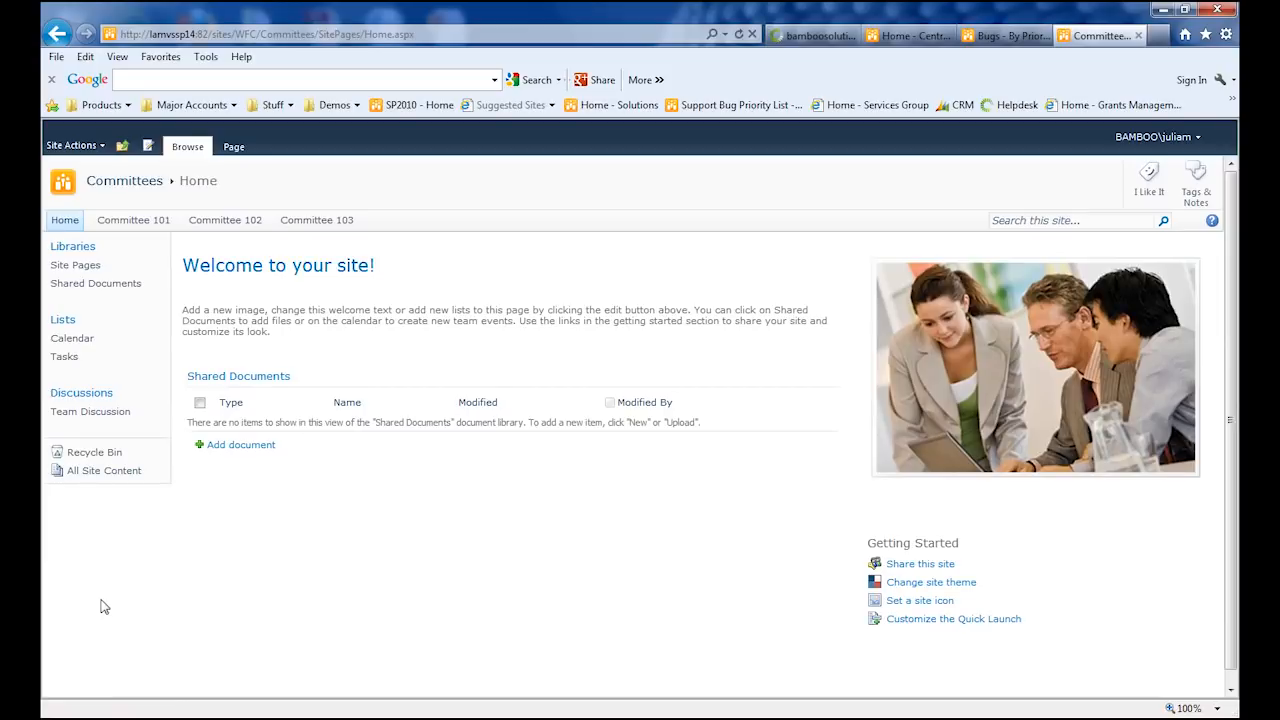
pyautogui.moveTo(75, 265)
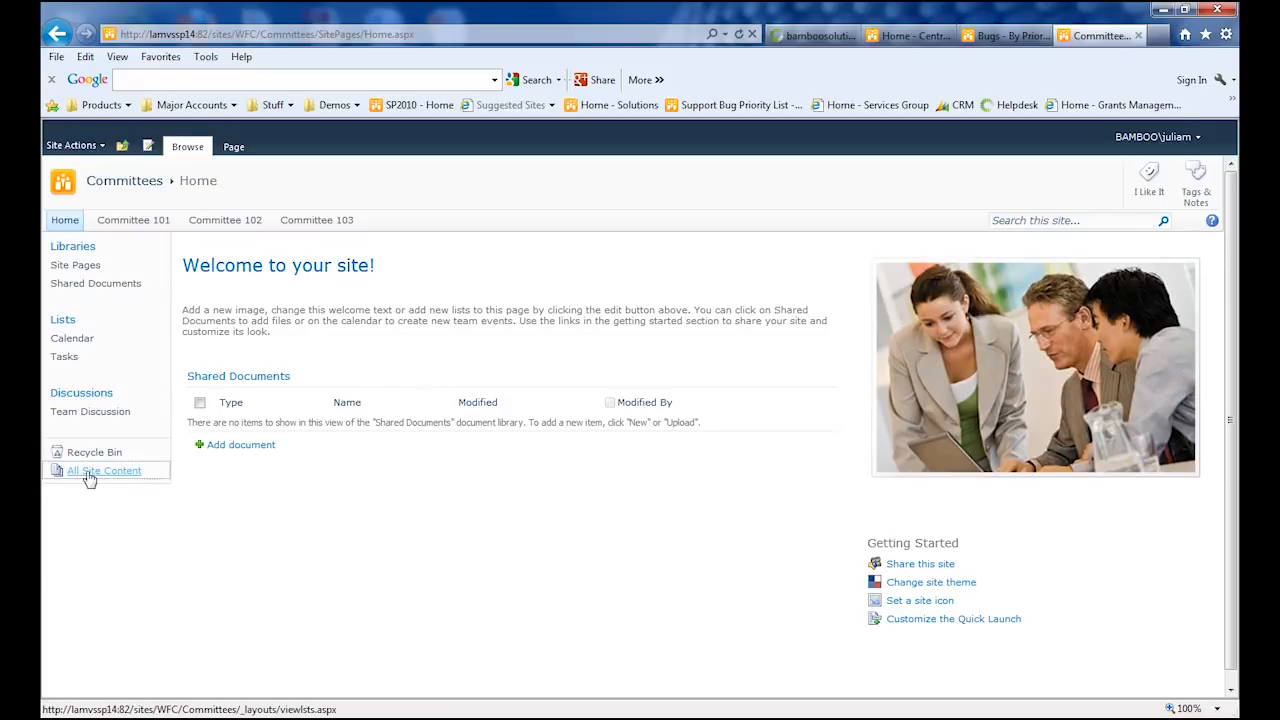
# Step: Start a Committee Site subsite titled Committee 104 with URL name Comm104
pyautogui.click(104, 470)
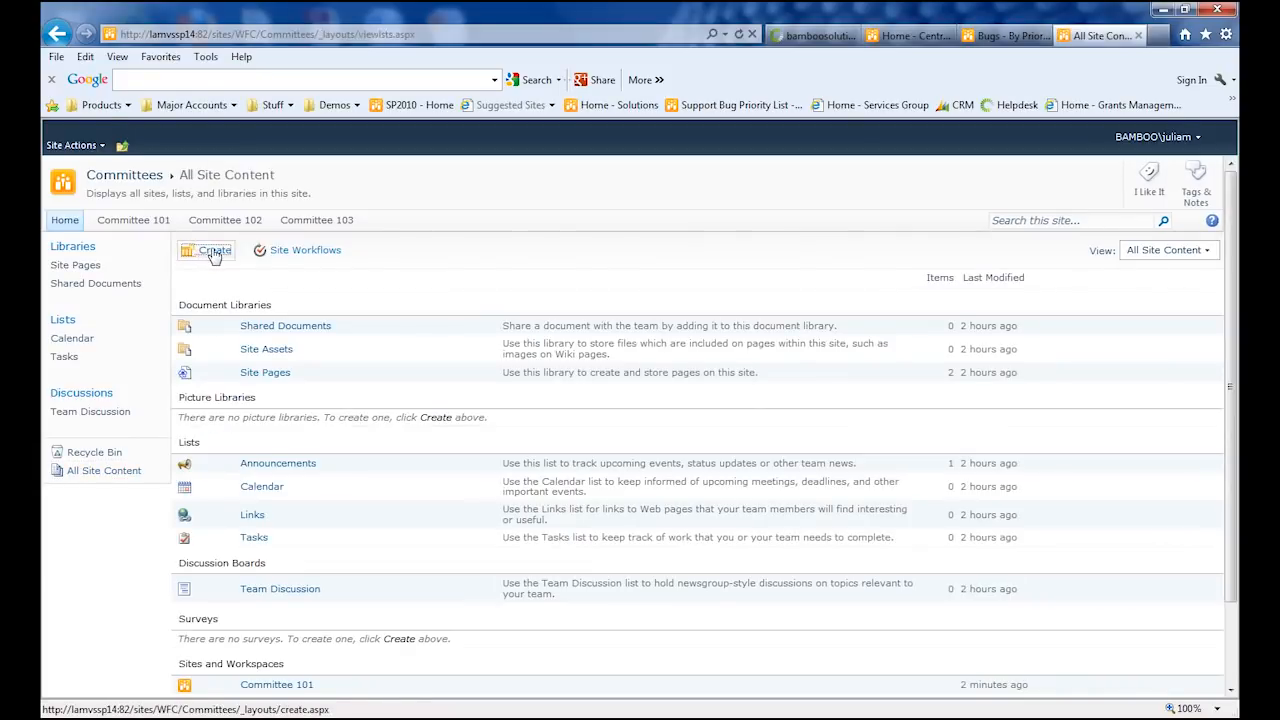
pyautogui.click(213, 250)
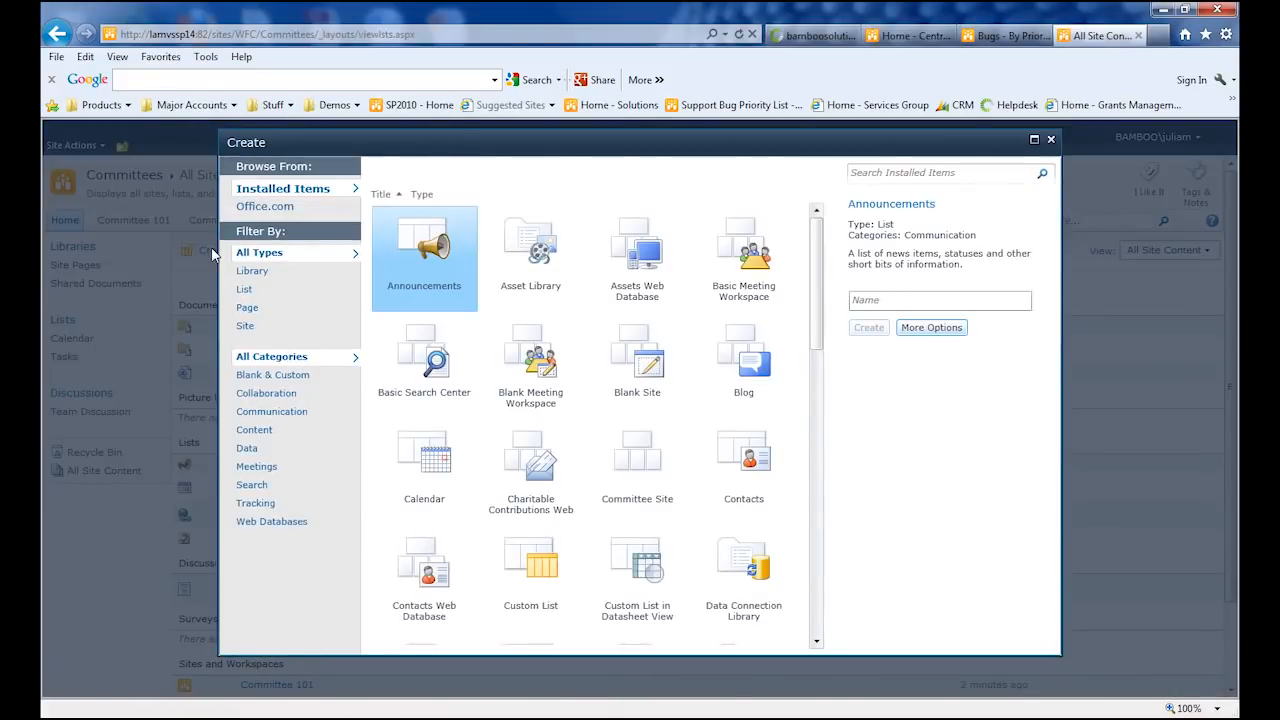
pyautogui.click(246, 326)
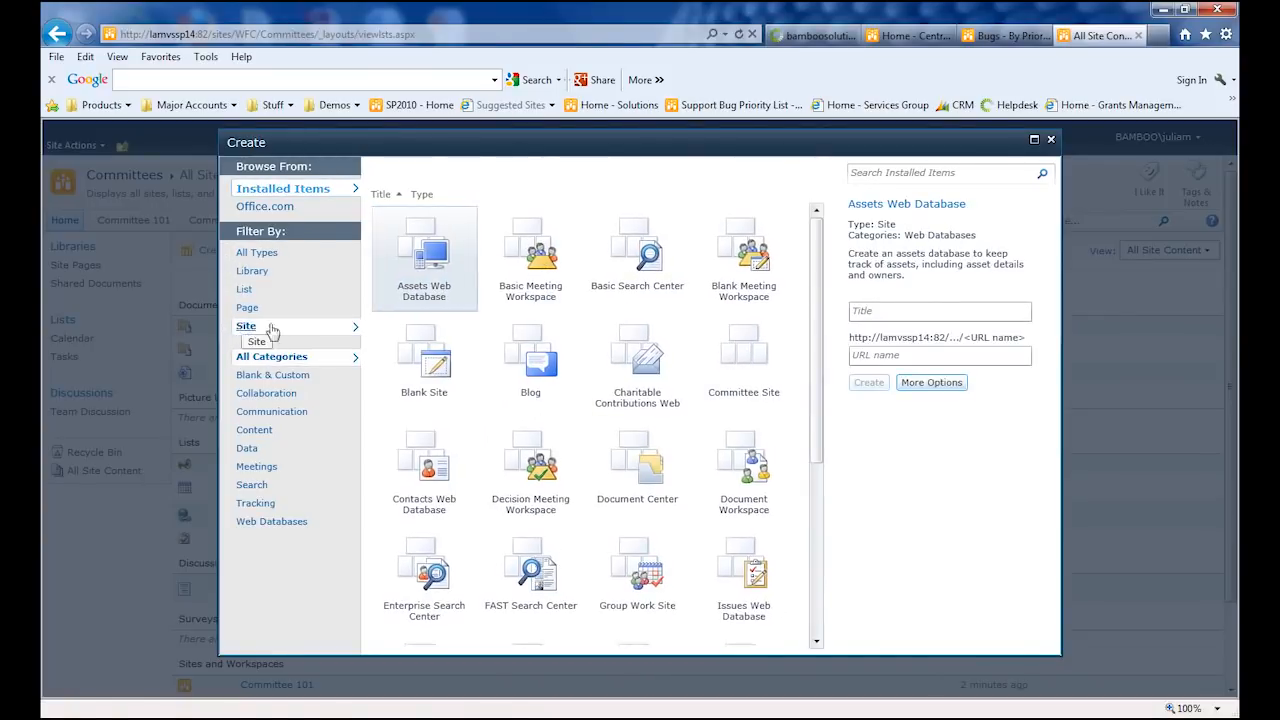
pyautogui.click(743, 360)
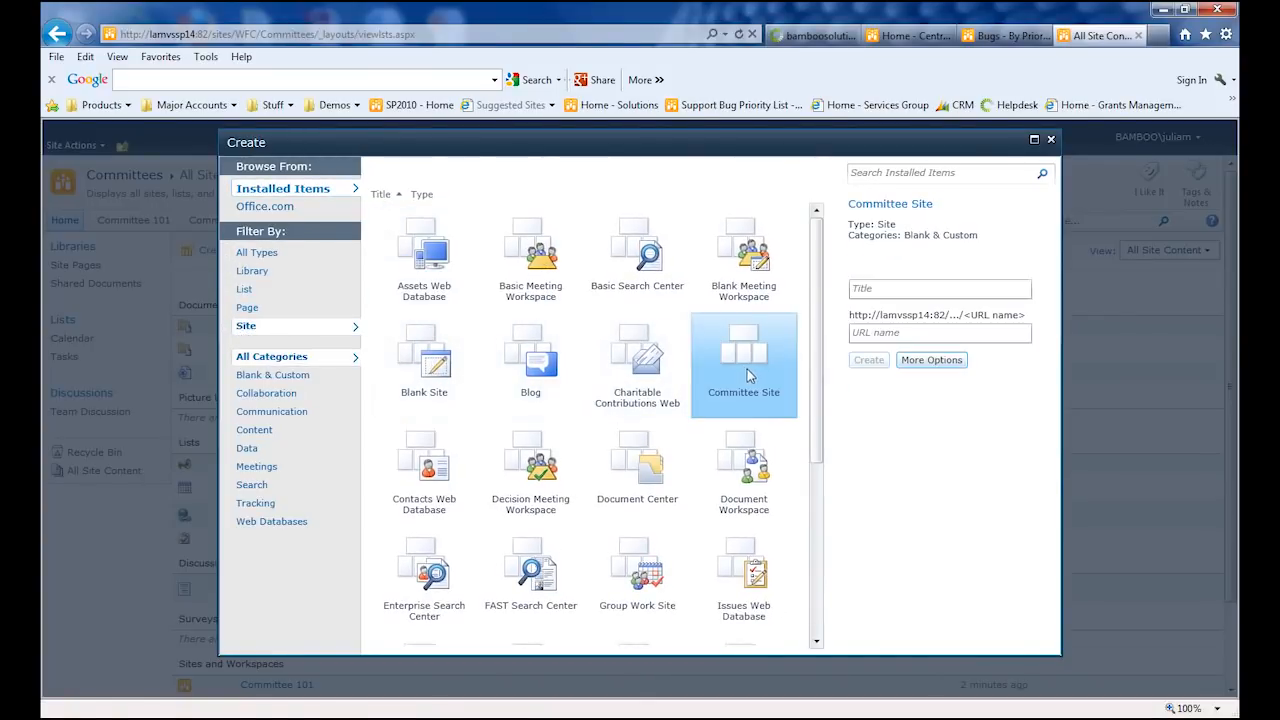
pyautogui.click(938, 289)
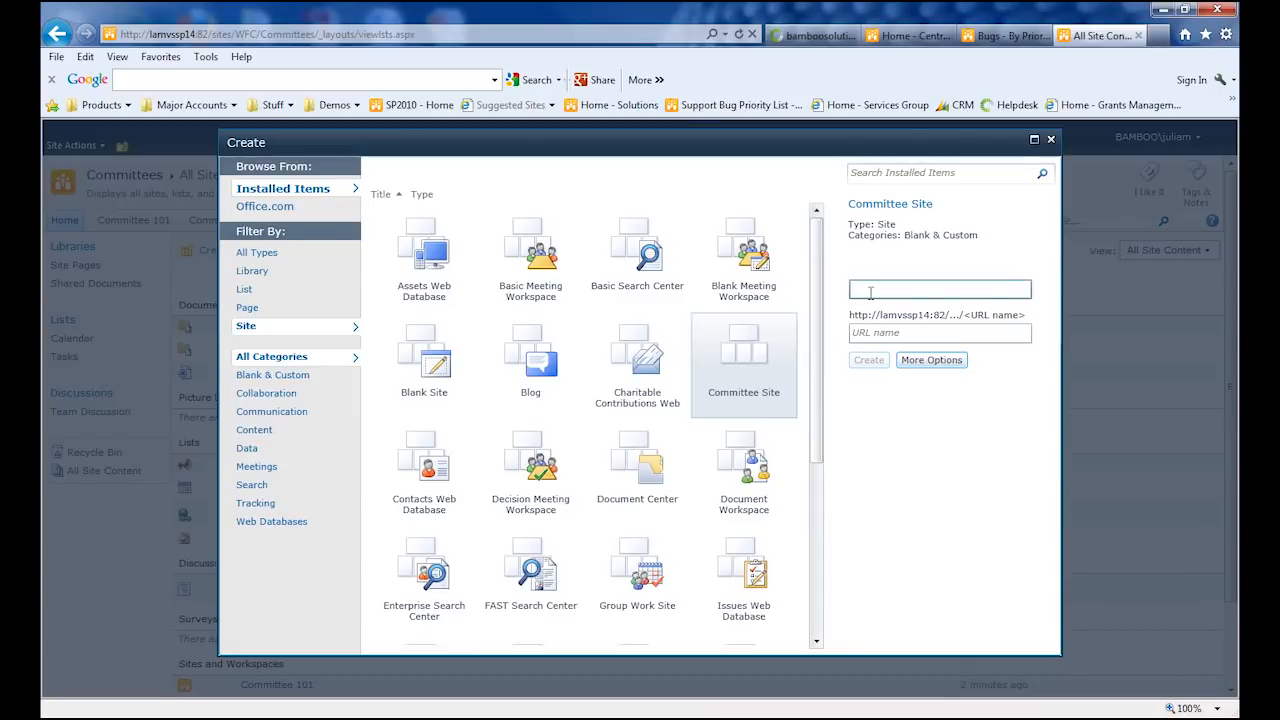
pyautogui.write('Committee 104')
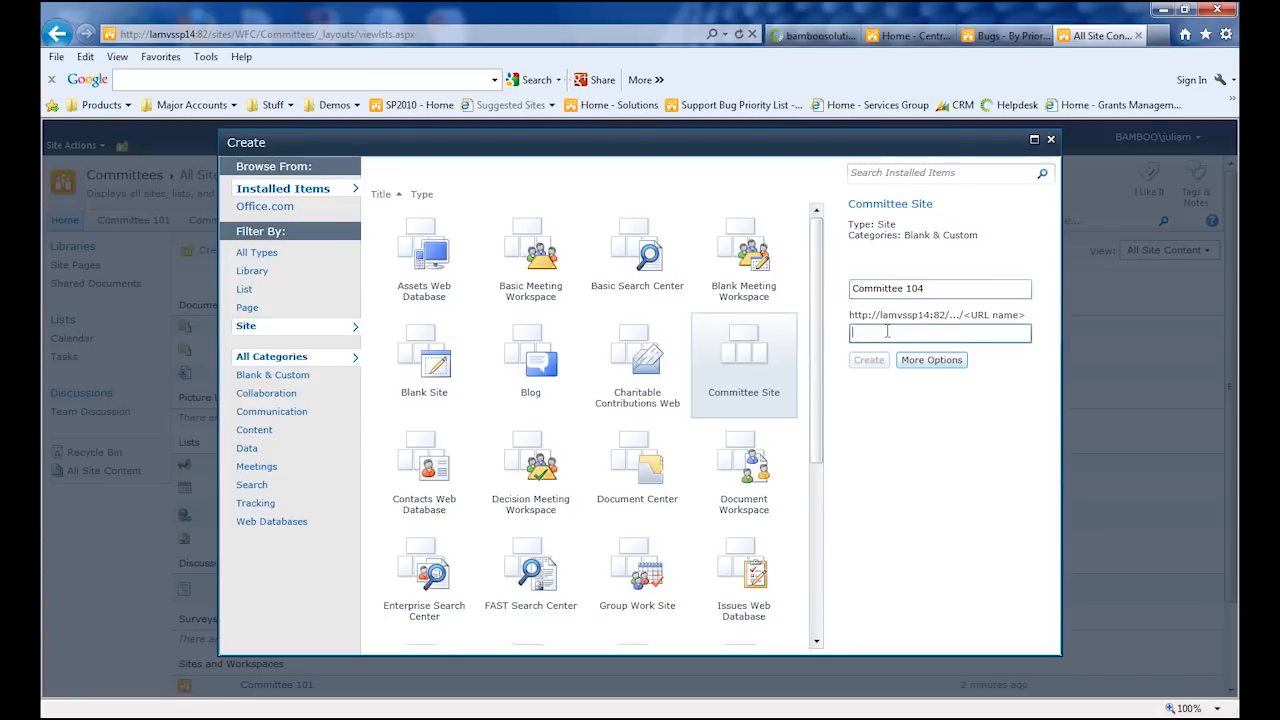
pyautogui.write('Comm104')
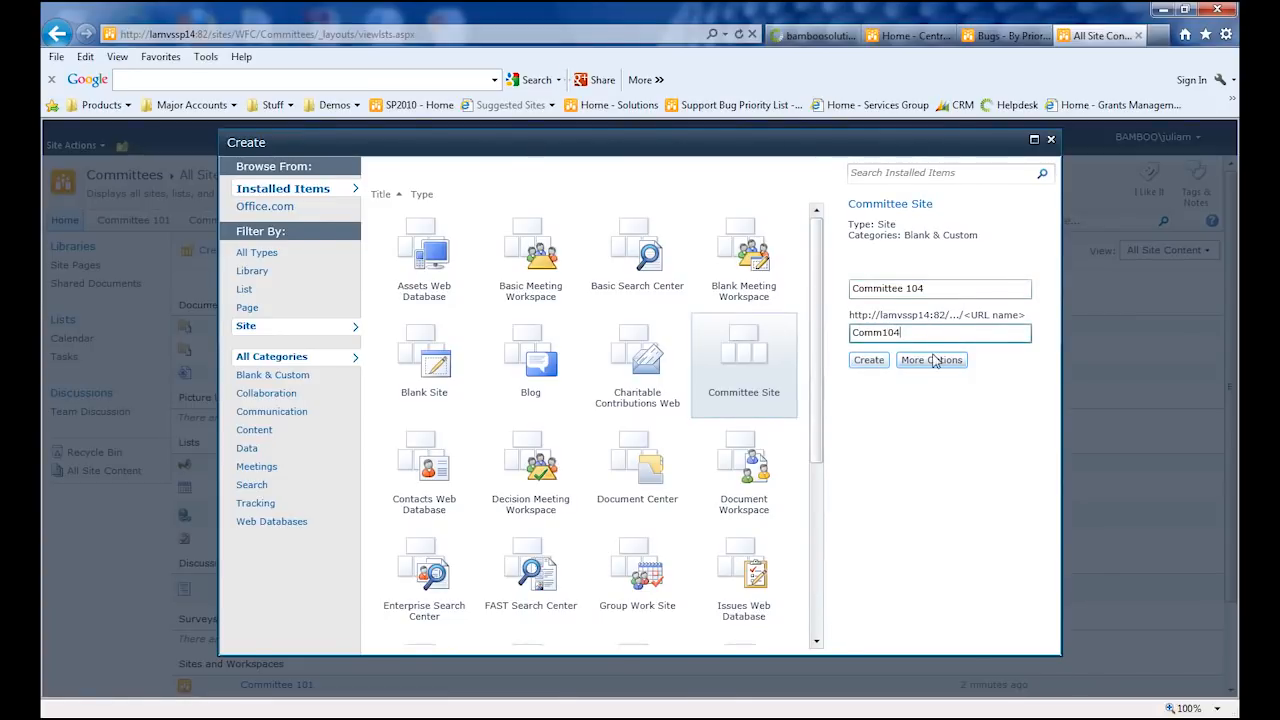
pyautogui.click(931, 359)
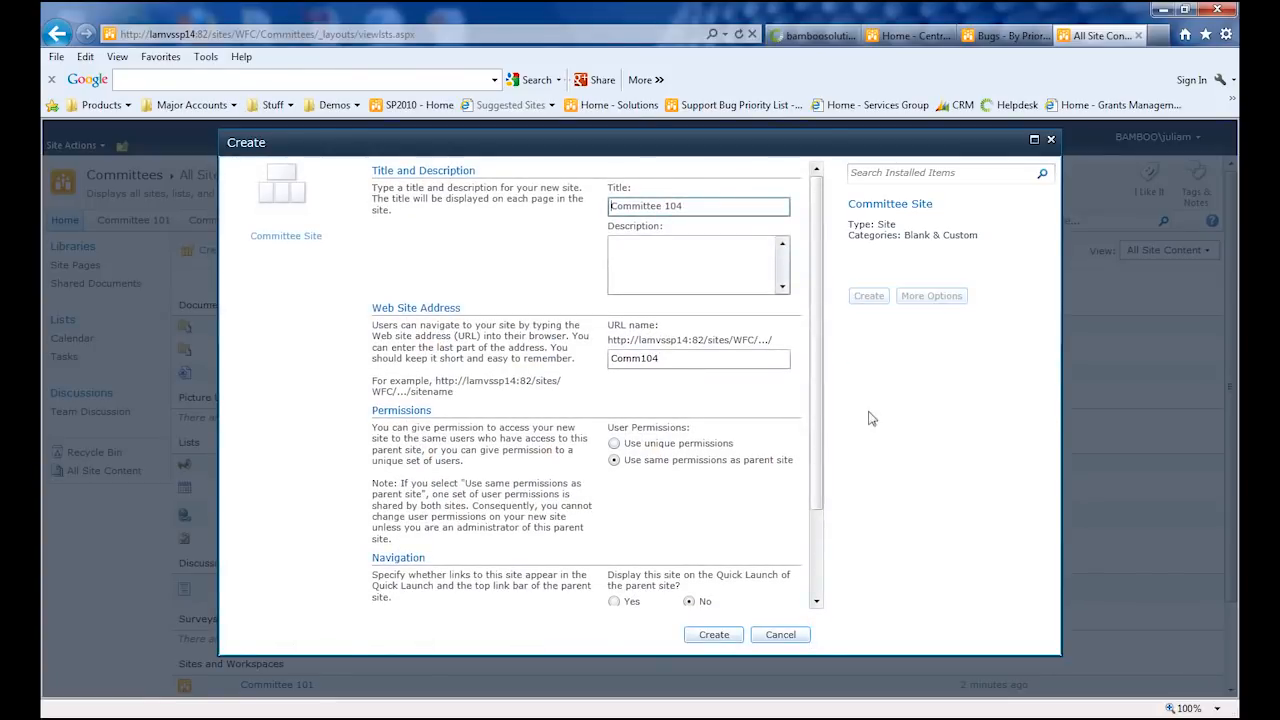
# Step: Create the Committee 104 subsite using unique permissions
pyautogui.click(614, 443)
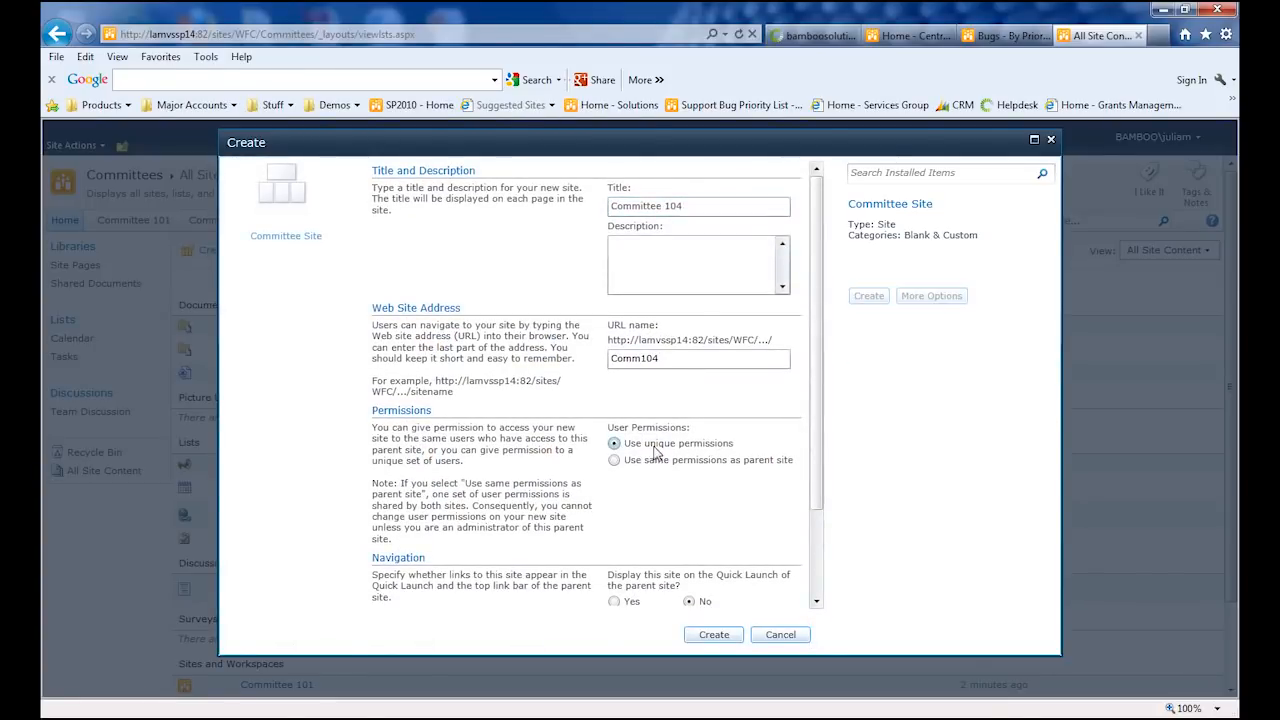
pyautogui.moveTo(744, 633)
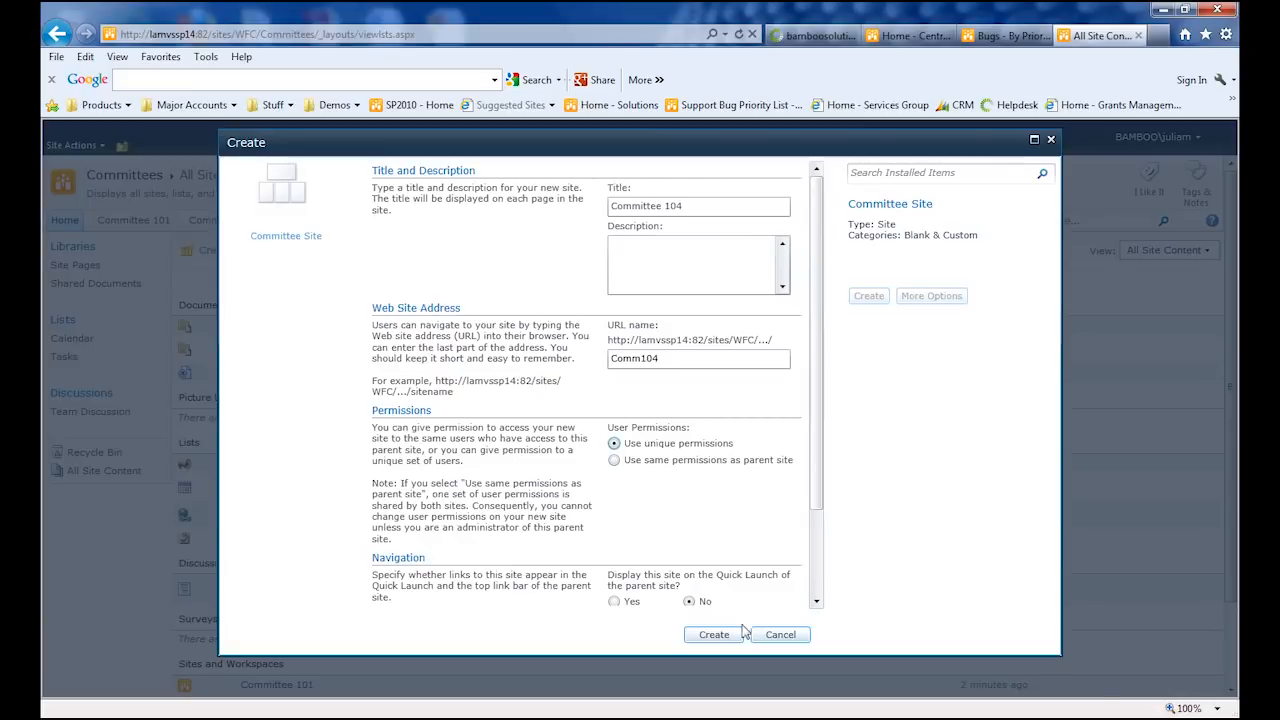
pyautogui.click(713, 634)
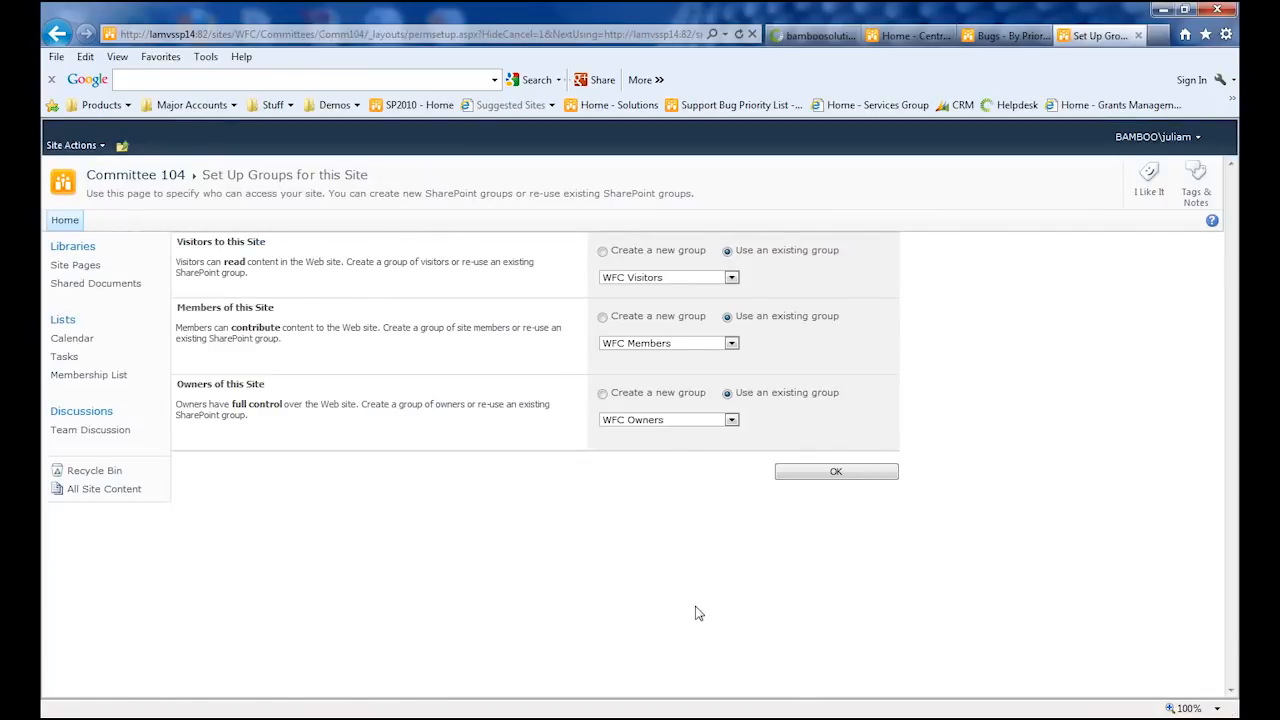
pyautogui.moveTo(444, 279)
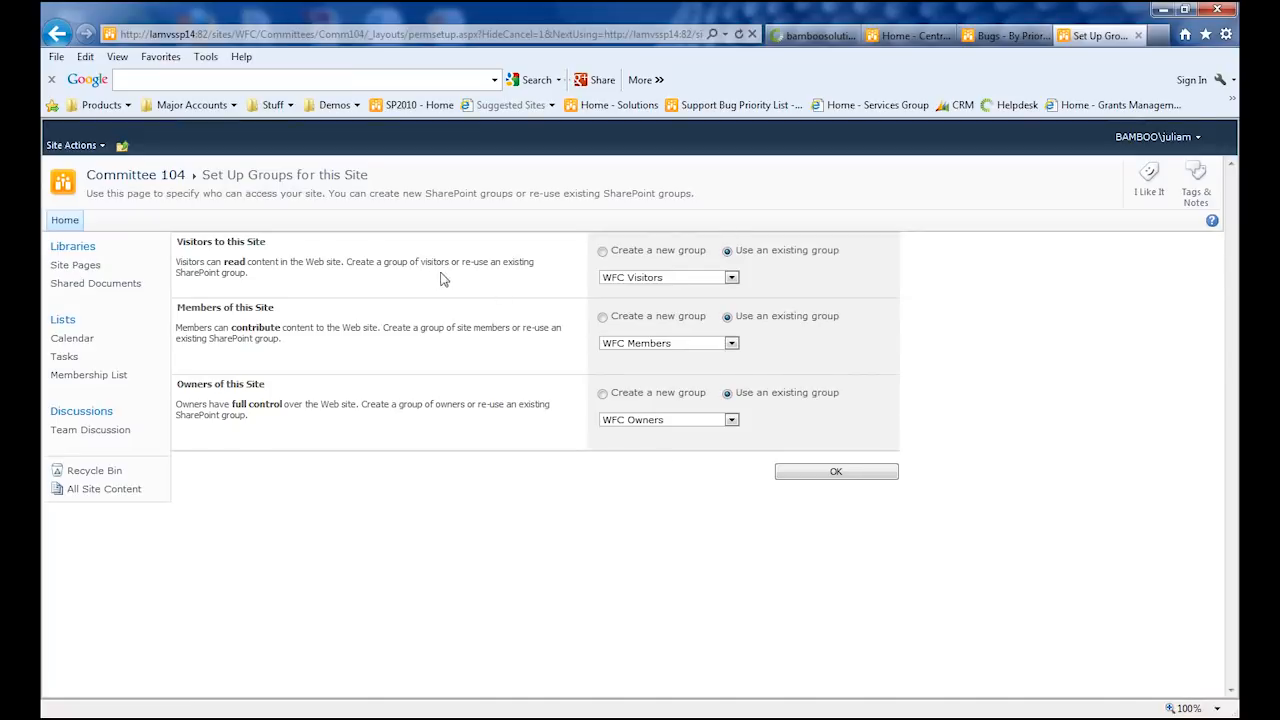
pyautogui.moveTo(645, 283)
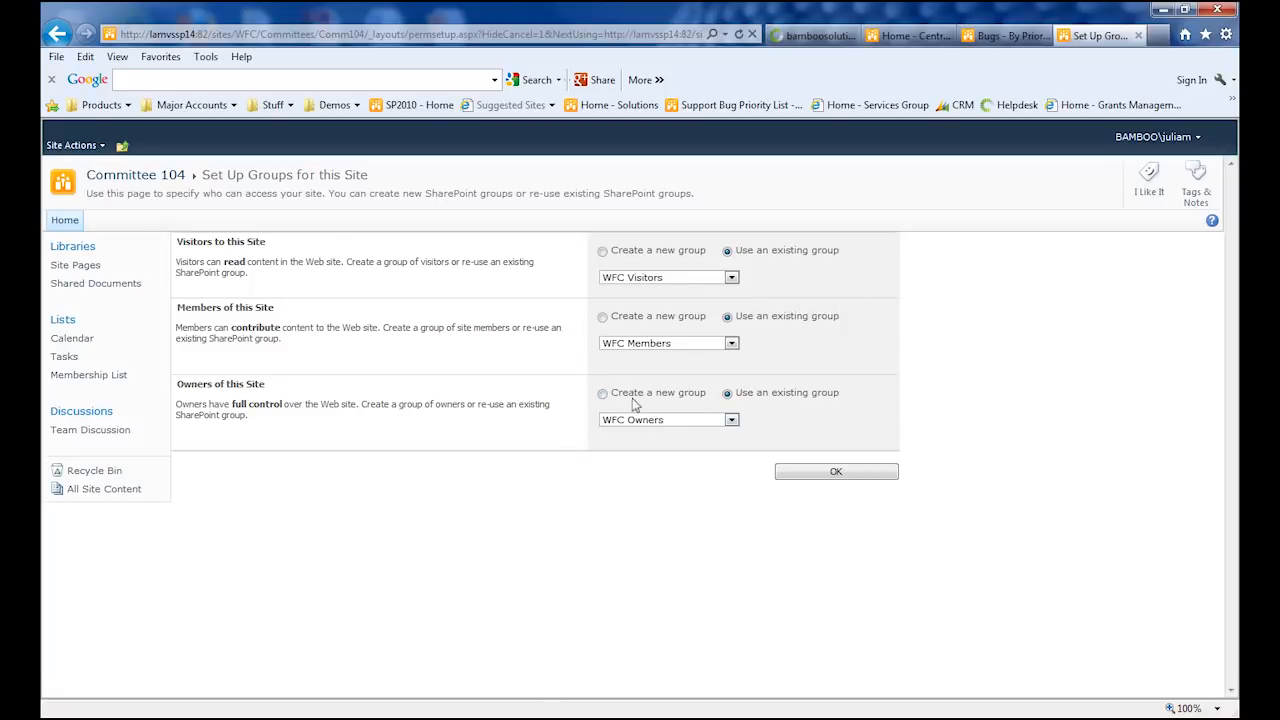
# Step: Set up a new 'Committee 104 Members' group as the site's members group
pyautogui.click(602, 316)
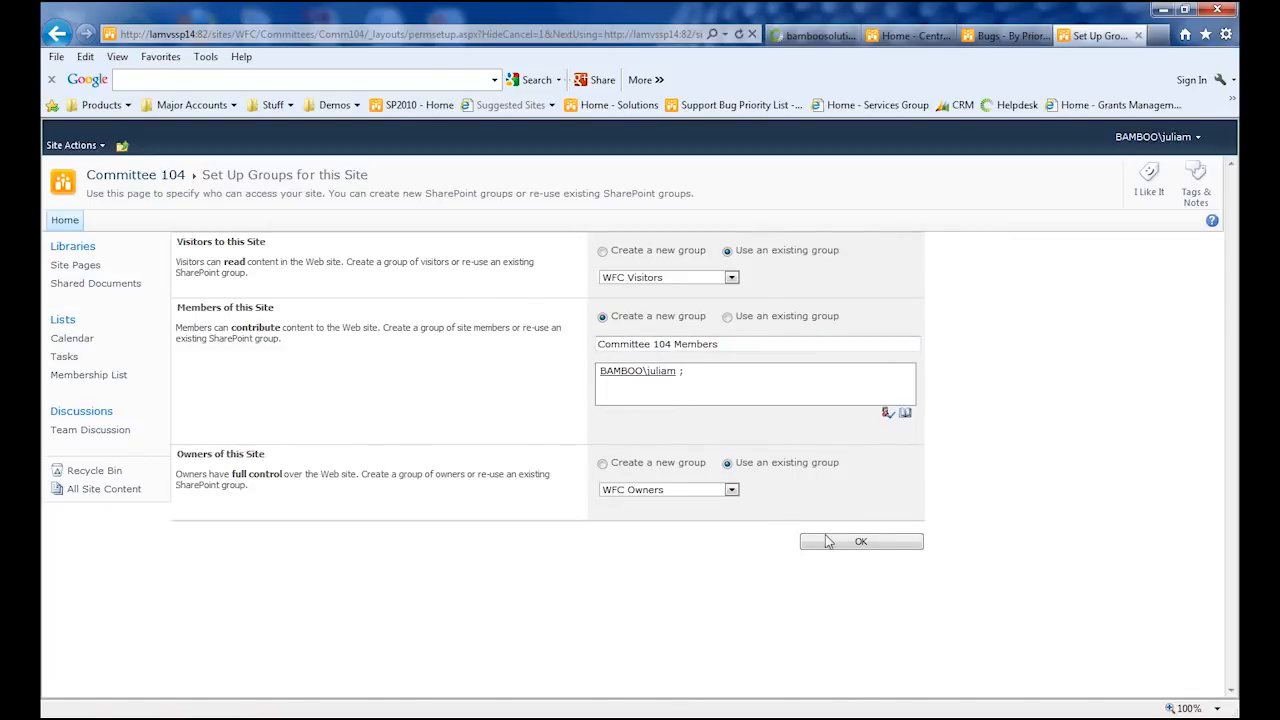
pyautogui.click(860, 541)
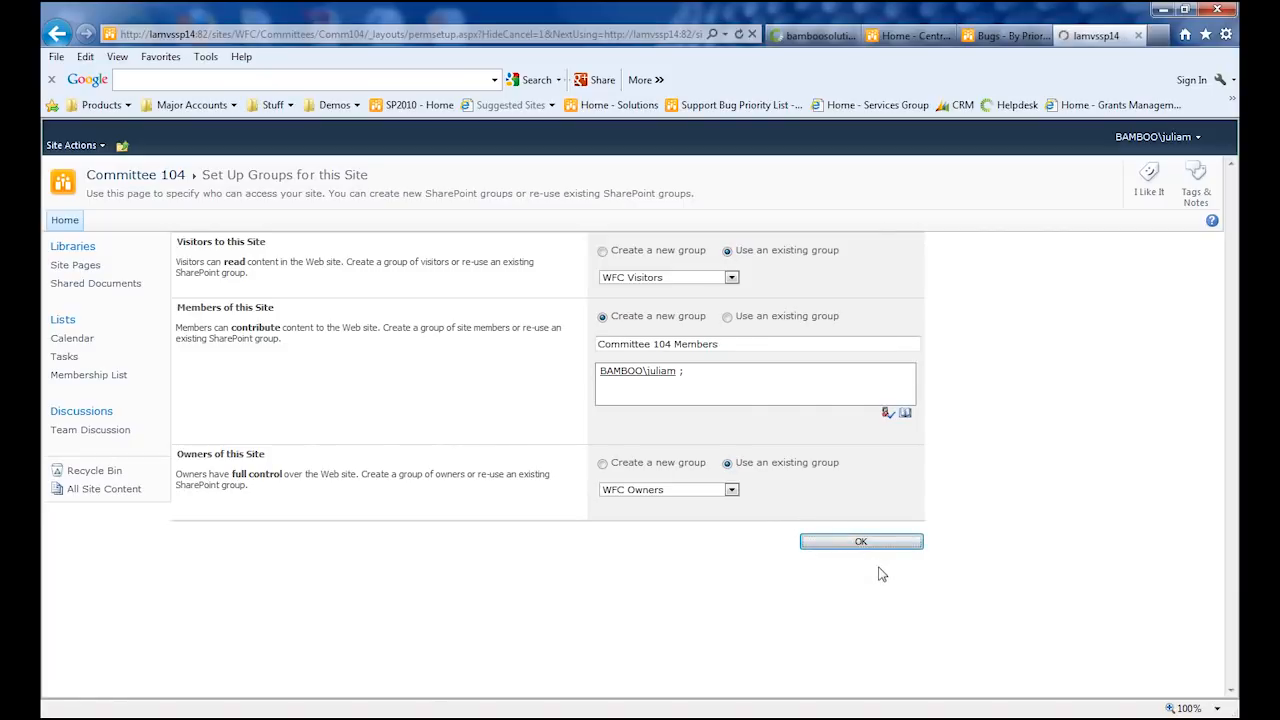
pyautogui.click(860, 541)
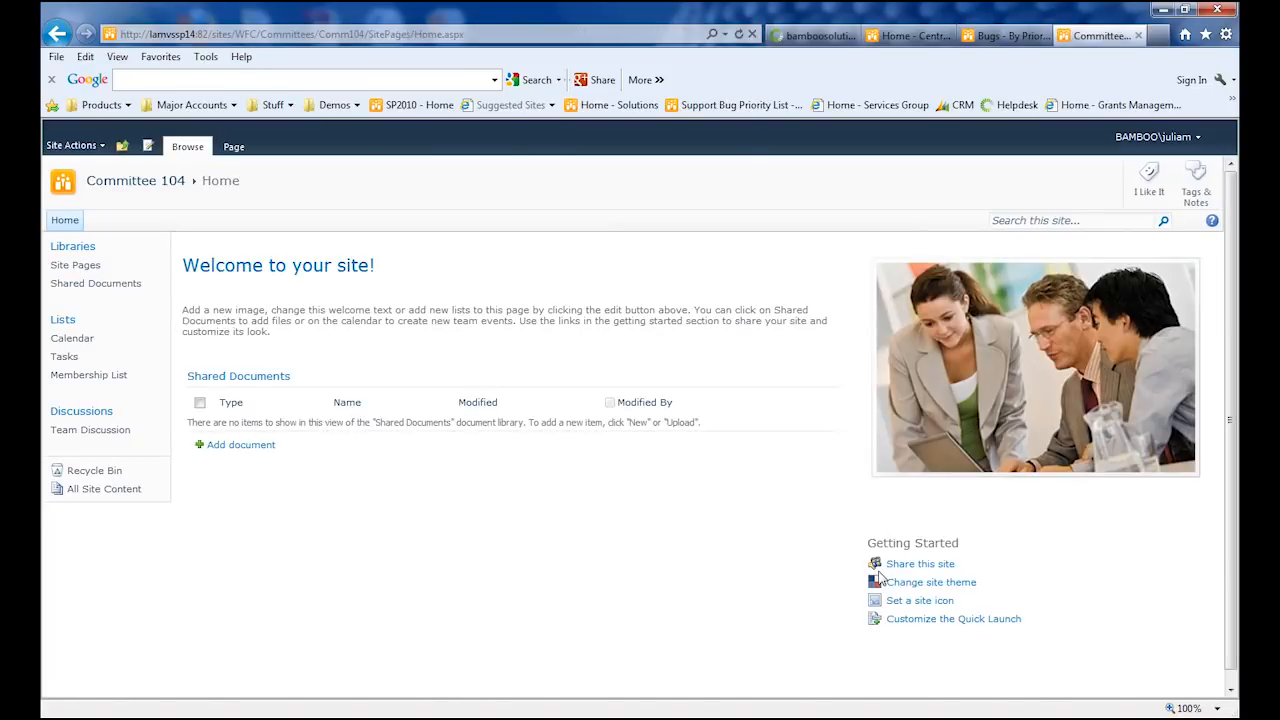
pyautogui.moveTo(135, 181)
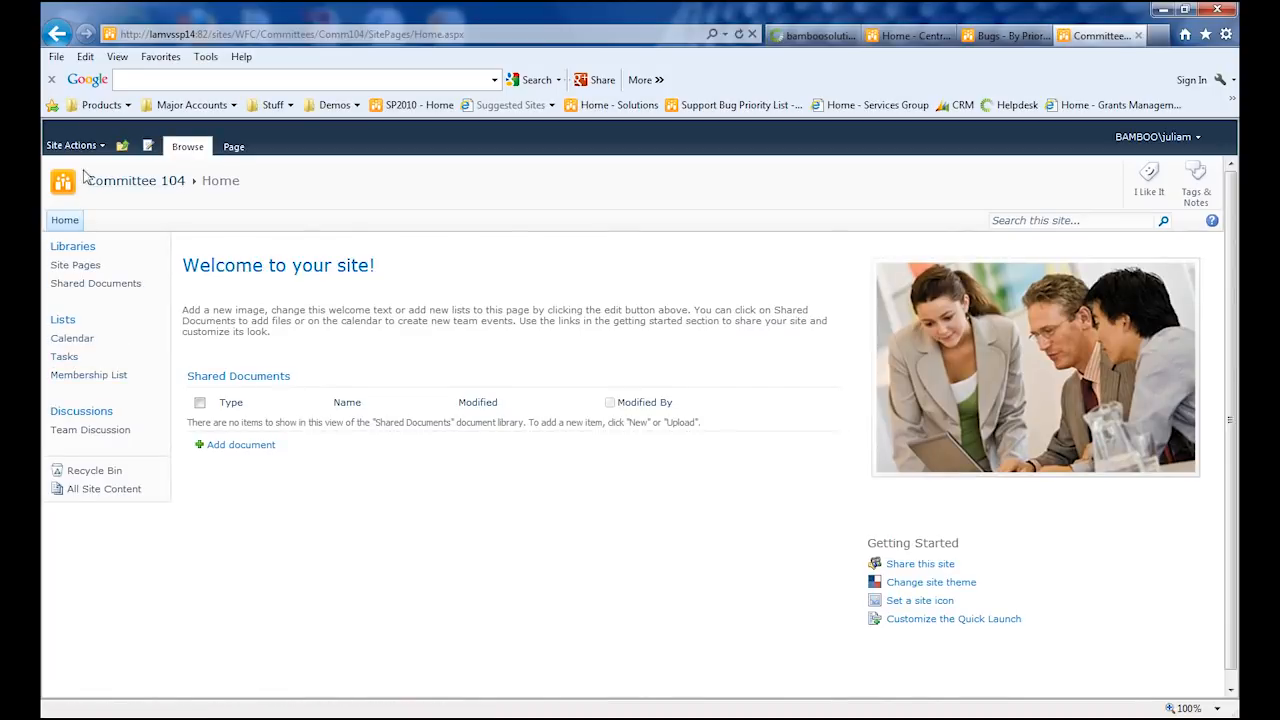
# Step: Check Committee 104 Members in Site Permissions, then view the empty Membership List
pyautogui.click(104, 489)
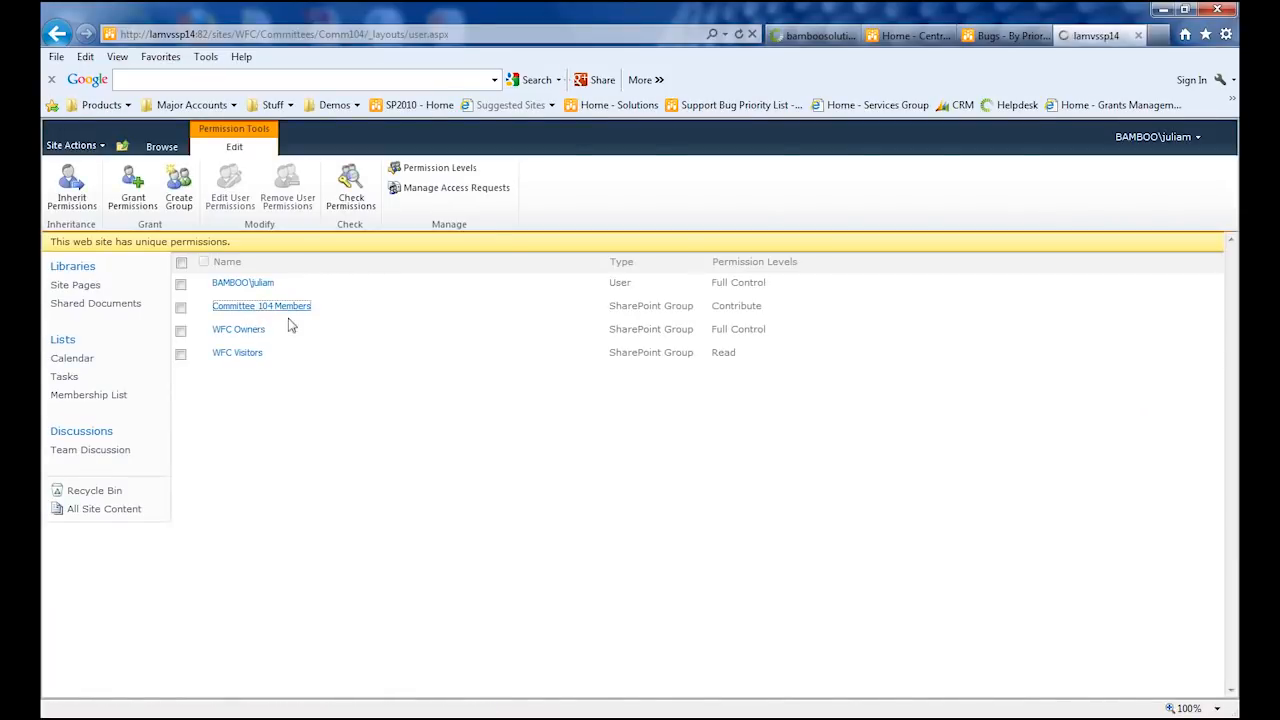
pyautogui.click(261, 305)
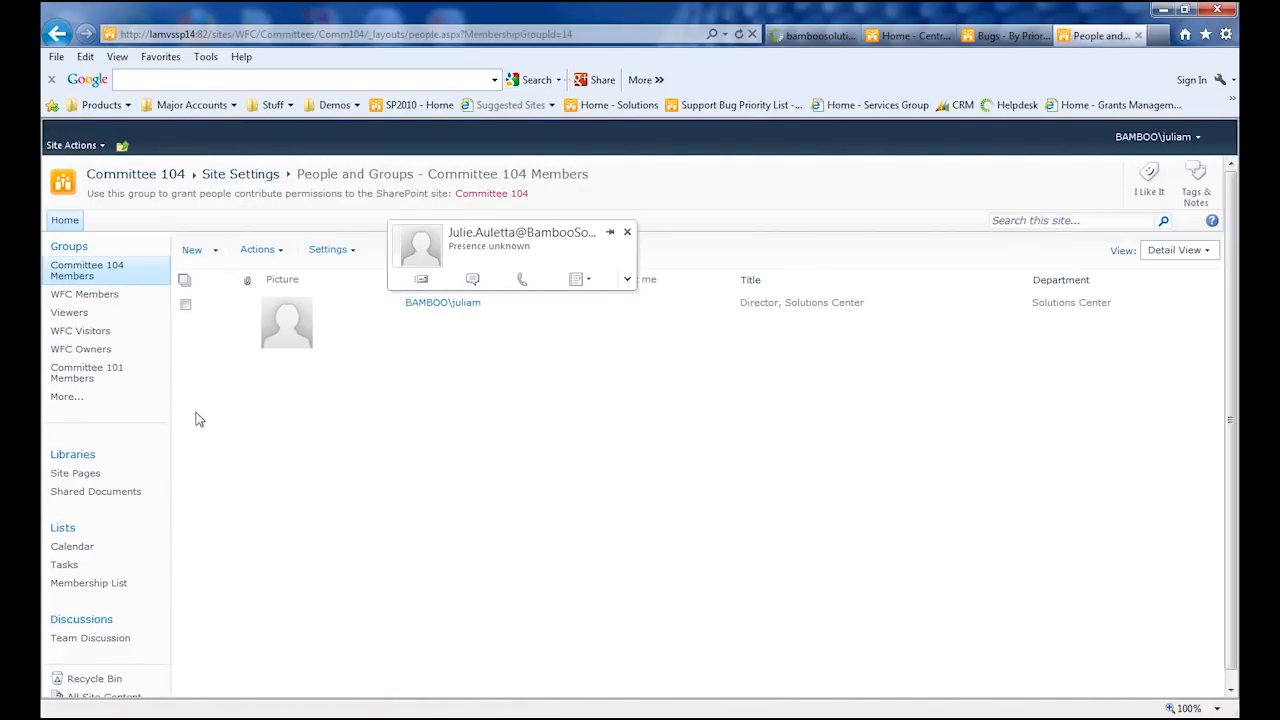
pyautogui.moveTo(95, 491)
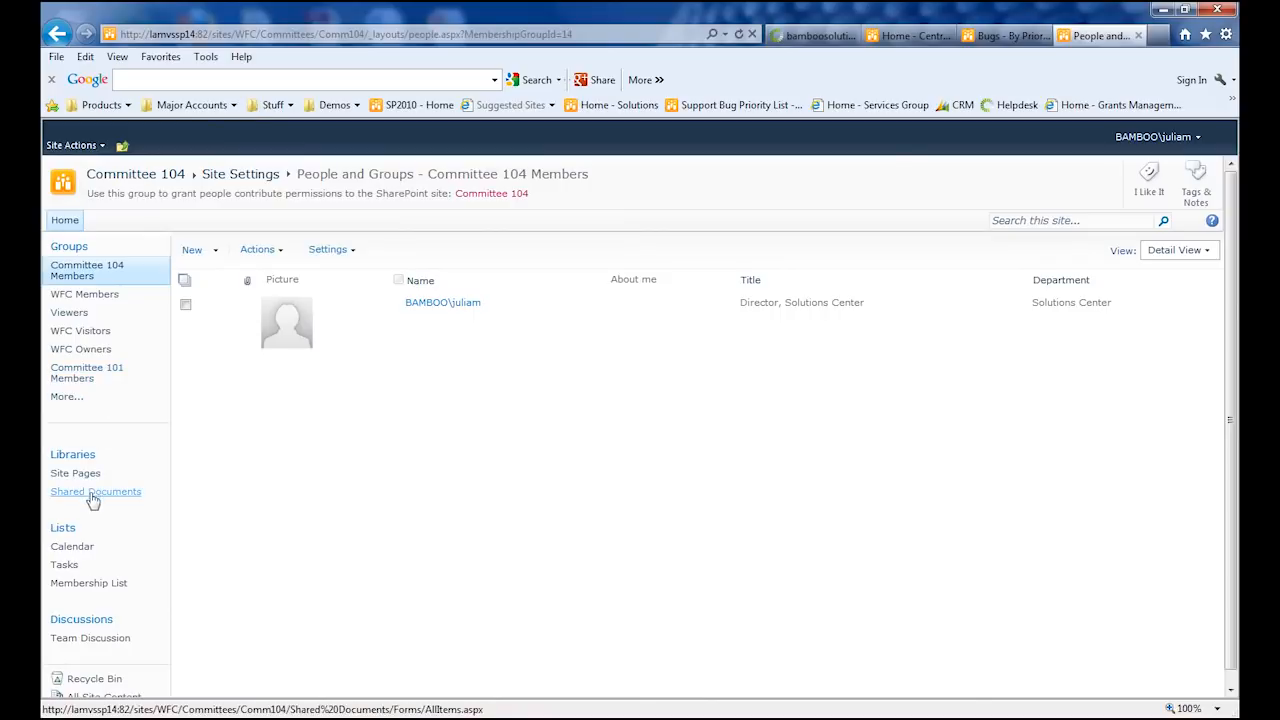
pyautogui.click(88, 582)
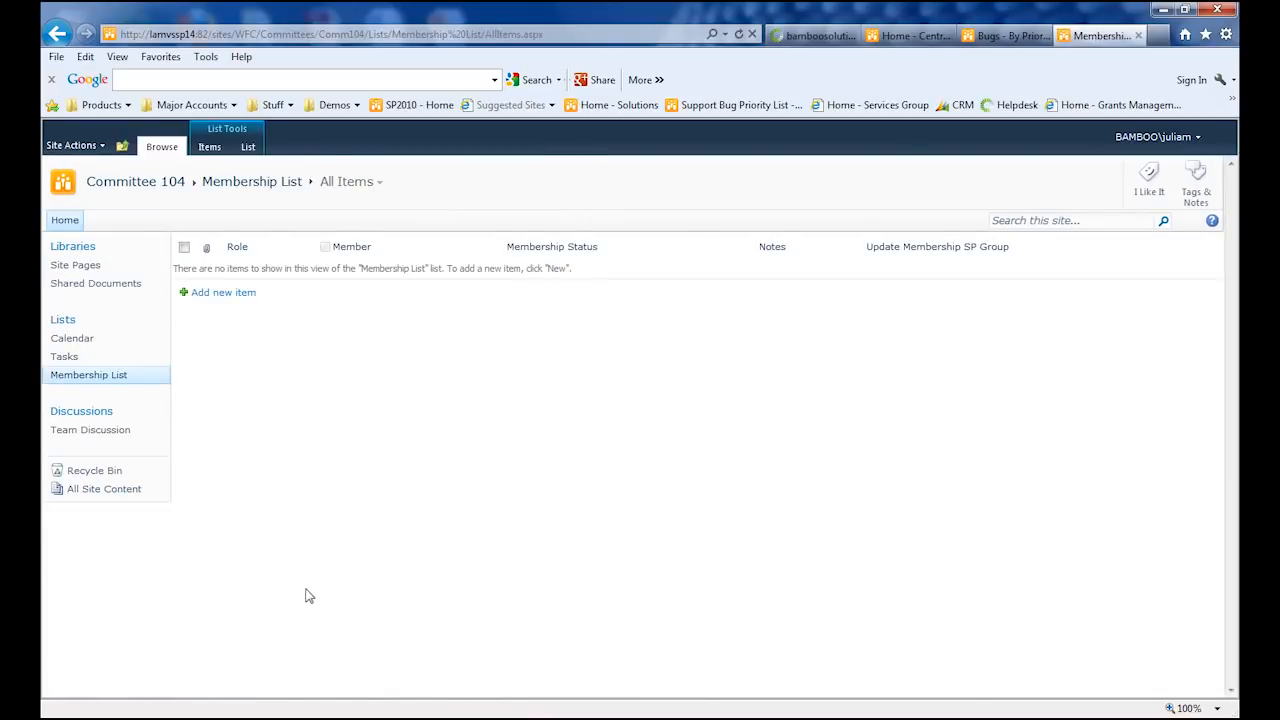
pyautogui.click(247, 146)
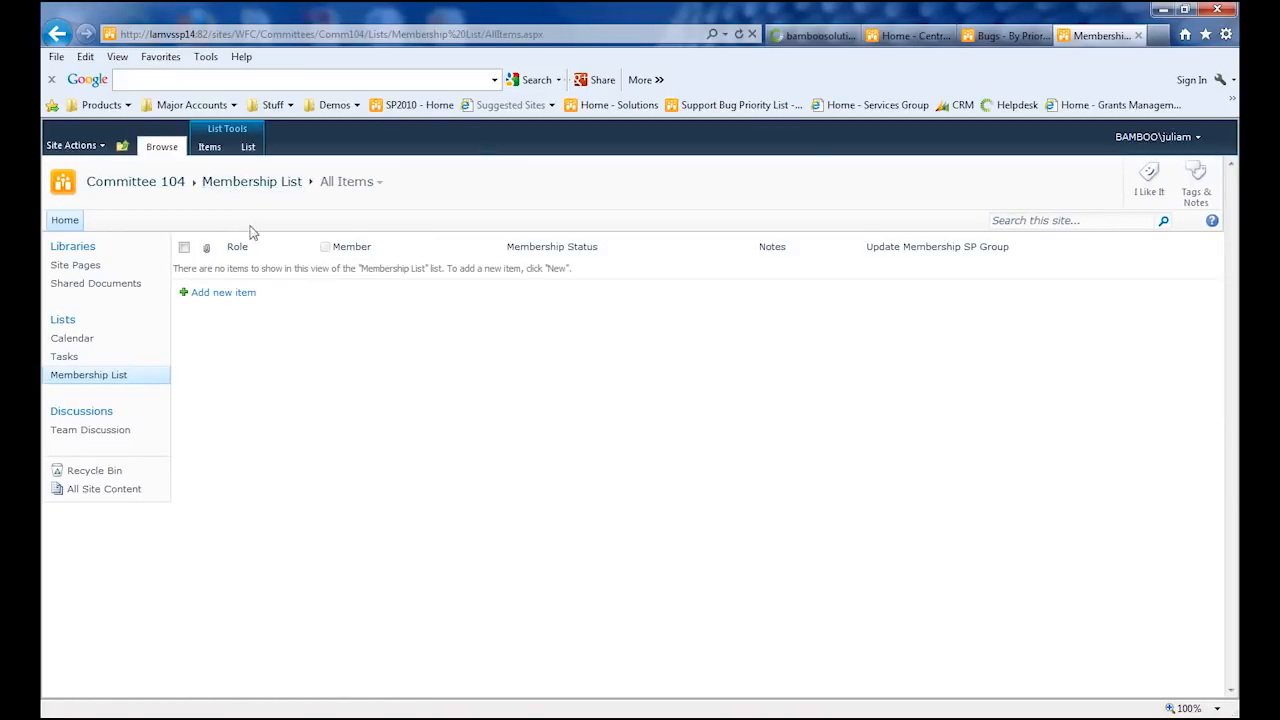
pyautogui.click(222, 292)
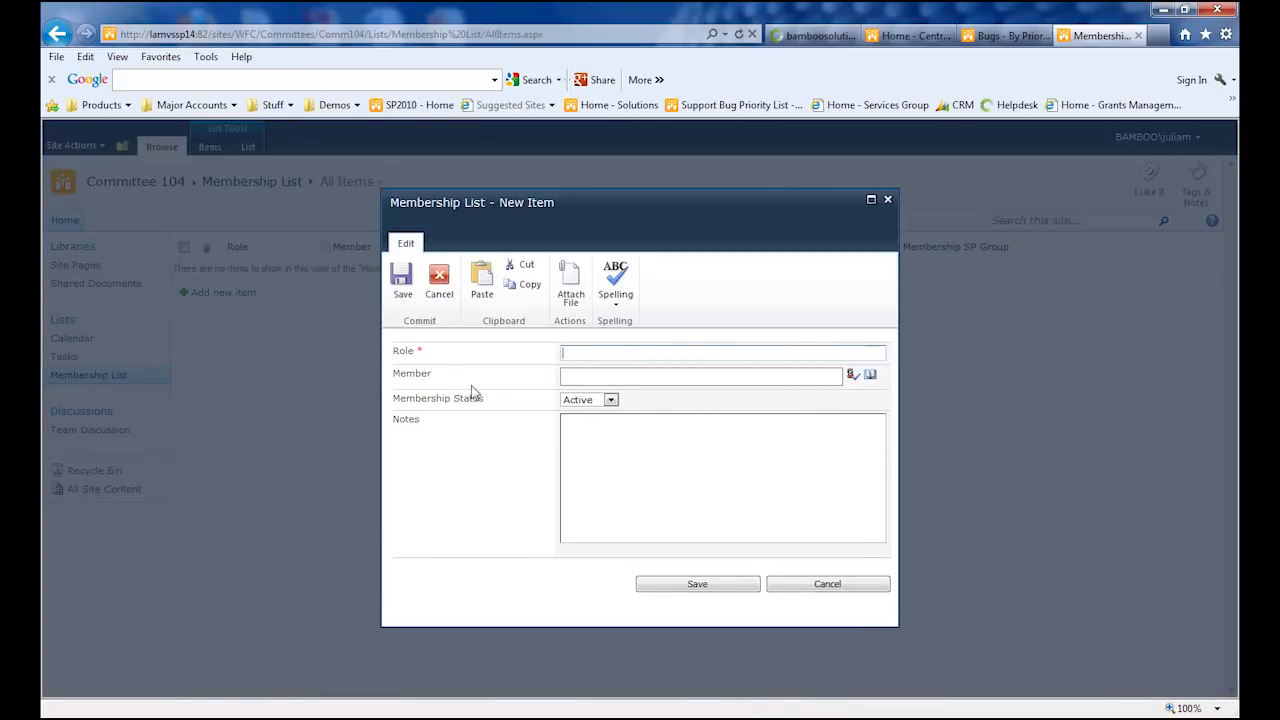
pyautogui.write('Committee Member')
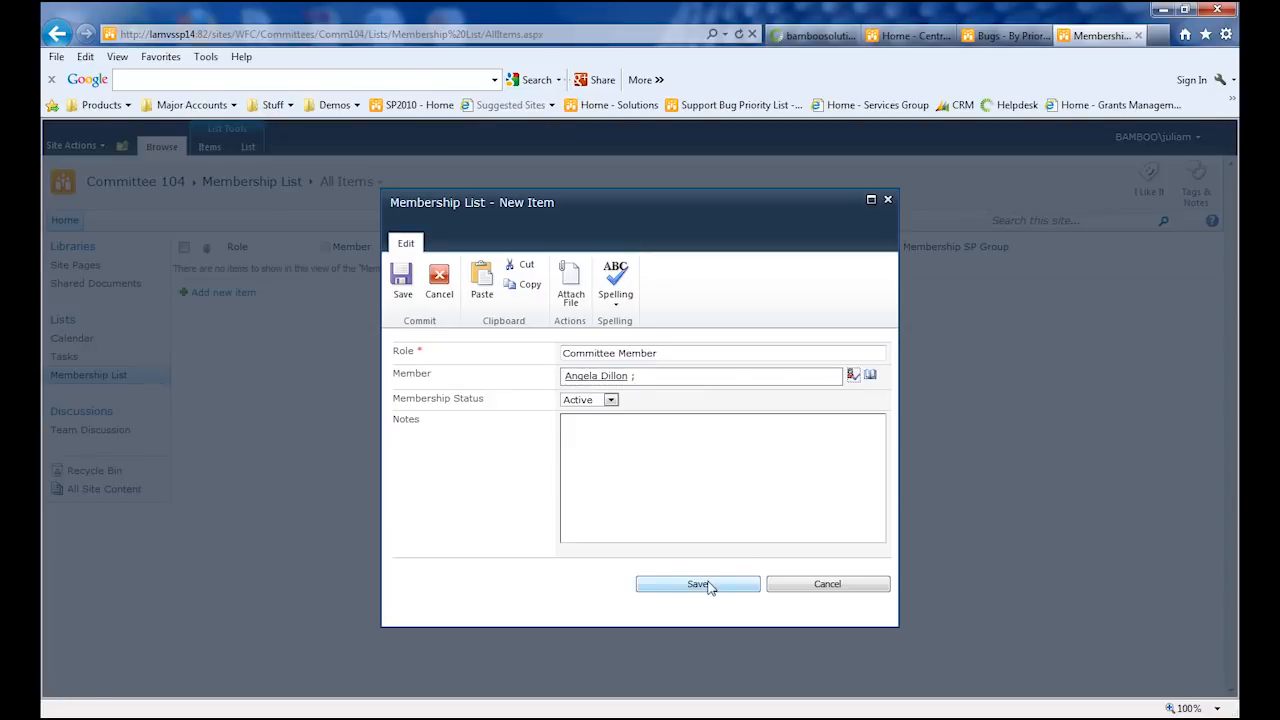
pyautogui.click(697, 584)
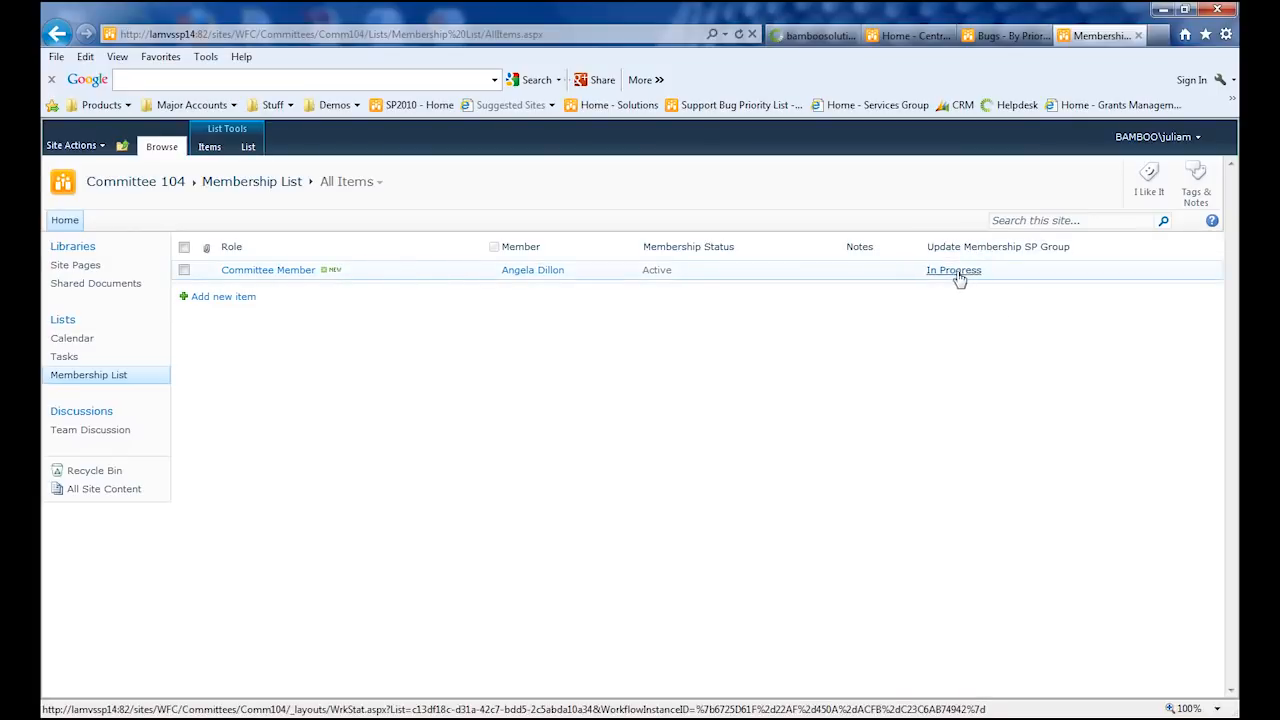
pyautogui.click(71, 145)
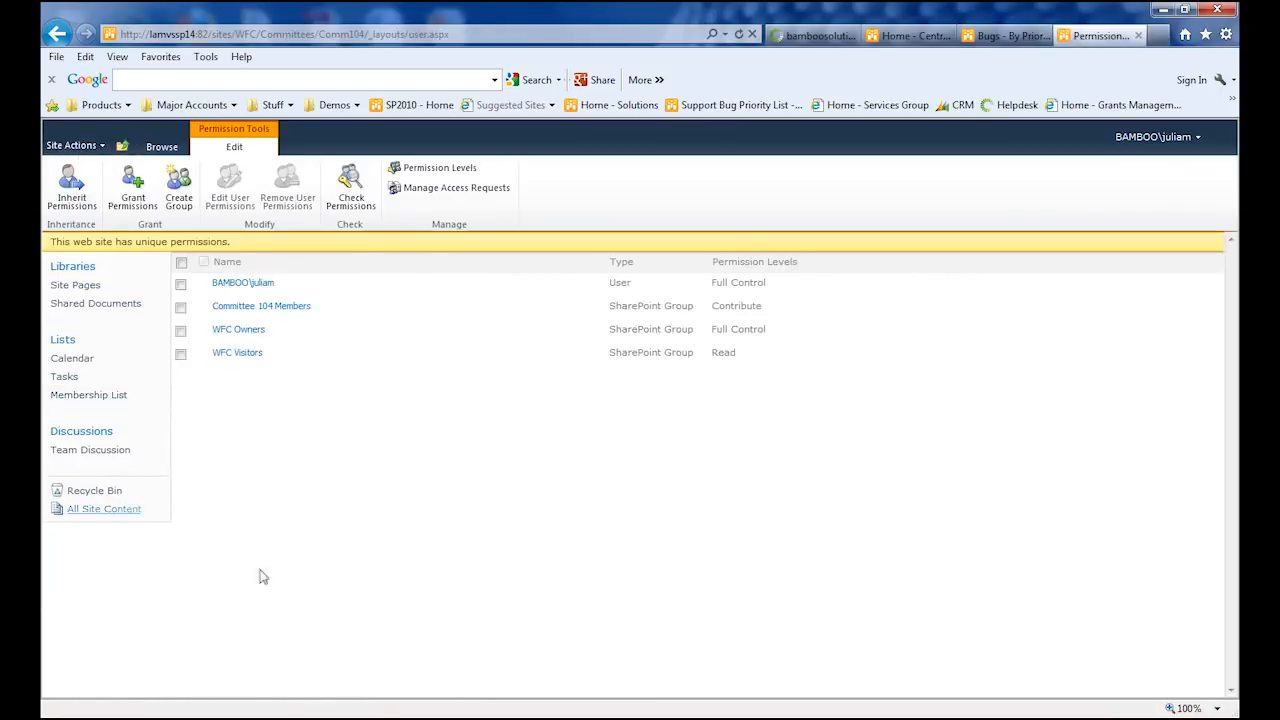
pyautogui.click(261, 305)
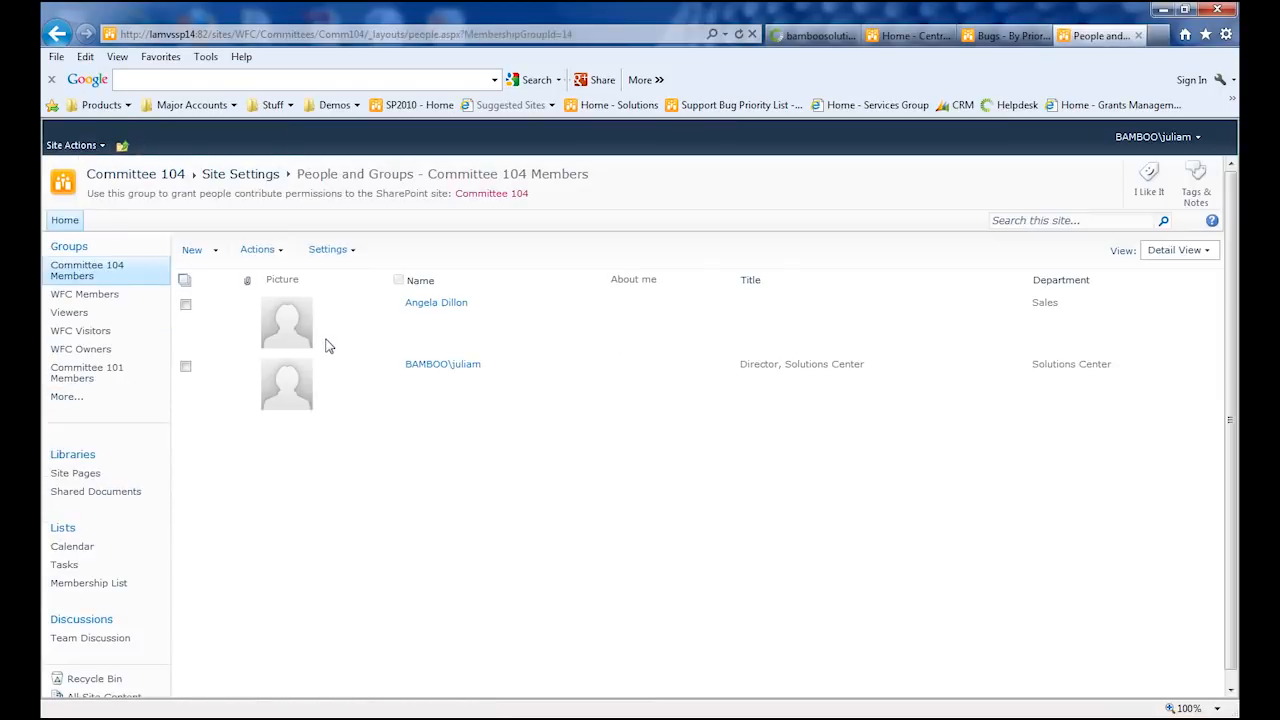
pyautogui.moveTo(288, 466)
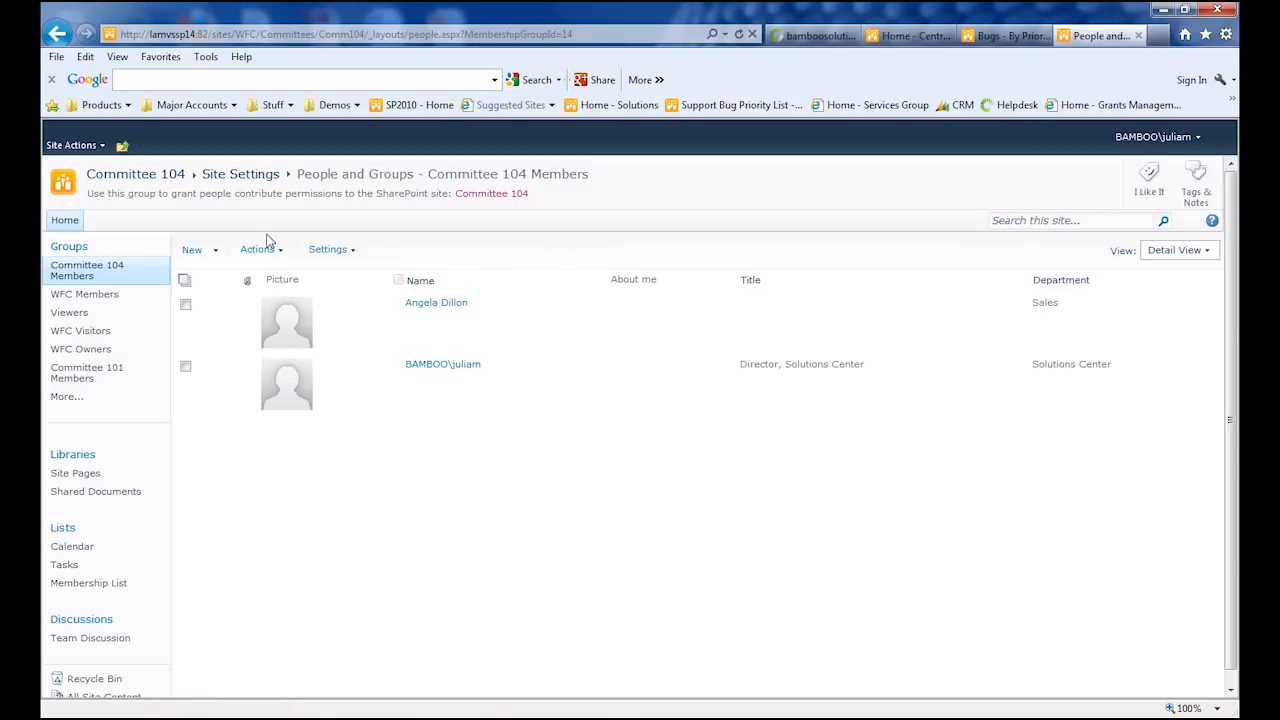
pyautogui.moveTo(267, 483)
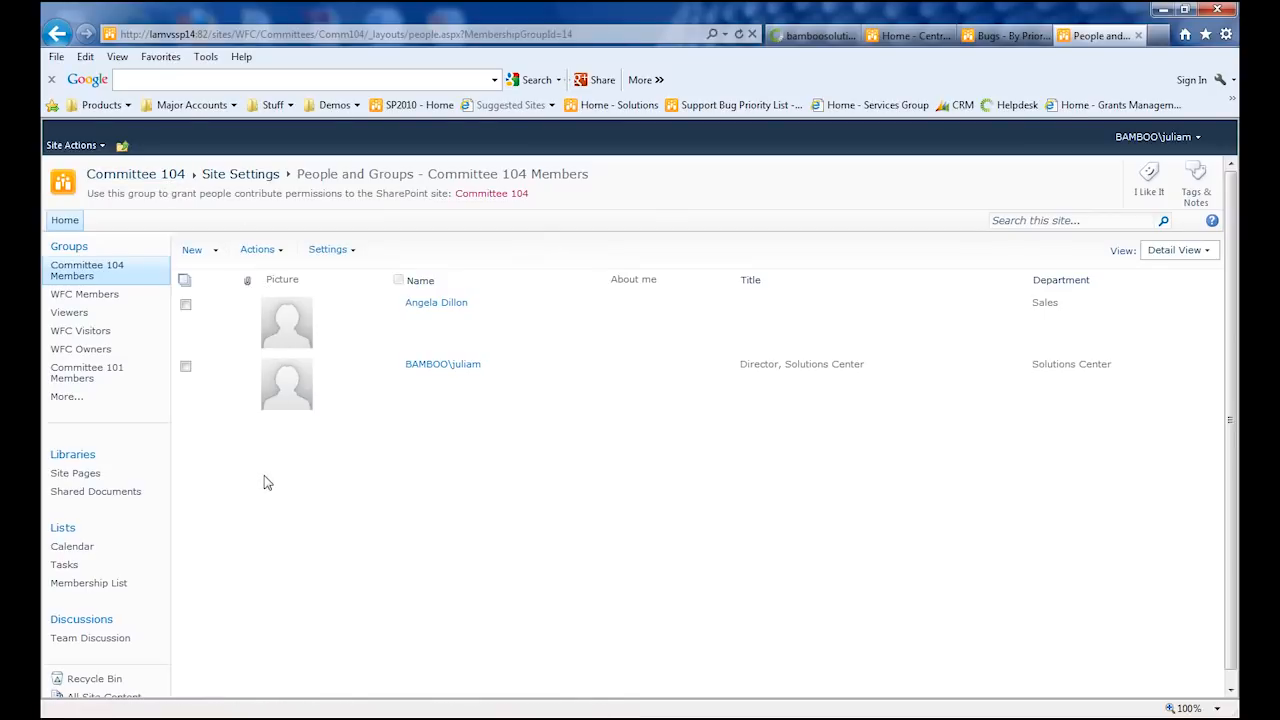